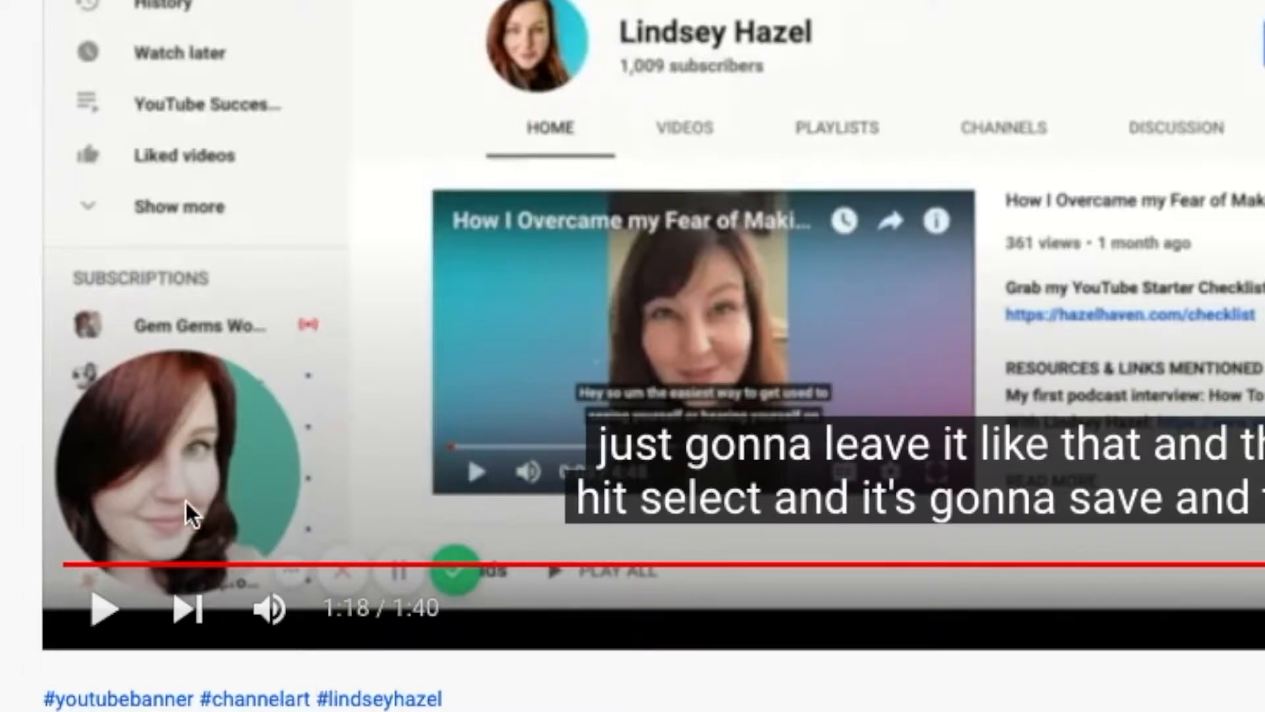
{"action": "mouse_move", "coordinate": [475, 362]}
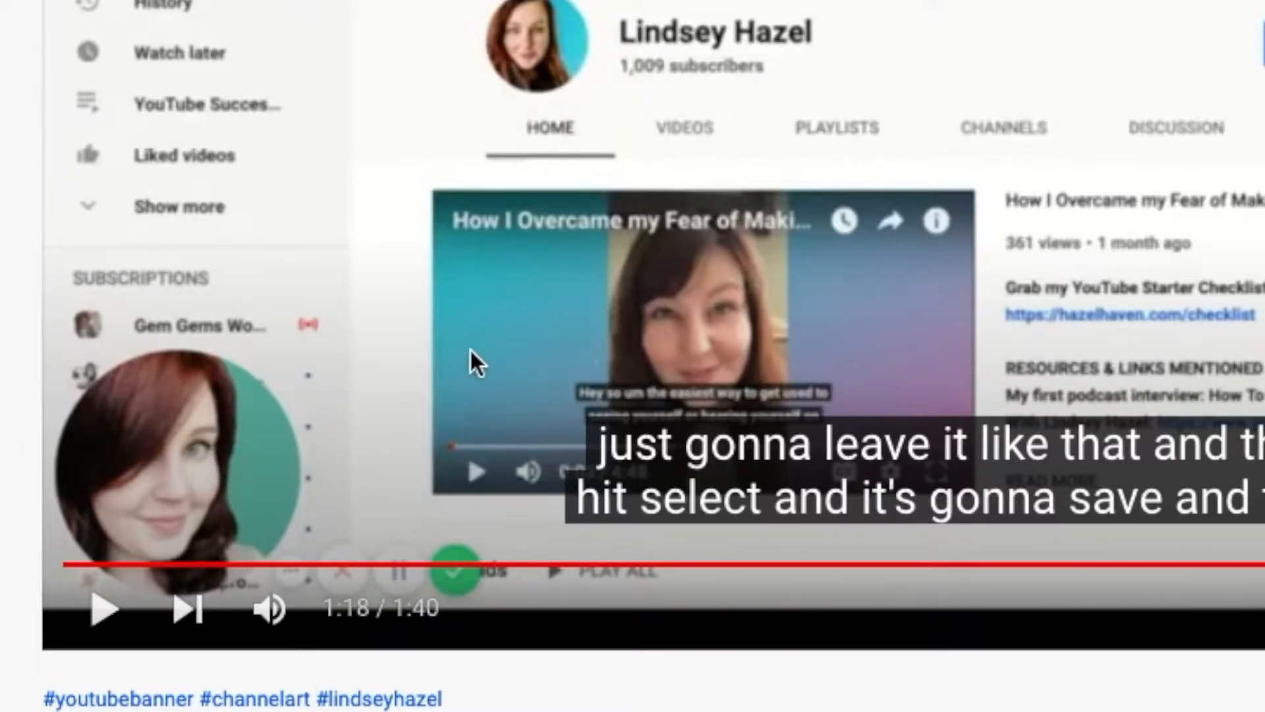
{"action": "mouse_move", "coordinate": [476, 351]}
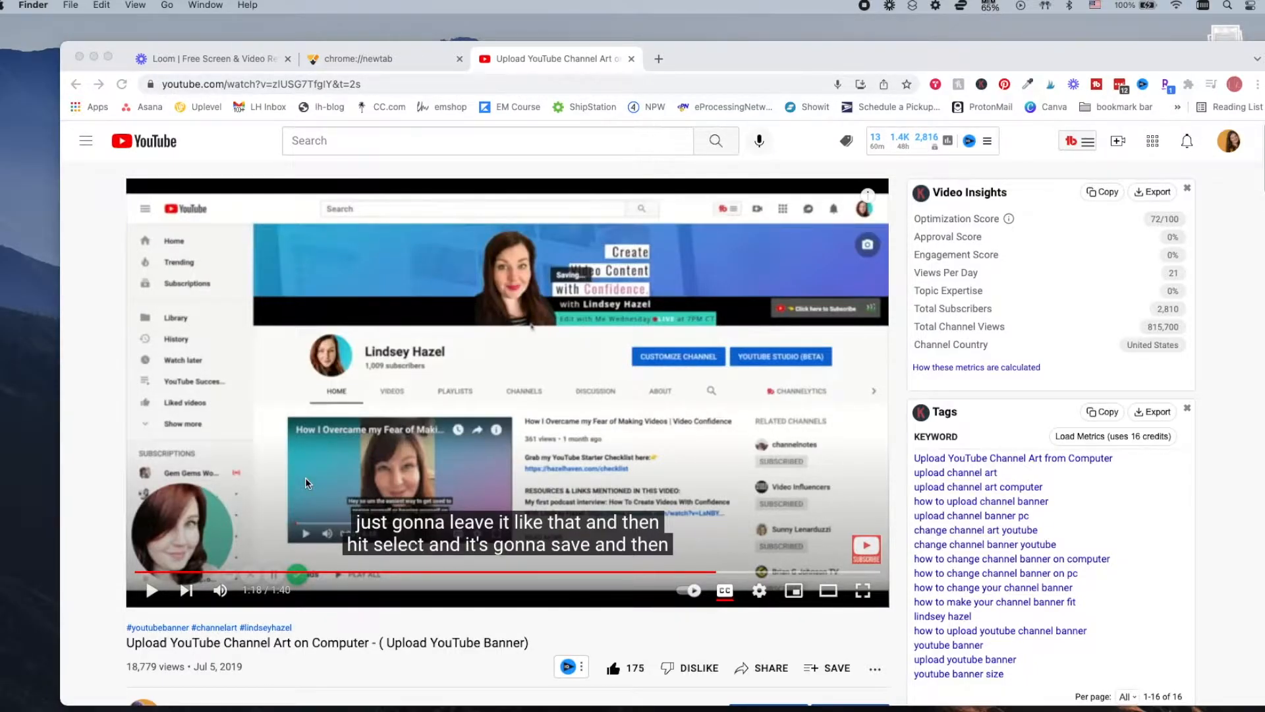
{"action": "mouse_move", "coordinate": [339, 472]}
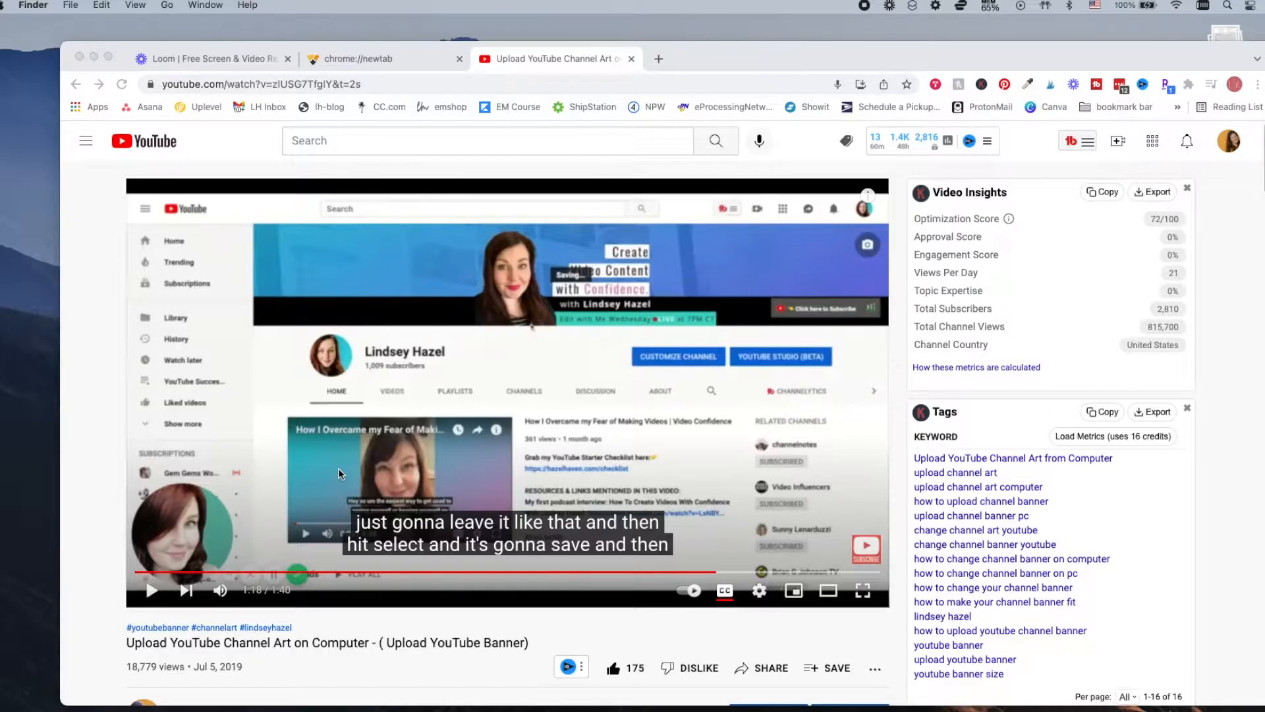
{"action": "mouse_move", "coordinate": [924, 206]}
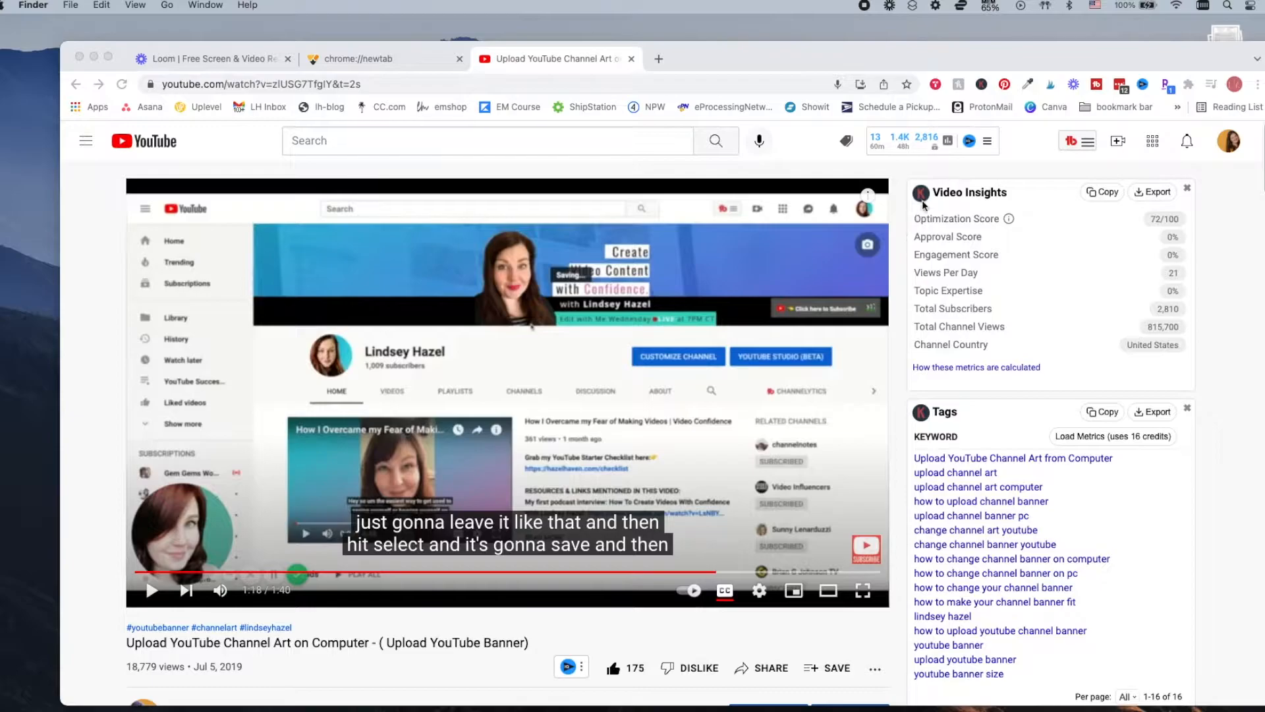
{"action": "mouse_move", "coordinate": [1076, 91]}
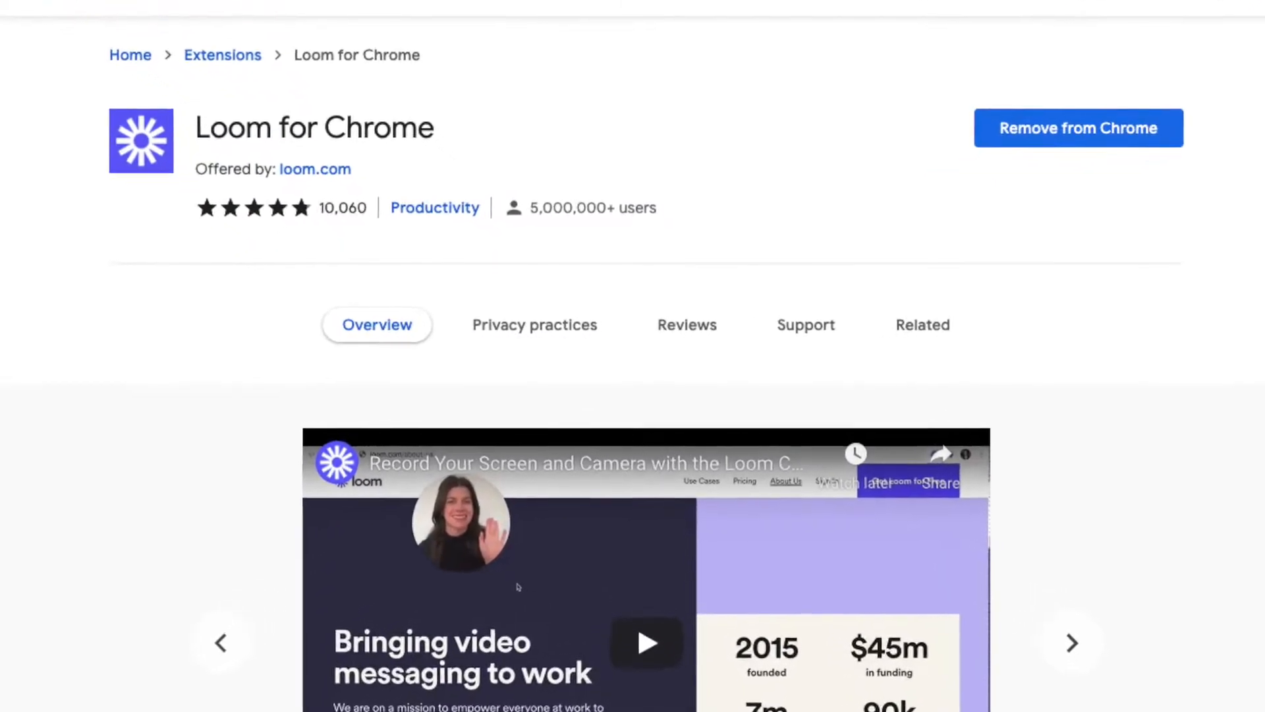
Open the Loom recorder from the Chrome toolbar and choose Screen and Camera mode.
{"action": "left_click", "coordinate": [555, 58]}
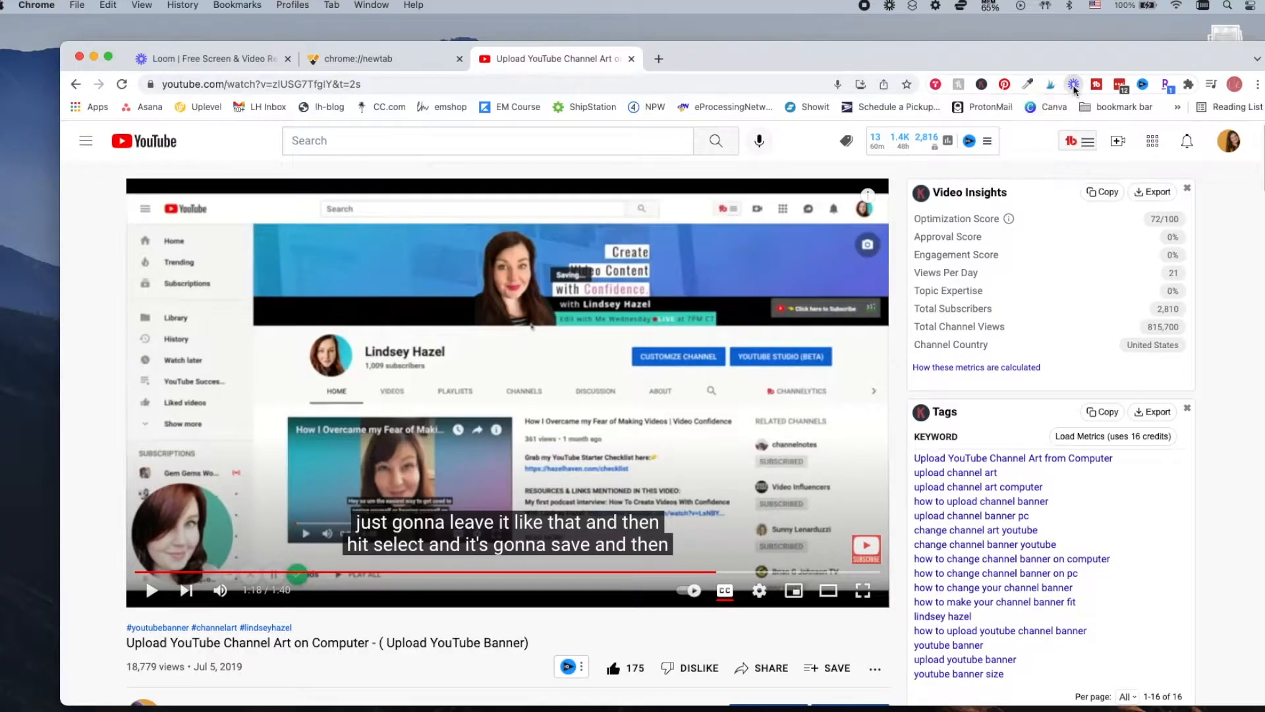
{"action": "left_click", "coordinate": [1072, 84]}
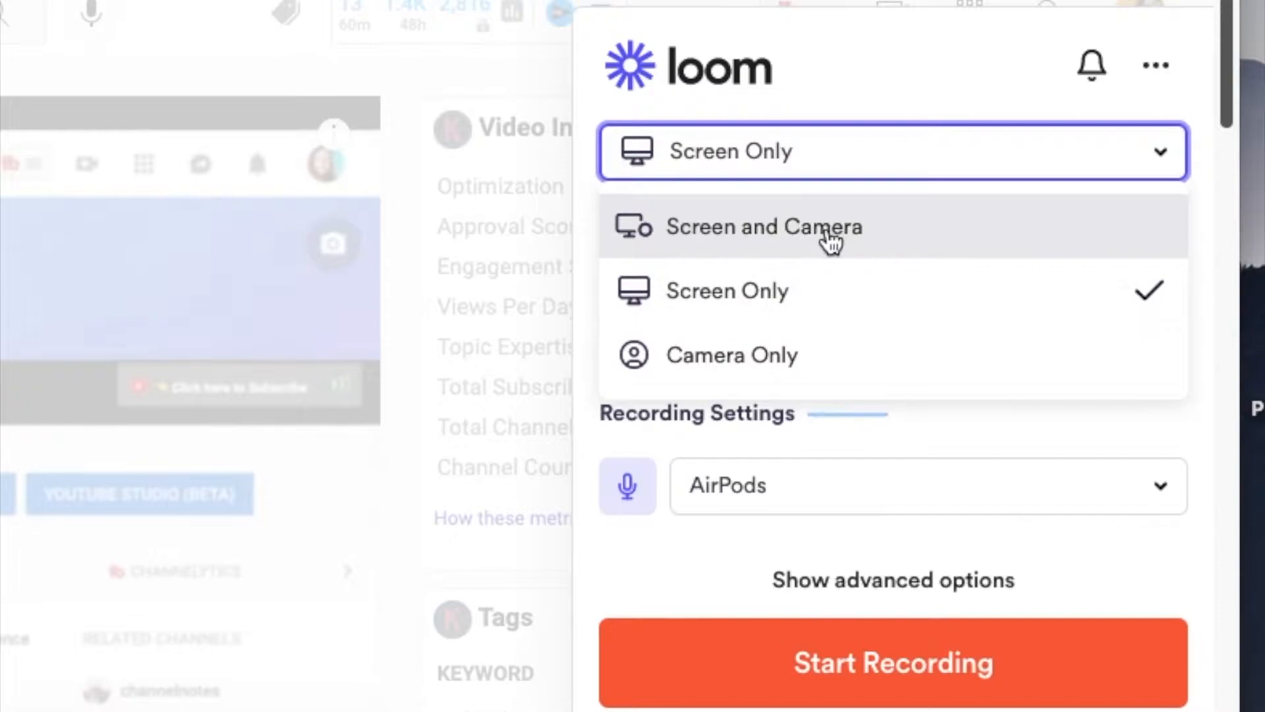
{"action": "mouse_move", "coordinate": [812, 241]}
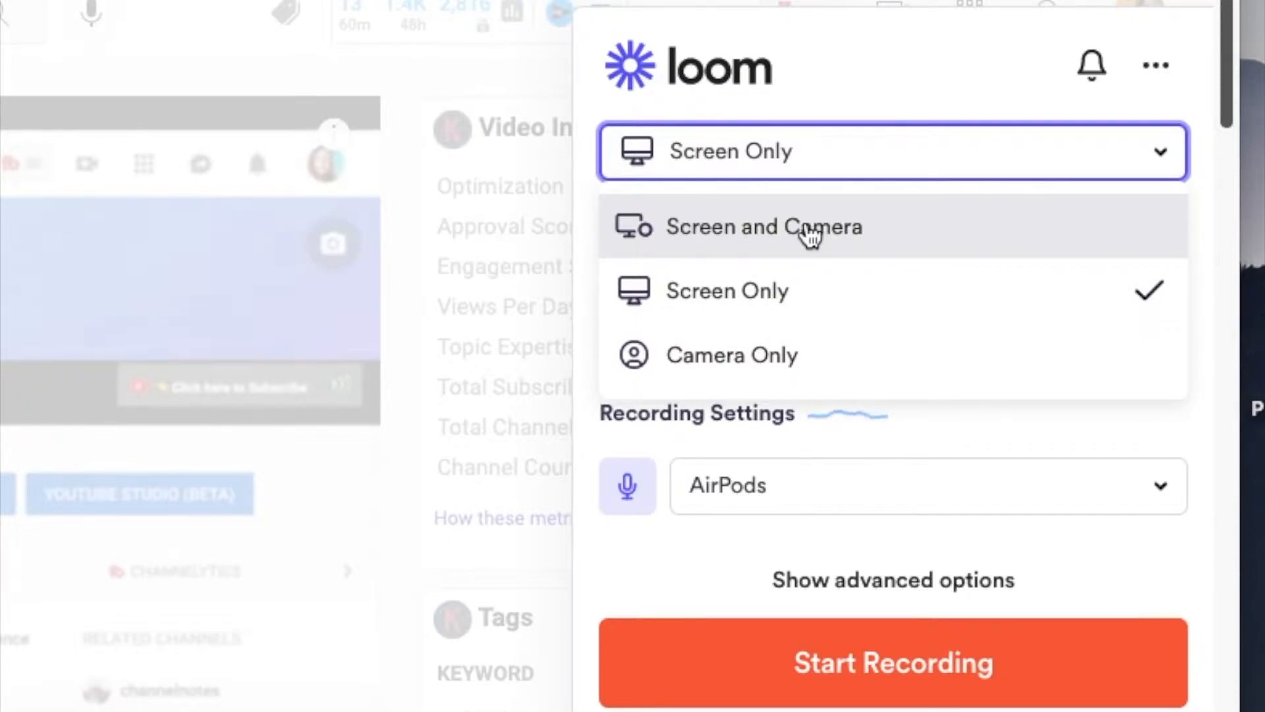
{"action": "left_click", "coordinate": [763, 226]}
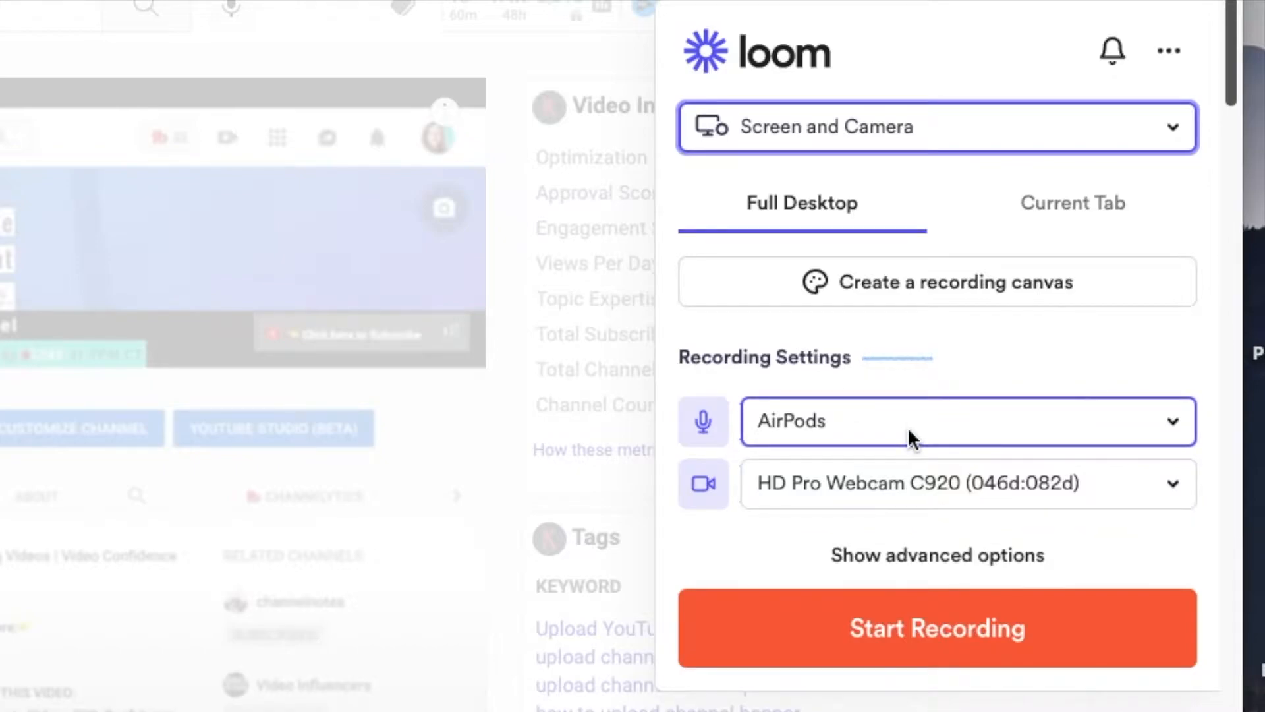
Keep AirPods as microphone and HD Pro Webcam as camera, then show advanced options.
{"action": "left_click", "coordinate": [966, 421]}
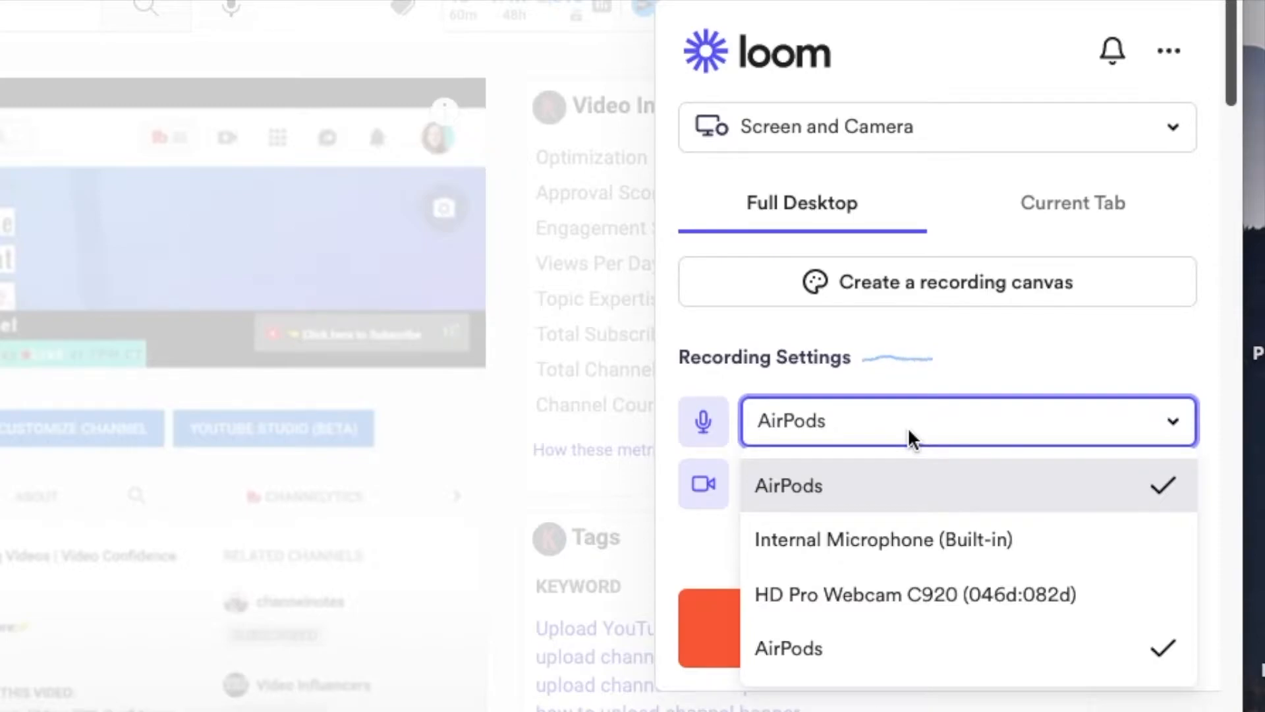
{"action": "left_click", "coordinate": [916, 595]}
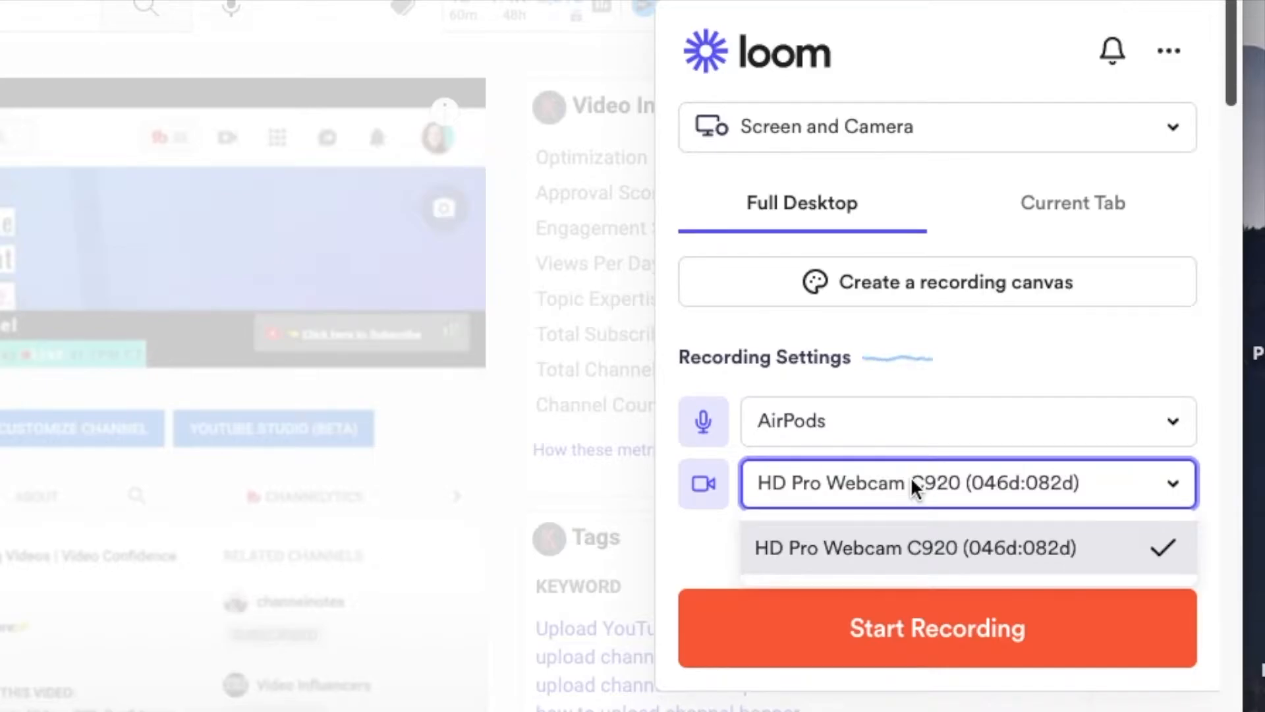
{"action": "left_click", "coordinate": [912, 547]}
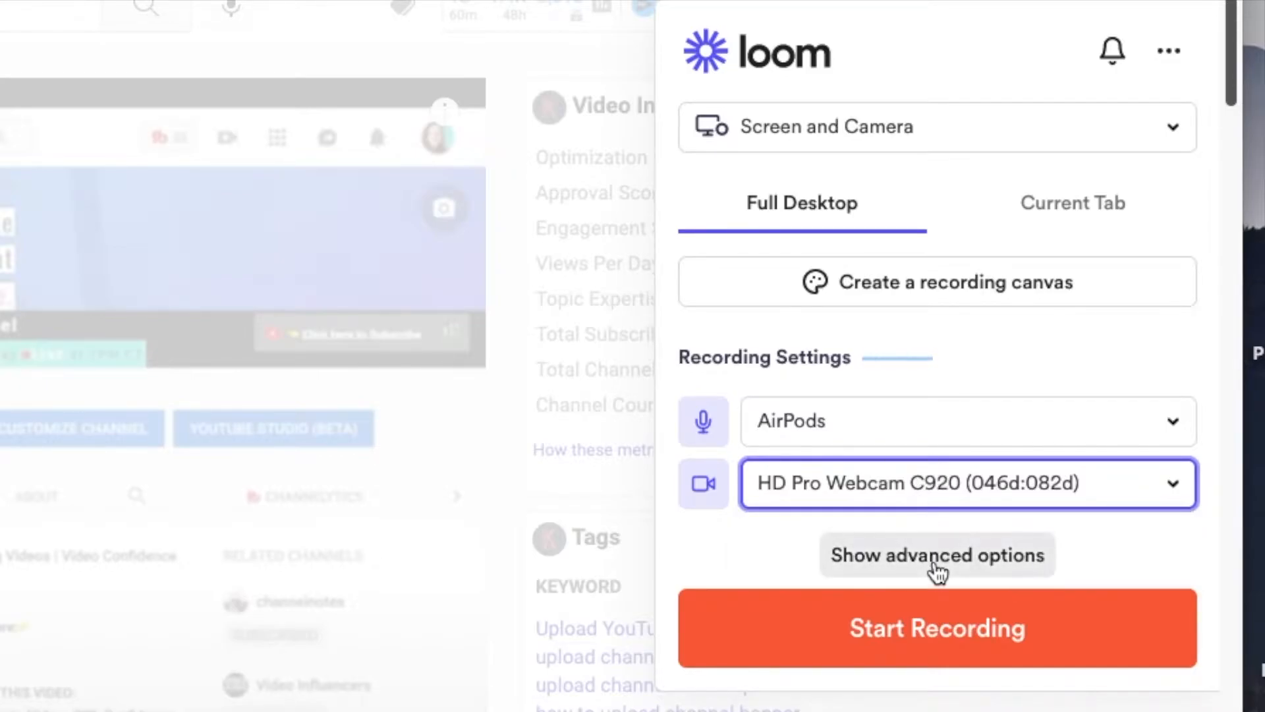
{"action": "left_click", "coordinate": [936, 554]}
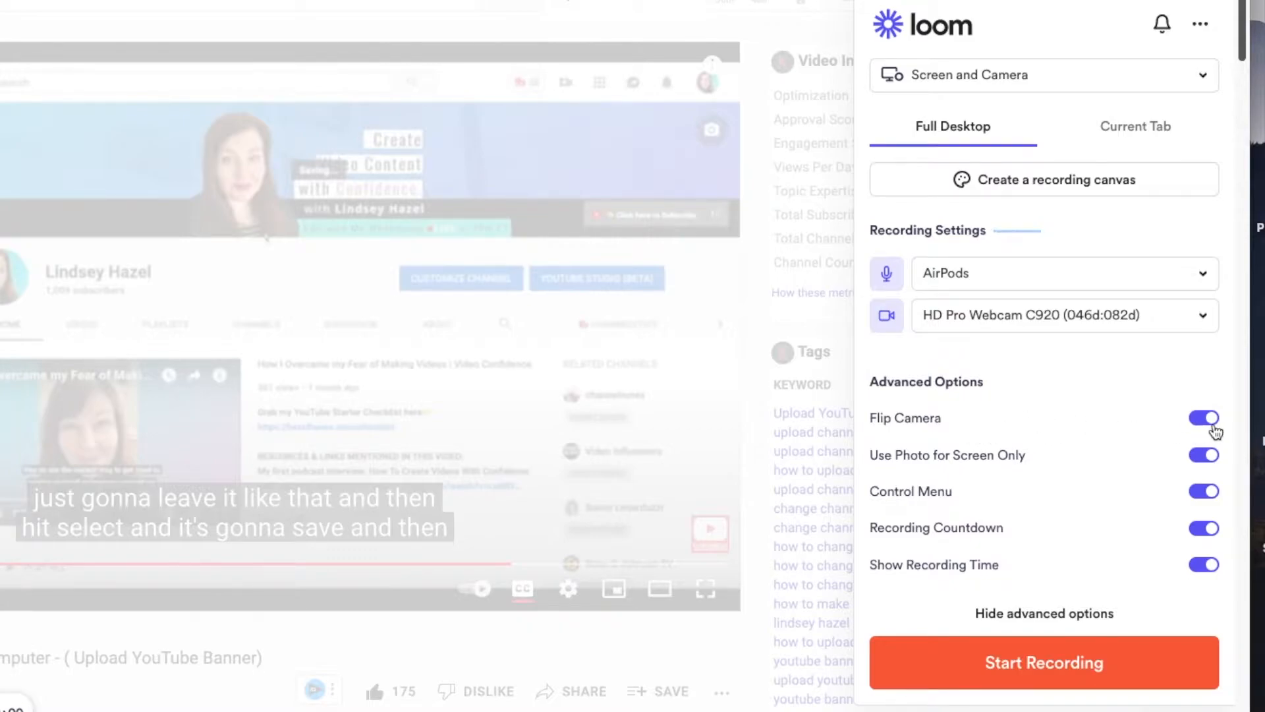
{"action": "mouse_move", "coordinate": [887, 472]}
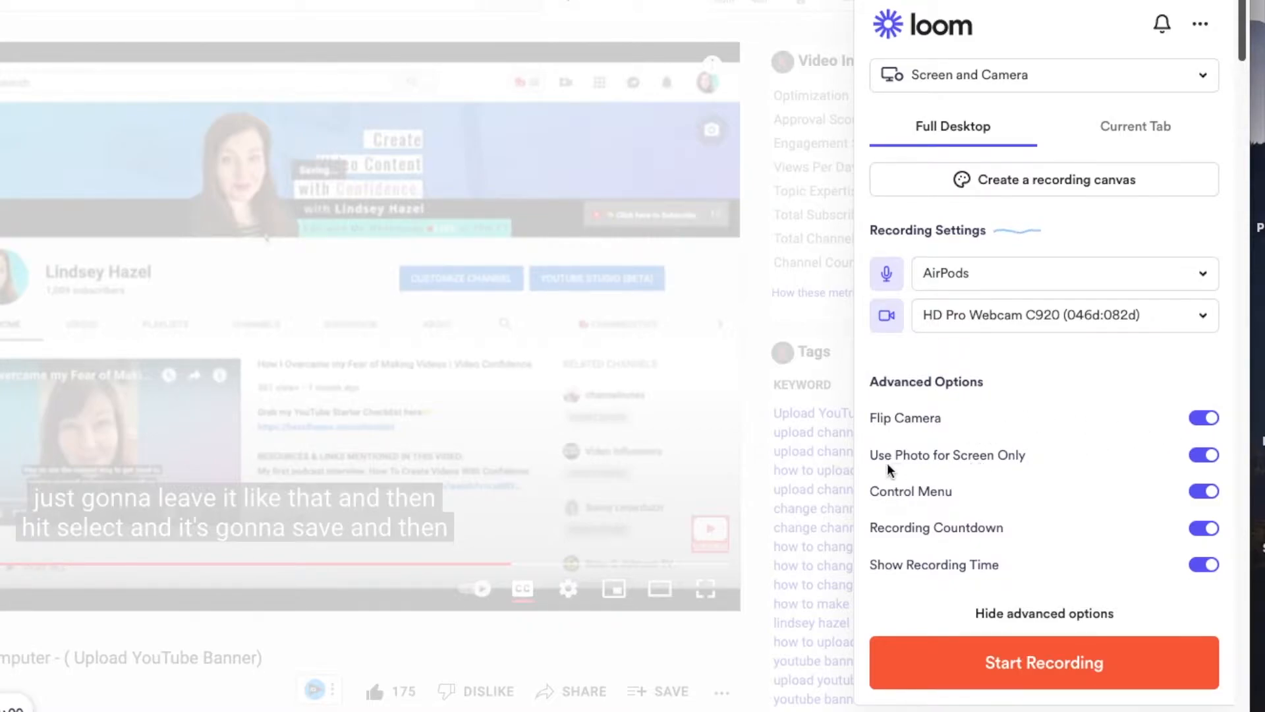
{"action": "mouse_move", "coordinate": [995, 470]}
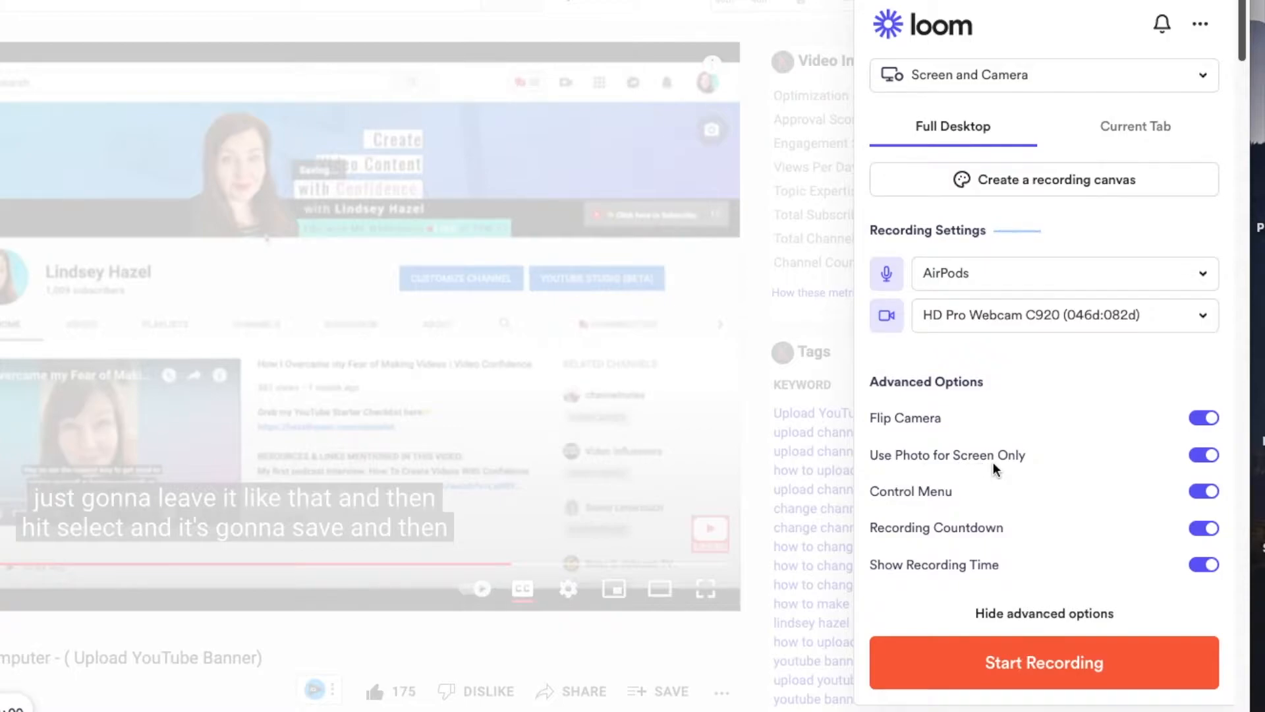
{"action": "mouse_move", "coordinate": [982, 547]}
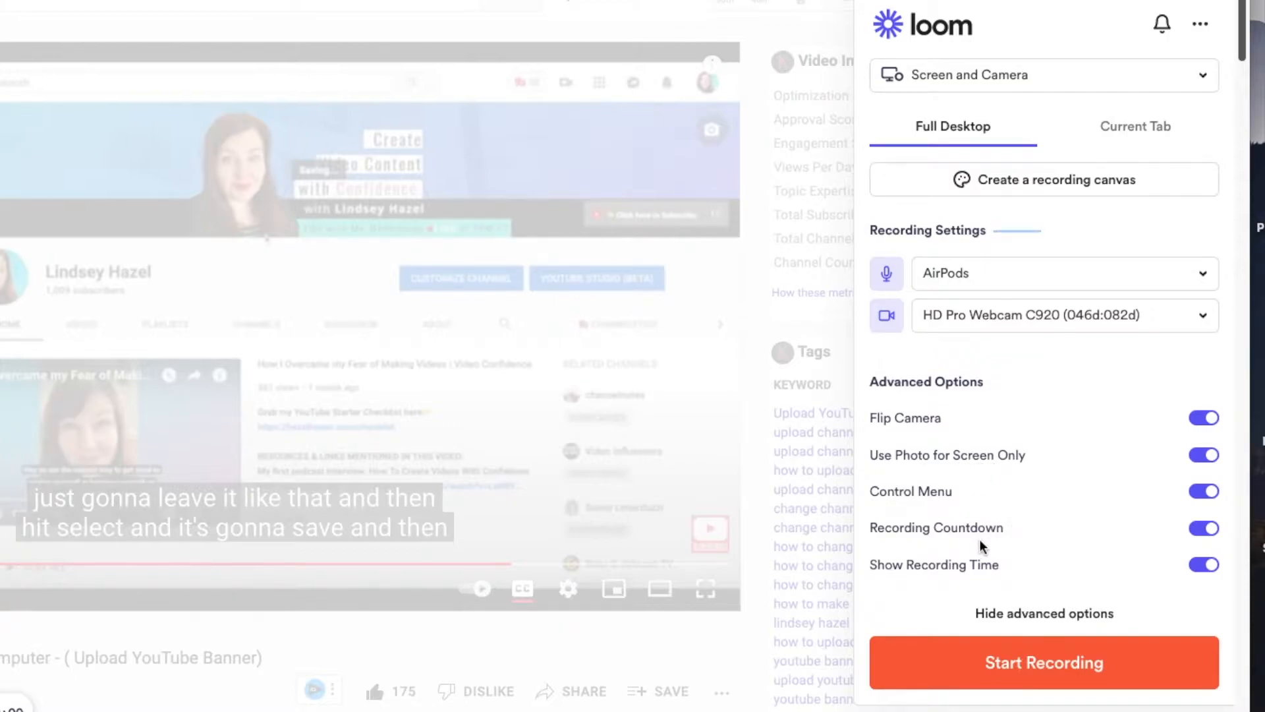
{"action": "mouse_move", "coordinate": [1001, 561]}
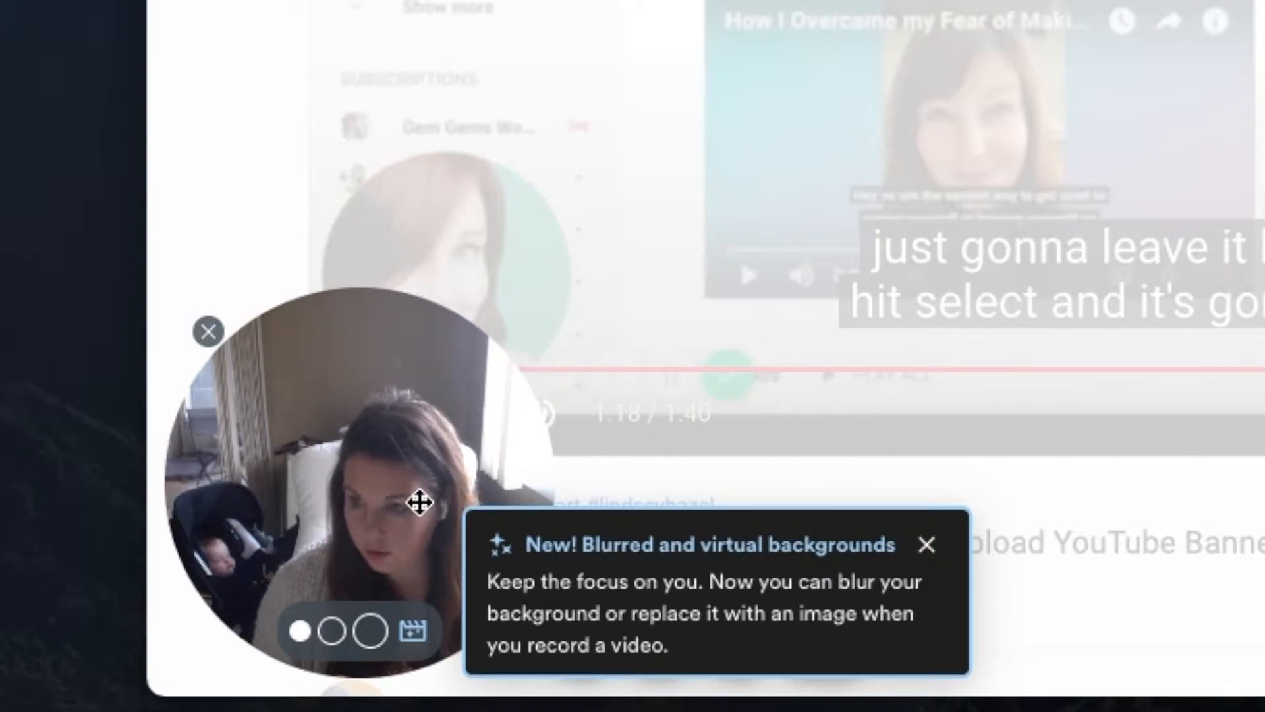
{"action": "mouse_move", "coordinate": [492, 593]}
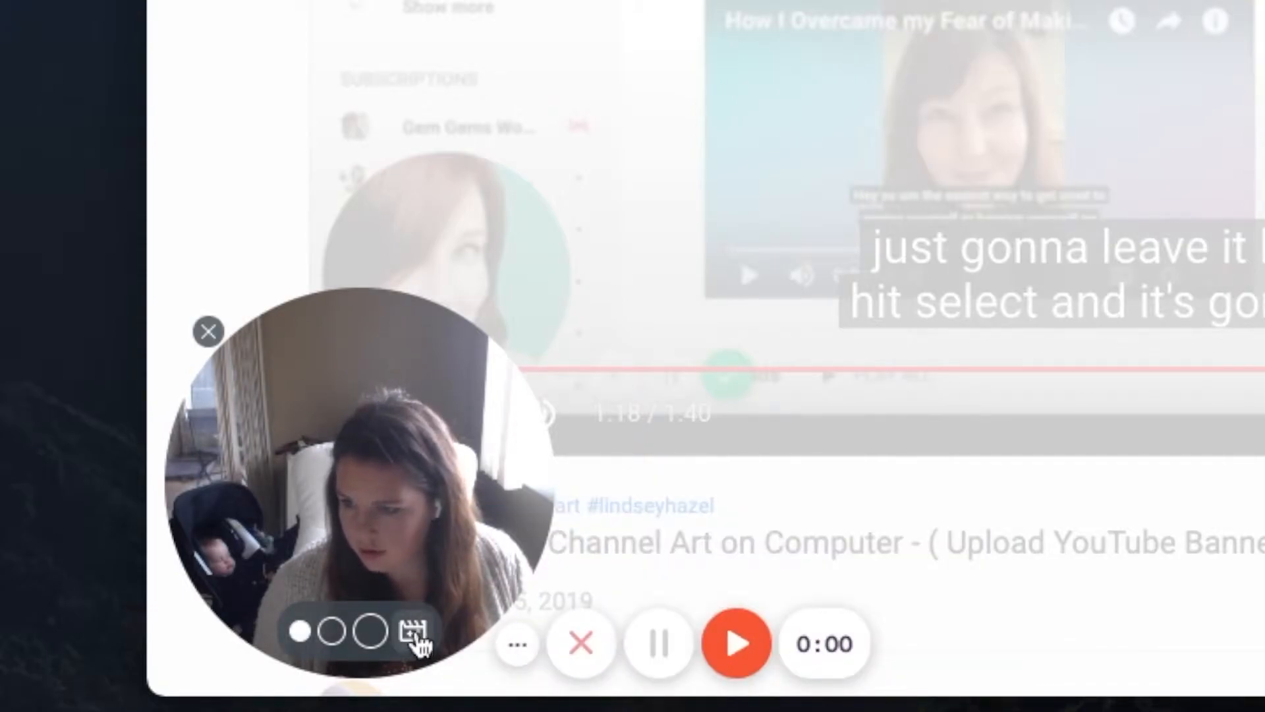
Try plant, room and pale blue backgrounds, then apply Blur to the camera bubble.
{"action": "left_click", "coordinate": [411, 630]}
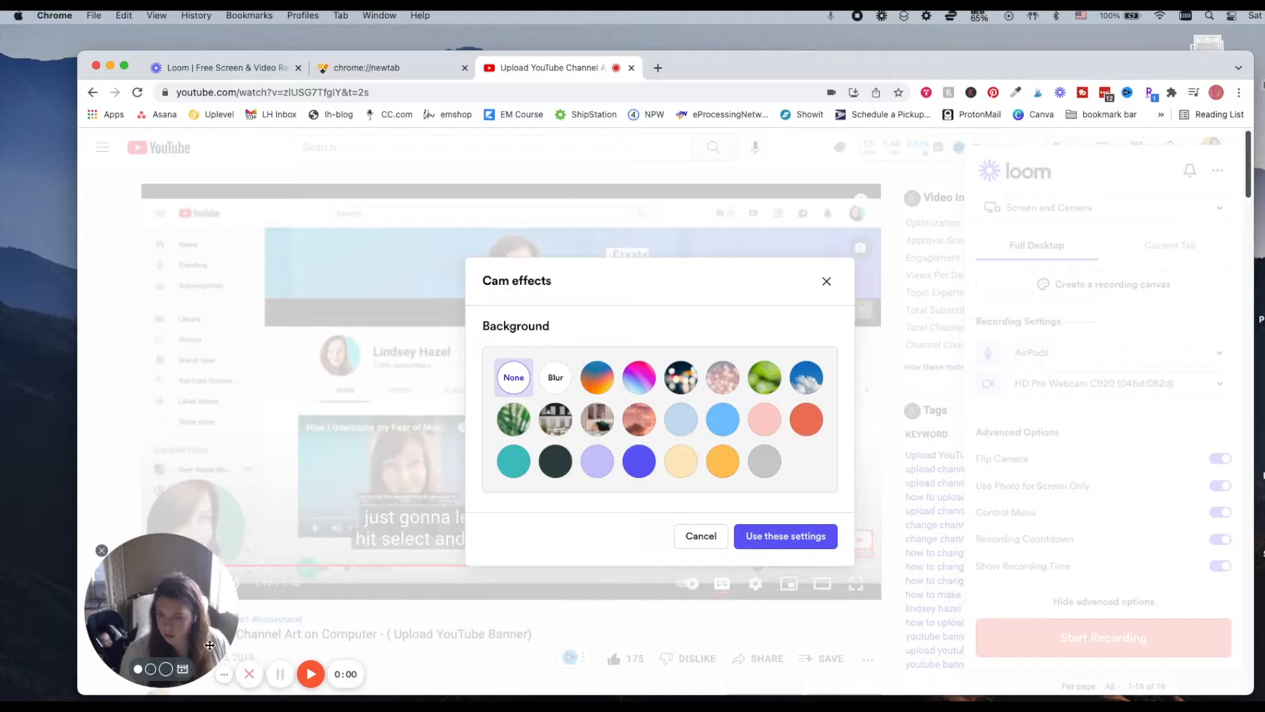
{"action": "mouse_move", "coordinate": [486, 417]}
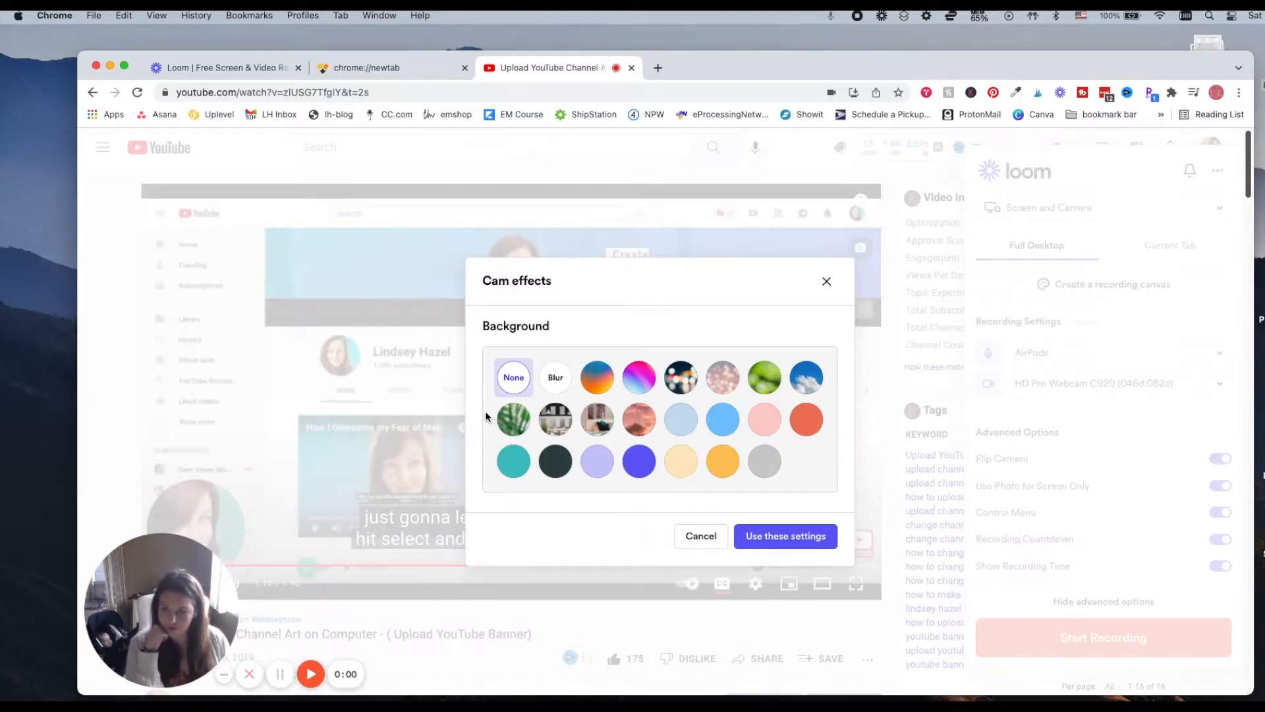
{"action": "left_click", "coordinate": [555, 377]}
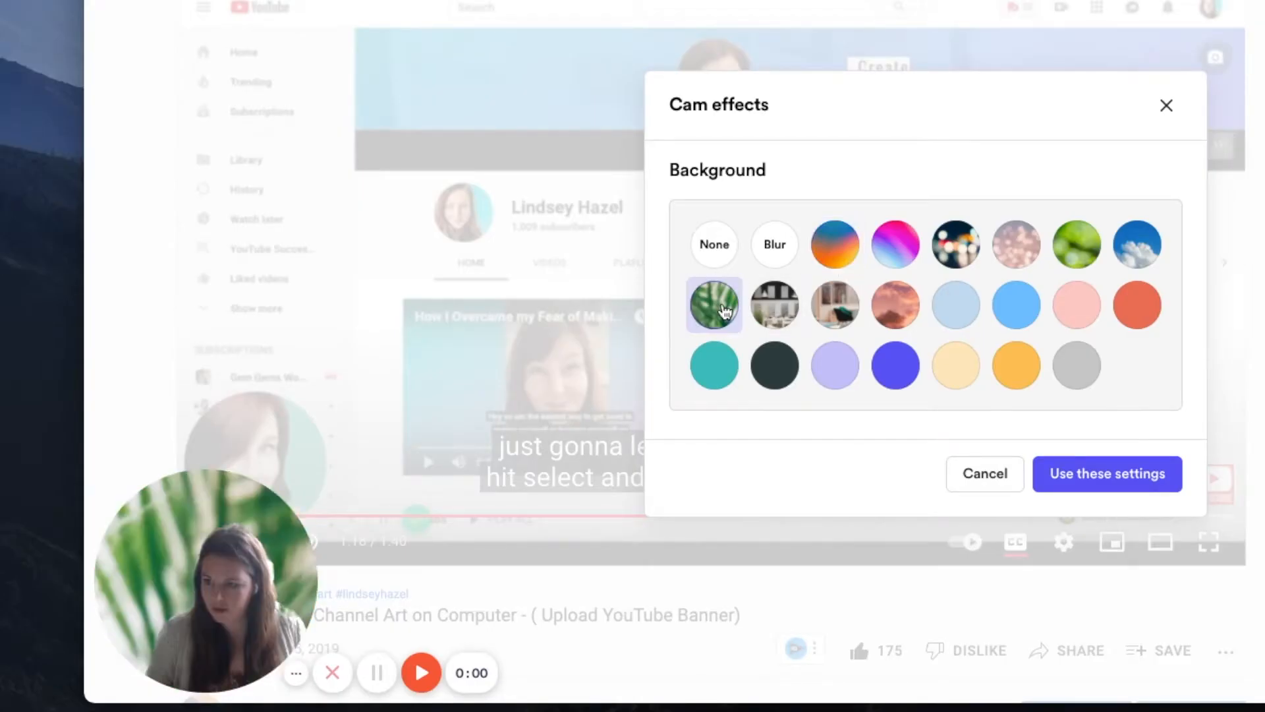
{"action": "left_click", "coordinate": [835, 305]}
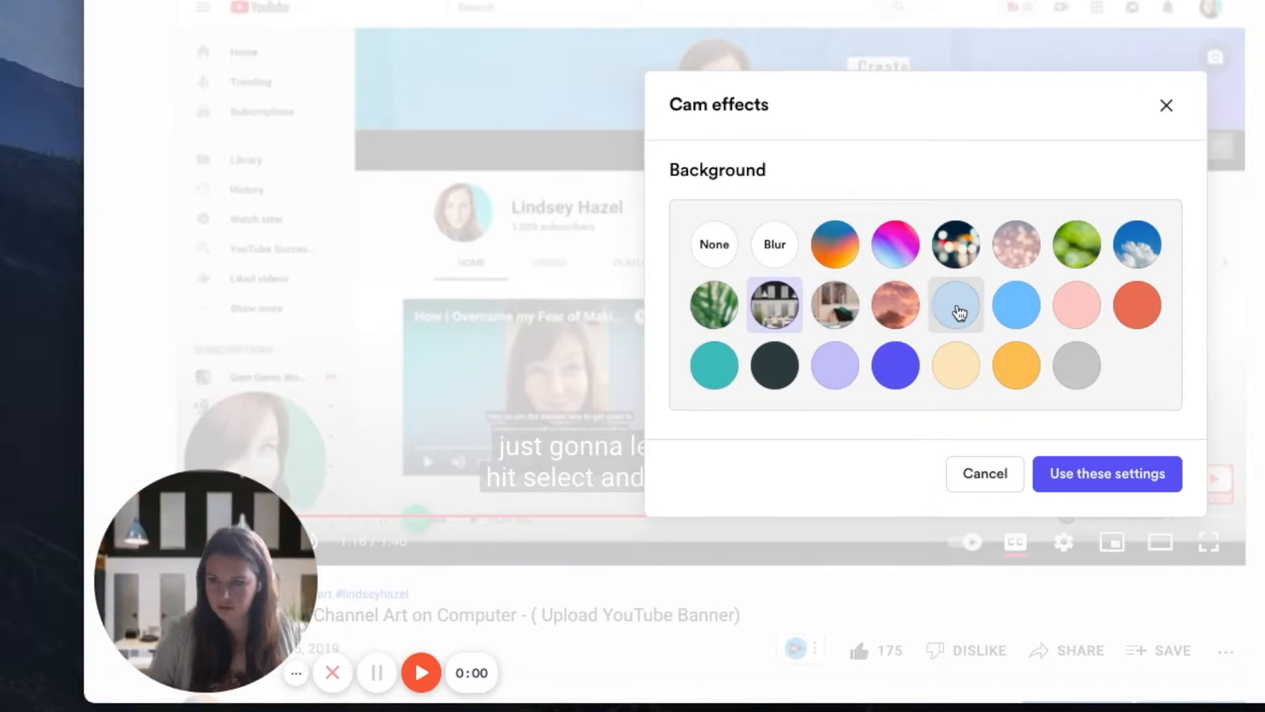
{"action": "left_click", "coordinate": [956, 304]}
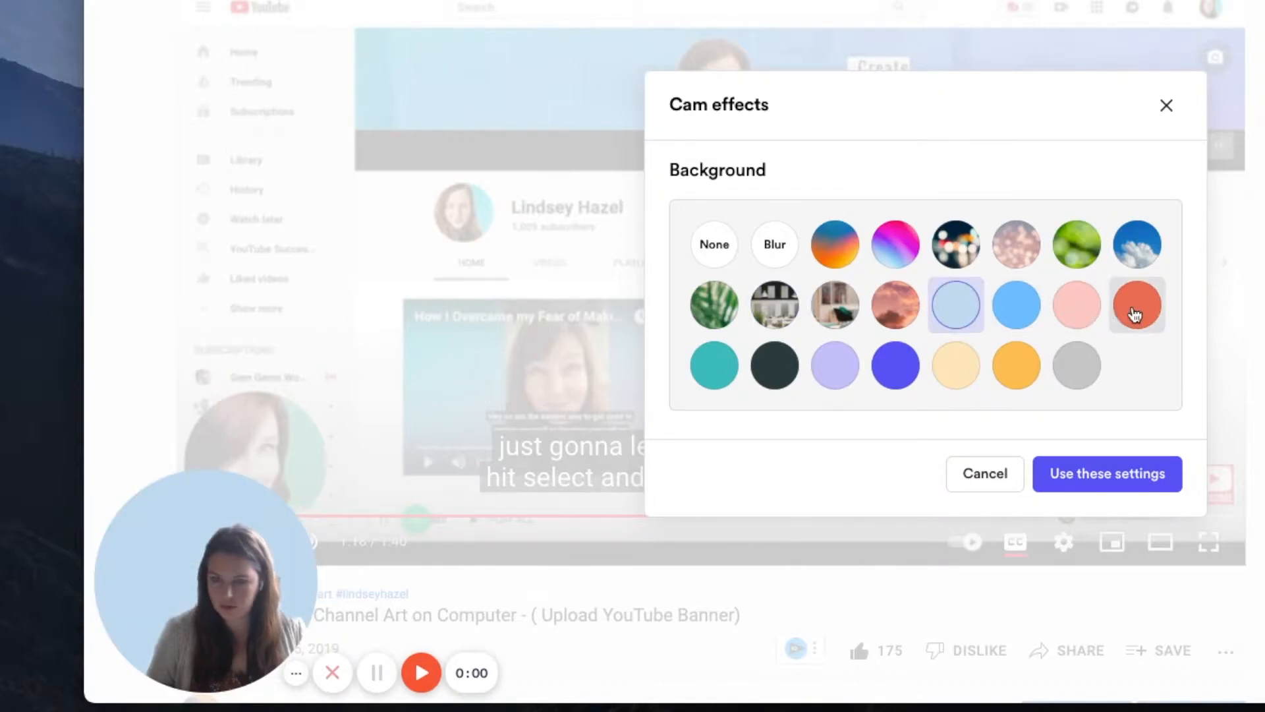
{"action": "left_click", "coordinate": [1136, 244]}
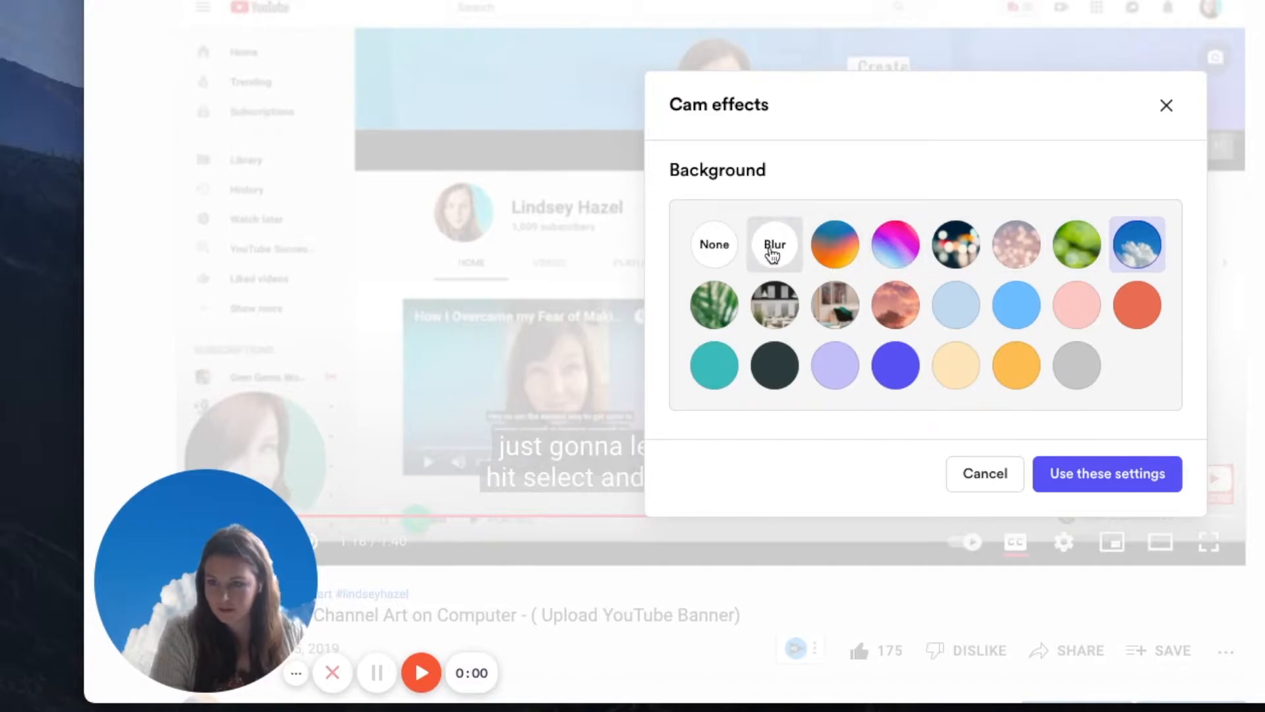
{"action": "left_click", "coordinate": [773, 245]}
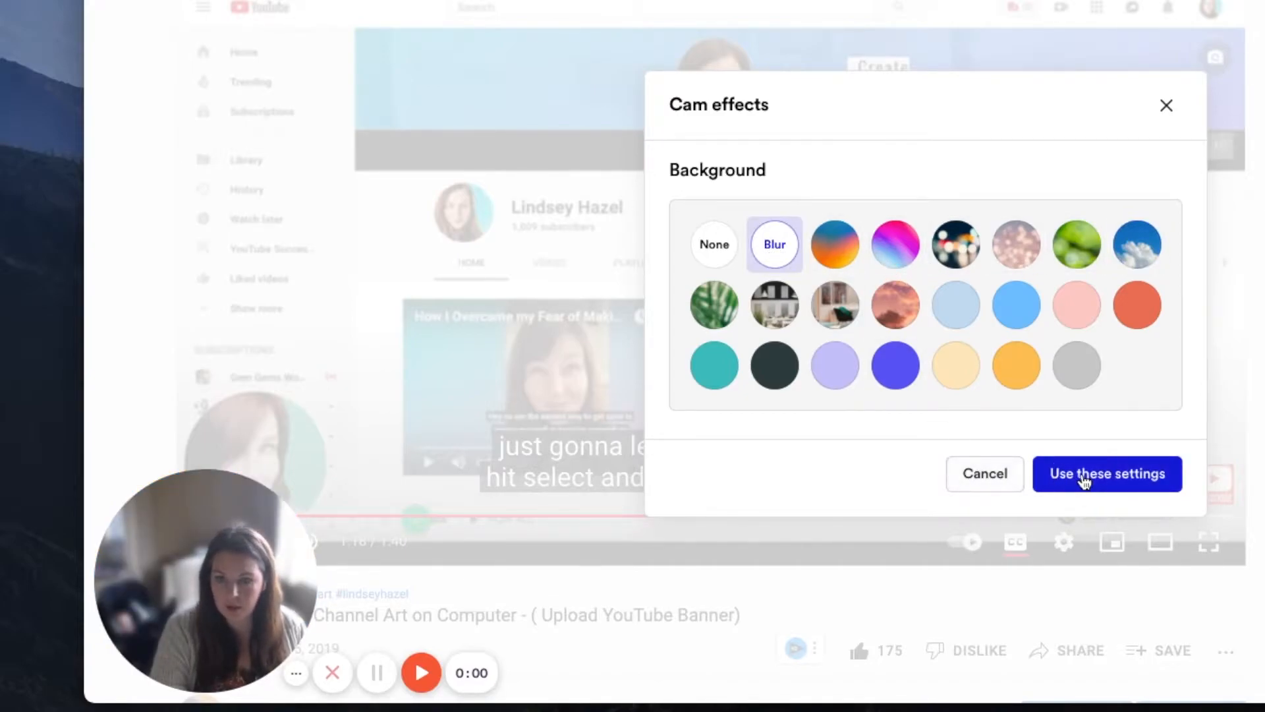
{"action": "left_click", "coordinate": [1106, 473]}
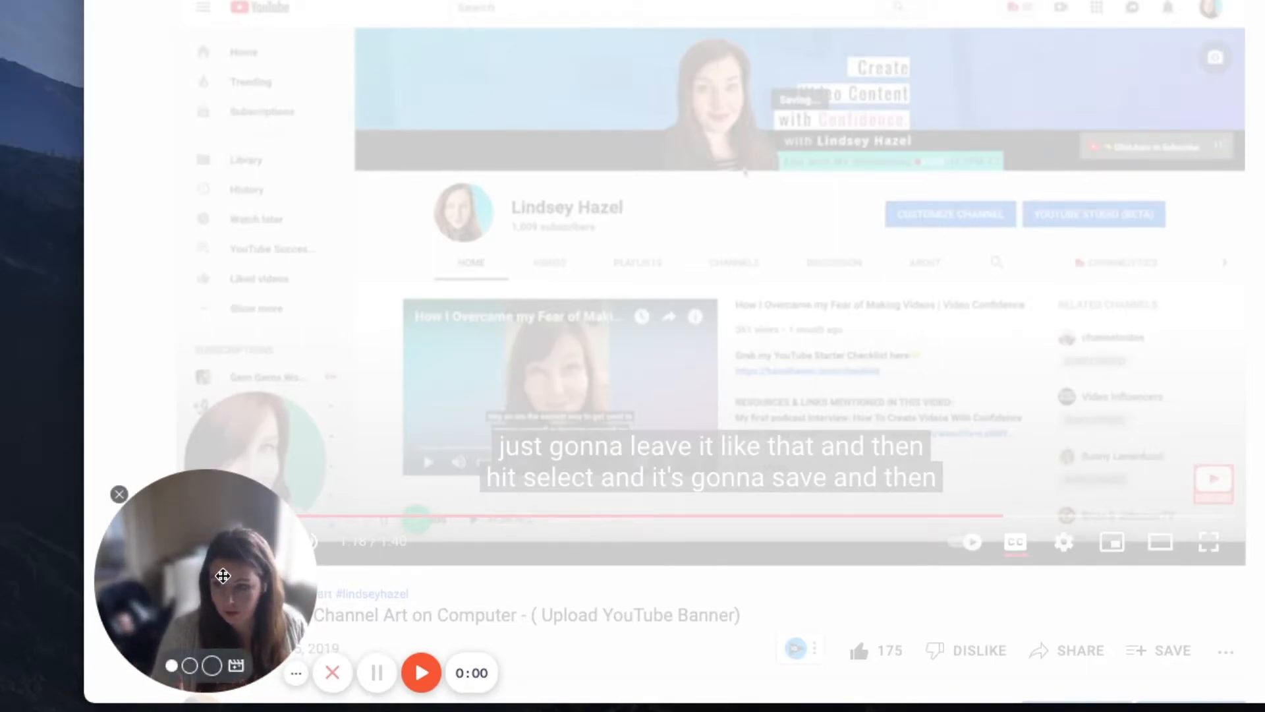
{"action": "mouse_move", "coordinate": [296, 672]}
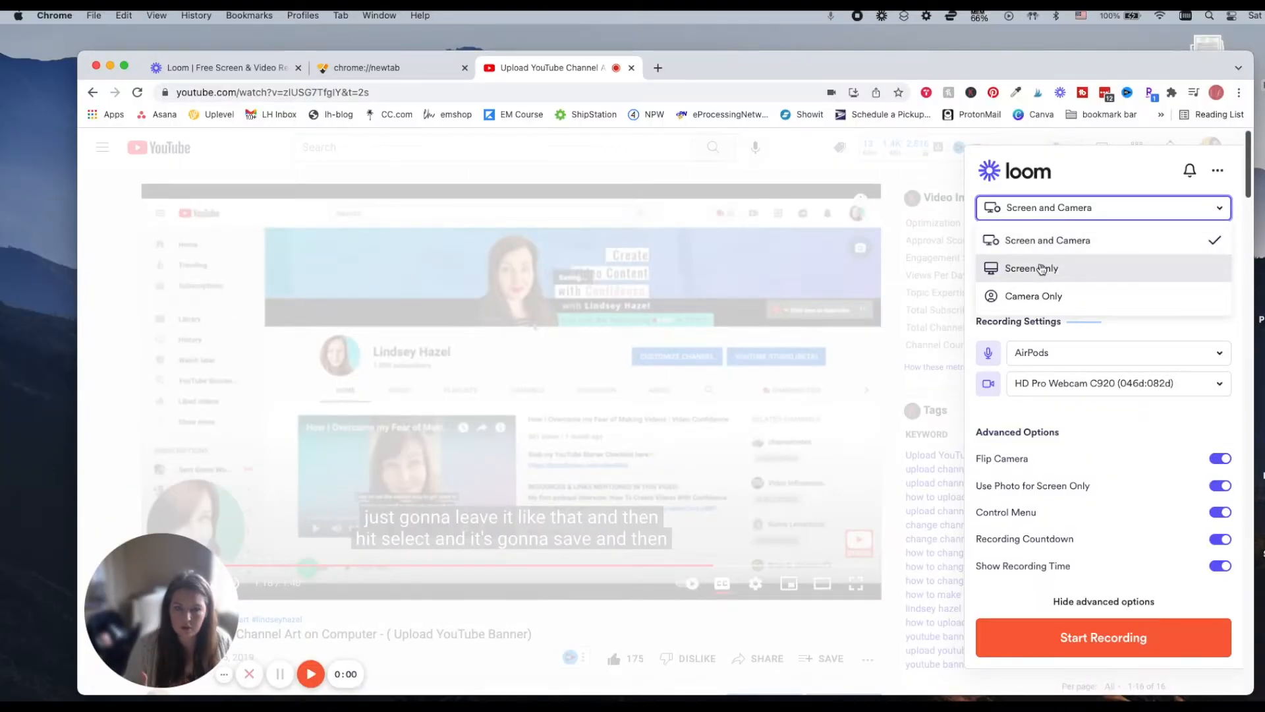
Switch the recorder to Screen Only and set the bubble's profile photo.
{"action": "left_click", "coordinate": [1032, 268]}
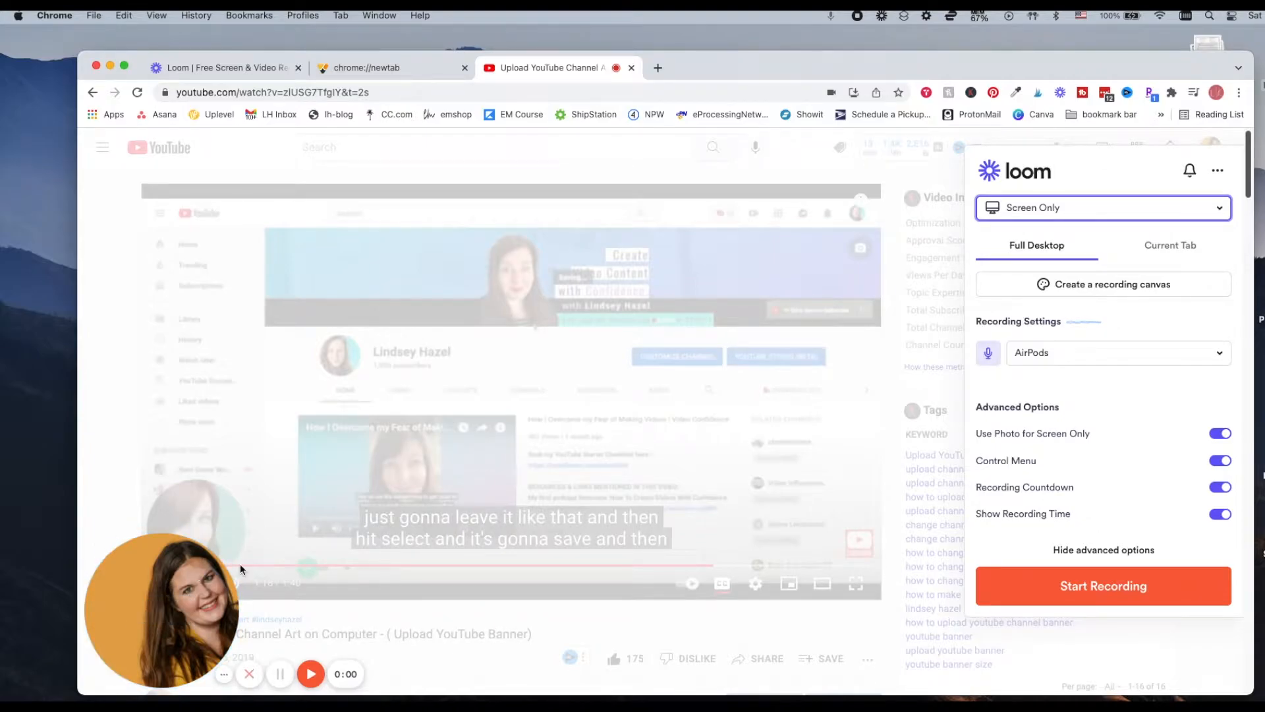
{"action": "mouse_move", "coordinate": [194, 601]}
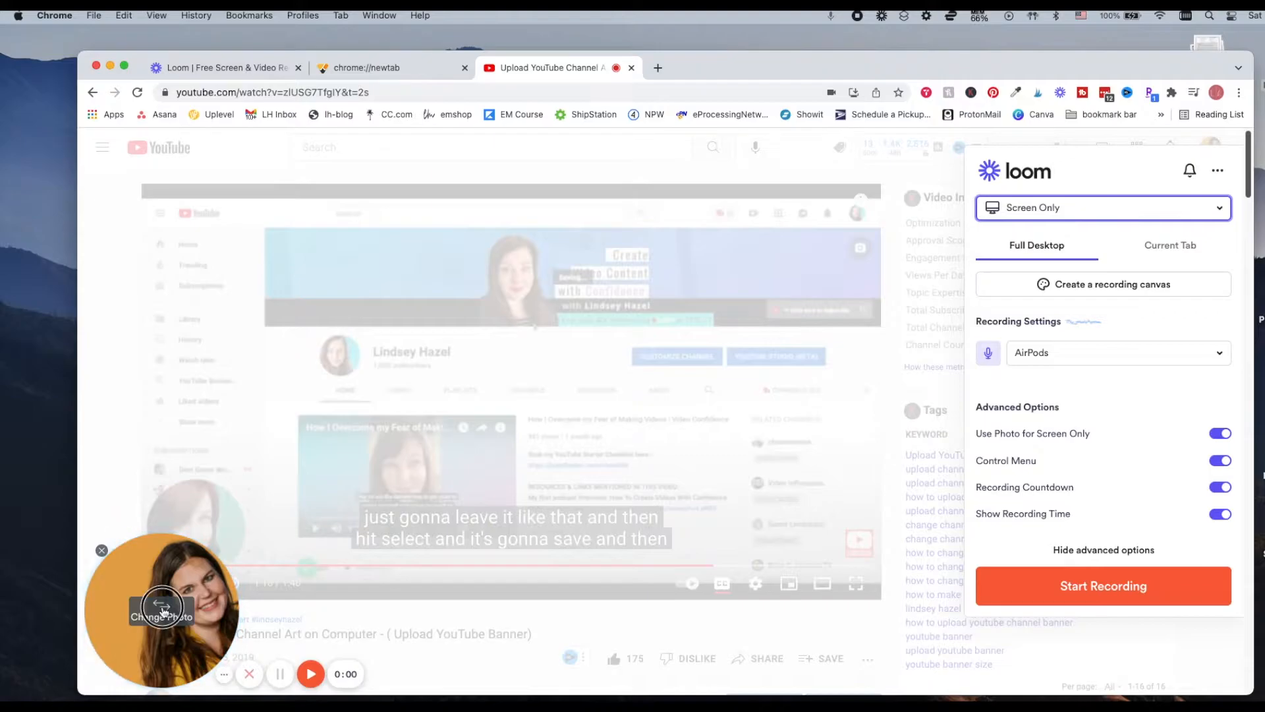
{"action": "left_click", "coordinate": [161, 609]}
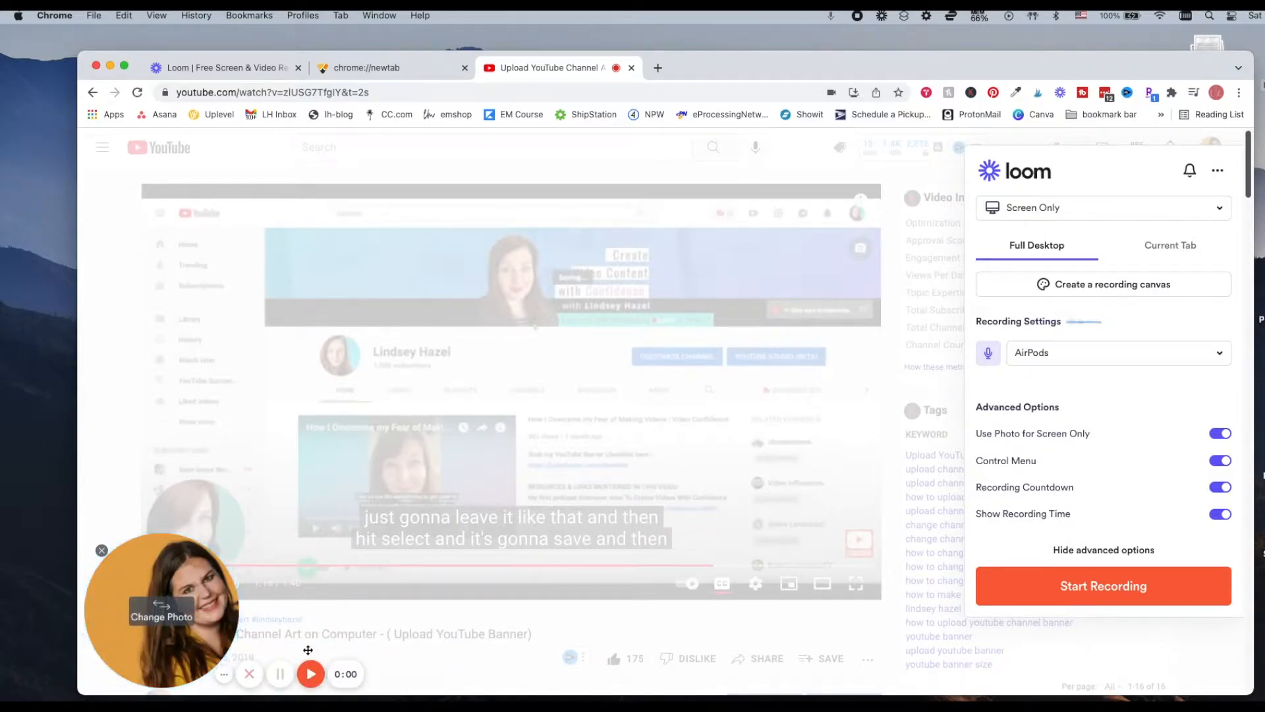
{"action": "mouse_move", "coordinate": [296, 600]}
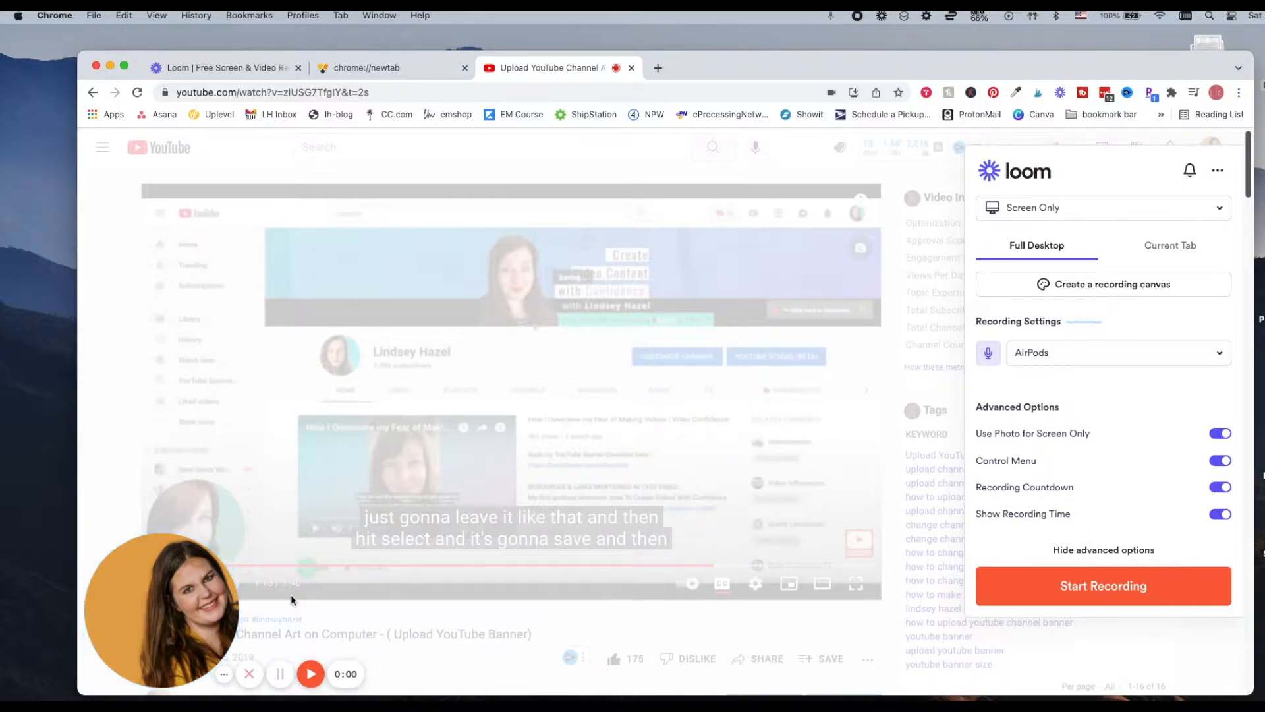
{"action": "mouse_move", "coordinate": [162, 609]}
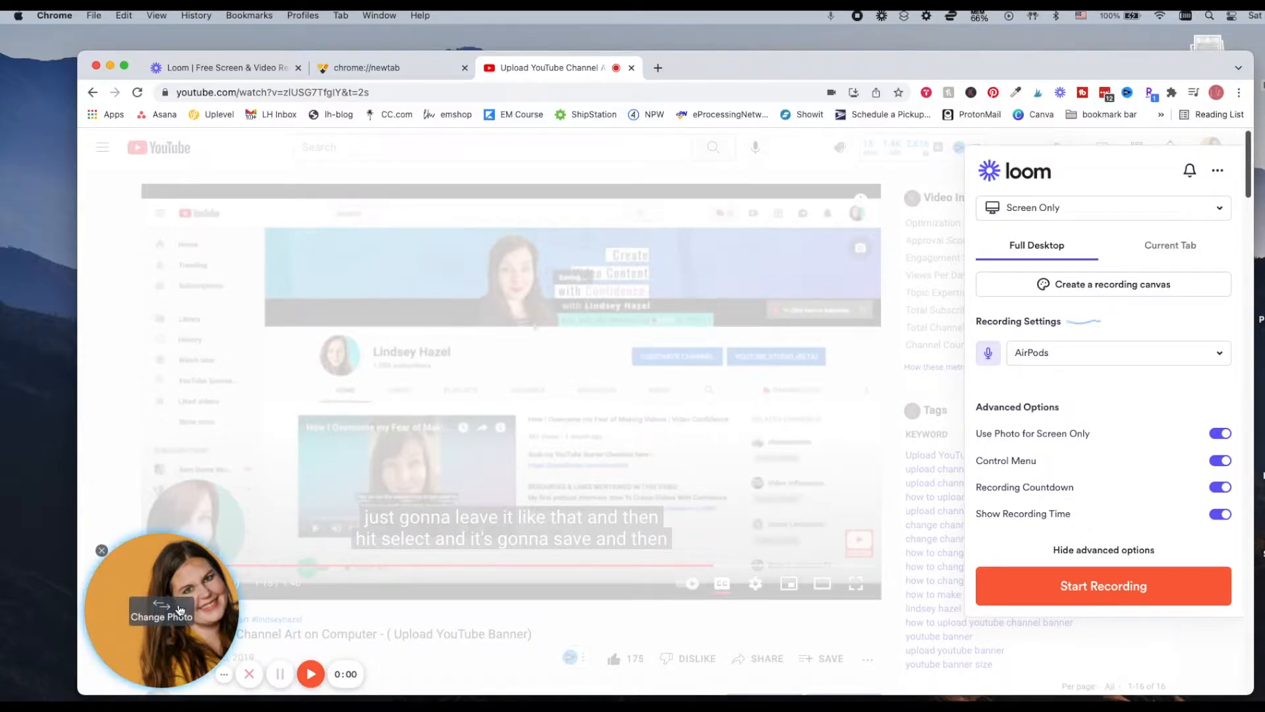
{"action": "mouse_move", "coordinate": [206, 582]}
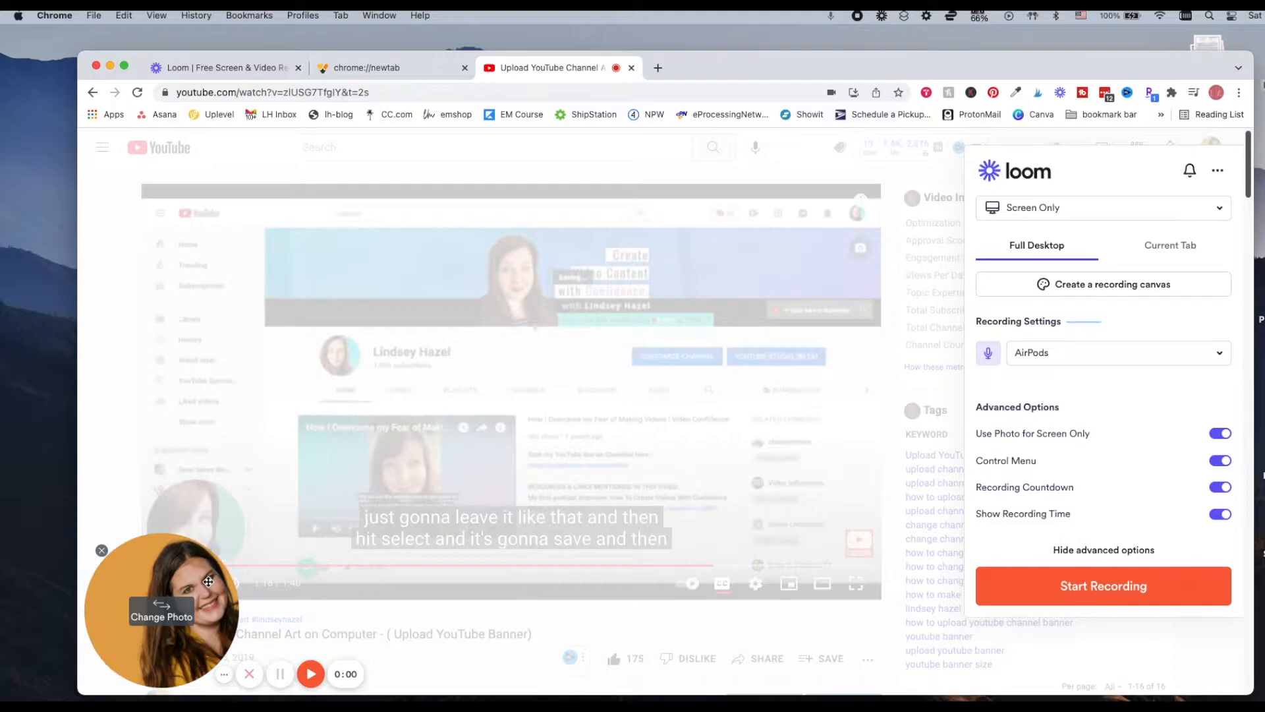
Check the Loom photos page, return to YouTube, and mute the recorder's microphone.
{"action": "left_click", "coordinate": [226, 68]}
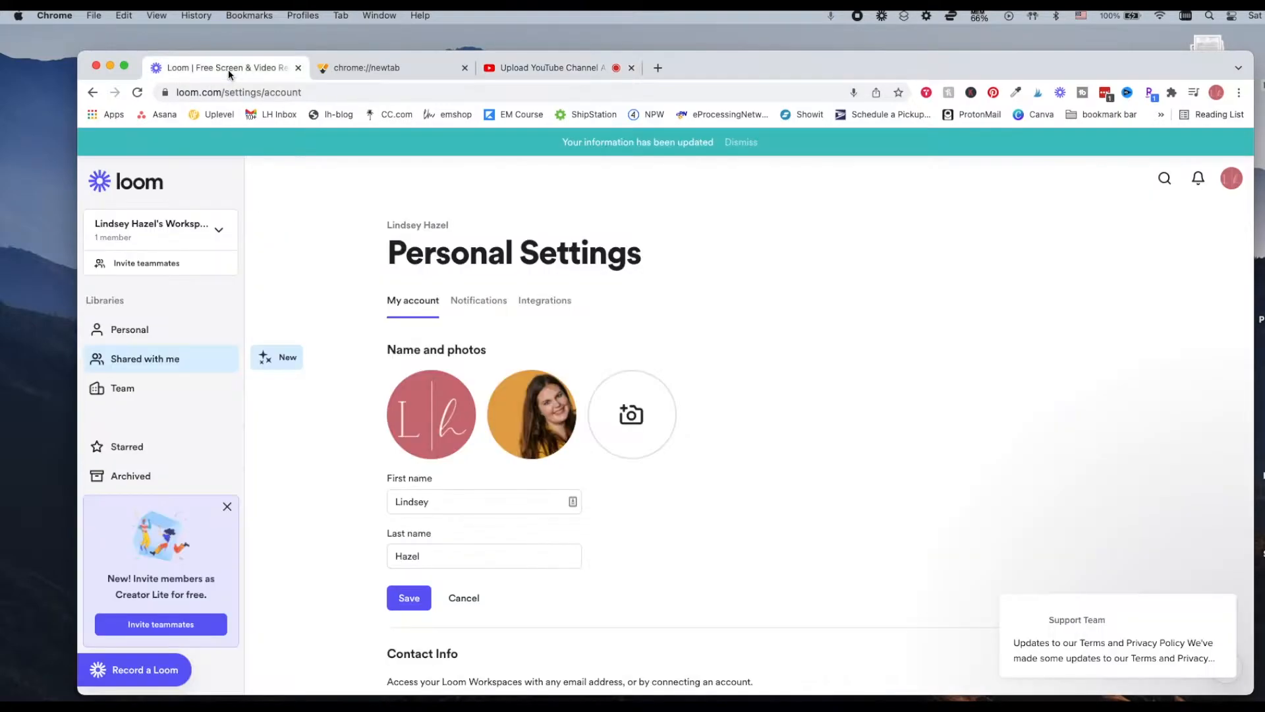
{"action": "mouse_move", "coordinate": [632, 414]}
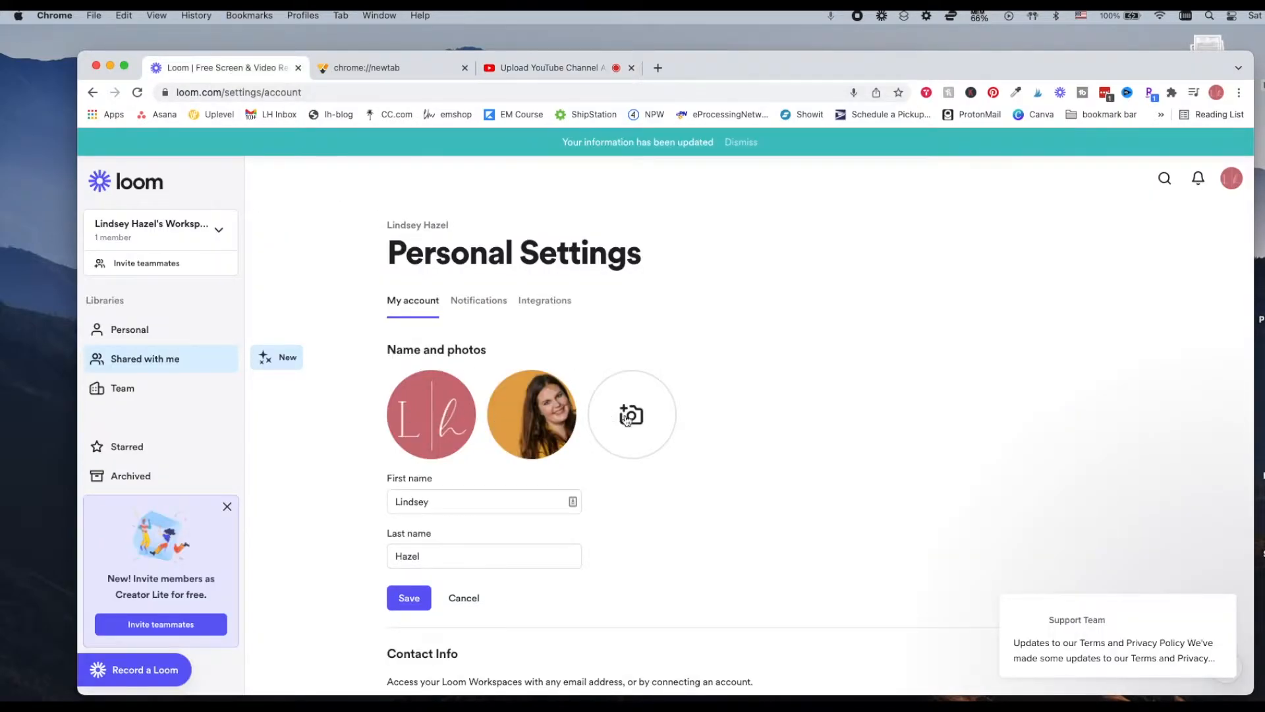
{"action": "mouse_move", "coordinate": [592, 355]}
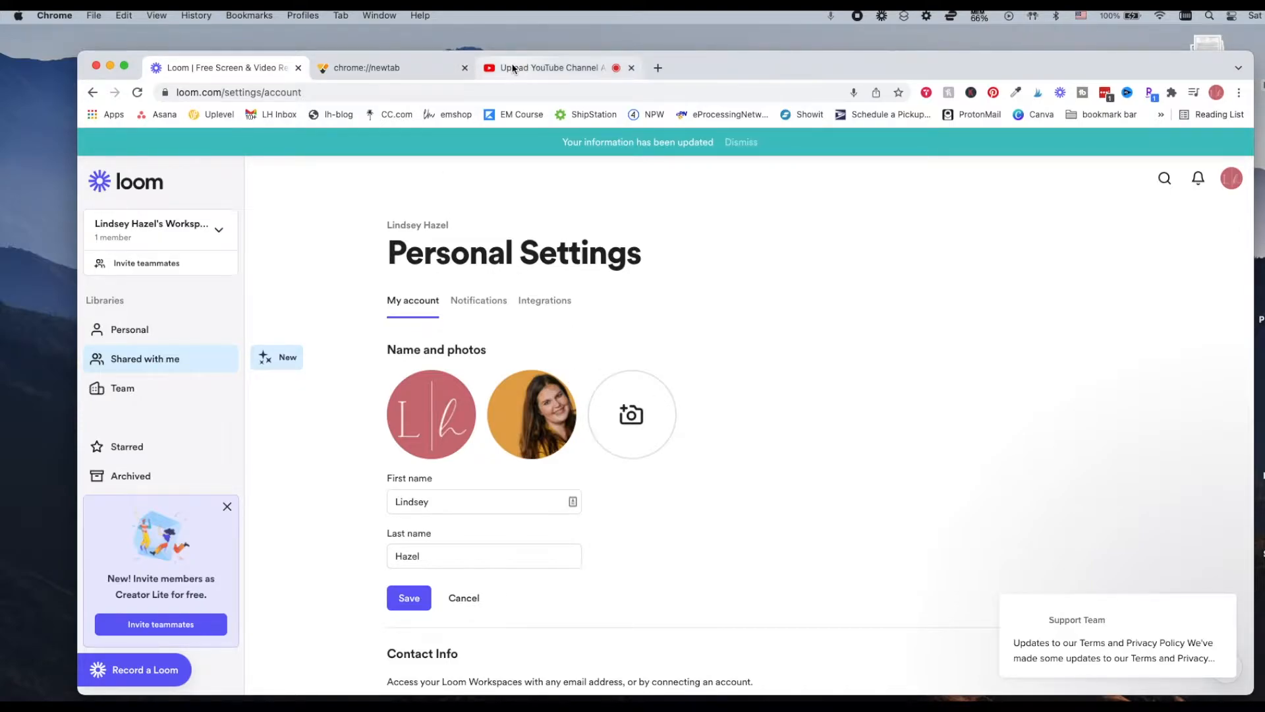
{"action": "left_click", "coordinate": [551, 67]}
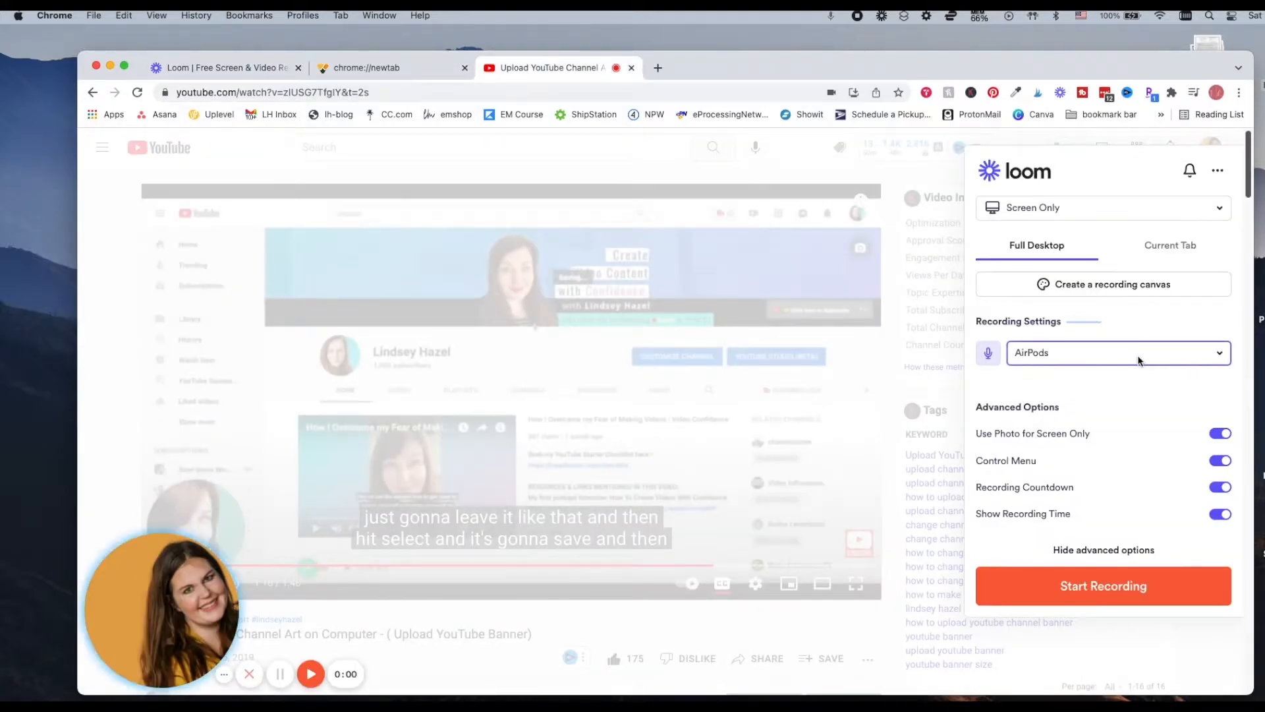
{"action": "left_click", "coordinate": [1117, 352]}
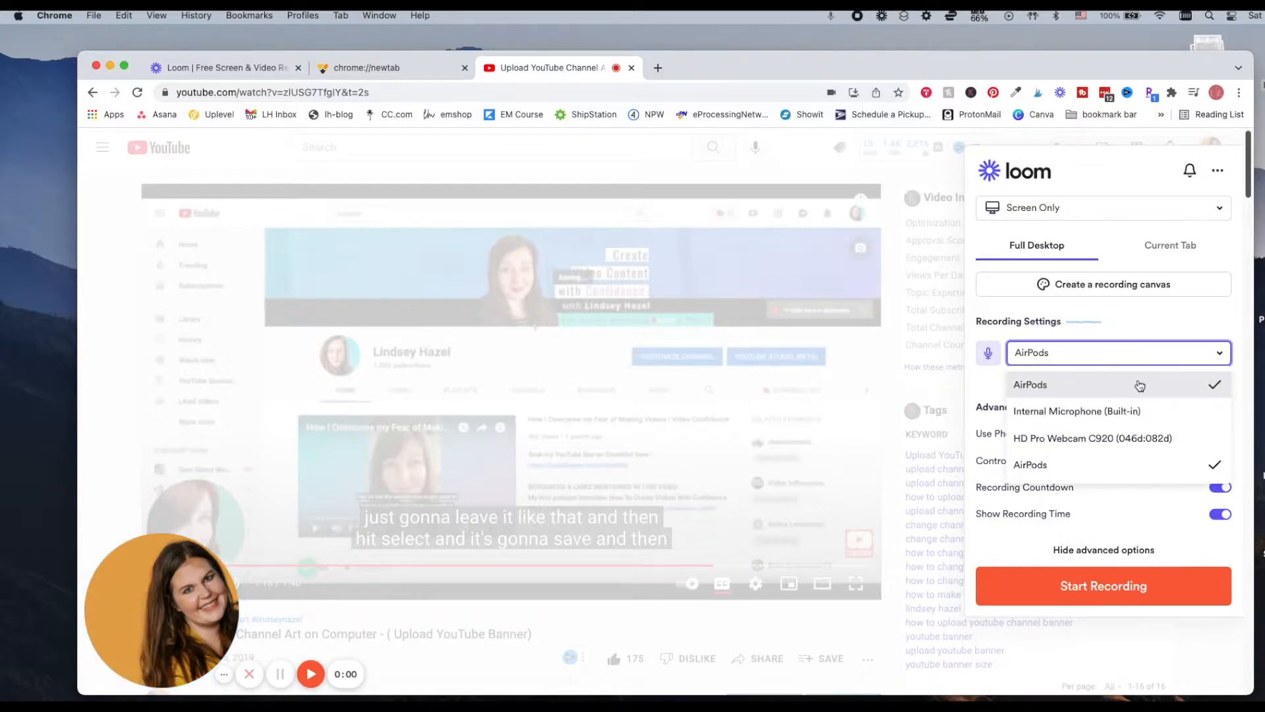
{"action": "left_click", "coordinate": [1029, 385]}
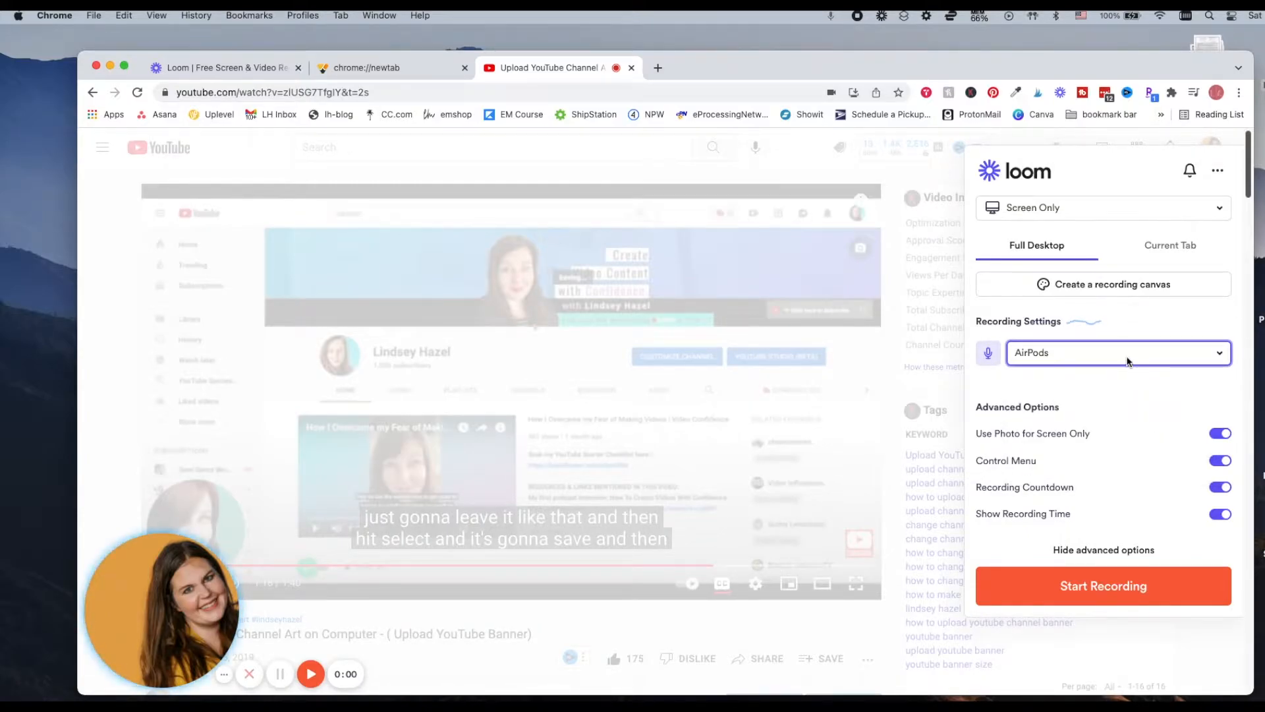
{"action": "left_click", "coordinate": [1117, 353]}
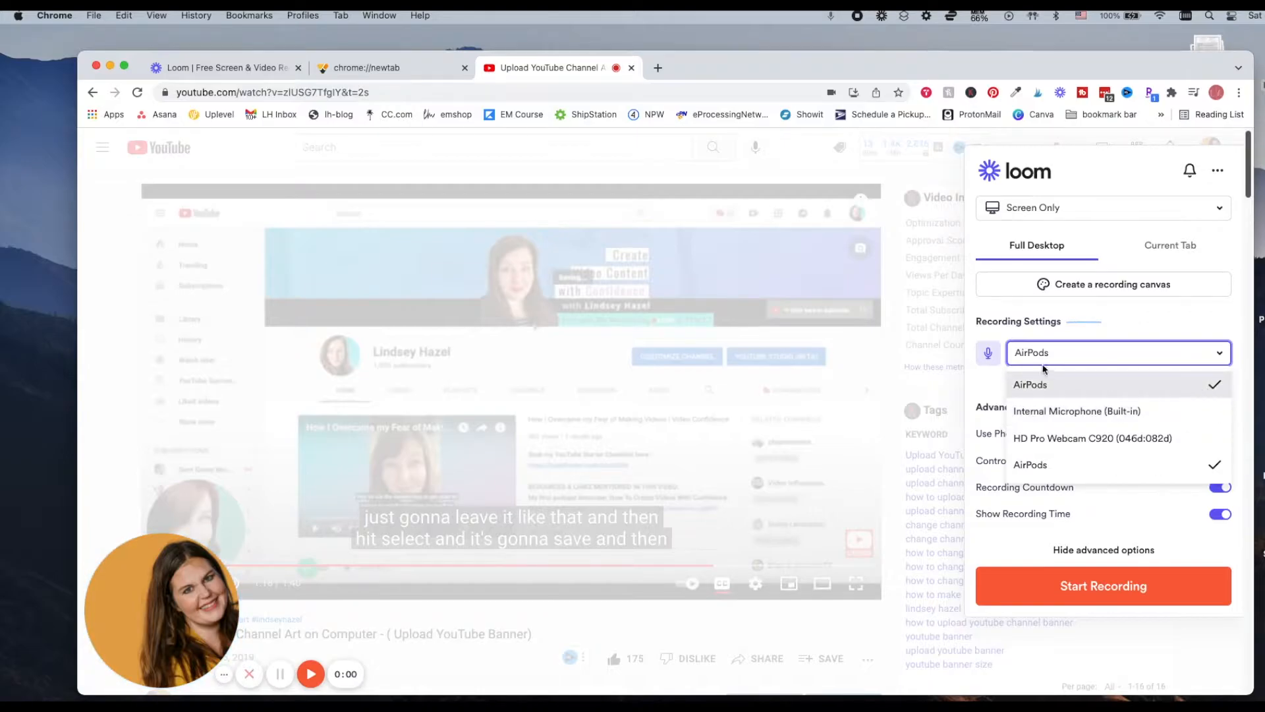
{"action": "left_click", "coordinate": [1029, 384]}
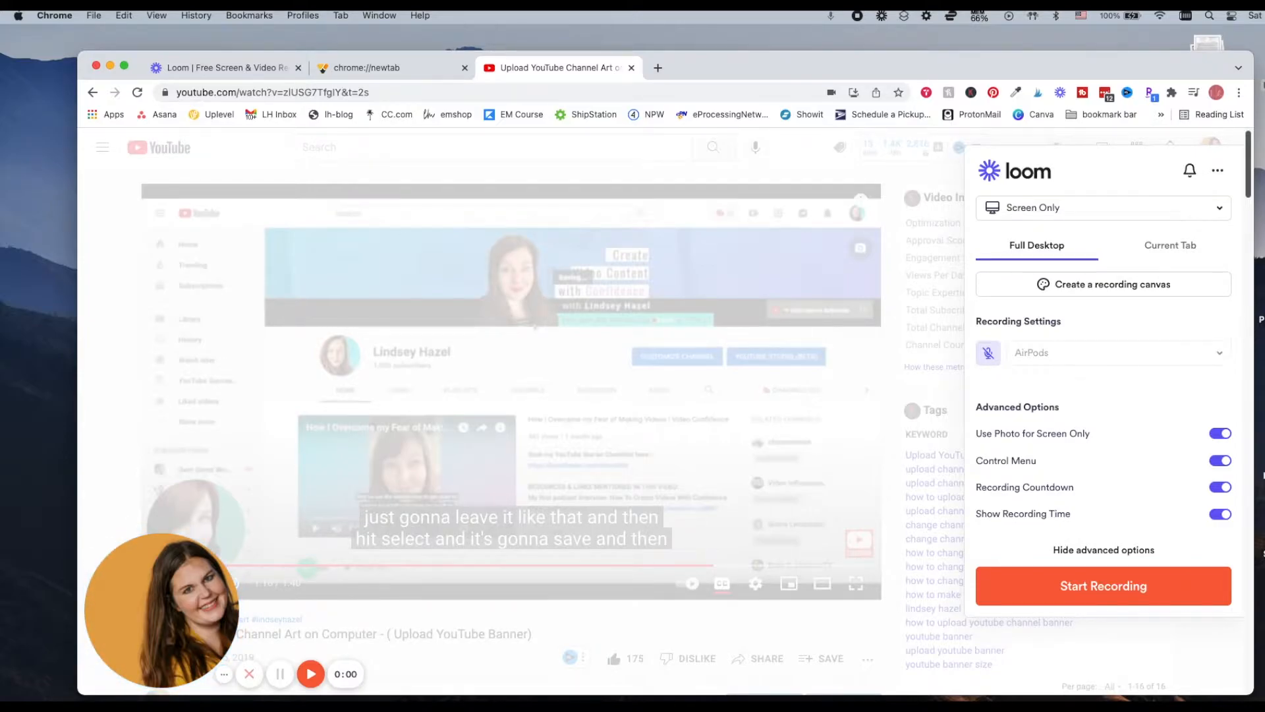
{"action": "left_click", "coordinate": [1103, 207]}
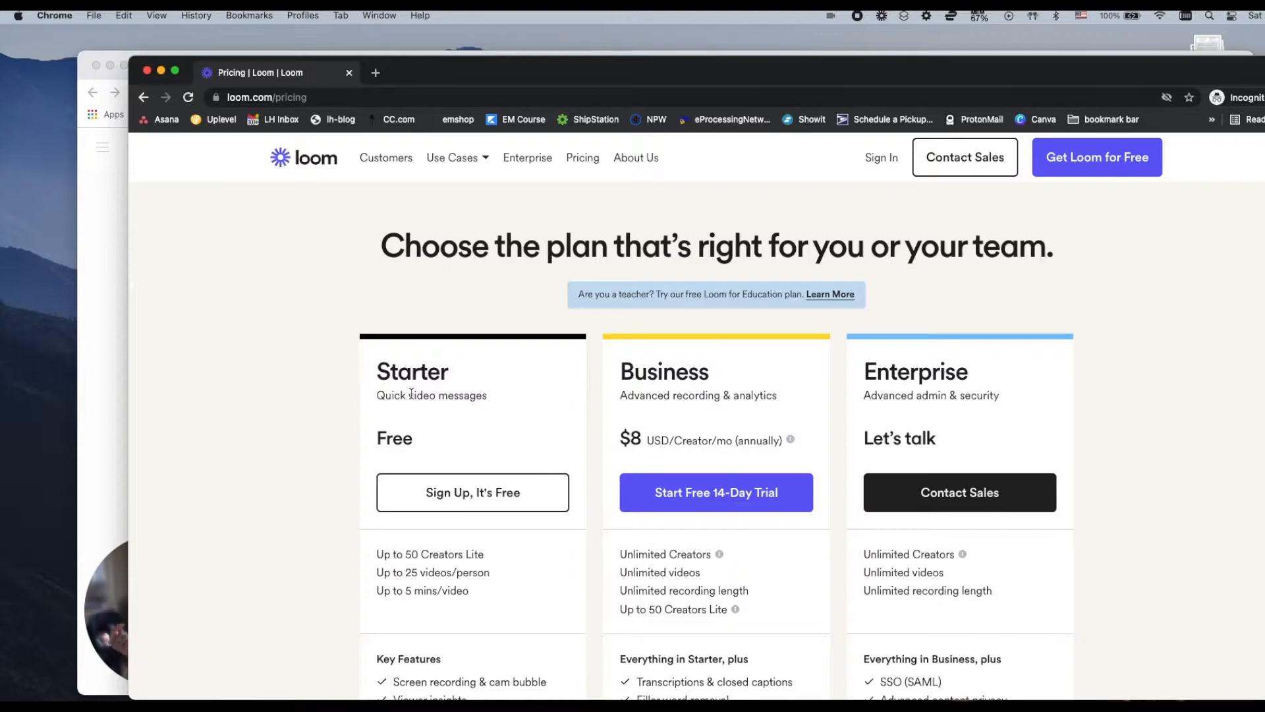
Scroll through the Starter, Business and Enterprise plans on Loom's pricing page.
{"action": "scroll", "scroll_direction": "down", "scroll_amount": 3}
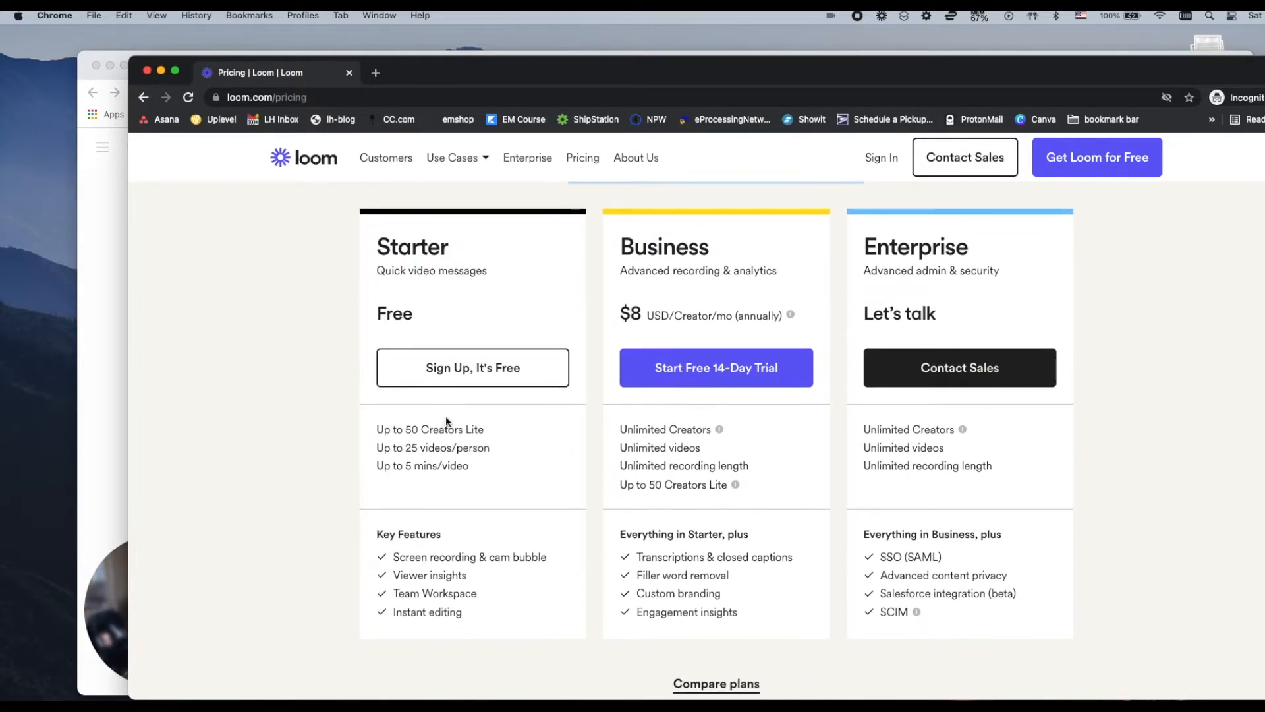
{"action": "mouse_move", "coordinate": [429, 460]}
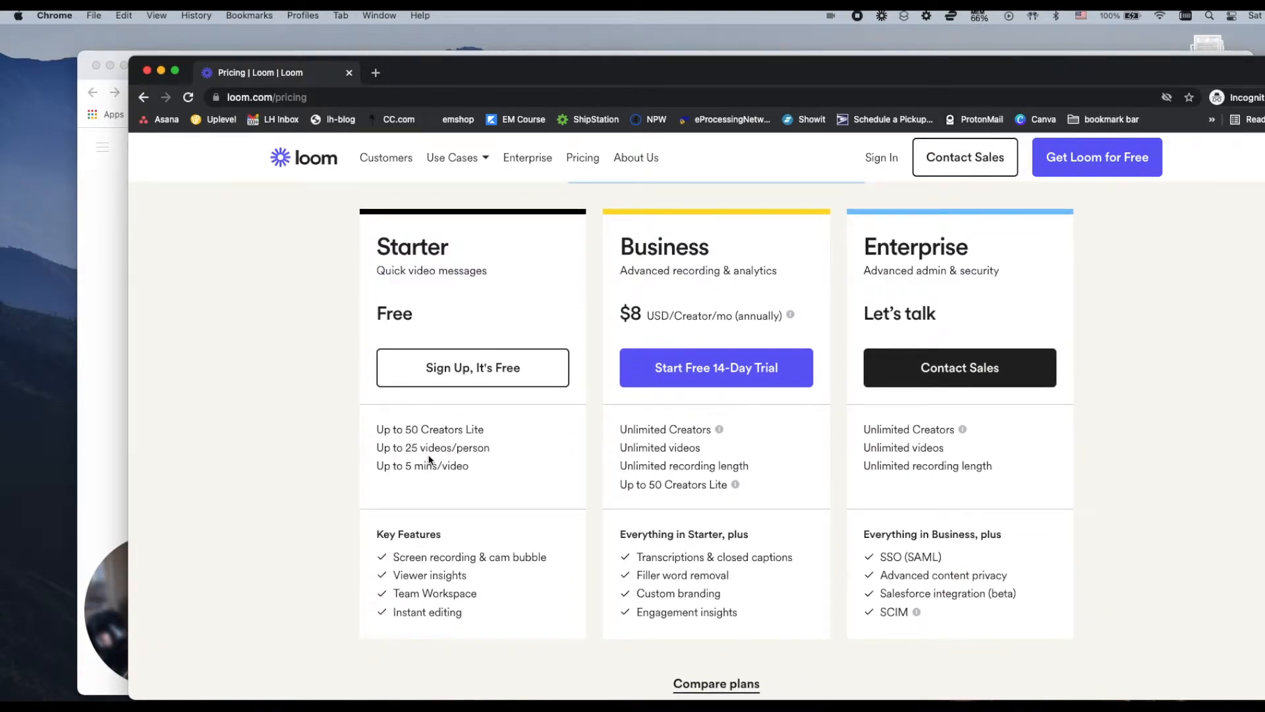
{"action": "mouse_move", "coordinate": [435, 476]}
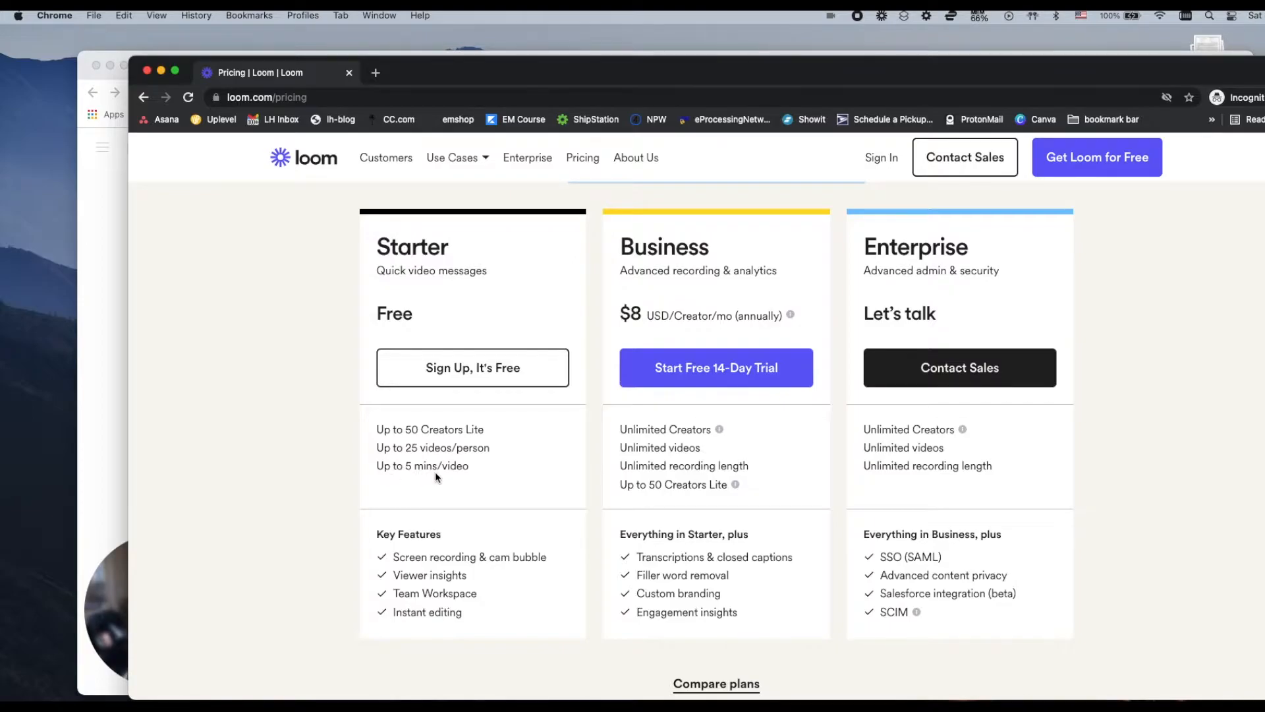
{"action": "mouse_move", "coordinate": [497, 557]}
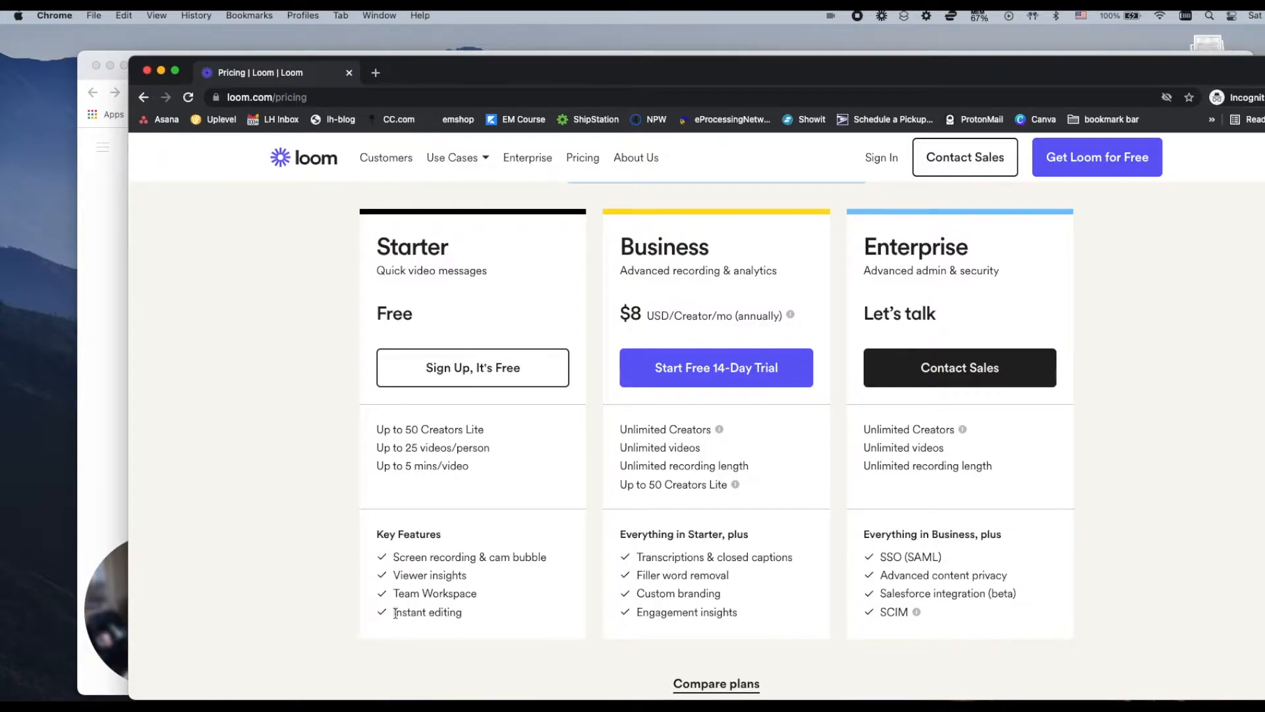
{"action": "mouse_move", "coordinate": [453, 624]}
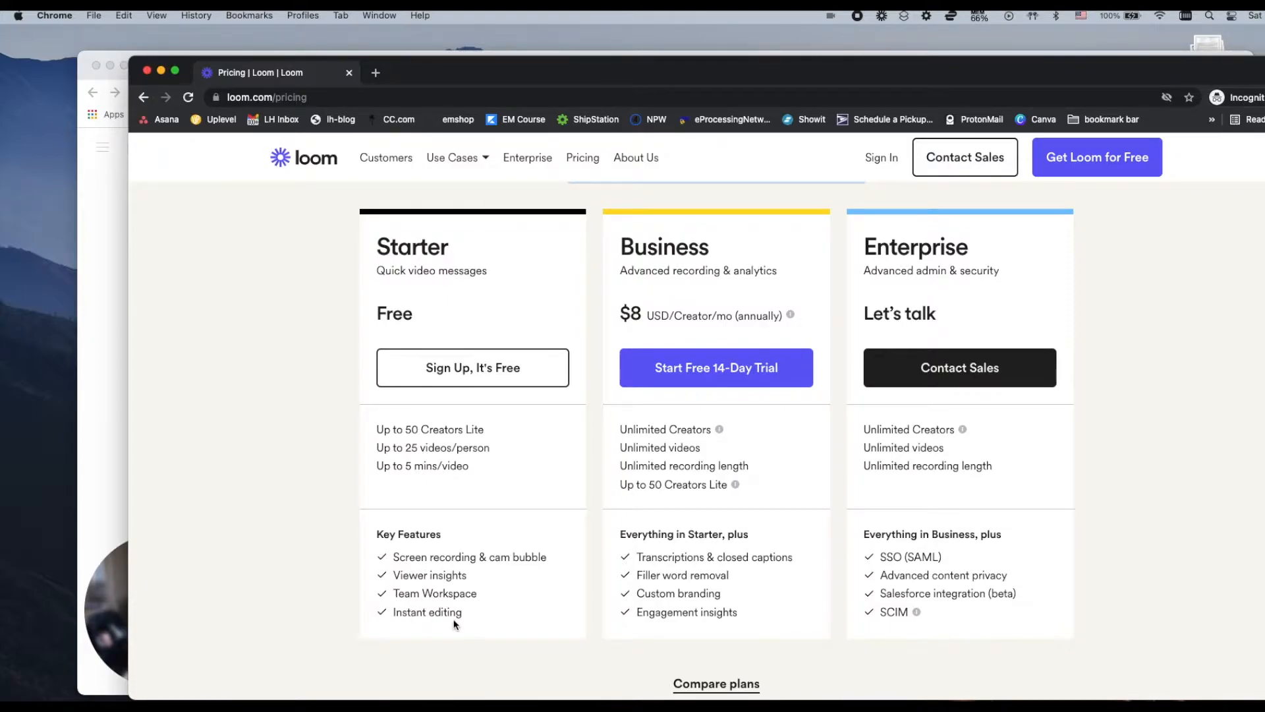
{"action": "mouse_move", "coordinate": [423, 458]}
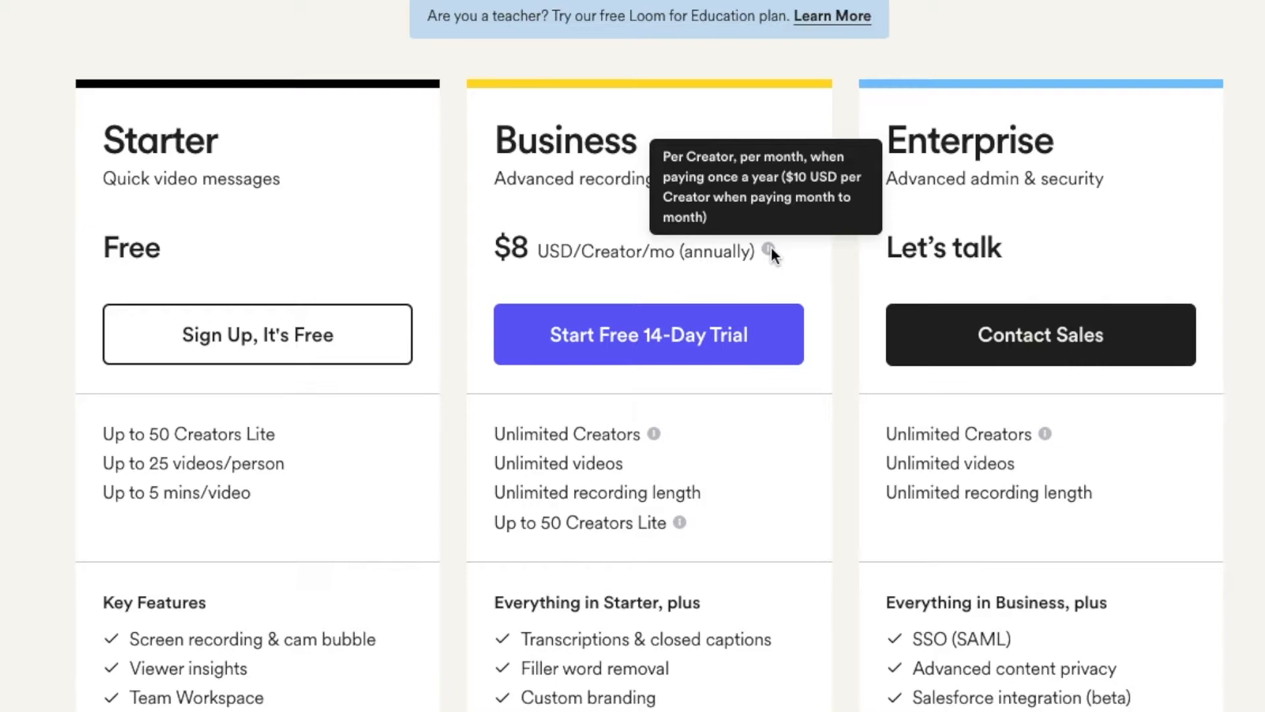
{"action": "mouse_move", "coordinate": [648, 327]}
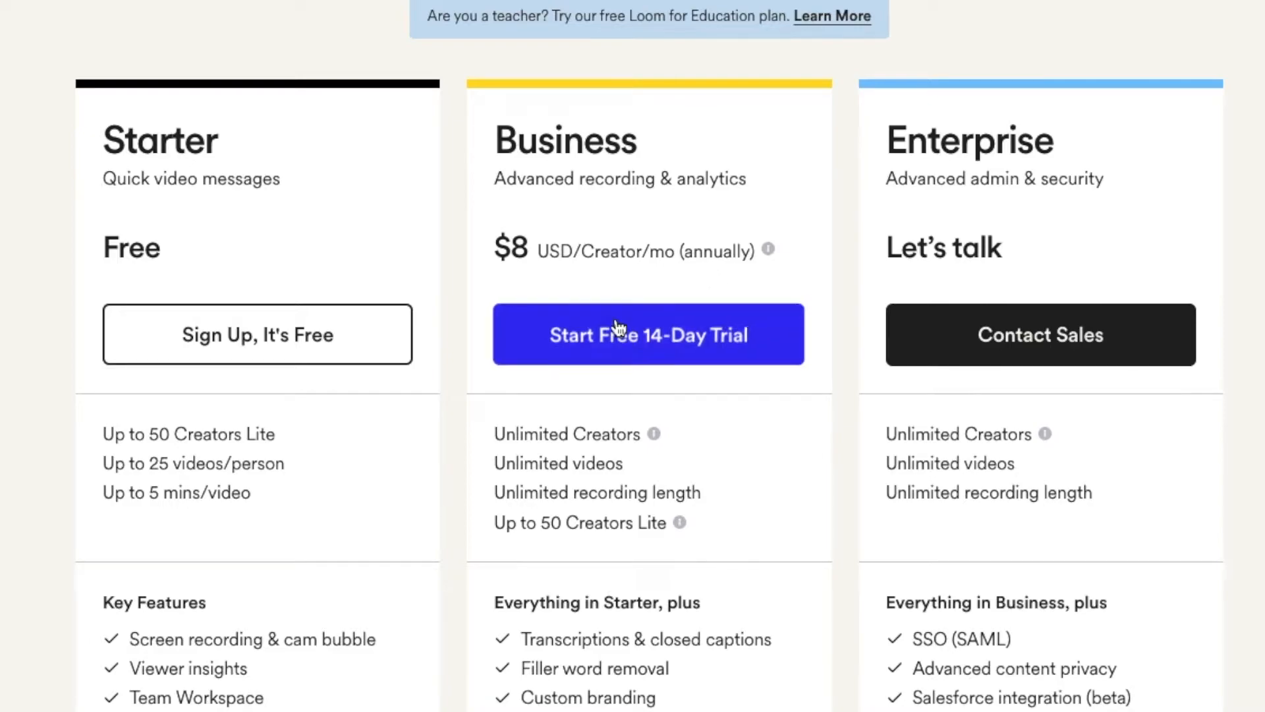
{"action": "mouse_move", "coordinate": [642, 359]}
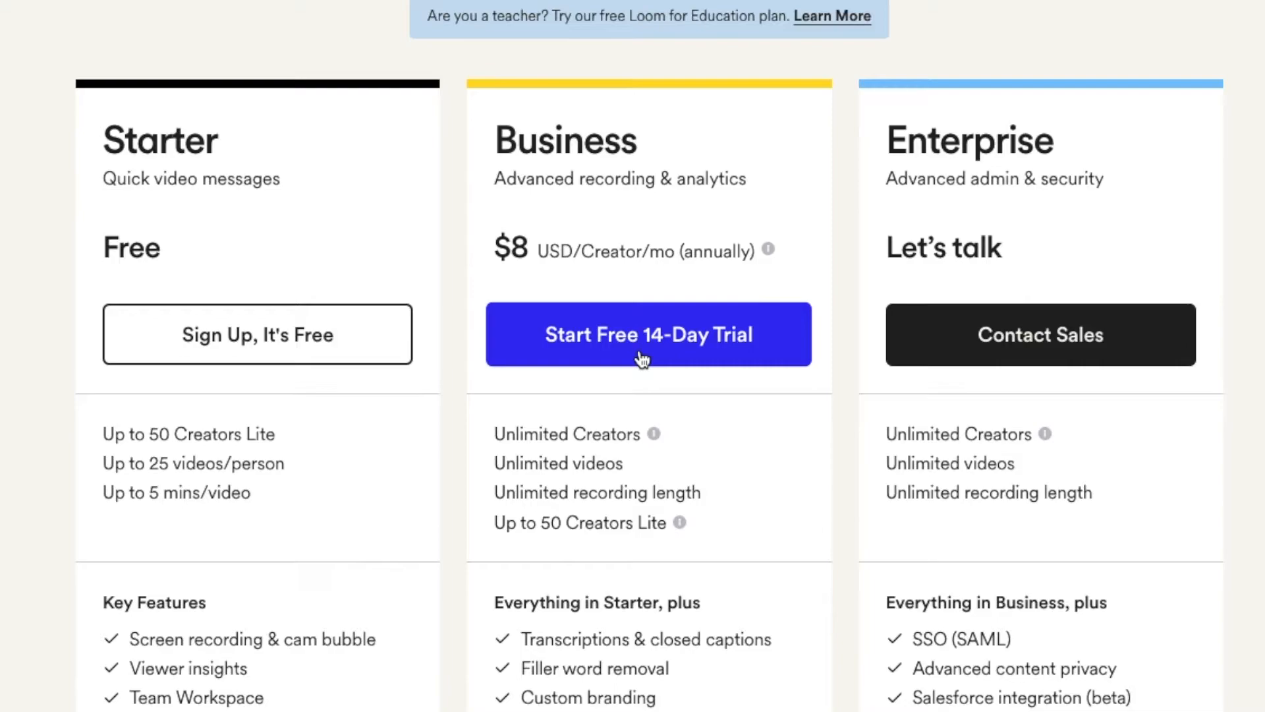
{"action": "mouse_move", "coordinate": [696, 455]}
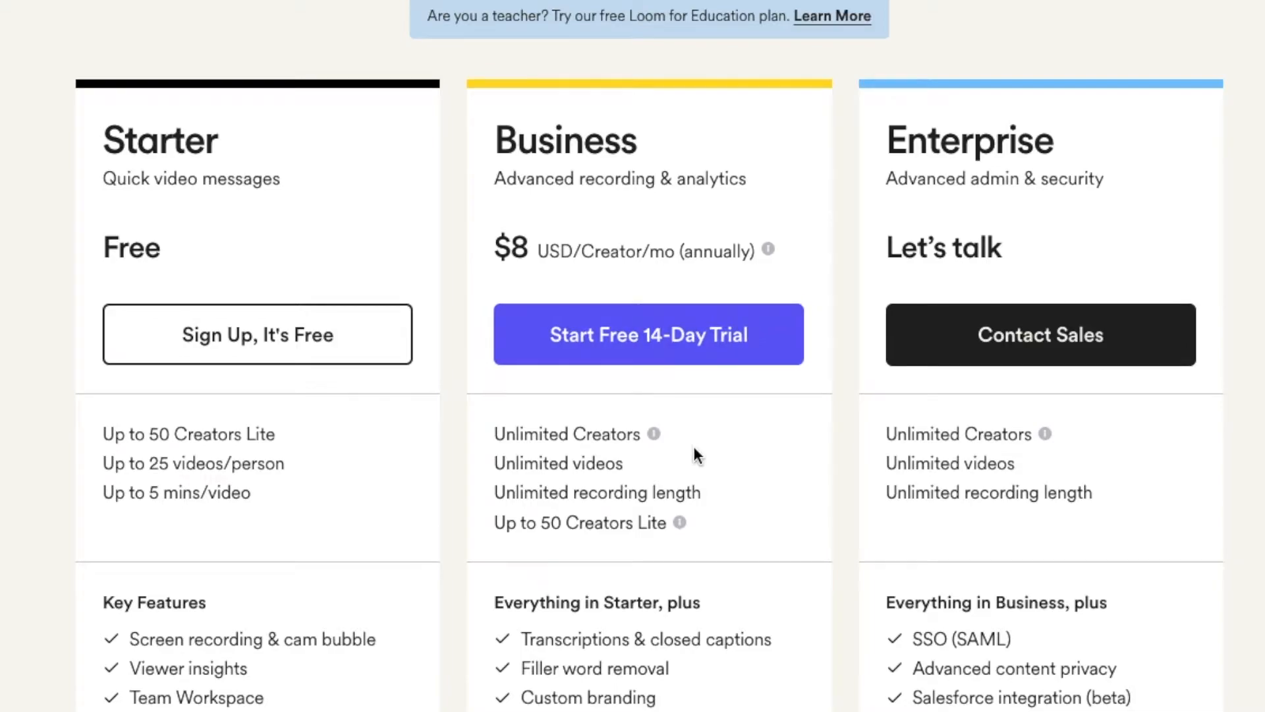
{"action": "mouse_move", "coordinate": [702, 450]}
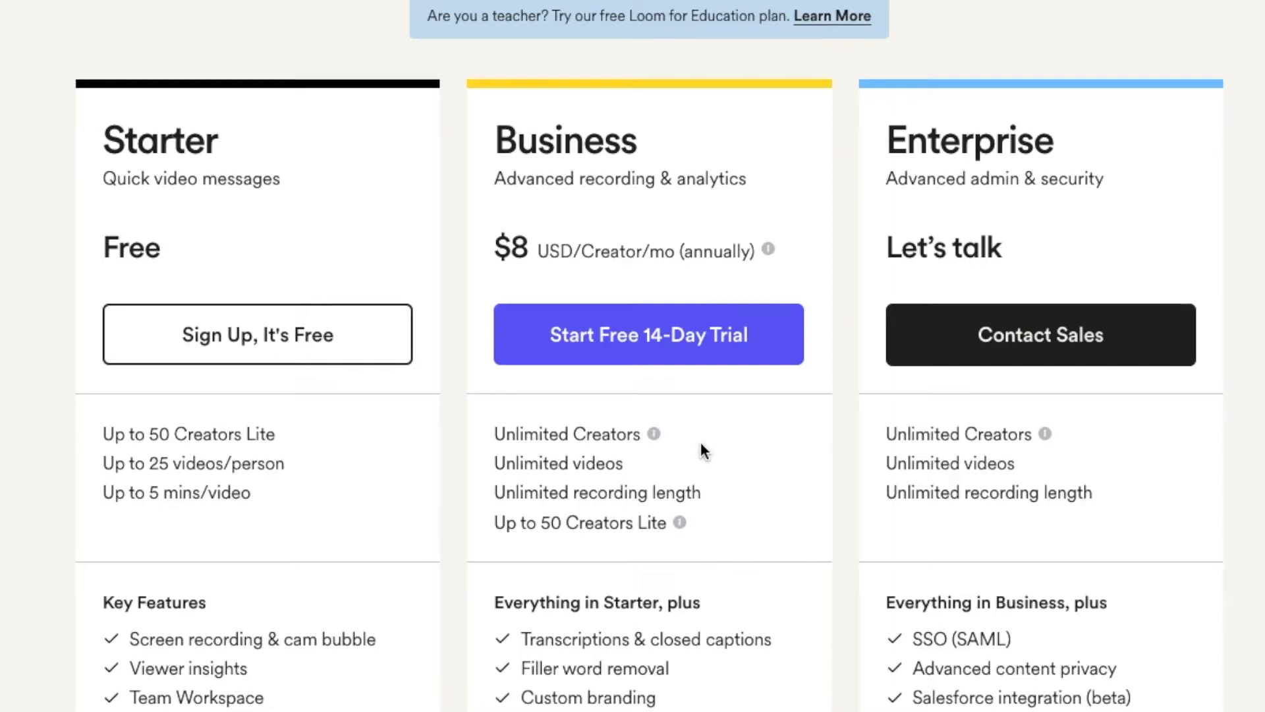
{"action": "mouse_move", "coordinate": [729, 454]}
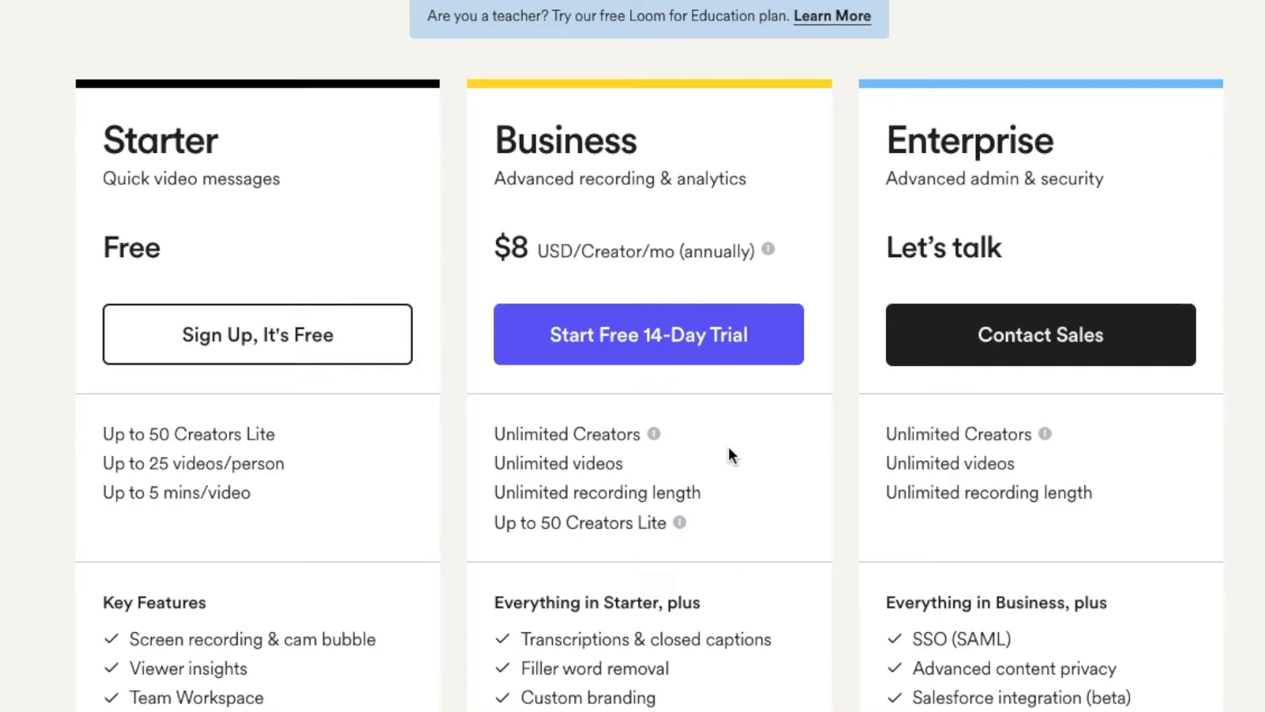
{"action": "mouse_move", "coordinate": [1136, 457]}
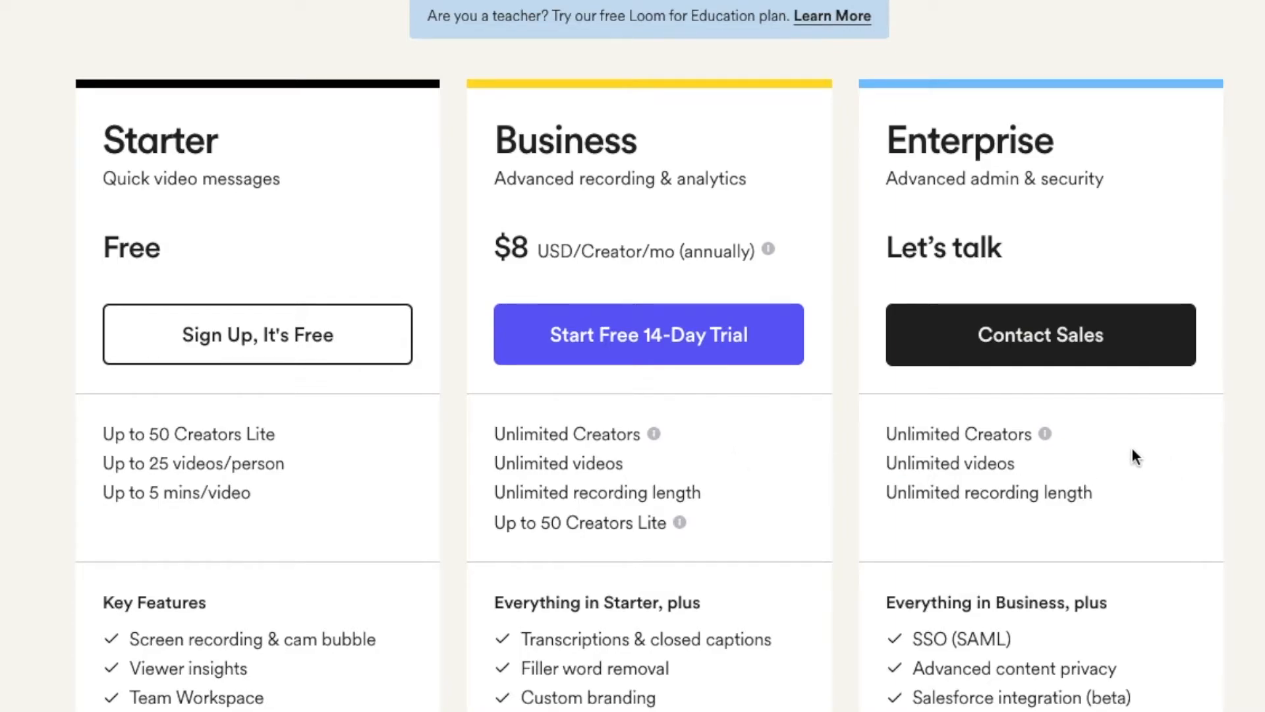
{"action": "mouse_move", "coordinate": [1040, 334]}
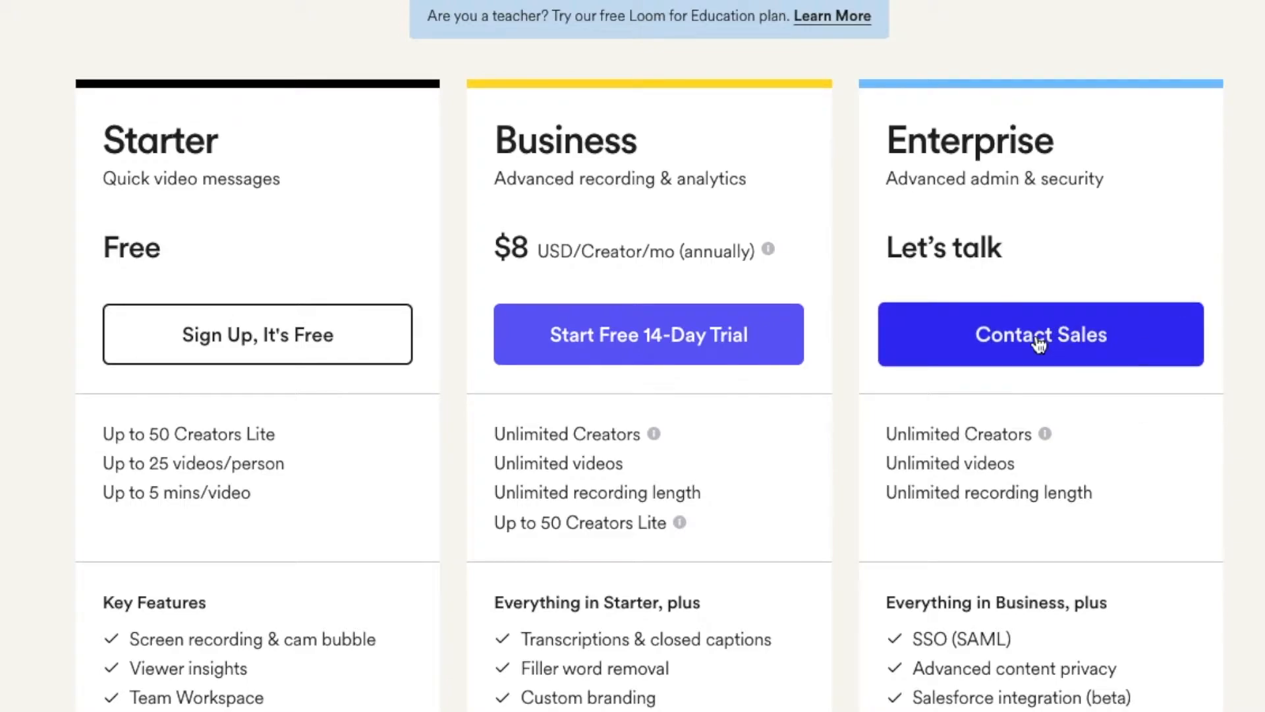
{"action": "scroll", "scroll_direction": "down", "scroll_amount": 3}
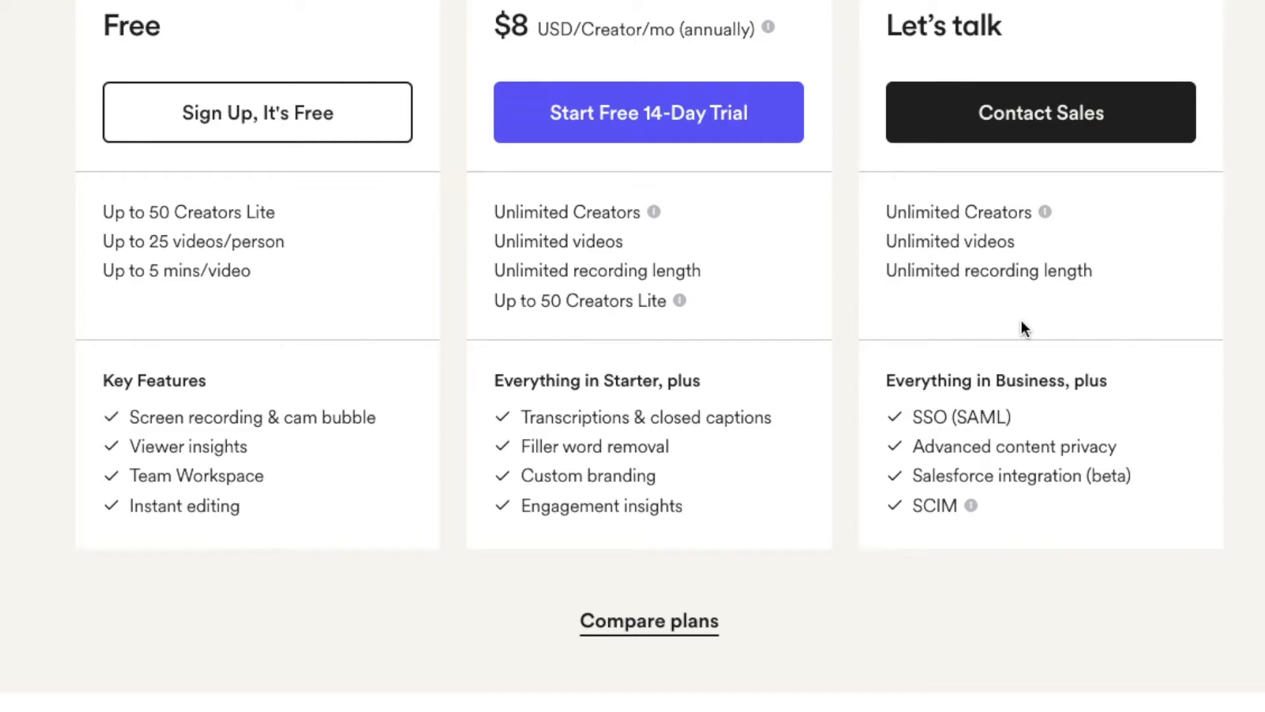
{"action": "scroll", "scroll_direction": "down", "scroll_amount": 3}
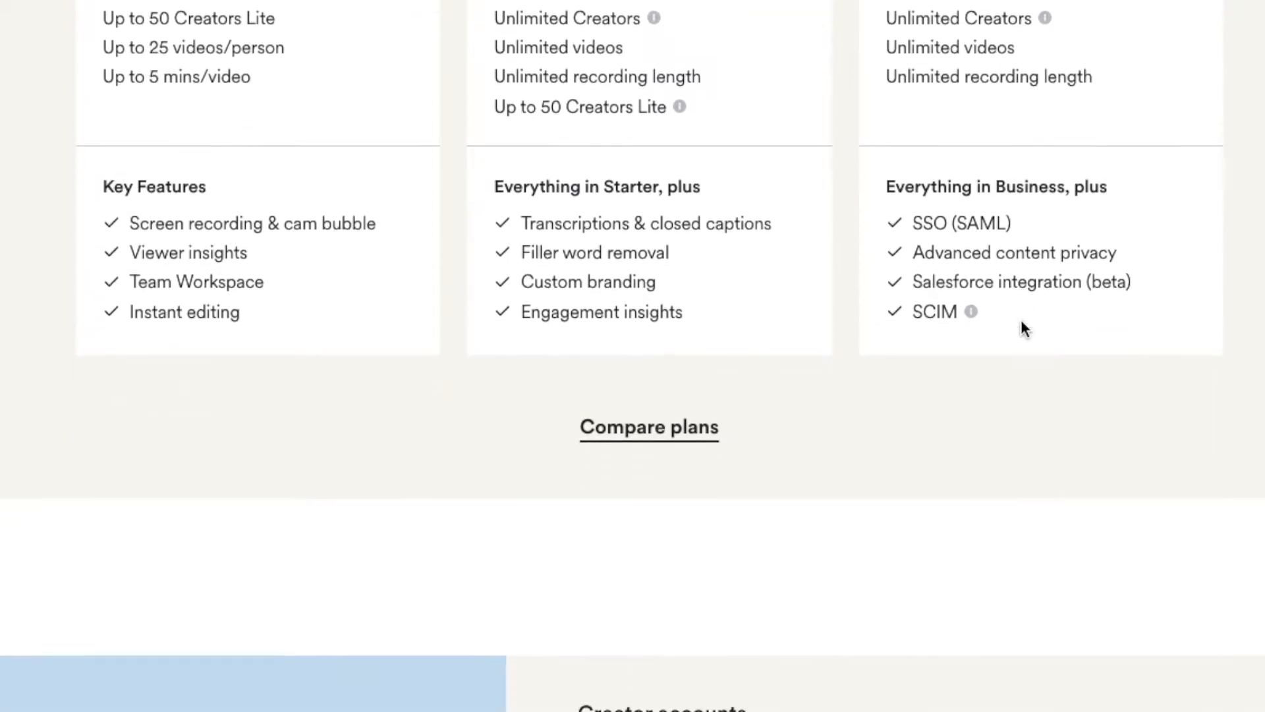
{"action": "scroll", "scroll_direction": "down", "scroll_amount": 3}
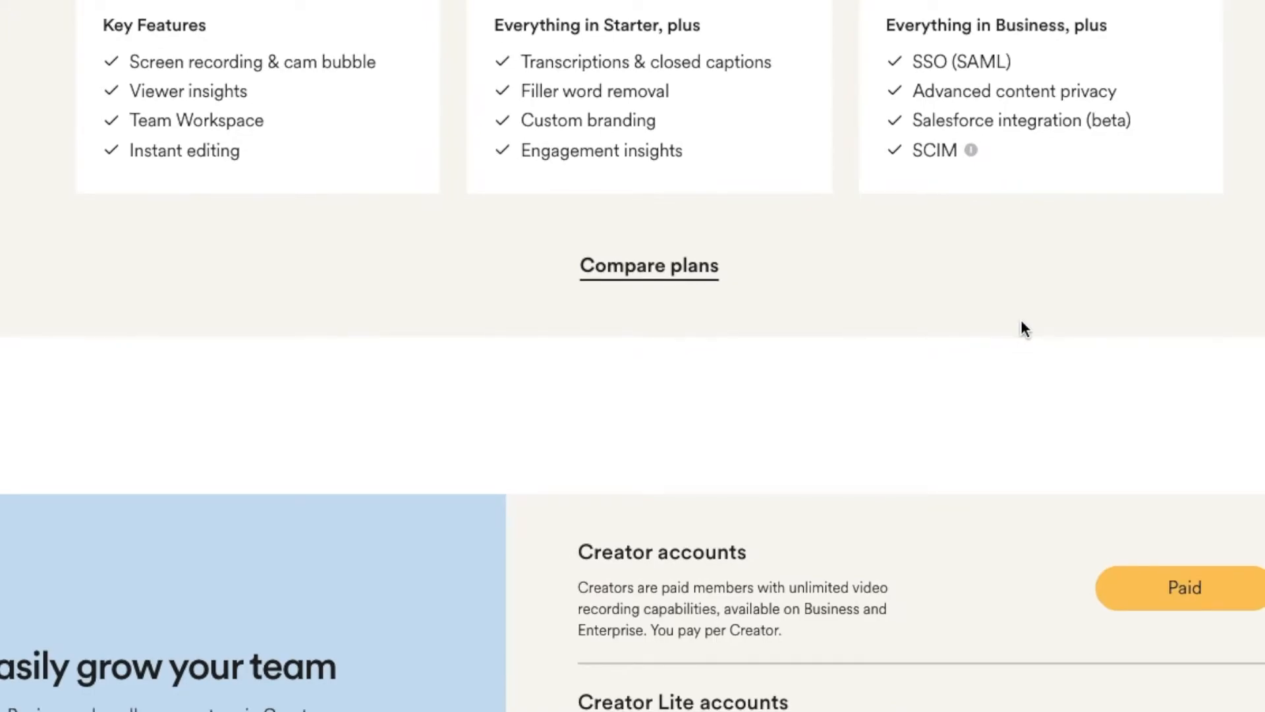
{"action": "scroll", "scroll_direction": "up", "scroll_amount": 3}
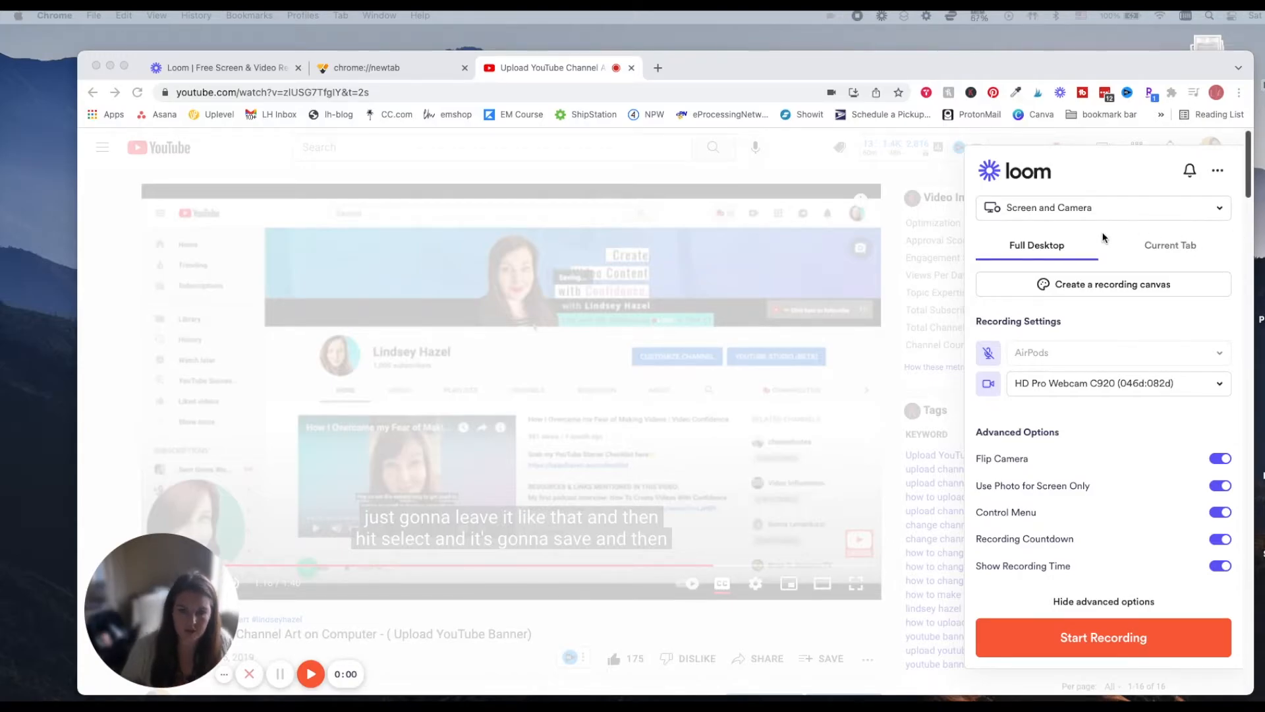
{"action": "mouse_move", "coordinate": [1064, 421]}
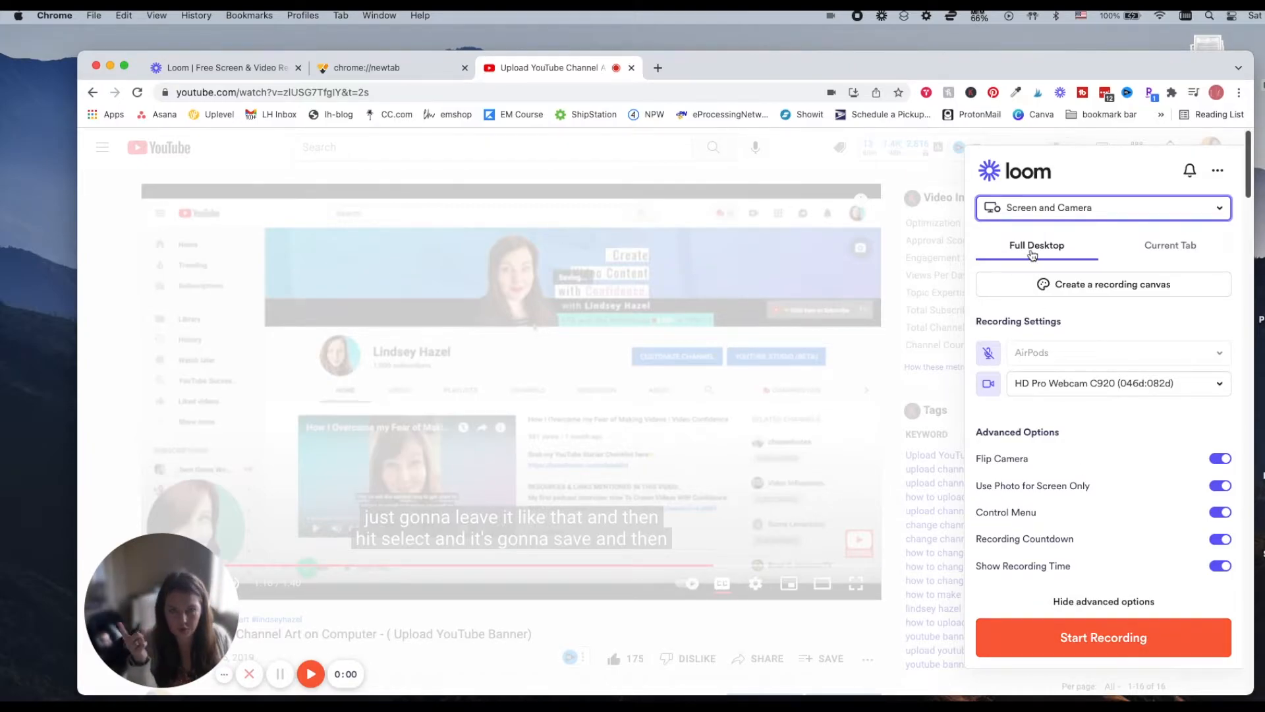
{"action": "mouse_move", "coordinate": [1171, 250]}
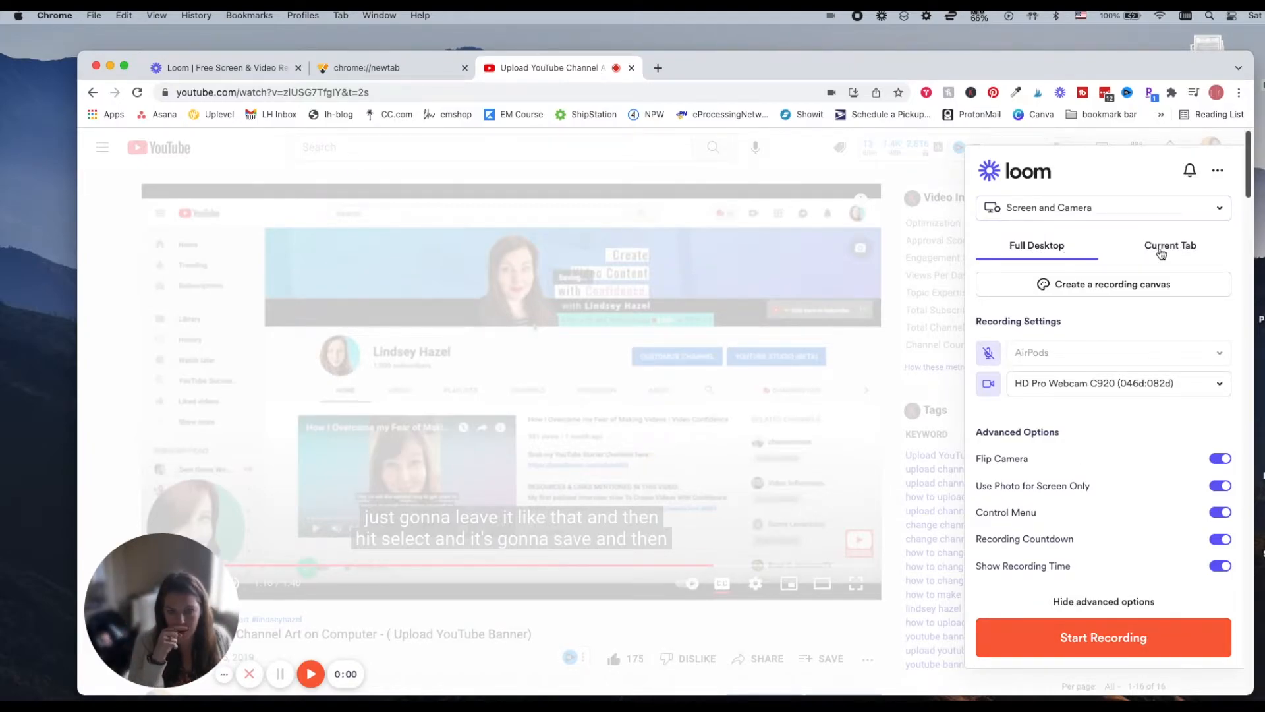
Set capture to Full Desktop instead of the current tab and start recording.
{"action": "left_click", "coordinate": [1170, 245]}
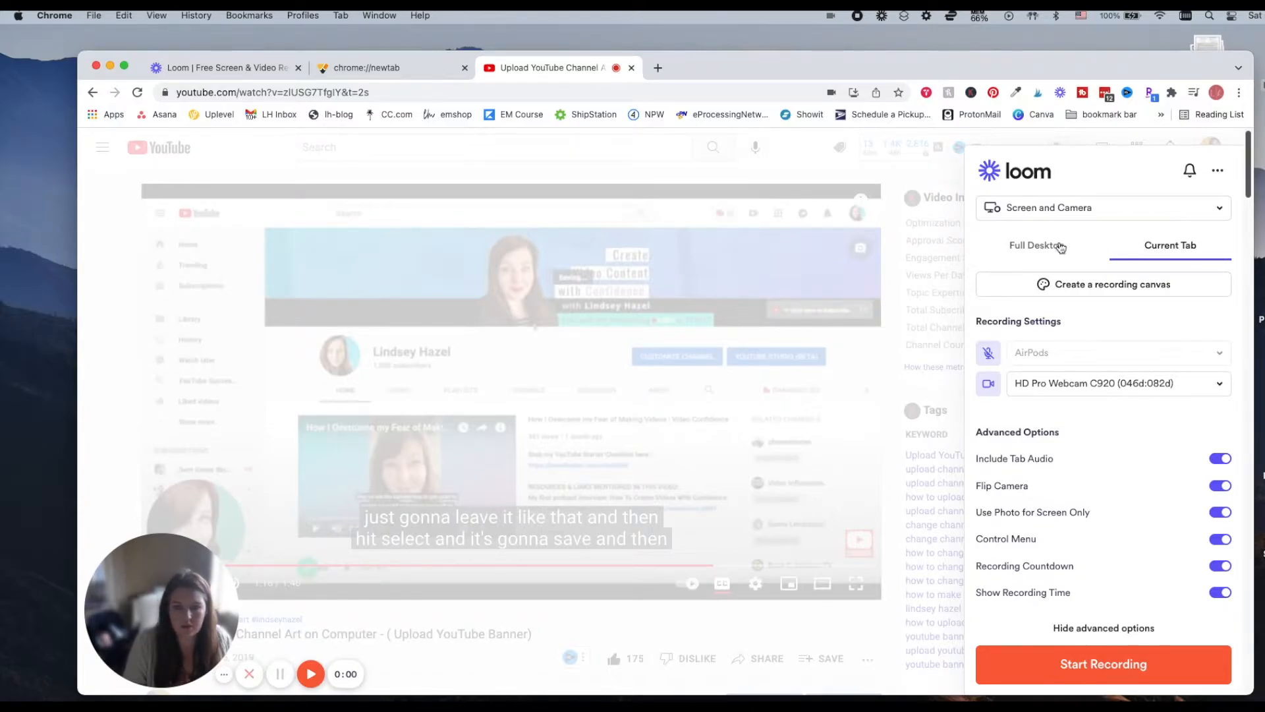
{"action": "left_click", "coordinate": [1037, 246]}
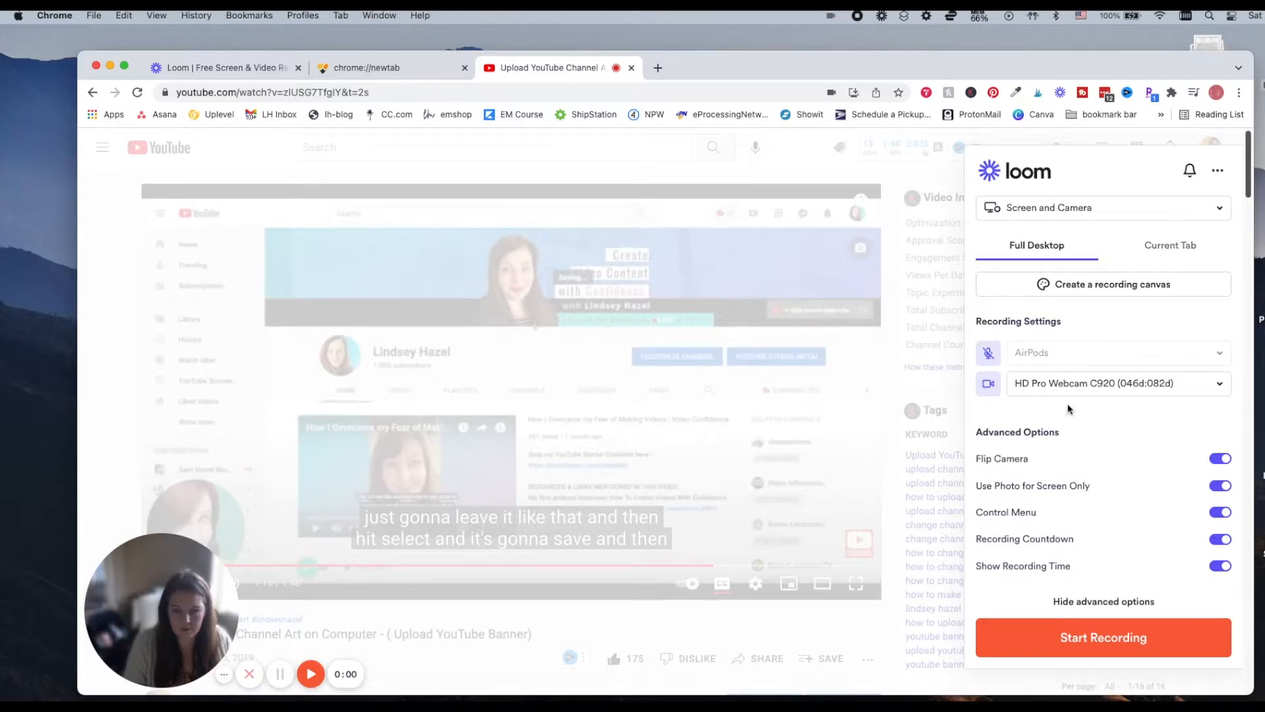
{"action": "left_click", "coordinate": [1103, 636]}
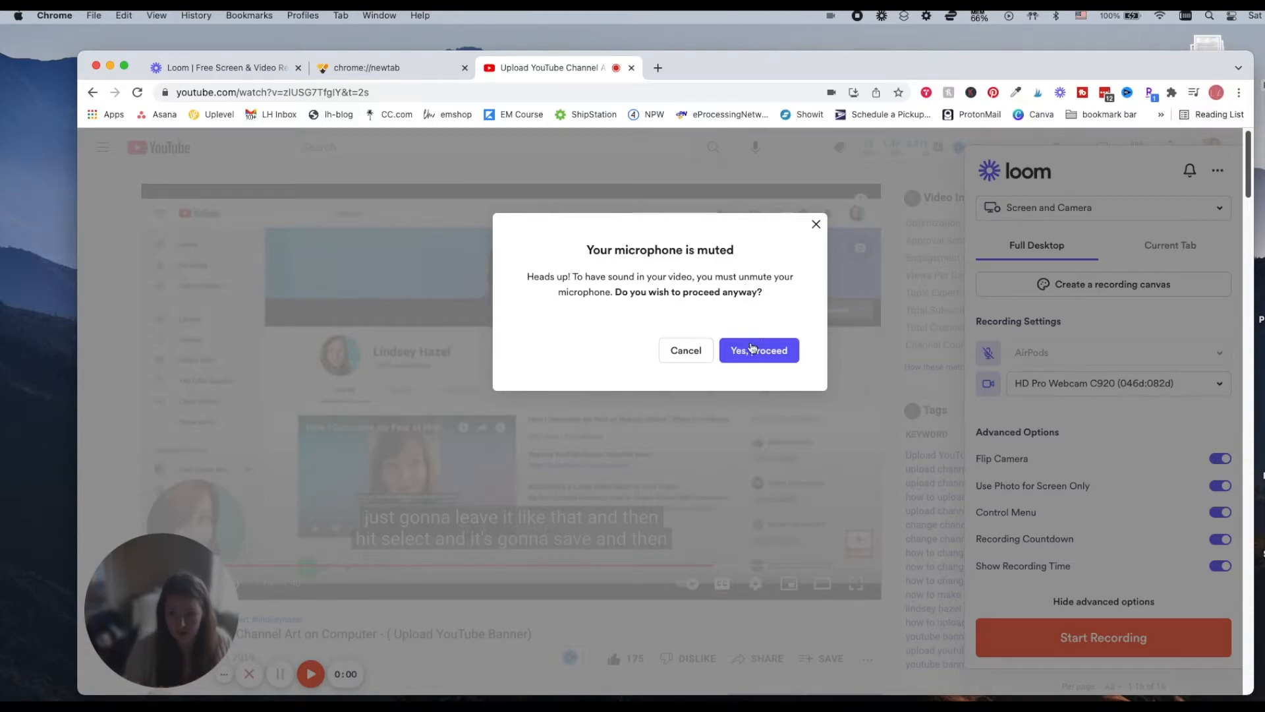
Proceed despite the muted microphone and share Screen 1 as the entire screen.
{"action": "left_click", "coordinate": [758, 350]}
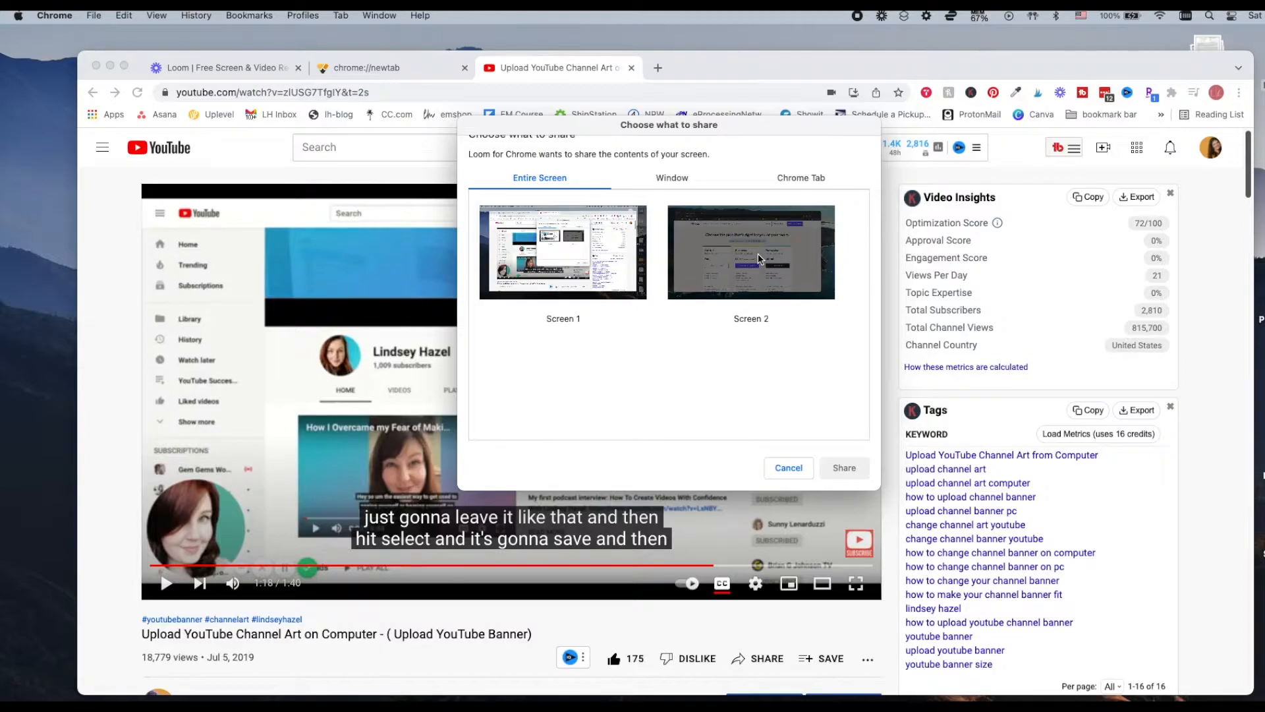
{"action": "mouse_move", "coordinate": [757, 266]}
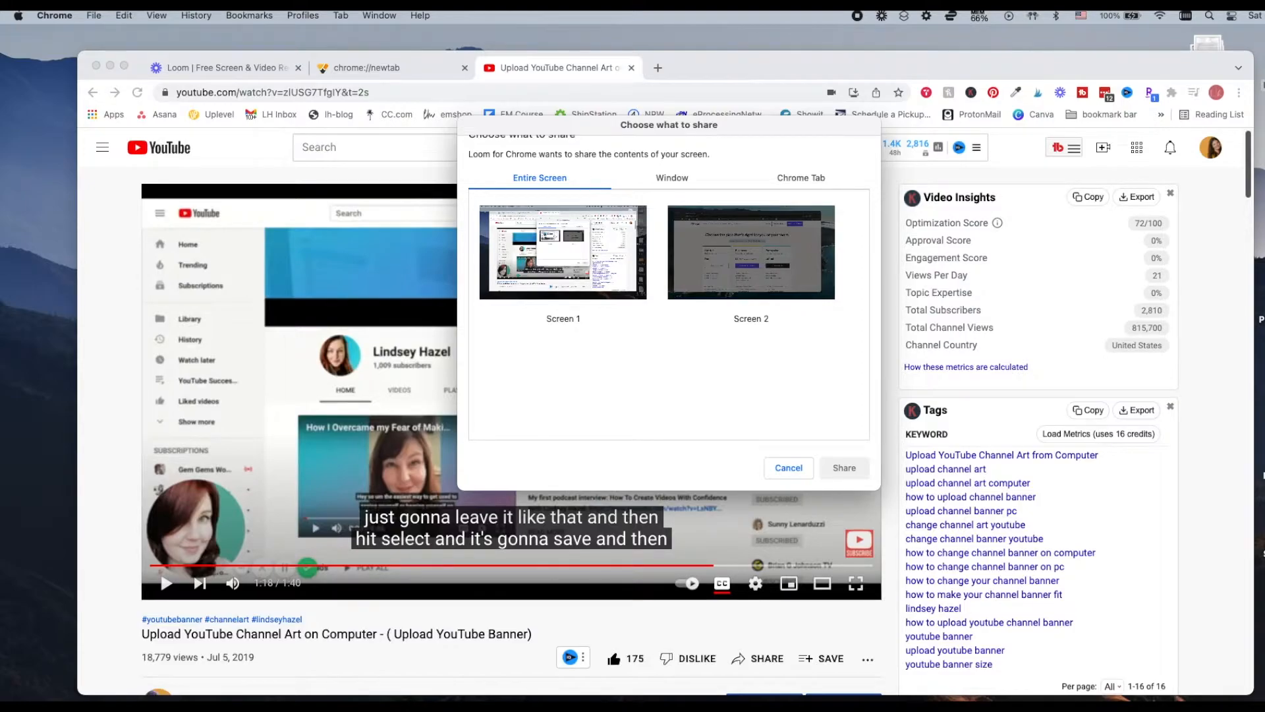
{"action": "left_click", "coordinate": [671, 177]}
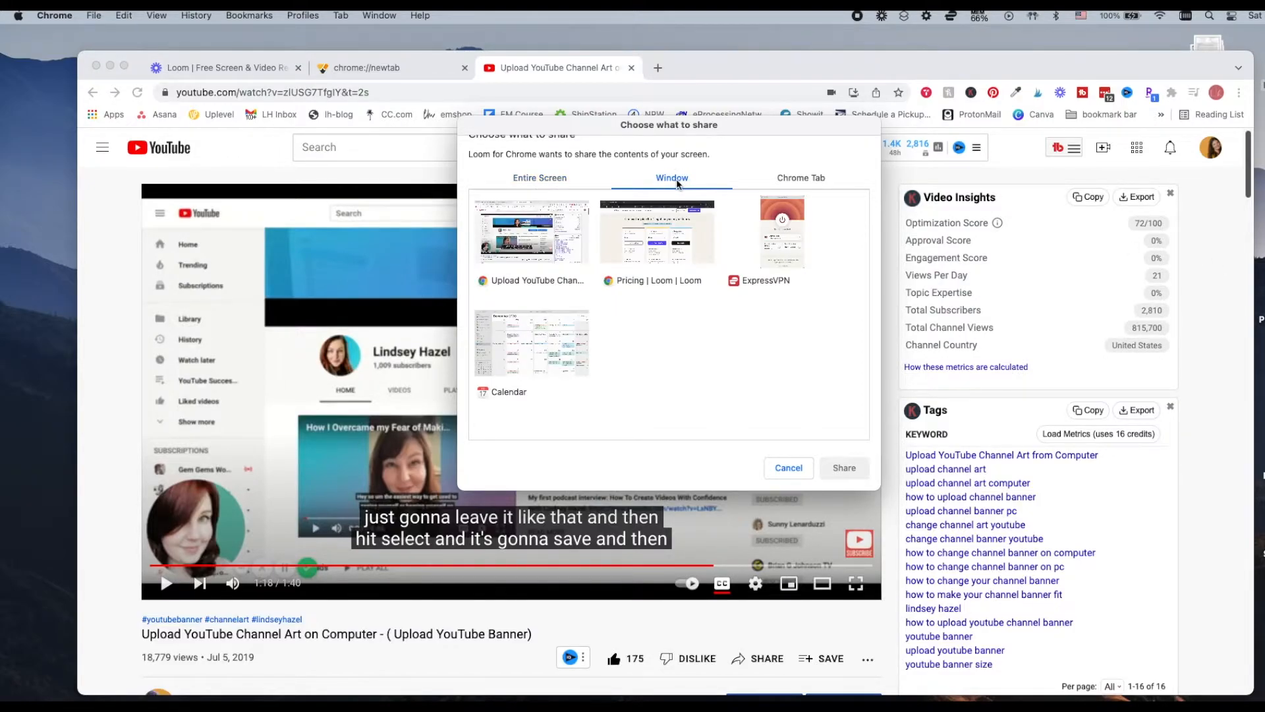
{"action": "mouse_move", "coordinate": [592, 200]}
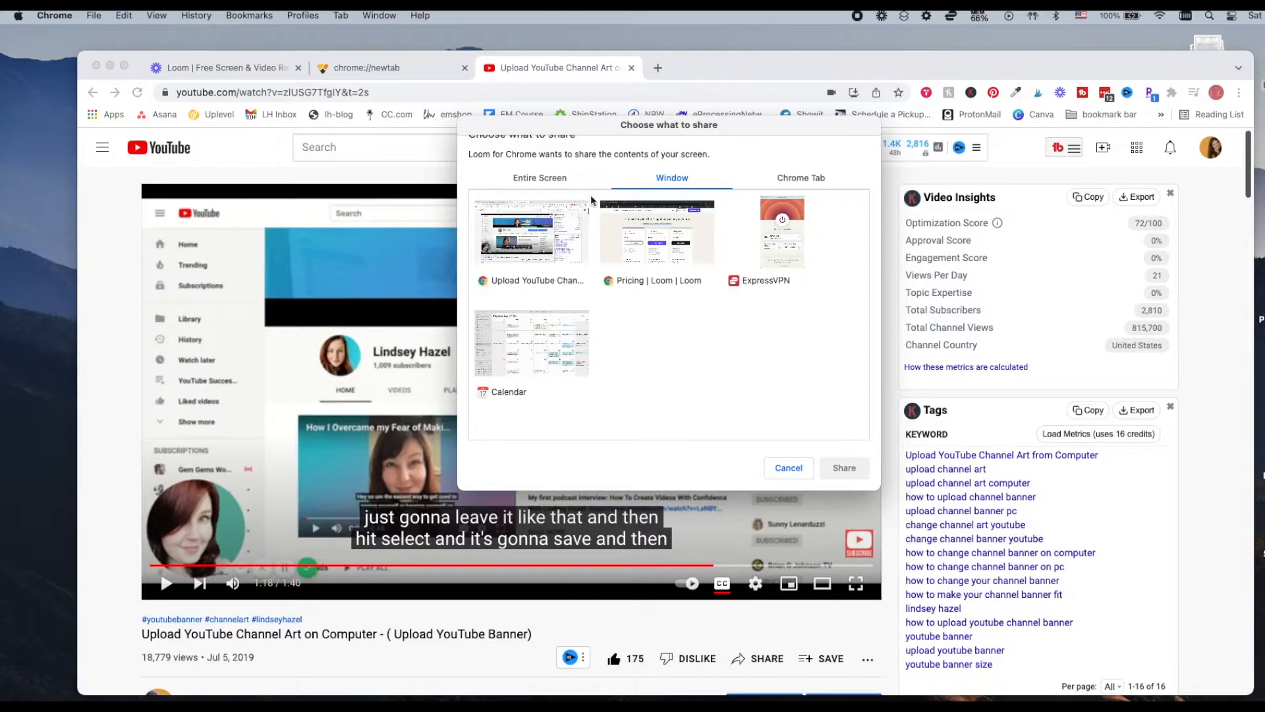
{"action": "mouse_move", "coordinate": [803, 179]}
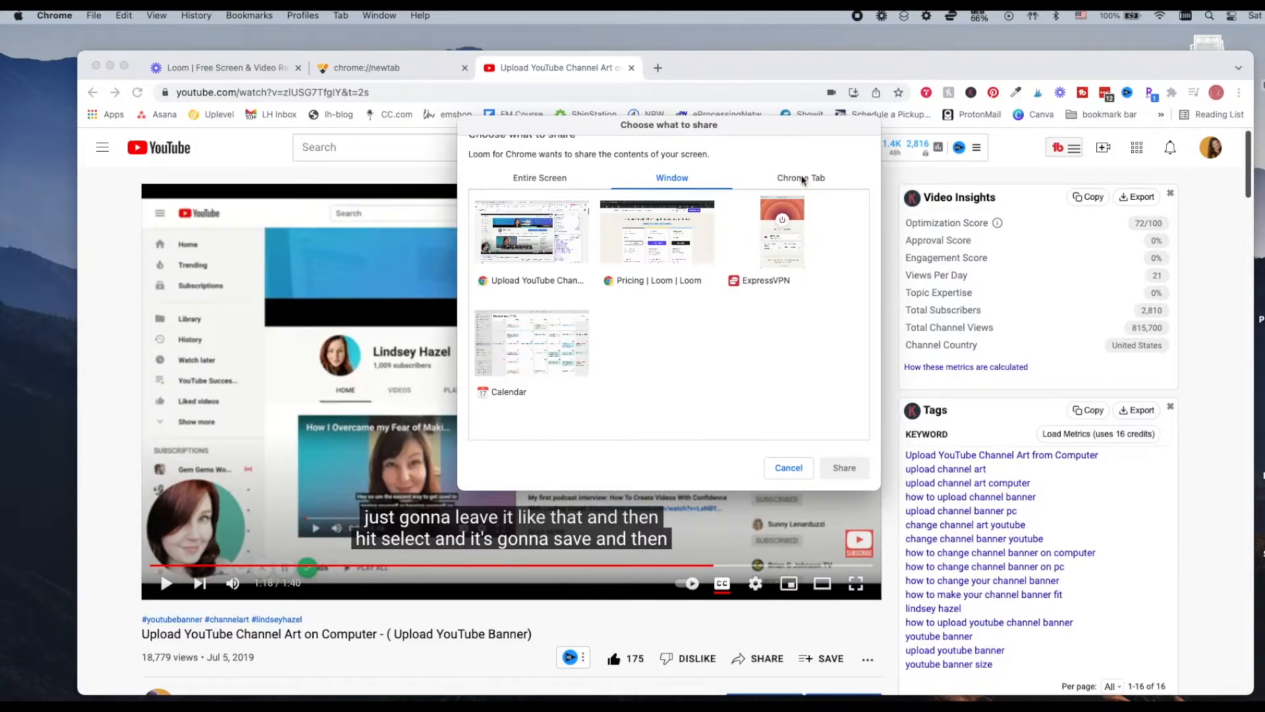
{"action": "left_click", "coordinate": [801, 177]}
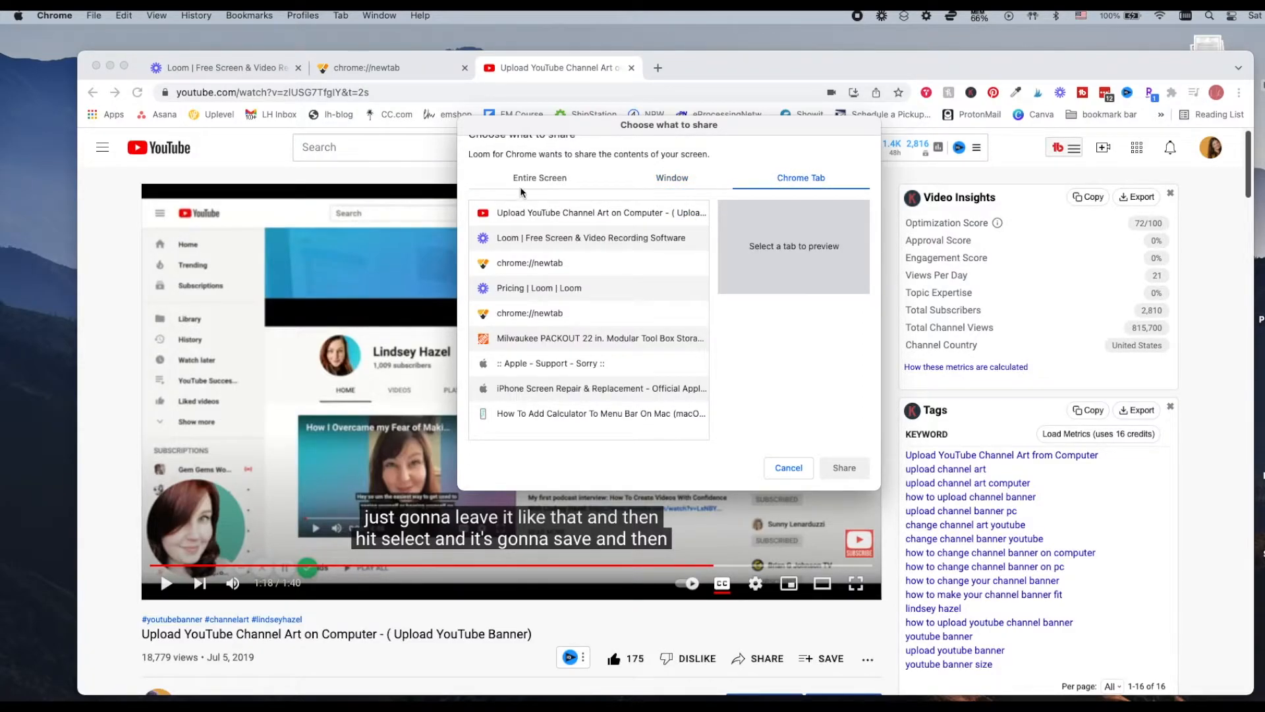
{"action": "left_click", "coordinate": [539, 177]}
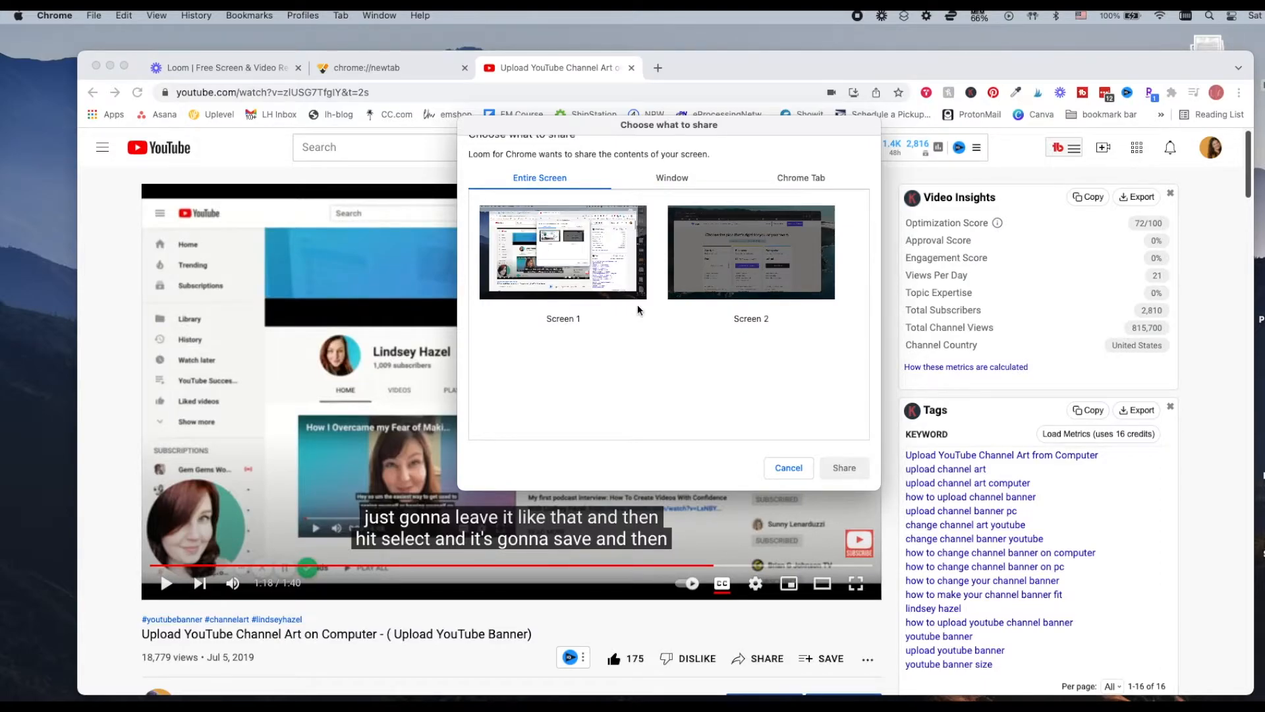
{"action": "left_click", "coordinate": [562, 251]}
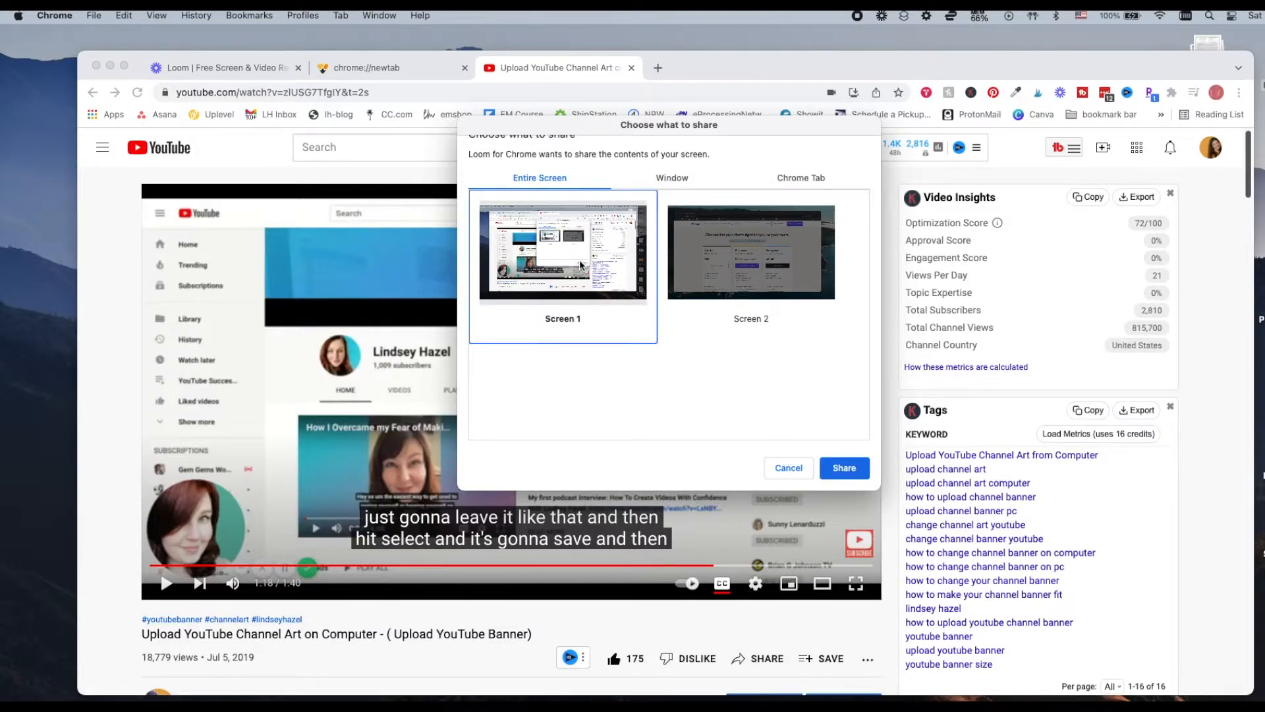
{"action": "left_click", "coordinate": [845, 468]}
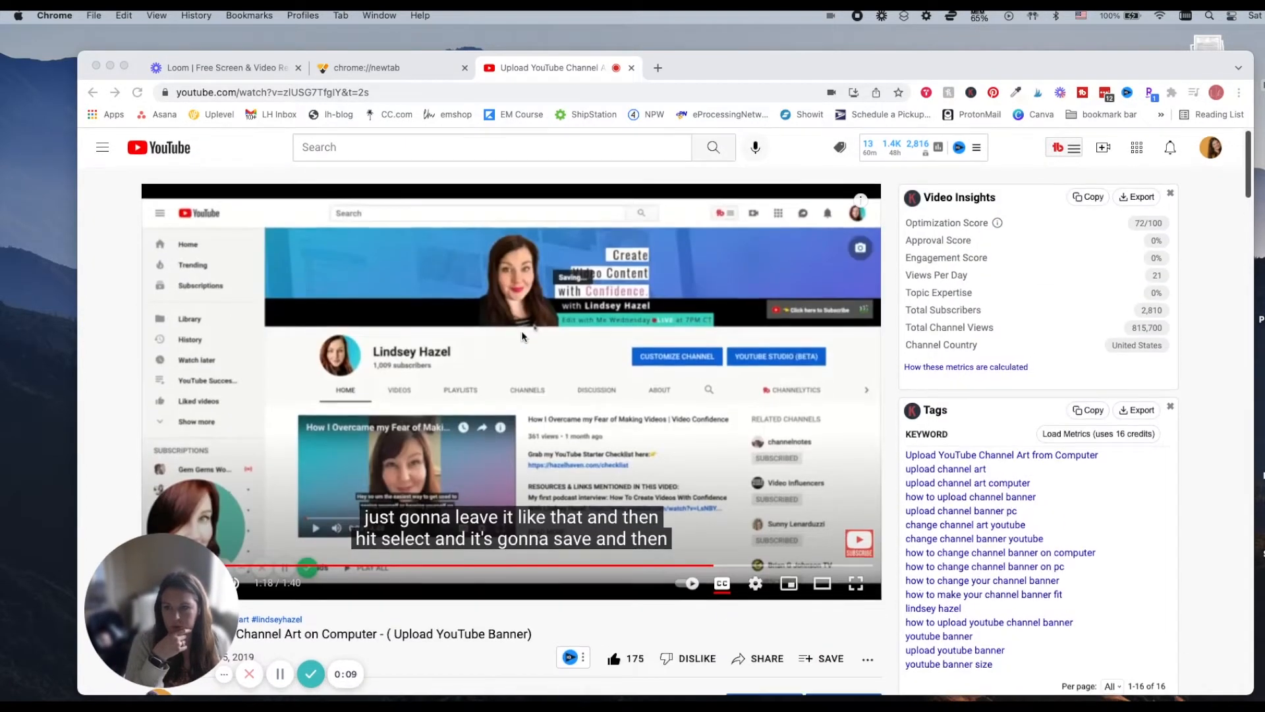
During recording, switch to the blank new tab, then back to the YouTube tab.
{"action": "left_click", "coordinate": [366, 67]}
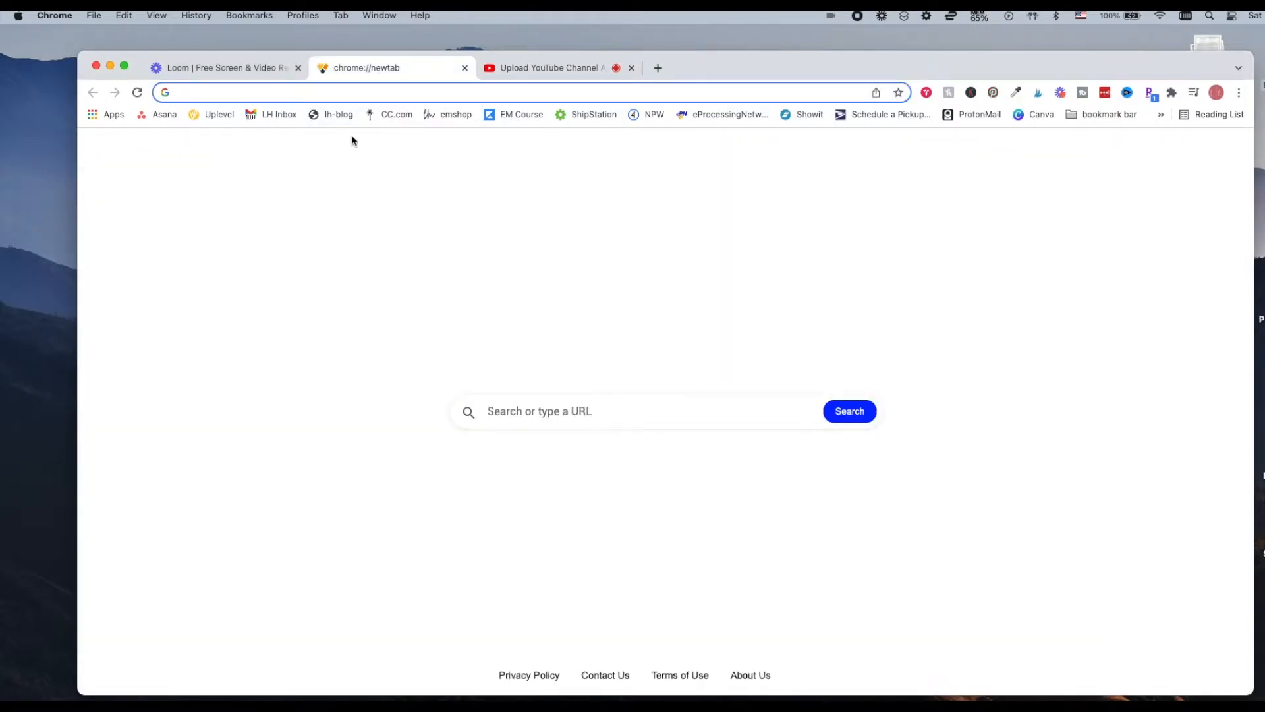
{"action": "mouse_move", "coordinate": [476, 121]}
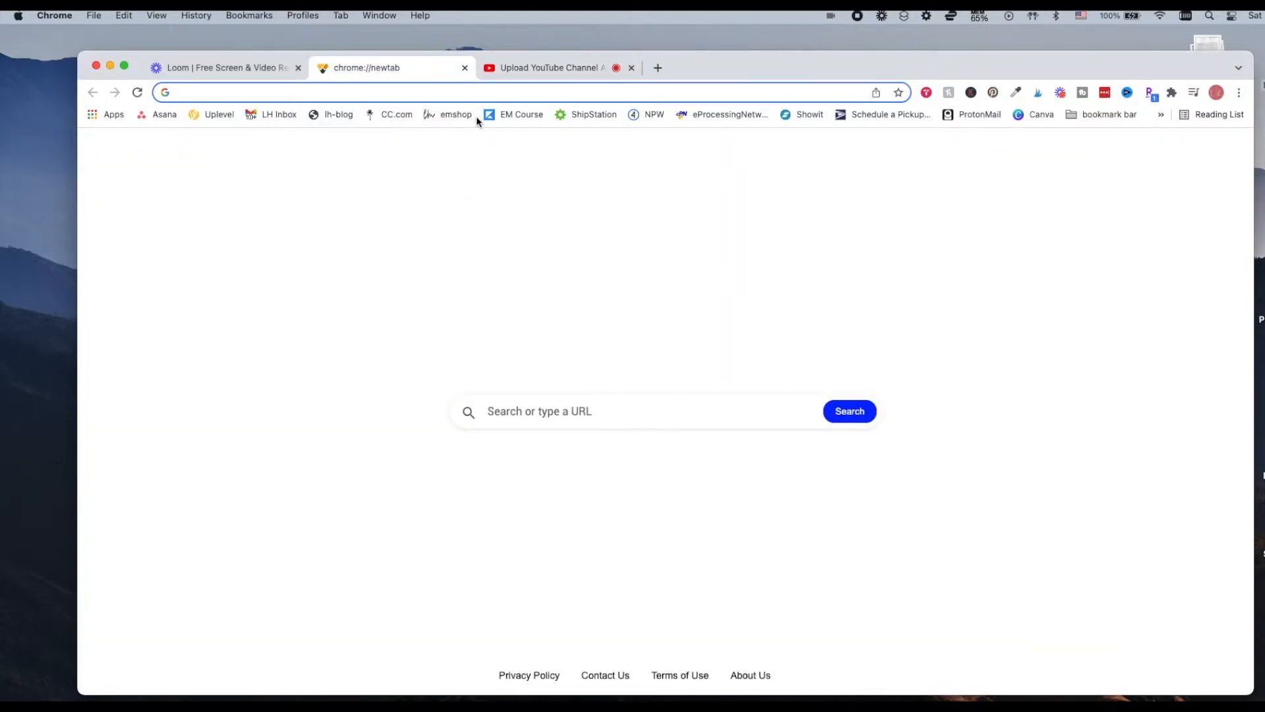
{"action": "left_click", "coordinate": [553, 67]}
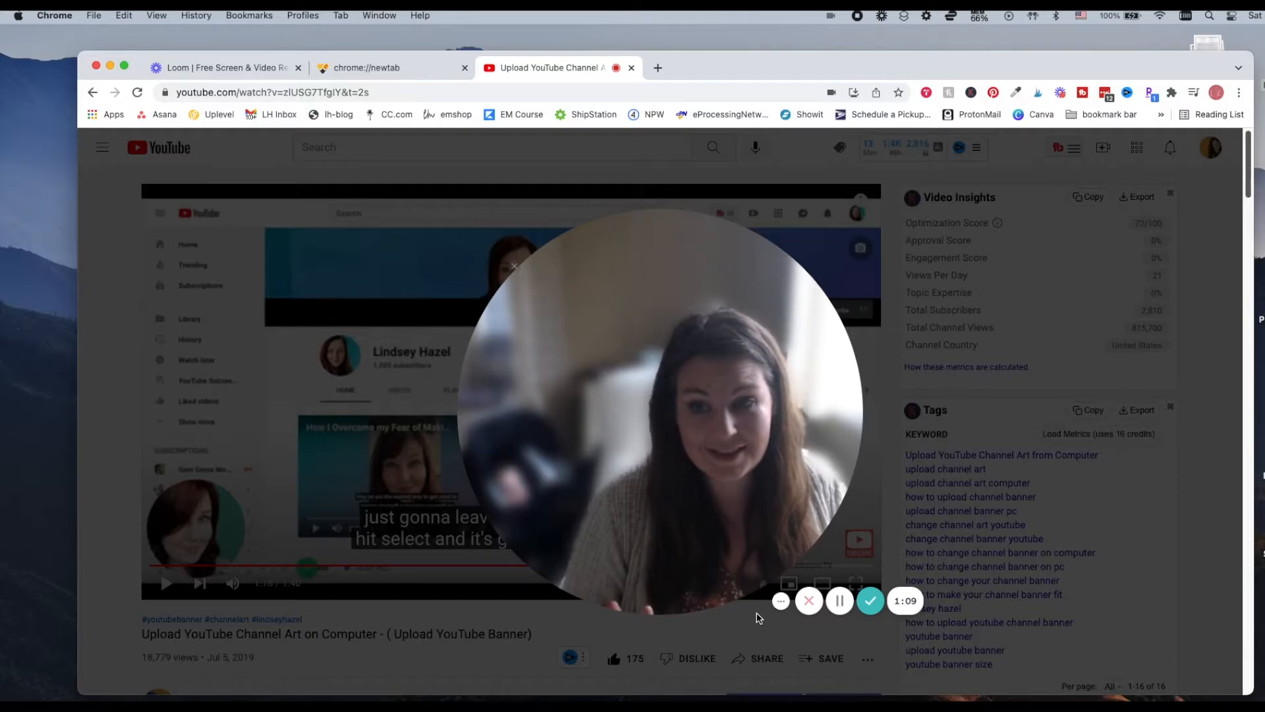
{"action": "mouse_move", "coordinate": [781, 601]}
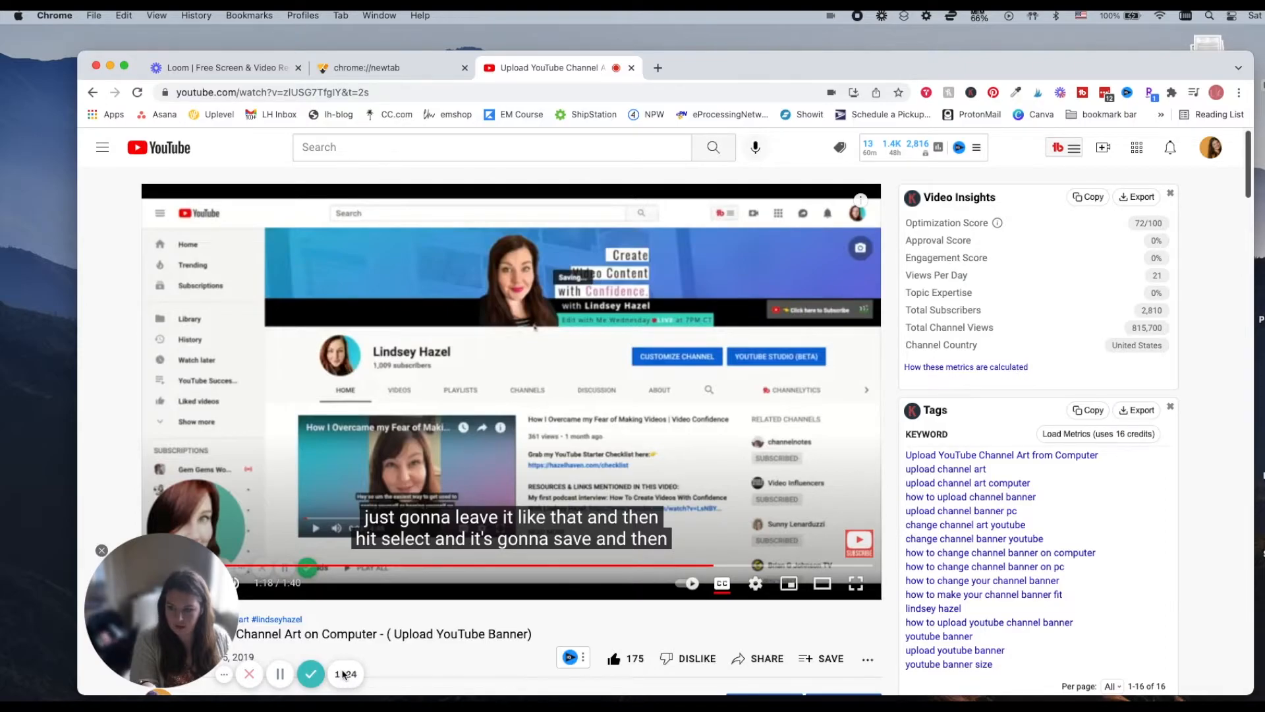
{"action": "mouse_move", "coordinate": [224, 673]}
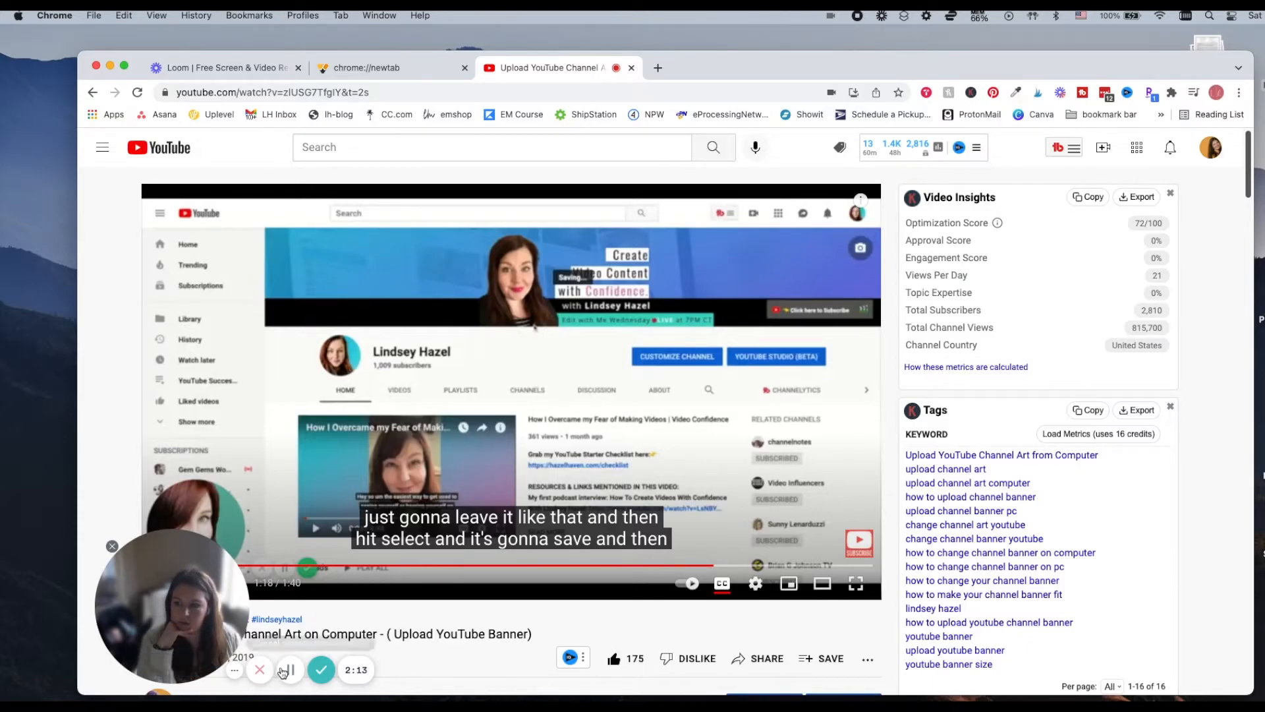
{"action": "mouse_move", "coordinate": [260, 674]}
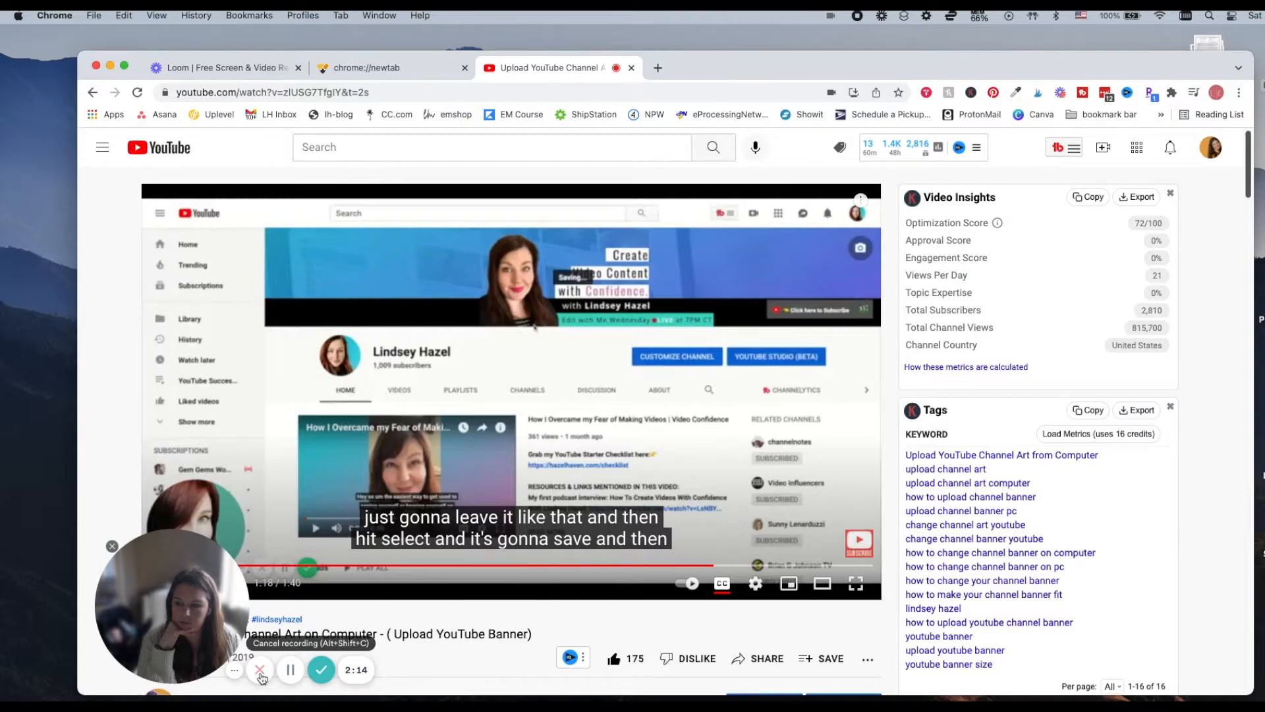
{"action": "left_click", "coordinate": [260, 670]}
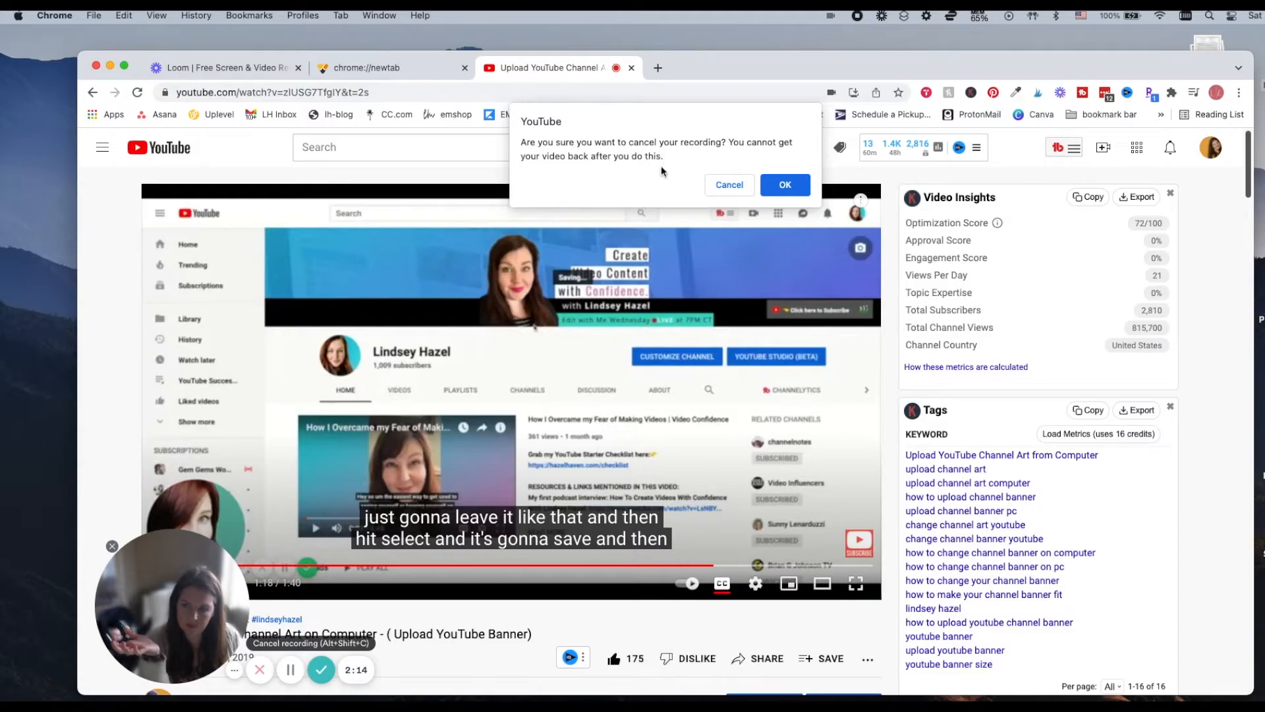
{"action": "mouse_move", "coordinate": [698, 183]}
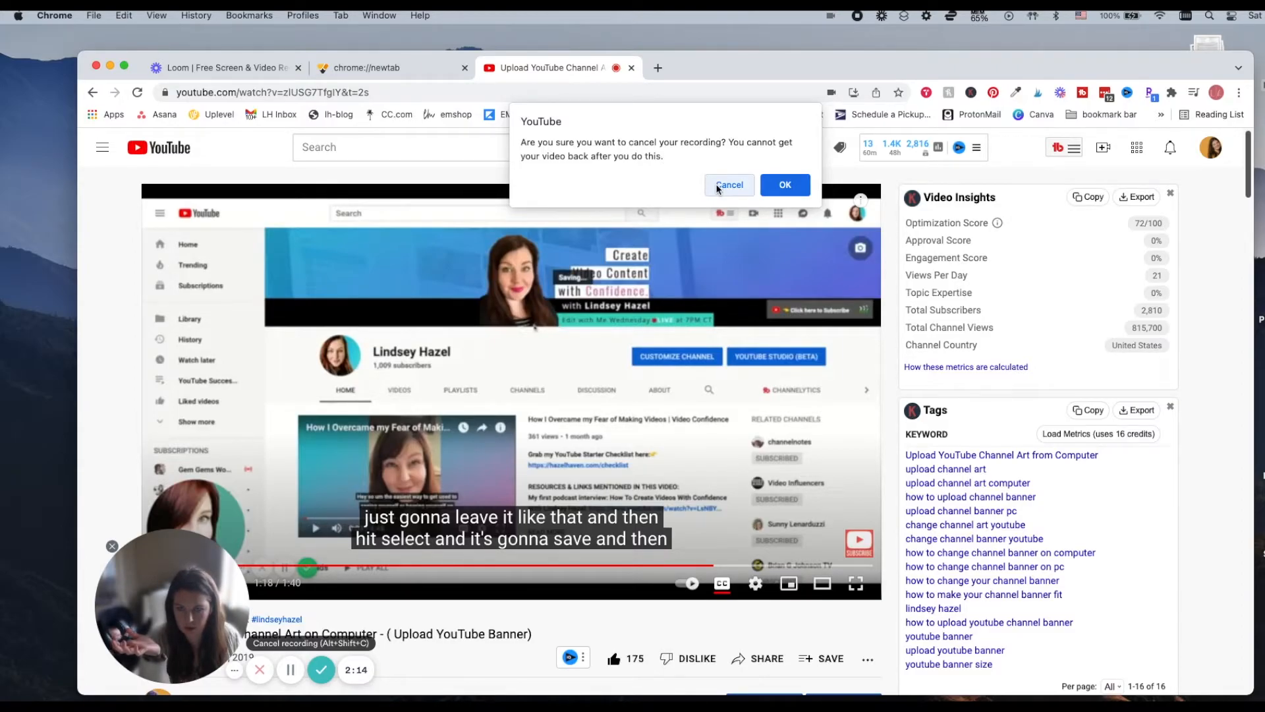
{"action": "left_click", "coordinate": [728, 185]}
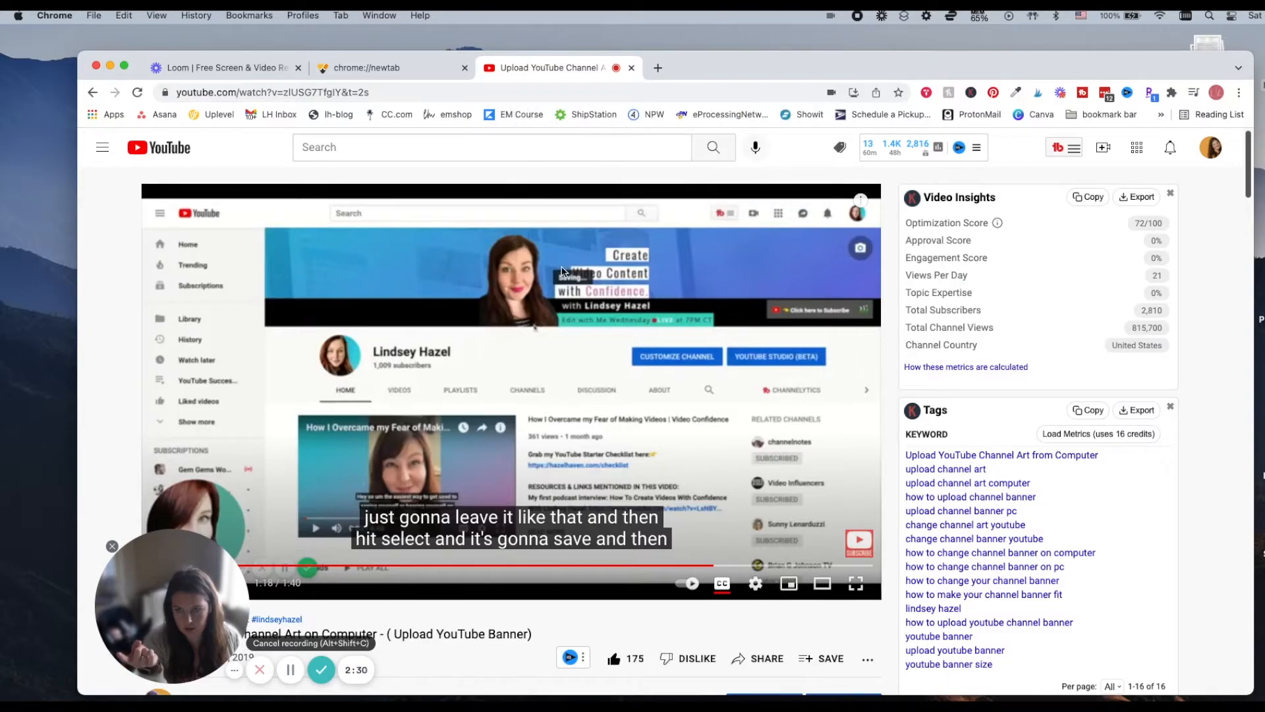
{"action": "mouse_move", "coordinate": [321, 669]}
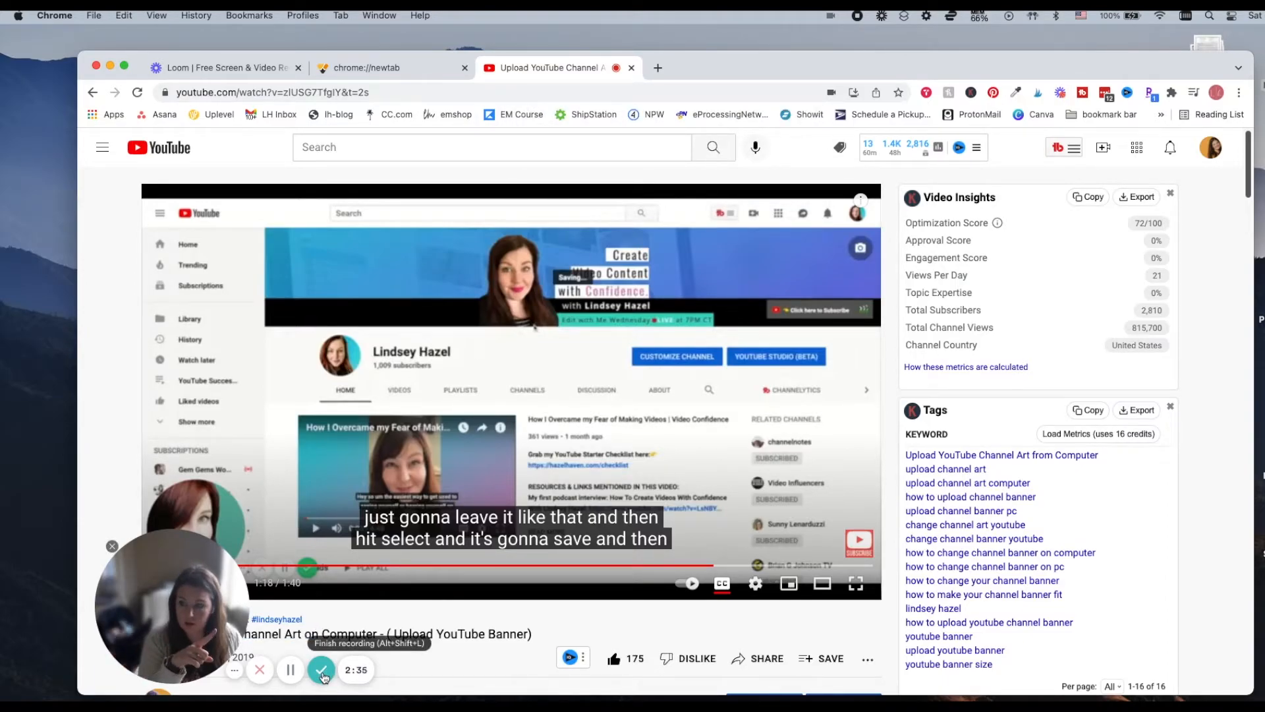
Finish the recording and bring up its share page.
{"action": "left_click", "coordinate": [322, 669]}
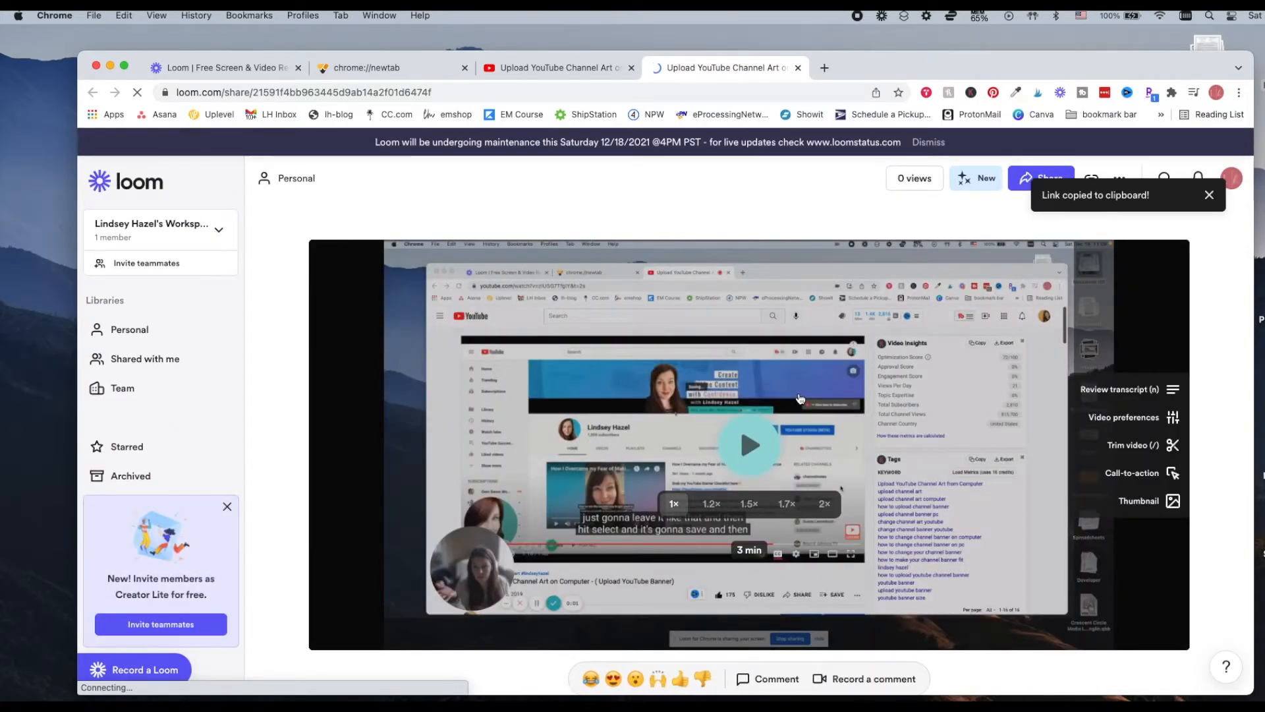
{"action": "left_click", "coordinate": [1226, 666]}
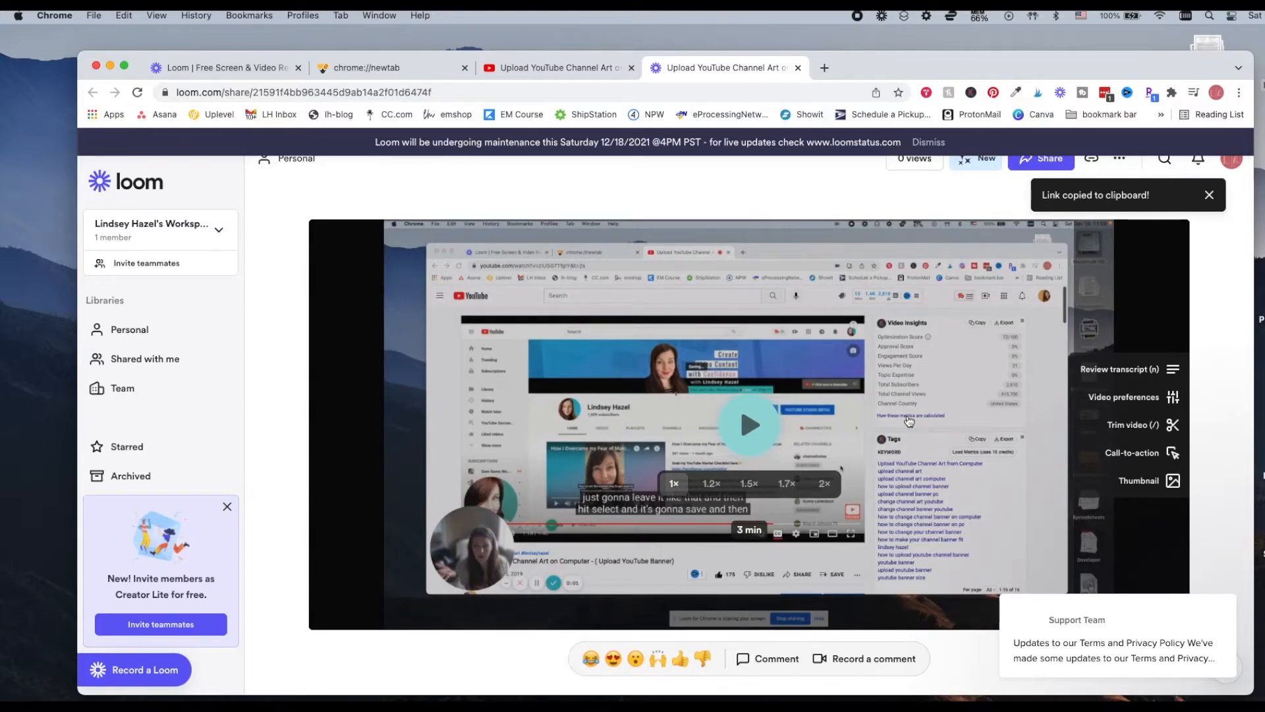
{"action": "scroll", "scroll_direction": "down", "scroll_amount": 3}
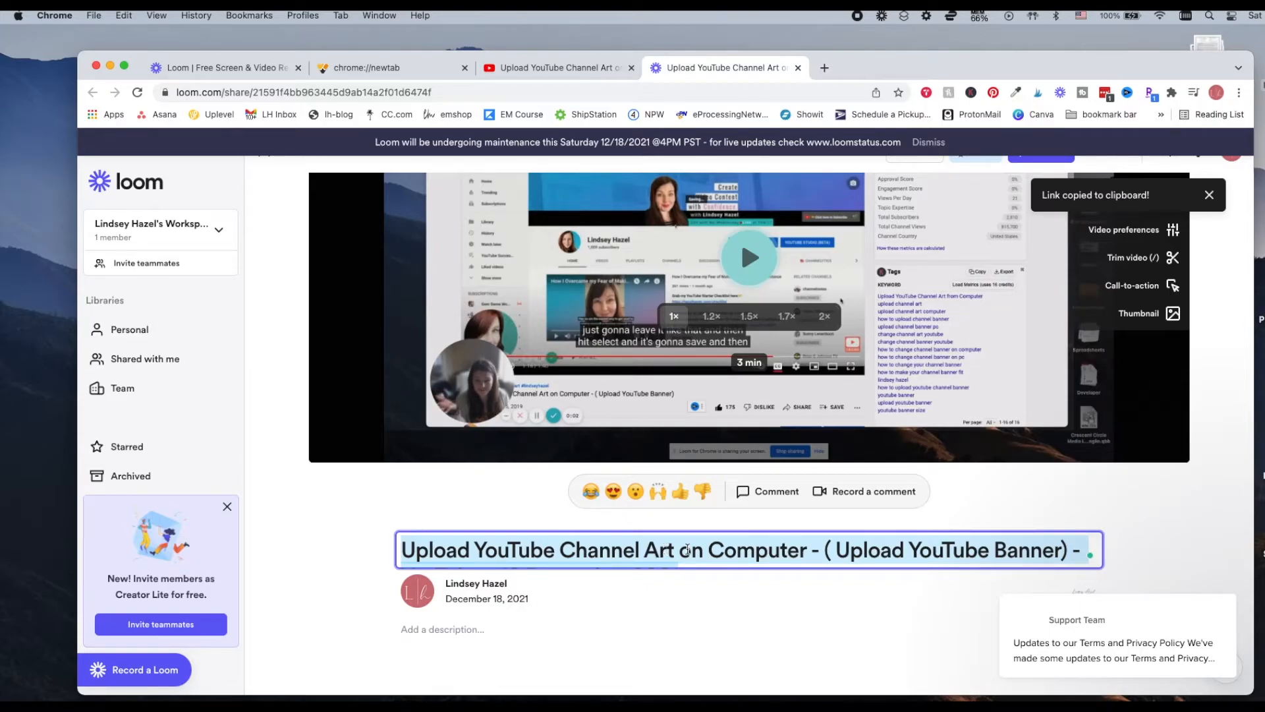
Retitle the video 'Loom Recording in circle and screen' and return to YouTube.
{"action": "type", "text": "Loom R"}
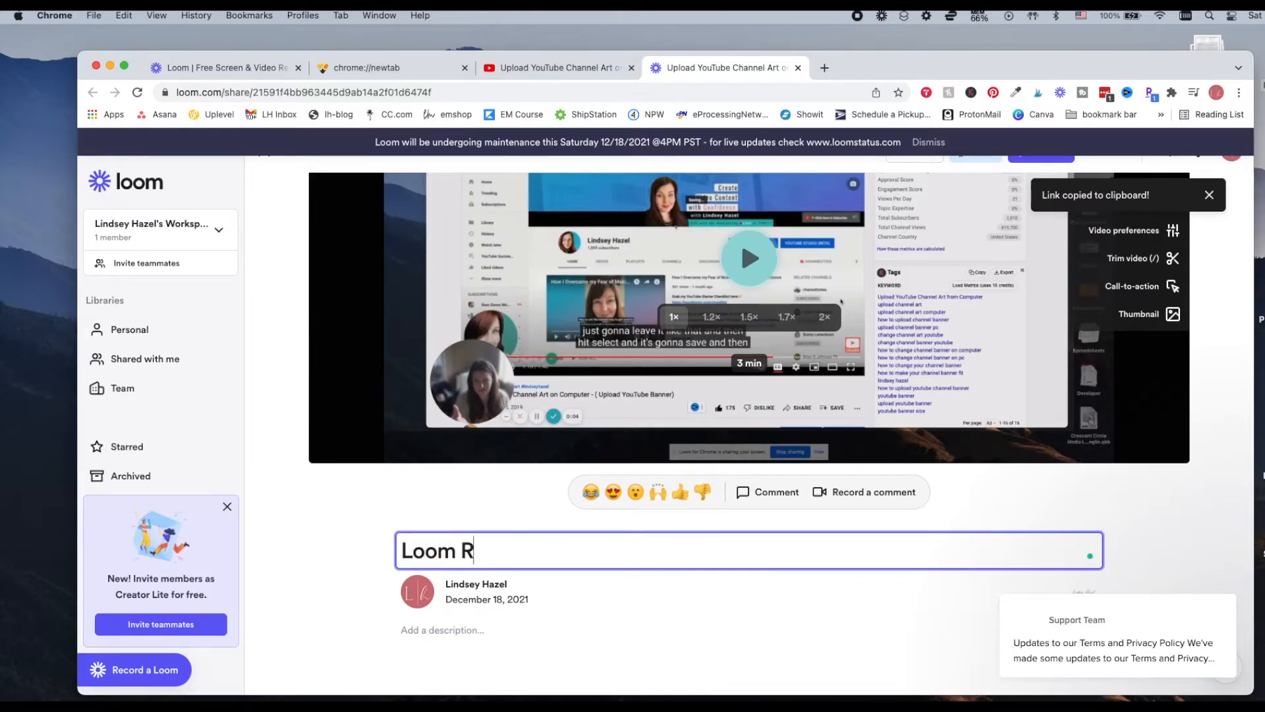
{"action": "type", "text": "ecording in cir"}
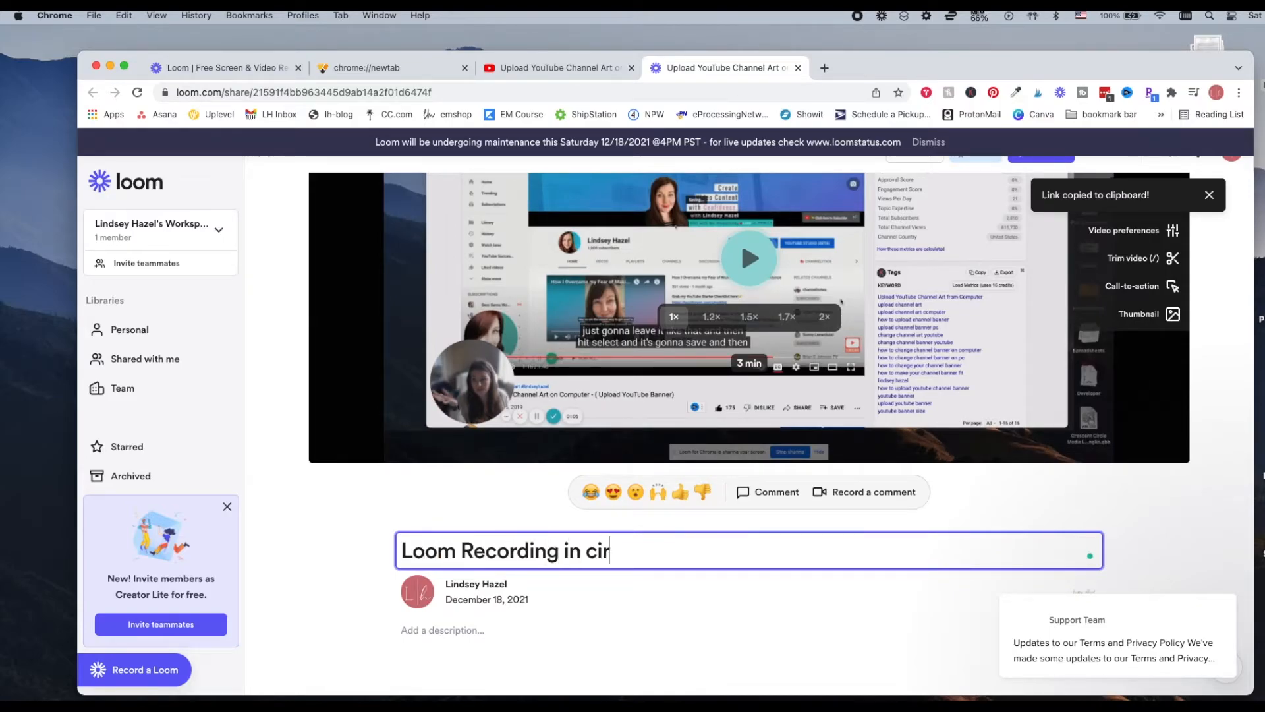
{"action": "type", "text": "cle and"}
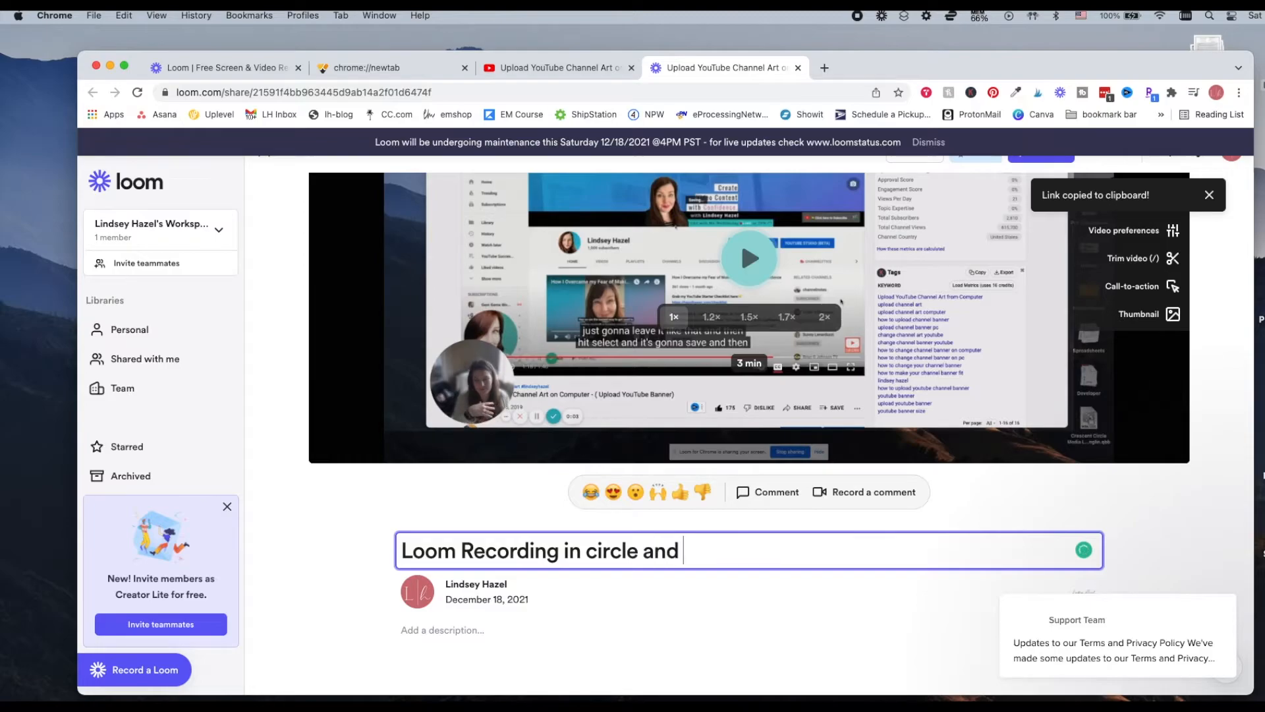
{"action": "type", "text": "screen"}
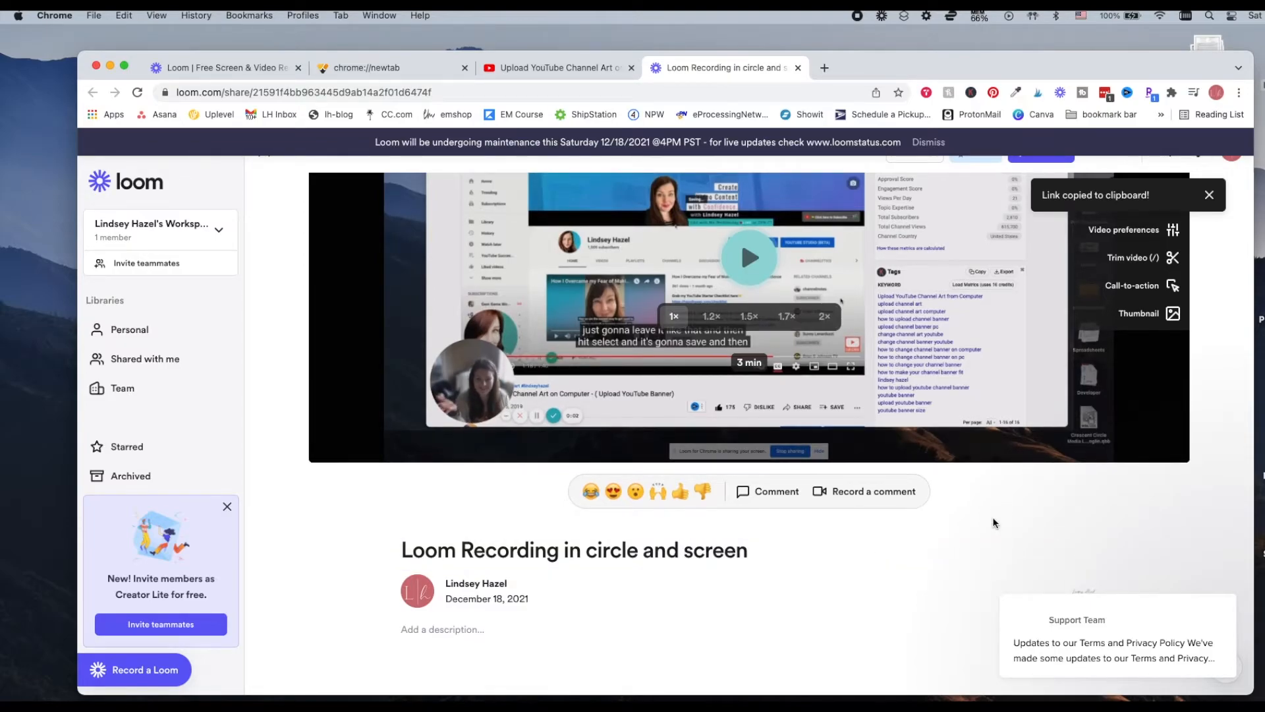
{"action": "left_click", "coordinate": [555, 68]}
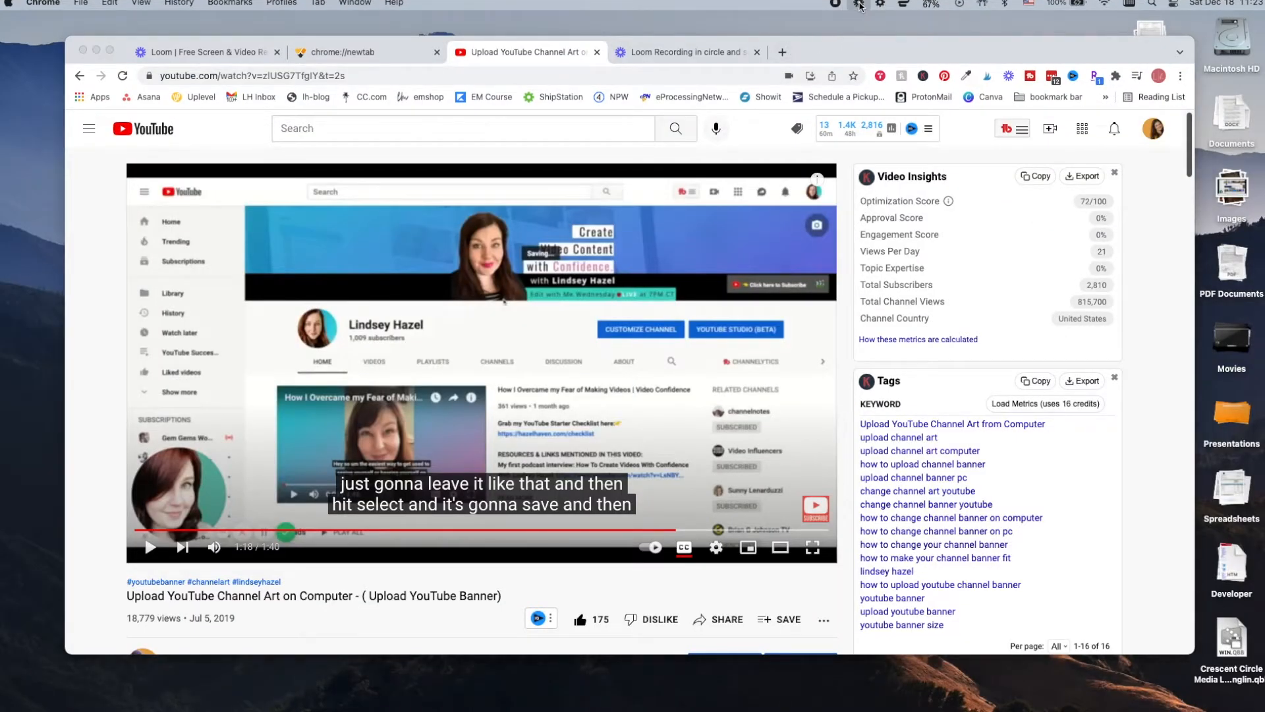
Switch the Loom recorder from Screen only to Screen and camera, bringing up the webcam bubble.
{"action": "left_click", "coordinate": [853, 6]}
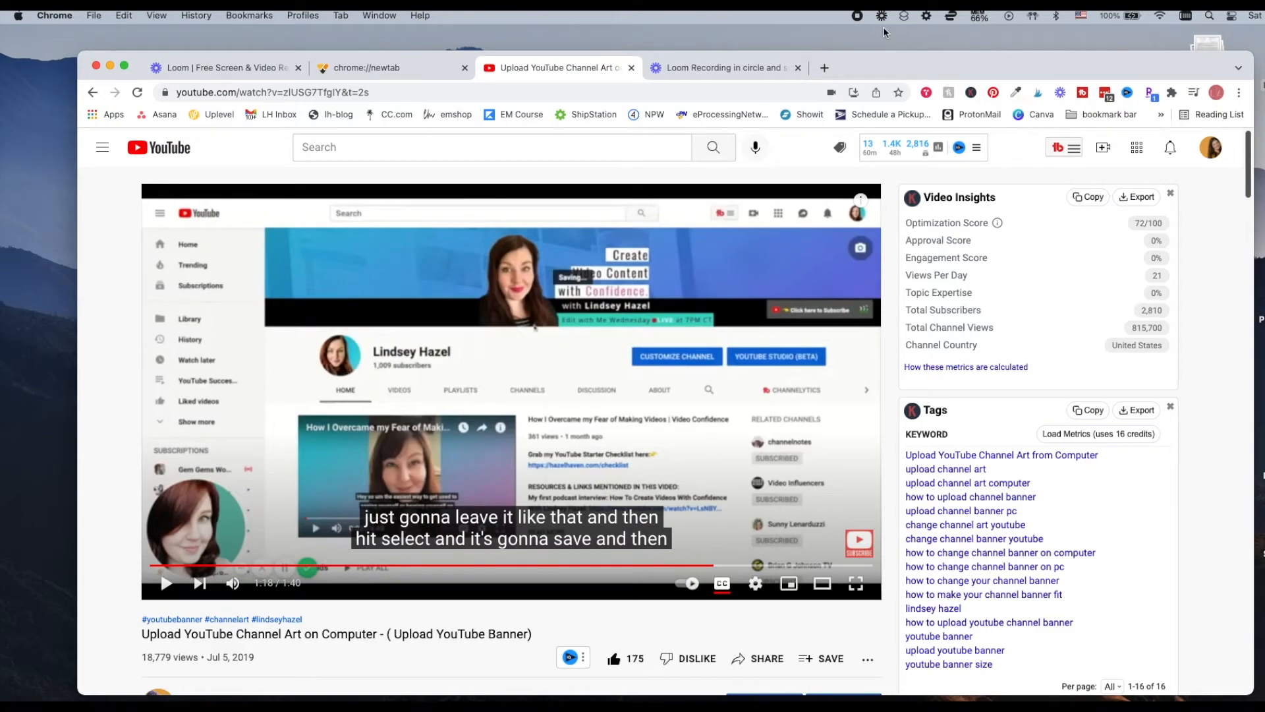
{"action": "mouse_move", "coordinate": [880, 24]}
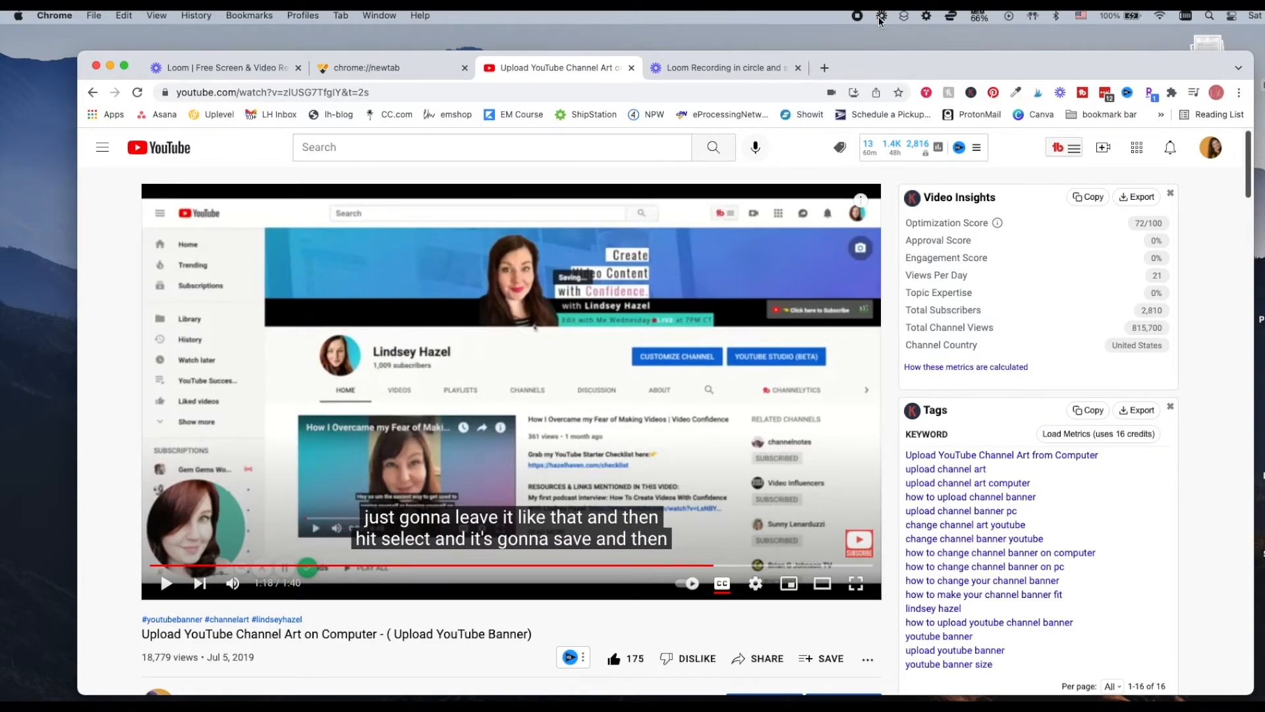
{"action": "left_click", "coordinate": [881, 15]}
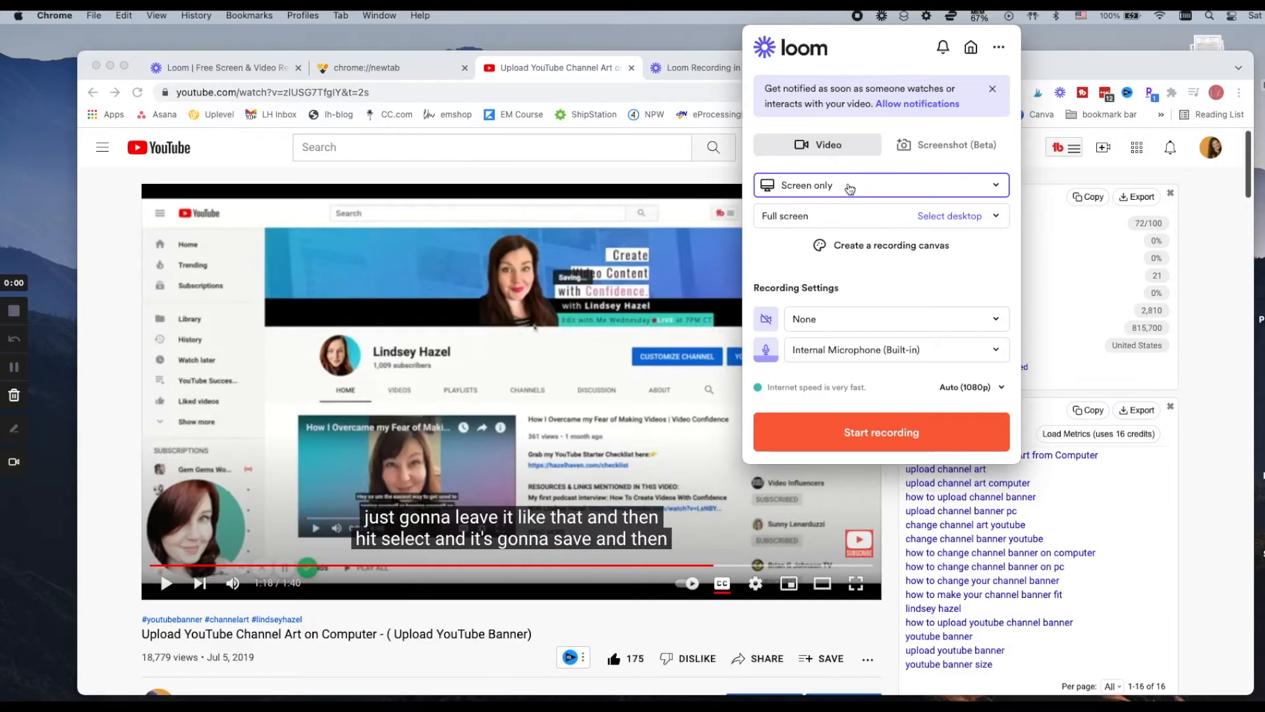
{"action": "left_click", "coordinate": [880, 185]}
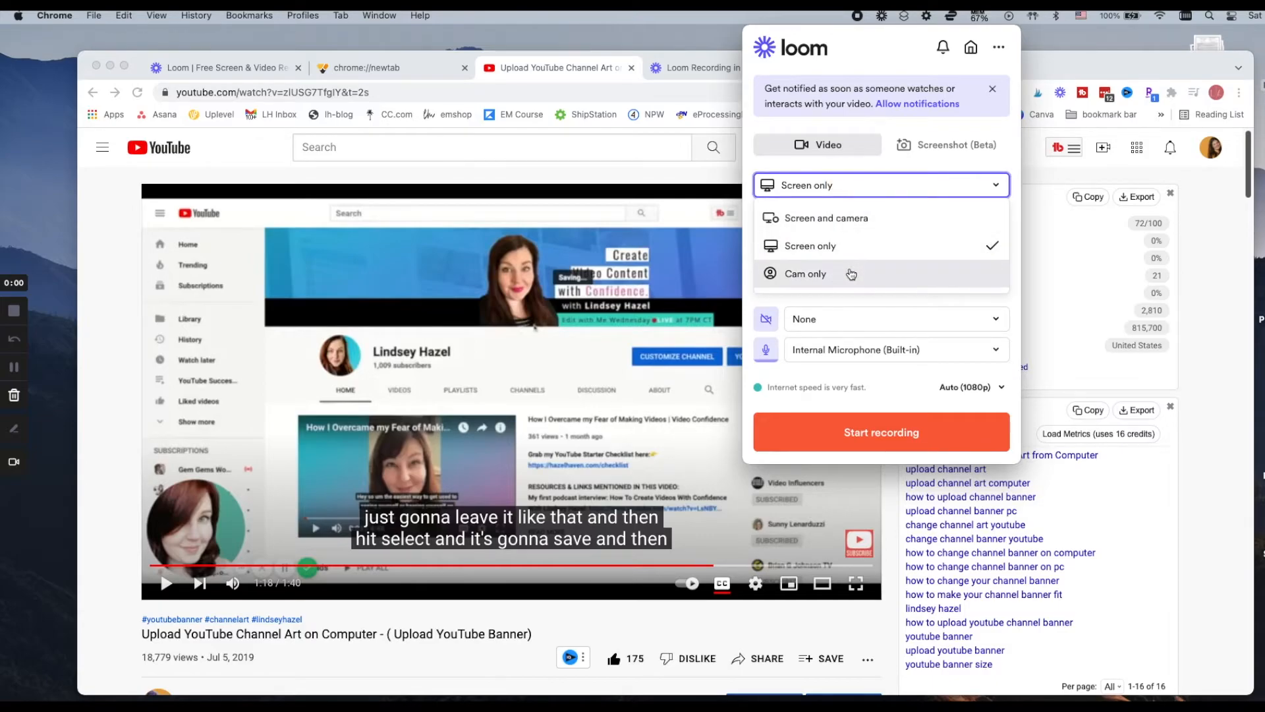
{"action": "mouse_move", "coordinate": [879, 224]}
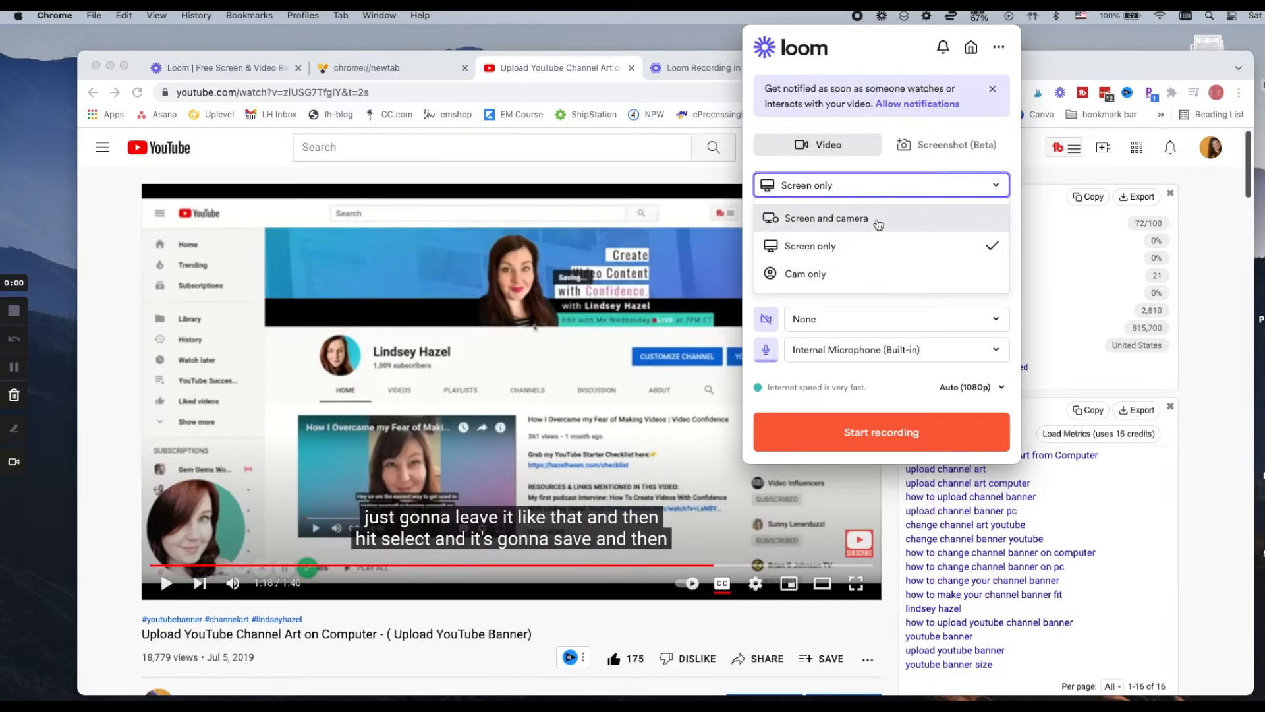
{"action": "left_click", "coordinate": [826, 218]}
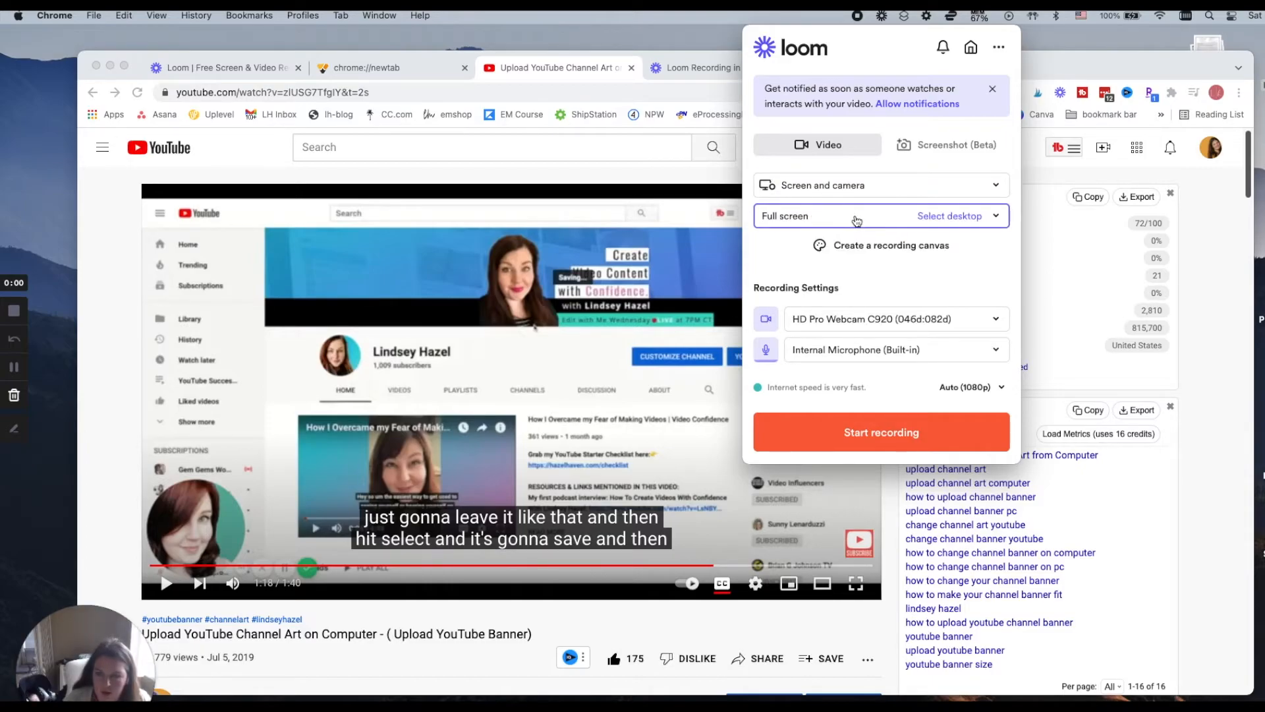
{"action": "left_click", "coordinate": [894, 349]}
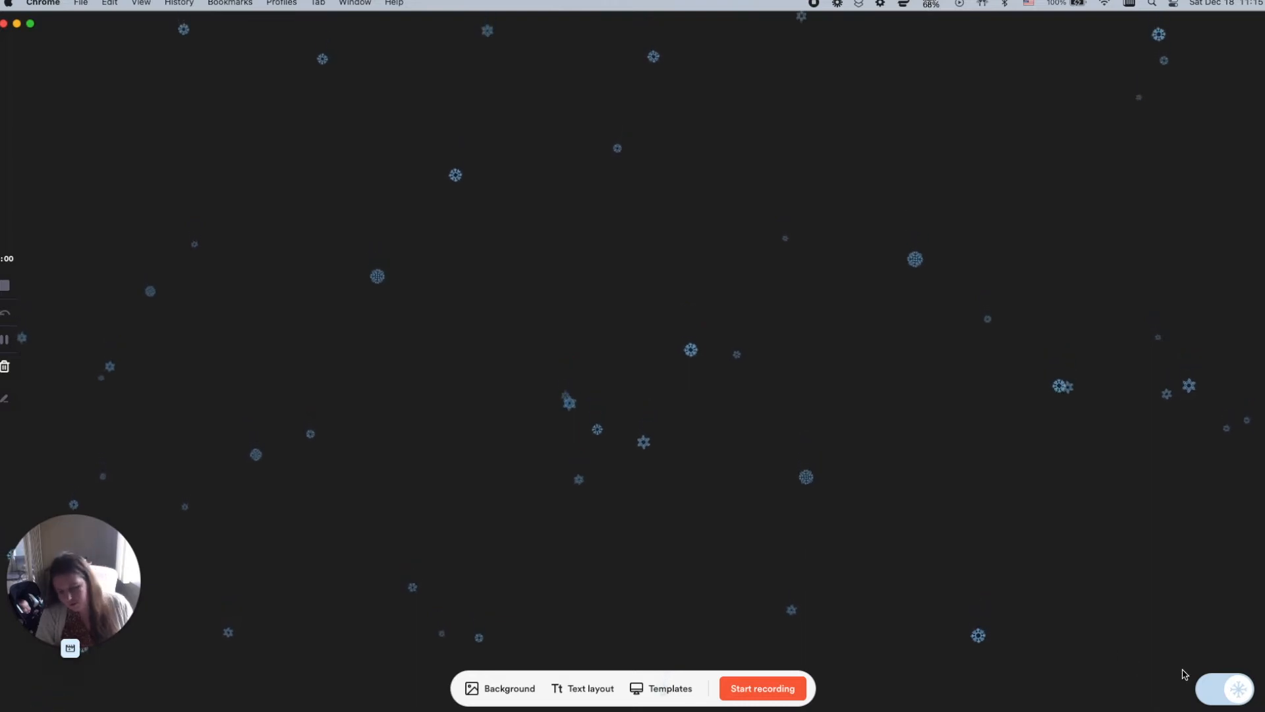
Toggle the falling snow off and back on, then apply the snowflake holiday background.
{"action": "left_click", "coordinate": [1221, 690]}
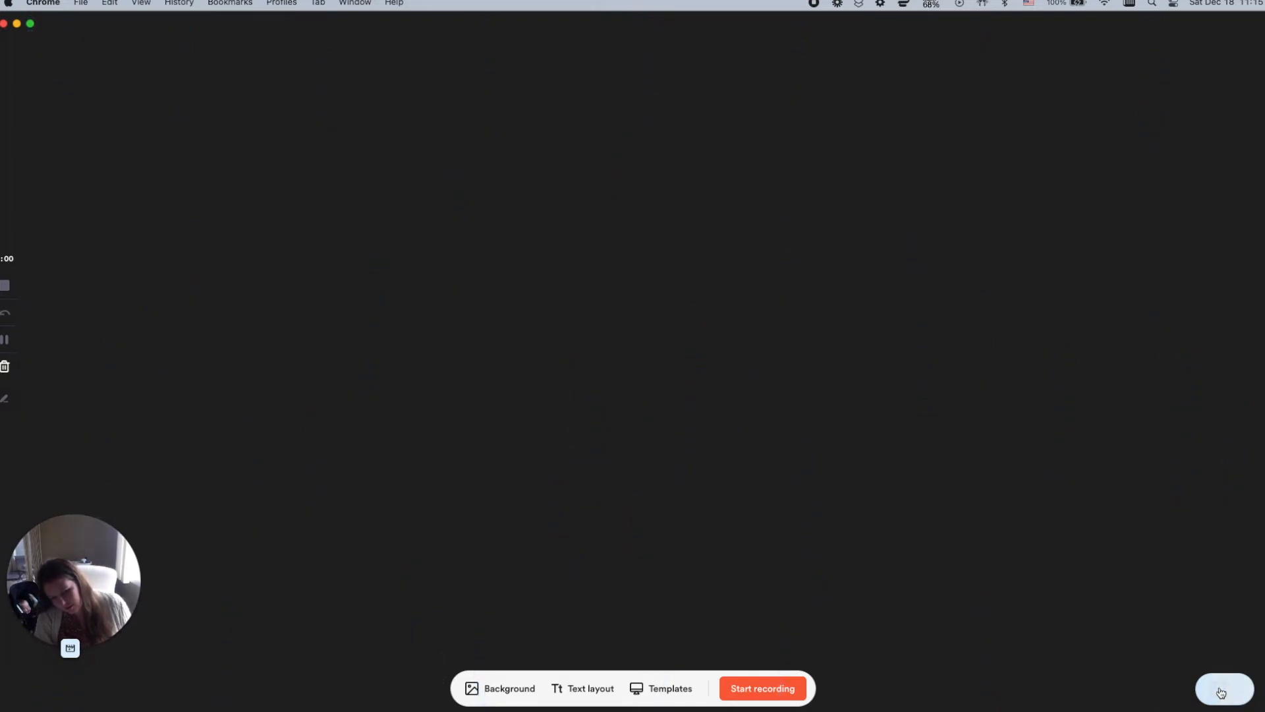
{"action": "left_click", "coordinate": [1223, 693]}
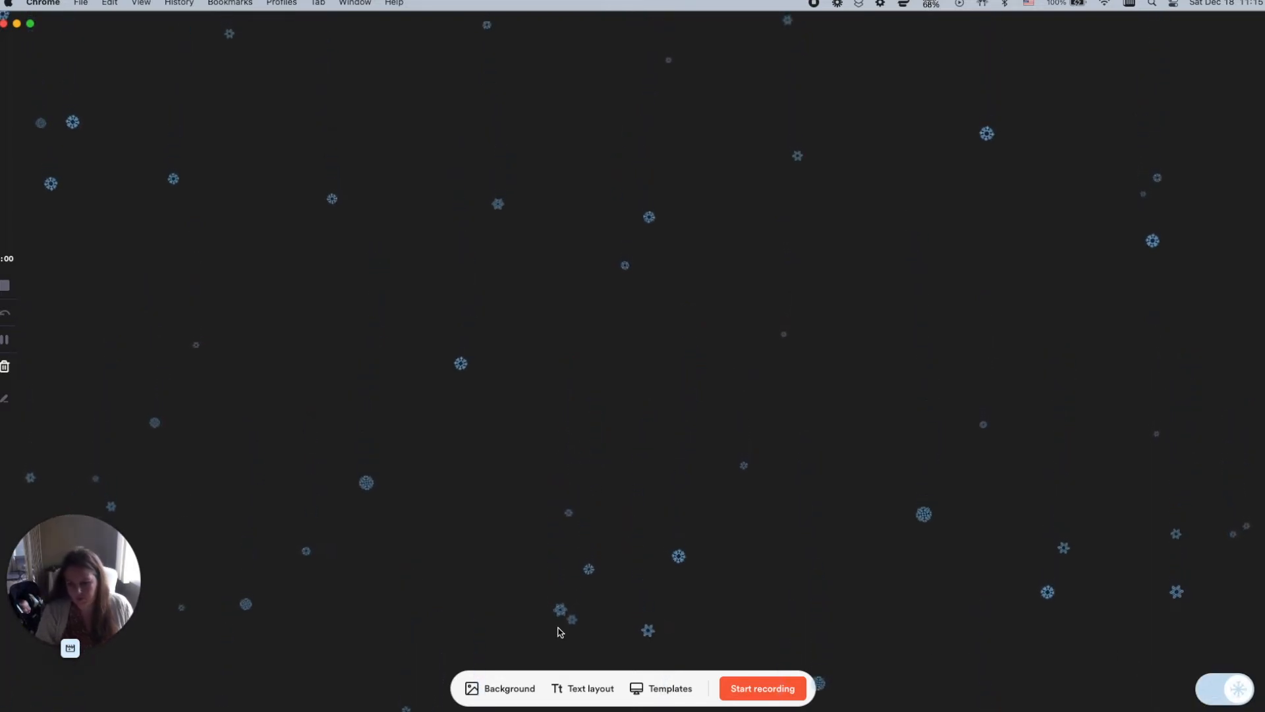
{"action": "left_click", "coordinate": [510, 688]}
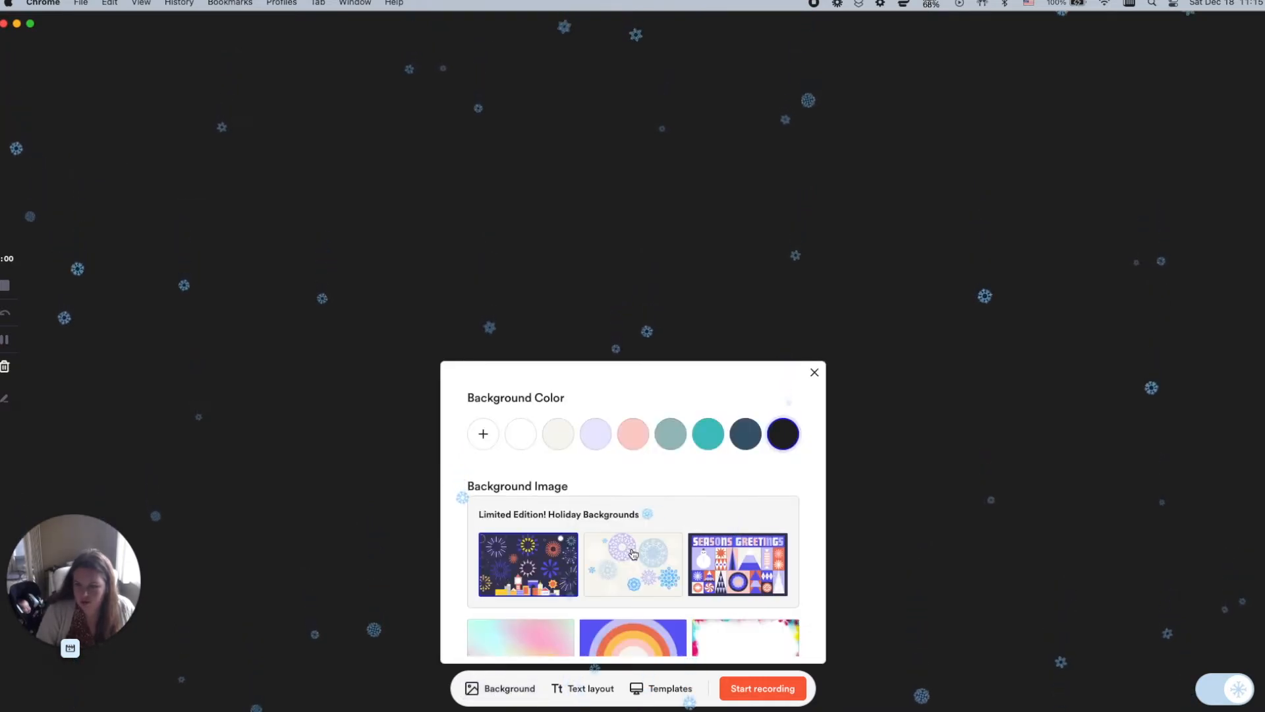
{"action": "left_click", "coordinate": [632, 564]}
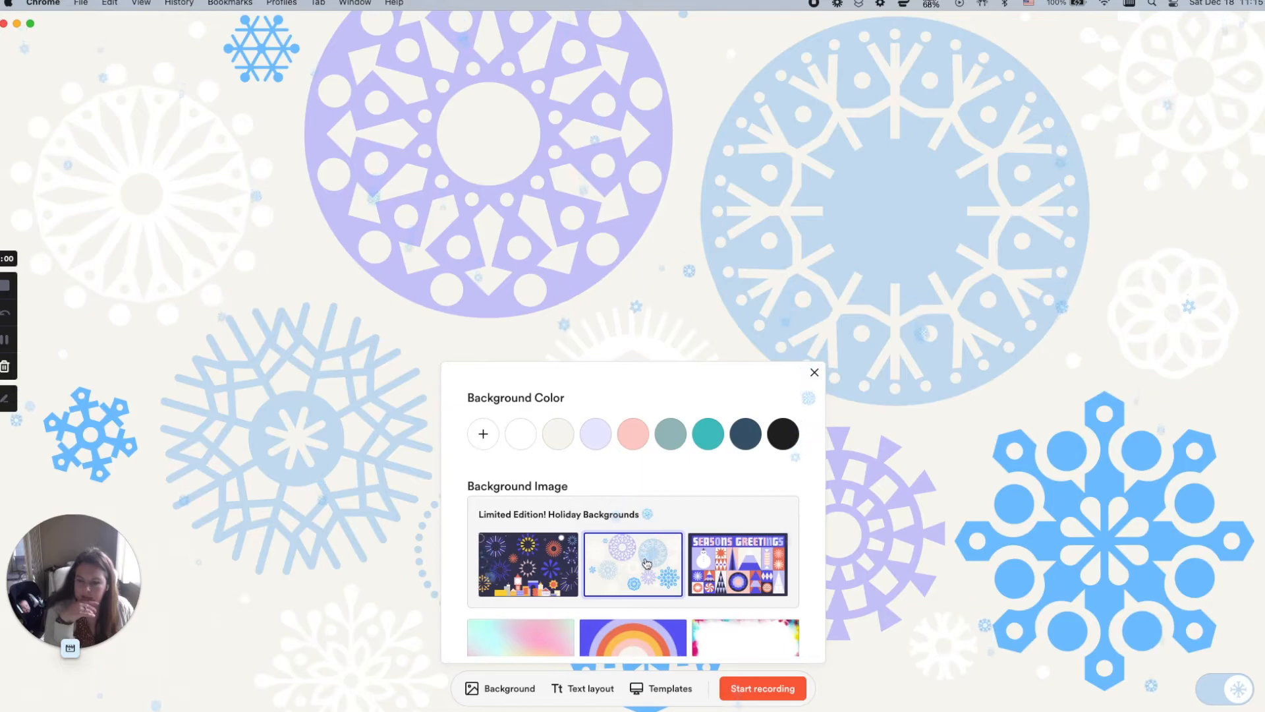
{"action": "mouse_move", "coordinate": [632, 380]}
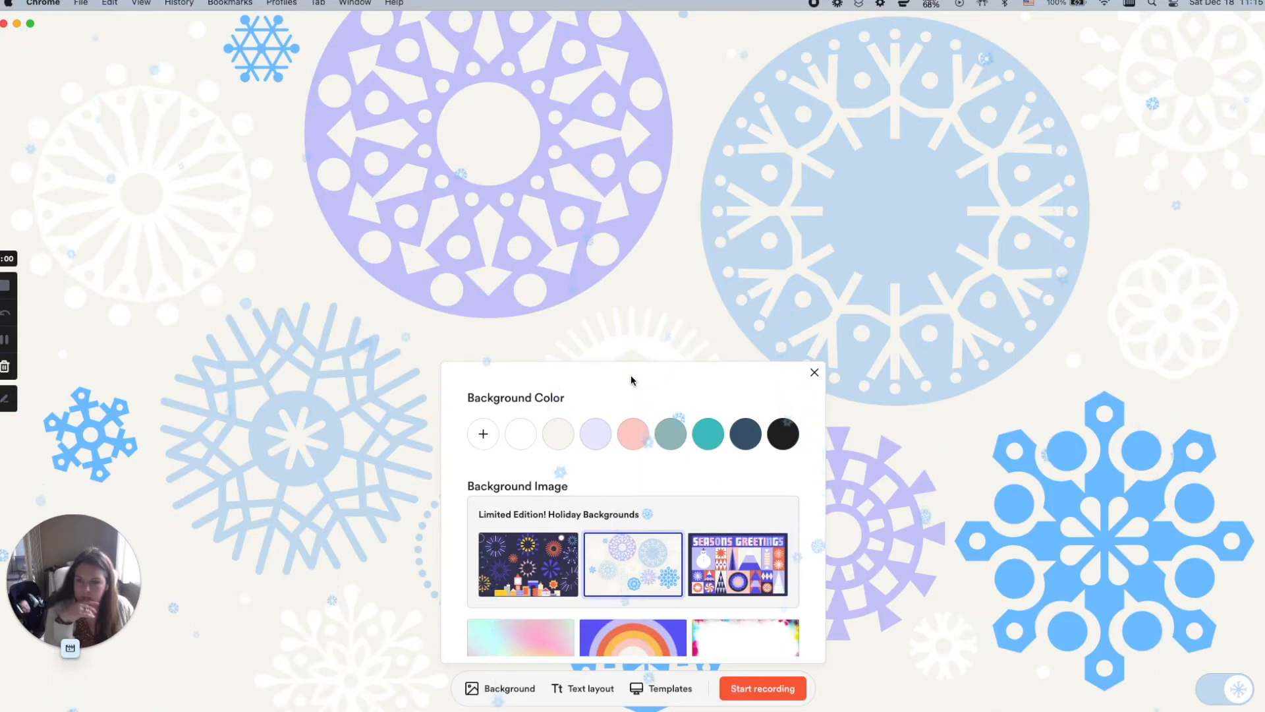
Try the blue-yellow gradient and pale lavender backgrounds, settling on the gradient image.
{"action": "scroll", "scroll_direction": "down", "scroll_amount": 3}
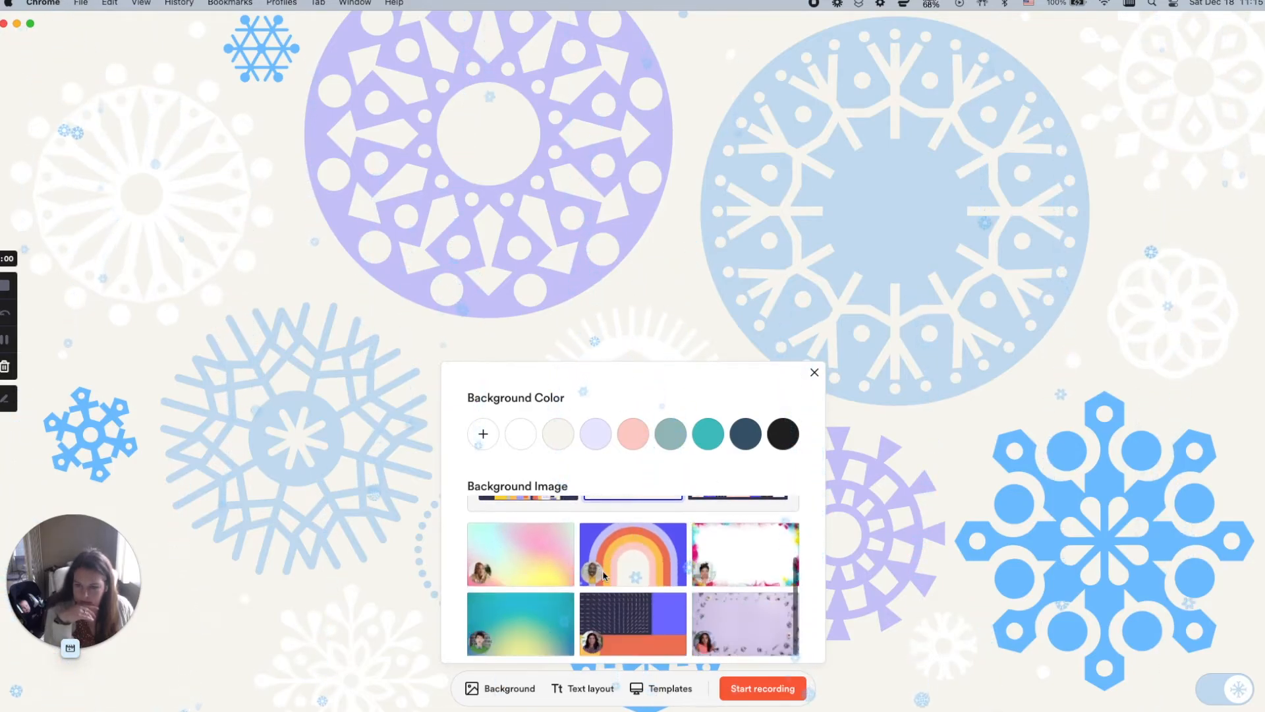
{"action": "left_click", "coordinate": [520, 554]}
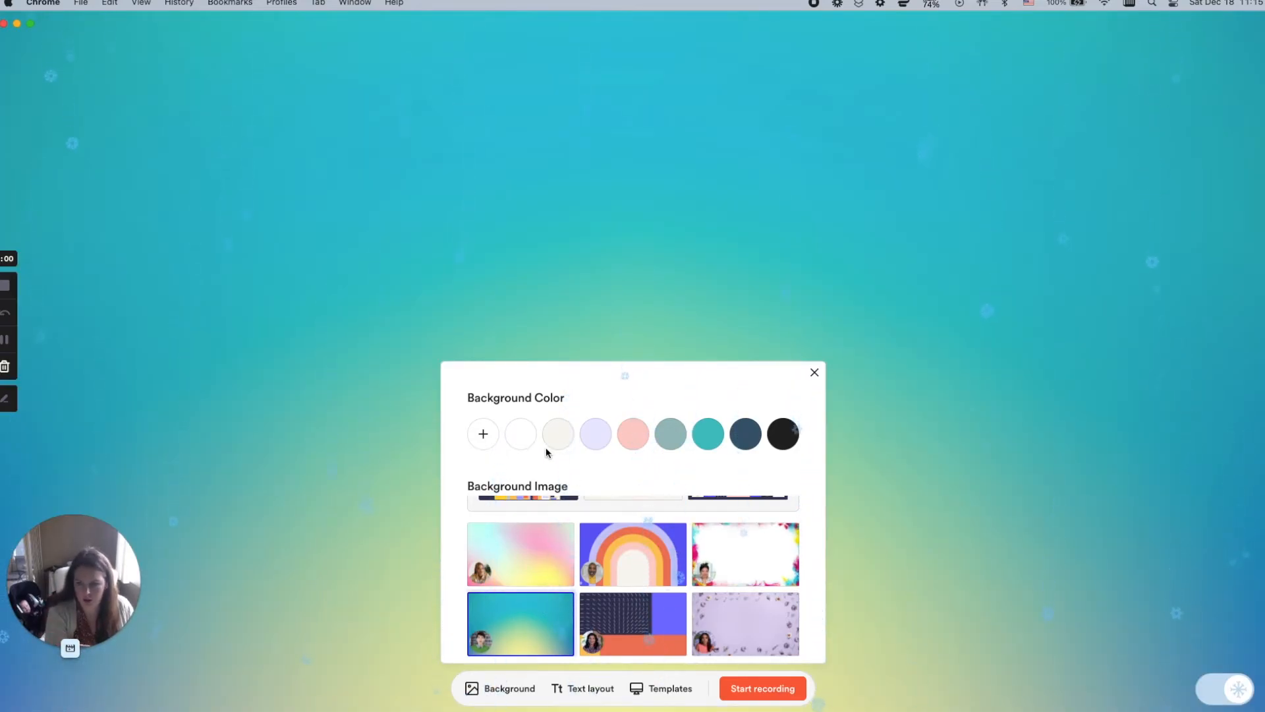
{"action": "scroll", "scroll_direction": "up", "scroll_amount": 3}
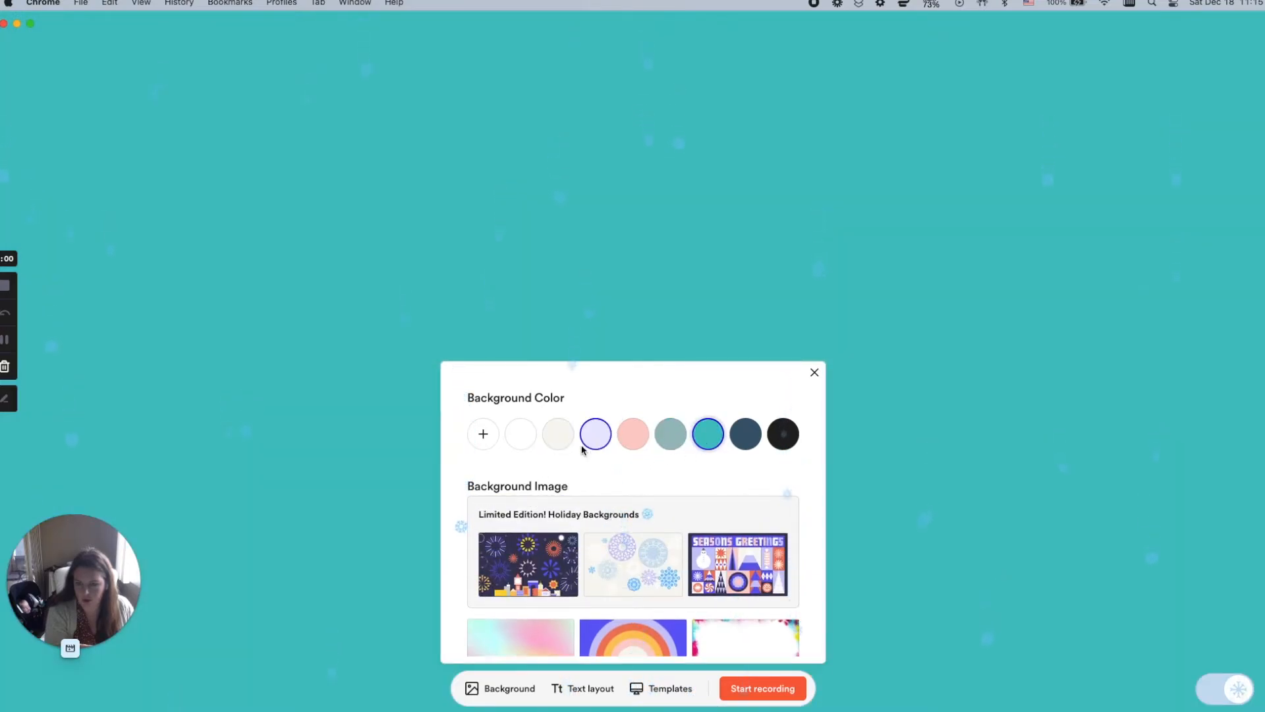
{"action": "left_click", "coordinate": [595, 434]}
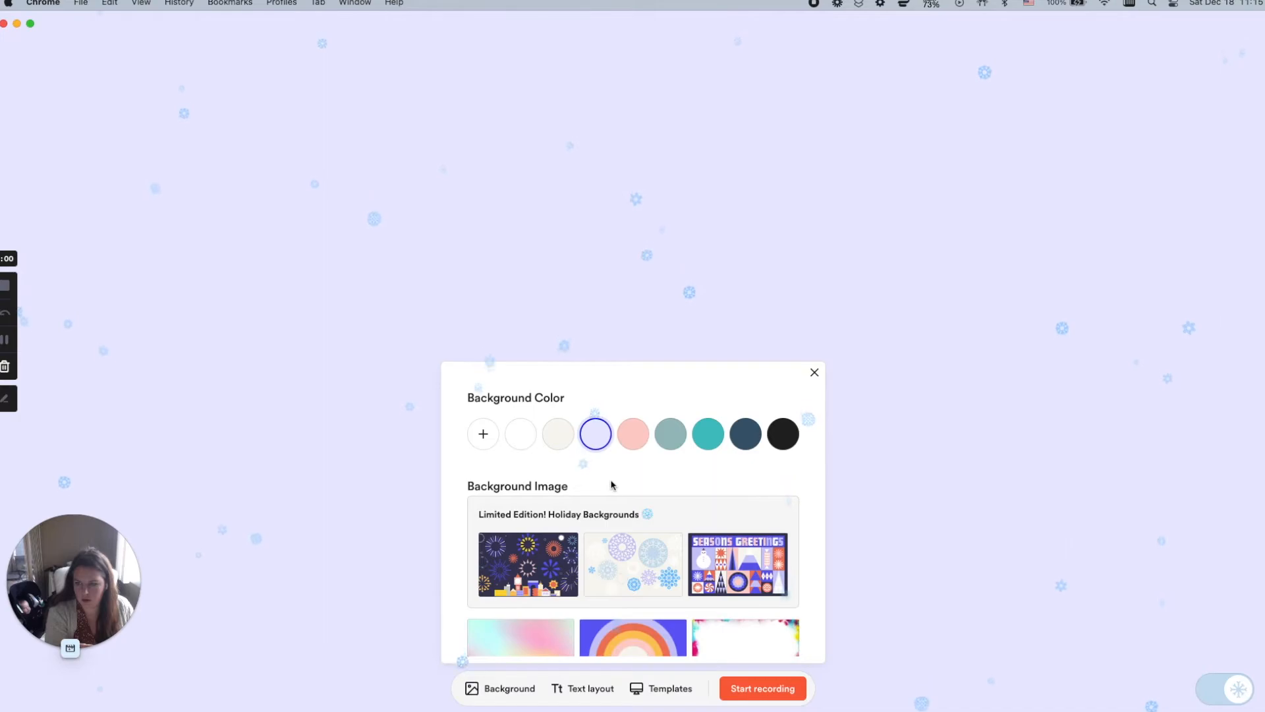
{"action": "scroll", "scroll_direction": "down", "scroll_amount": 3}
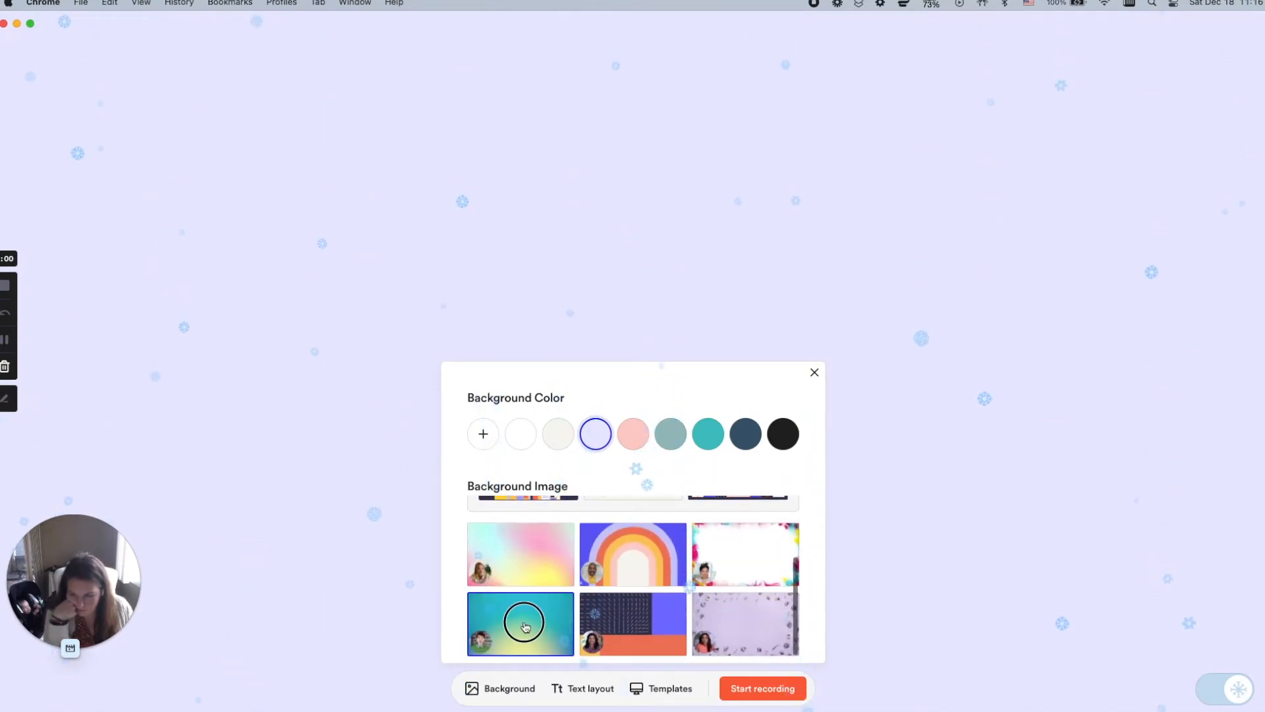
{"action": "left_click", "coordinate": [520, 623]}
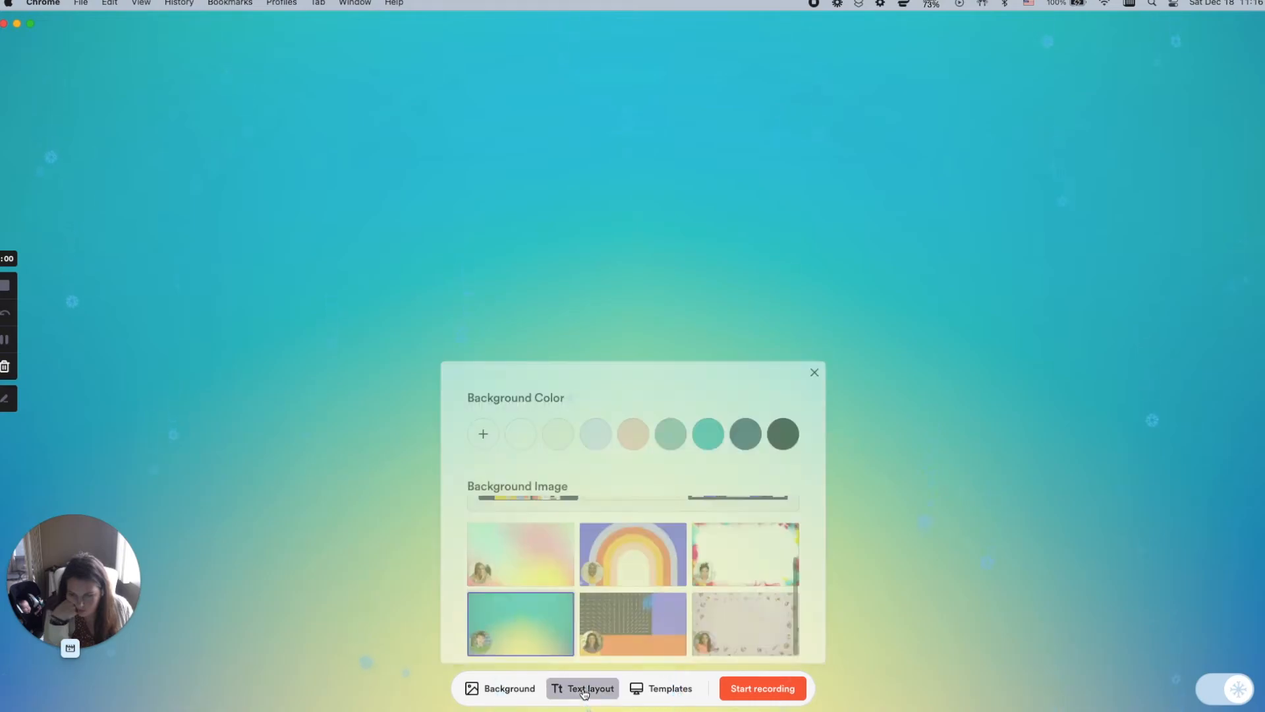
Add a bulleted list text layout to the canvas with 'hello' as the bullet.
{"action": "left_click", "coordinate": [582, 688]}
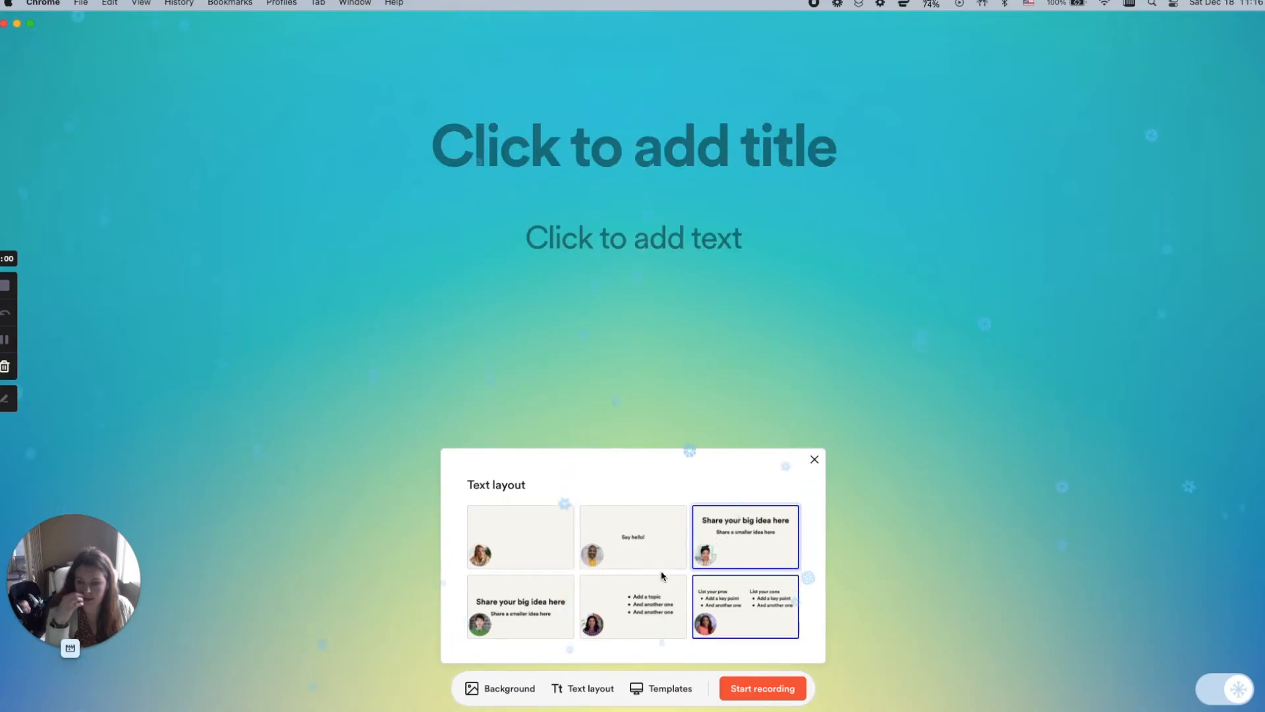
{"action": "left_click", "coordinate": [633, 607]}
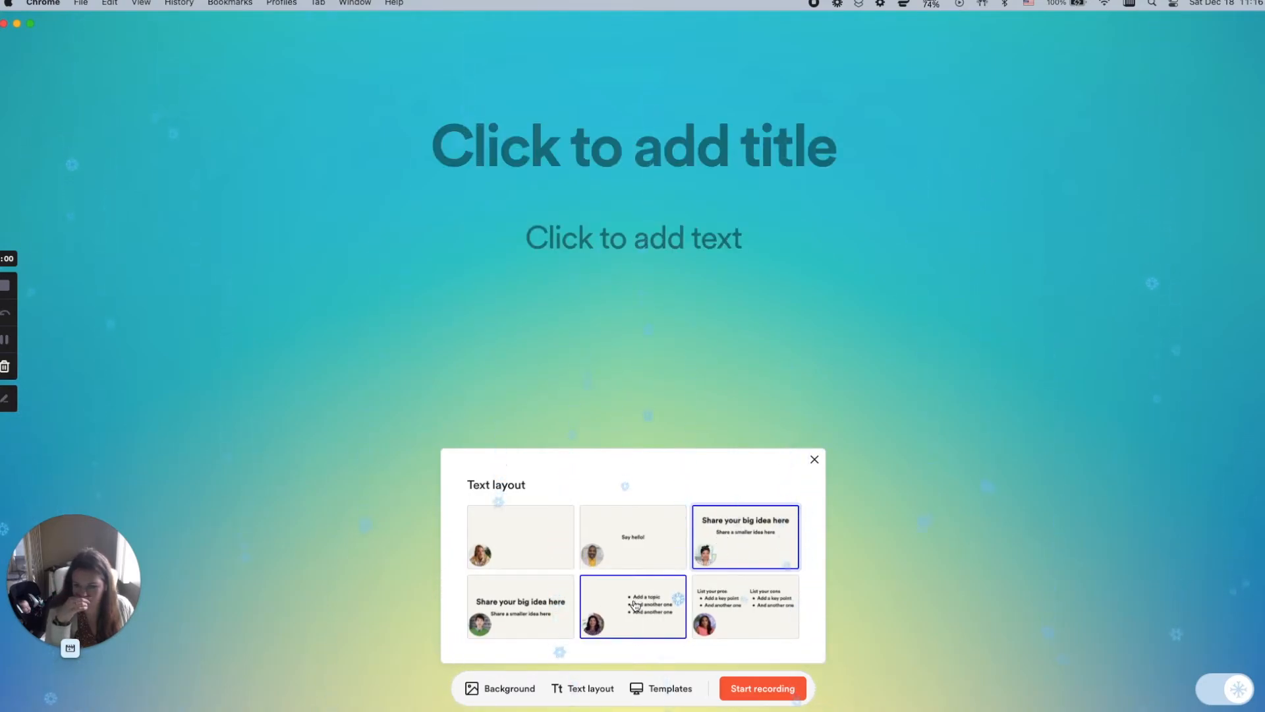
{"action": "left_click", "coordinate": [632, 607]}
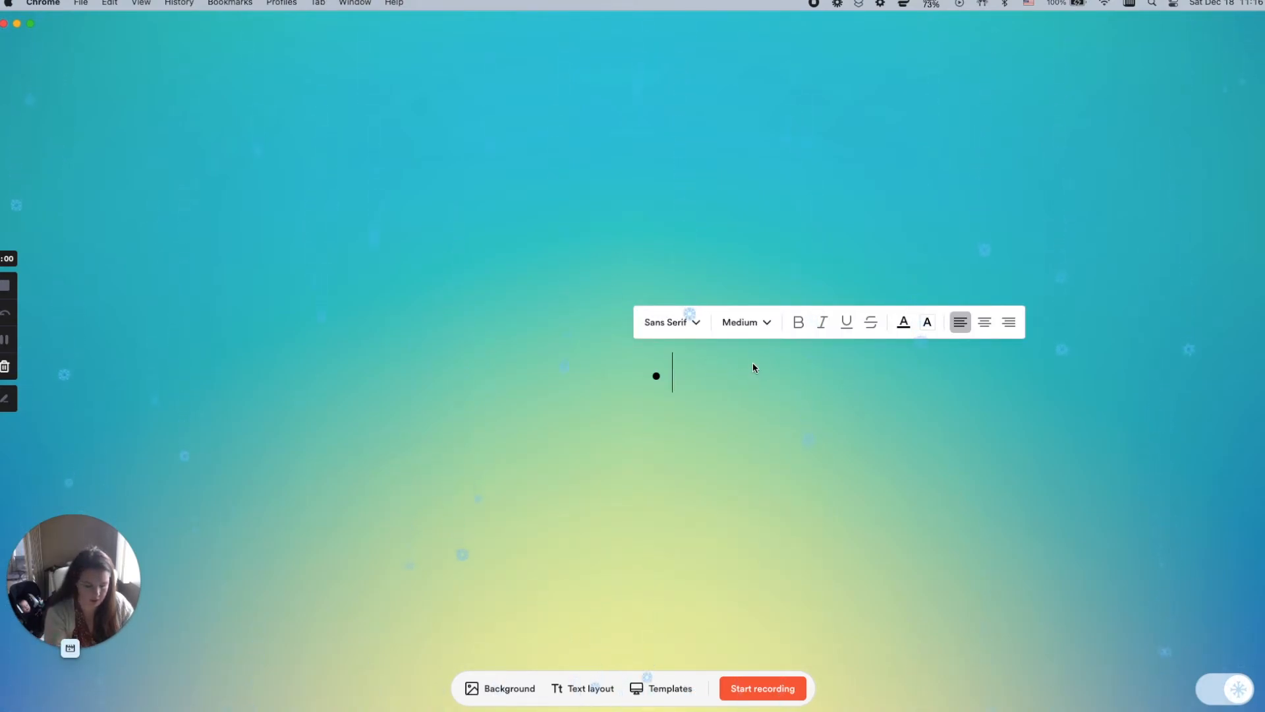
{"action": "type", "text": "hello"}
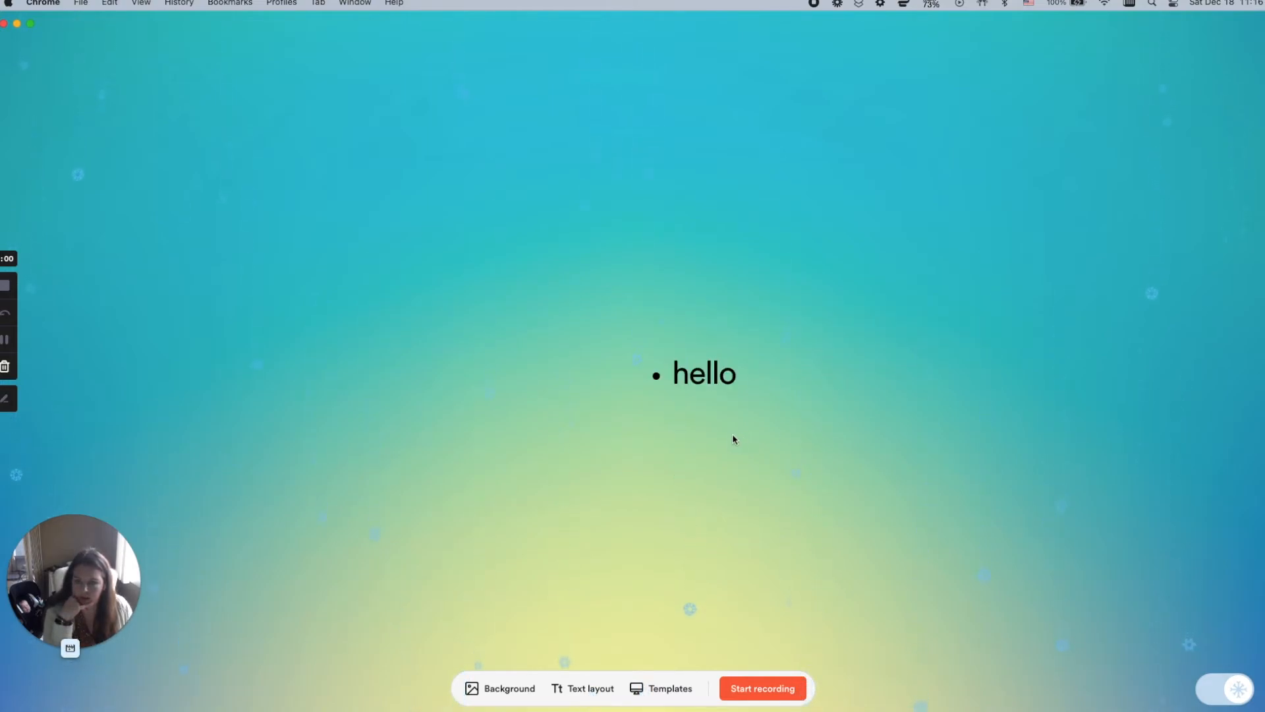
{"action": "left_click", "coordinate": [680, 373]}
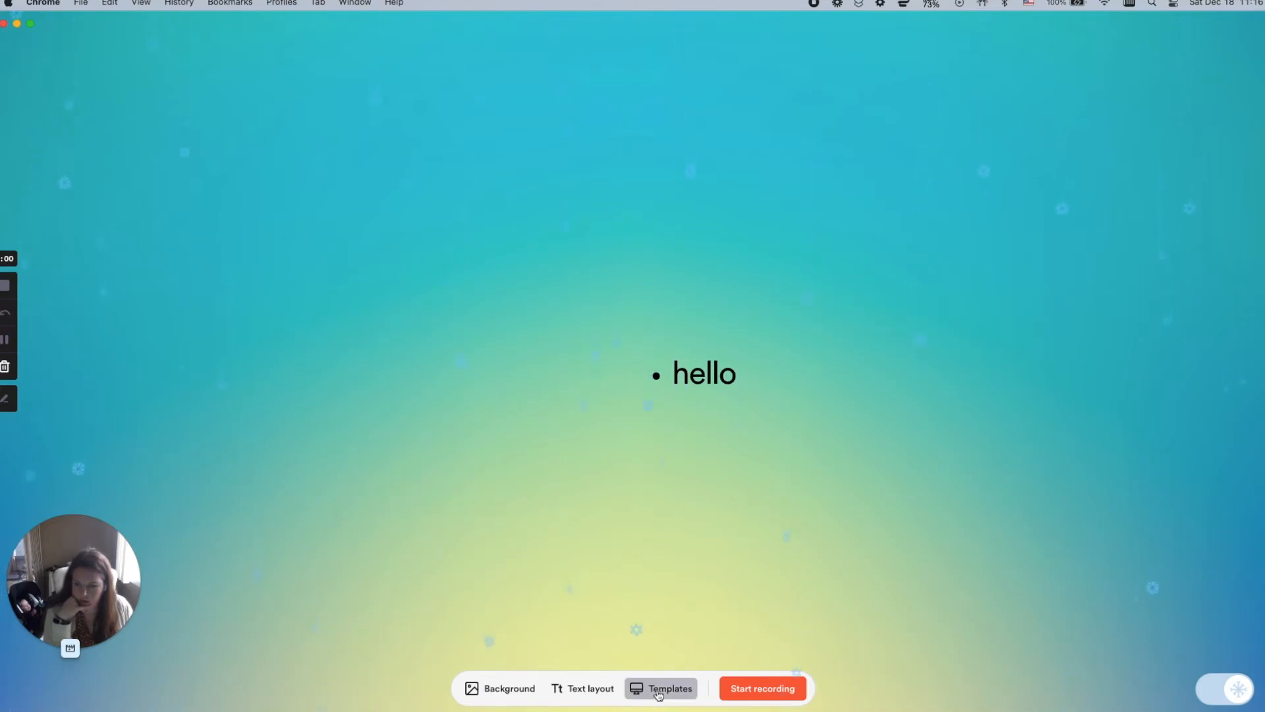
Try the Hello name-tag template on the canvas, then close the templates.
{"action": "left_click", "coordinate": [661, 688]}
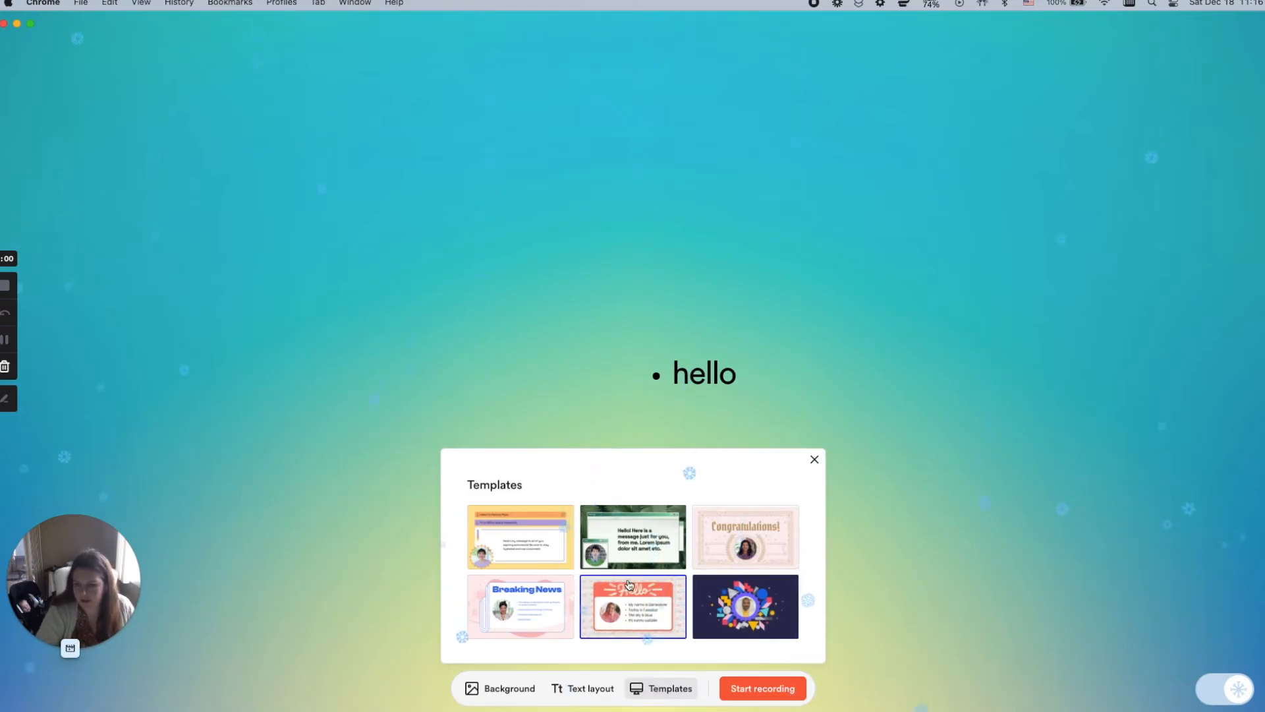
{"action": "left_click", "coordinate": [633, 607]}
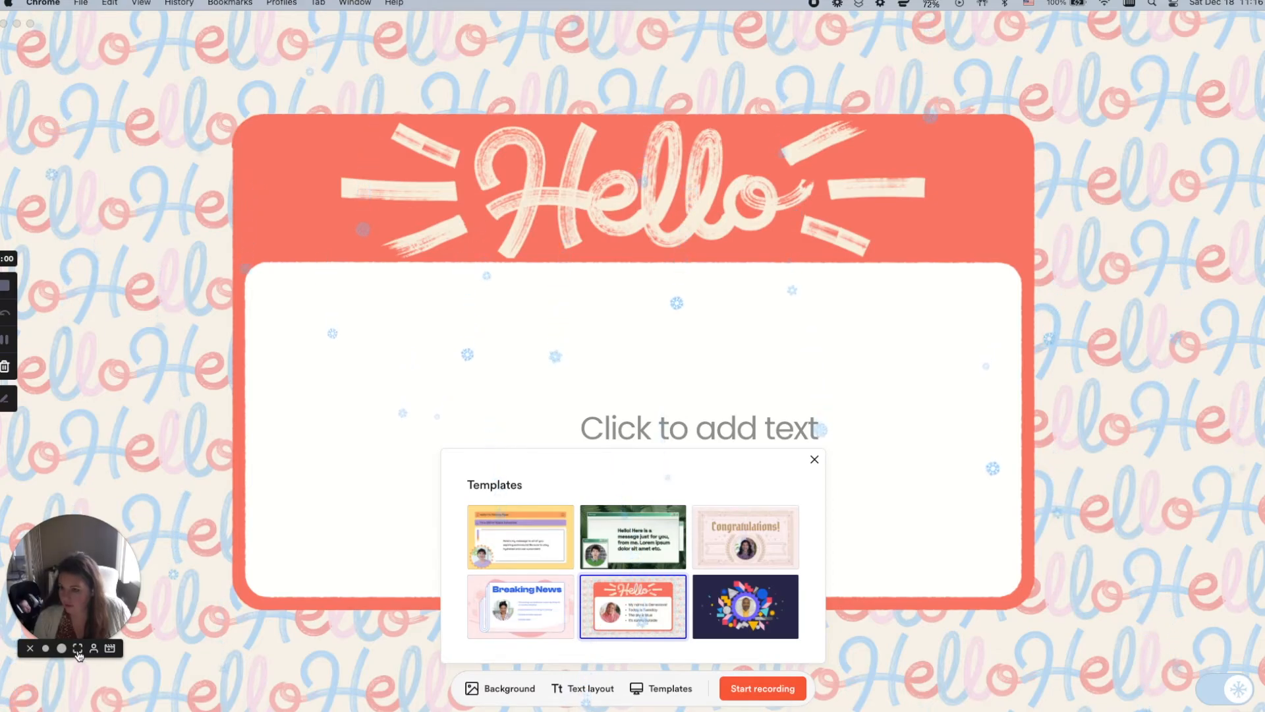
{"action": "mouse_move", "coordinate": [617, 462]}
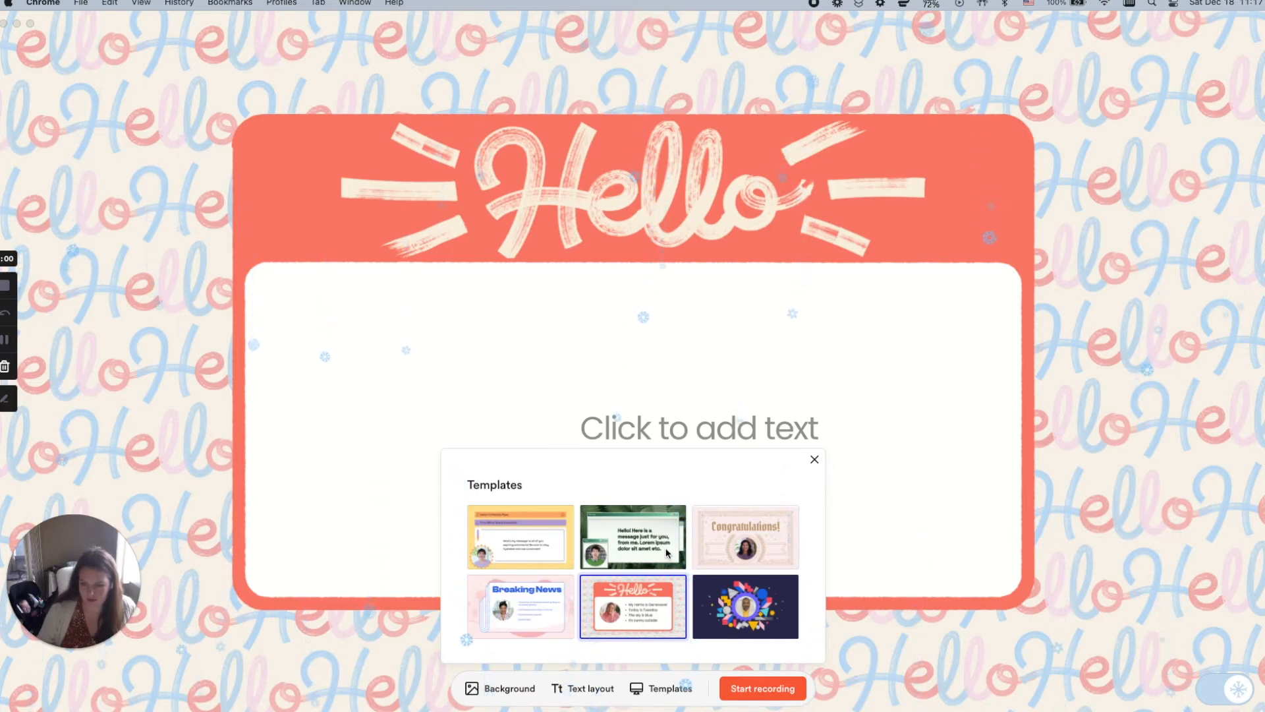
{"action": "left_click", "coordinate": [815, 459]}
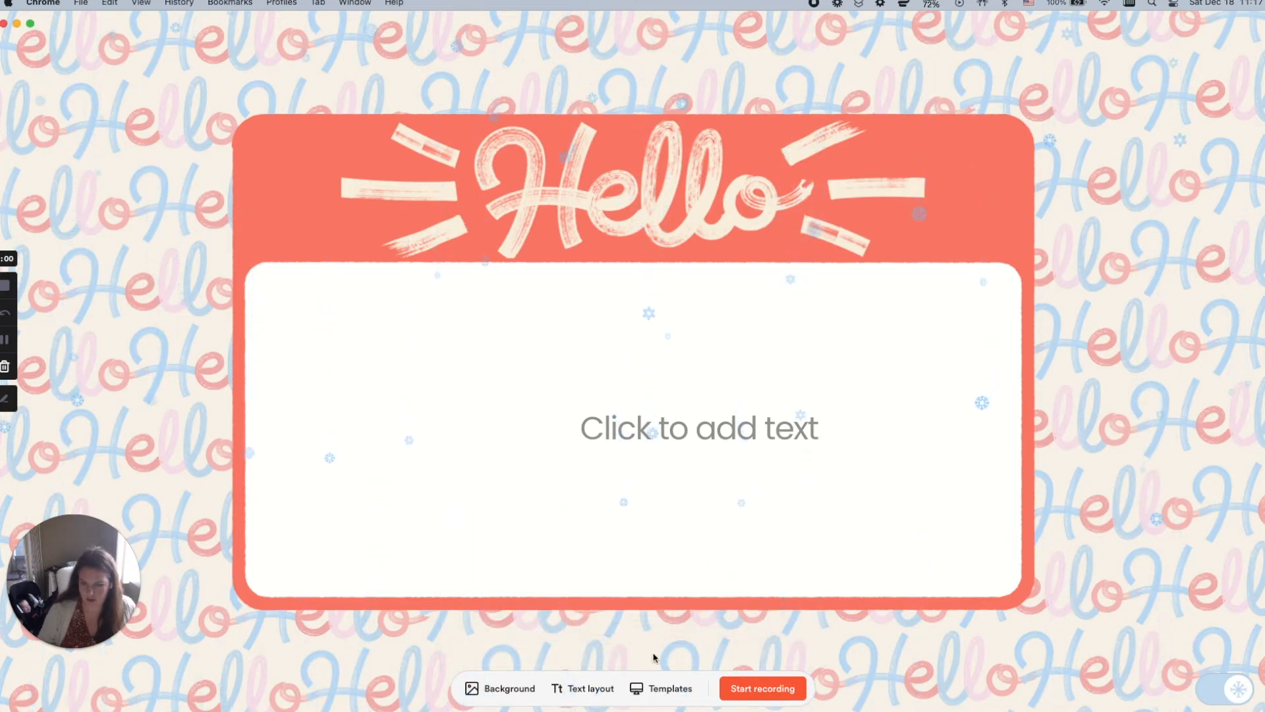
Reapply the blue-yellow gradient background image and close the background panel.
{"action": "left_click", "coordinate": [510, 688]}
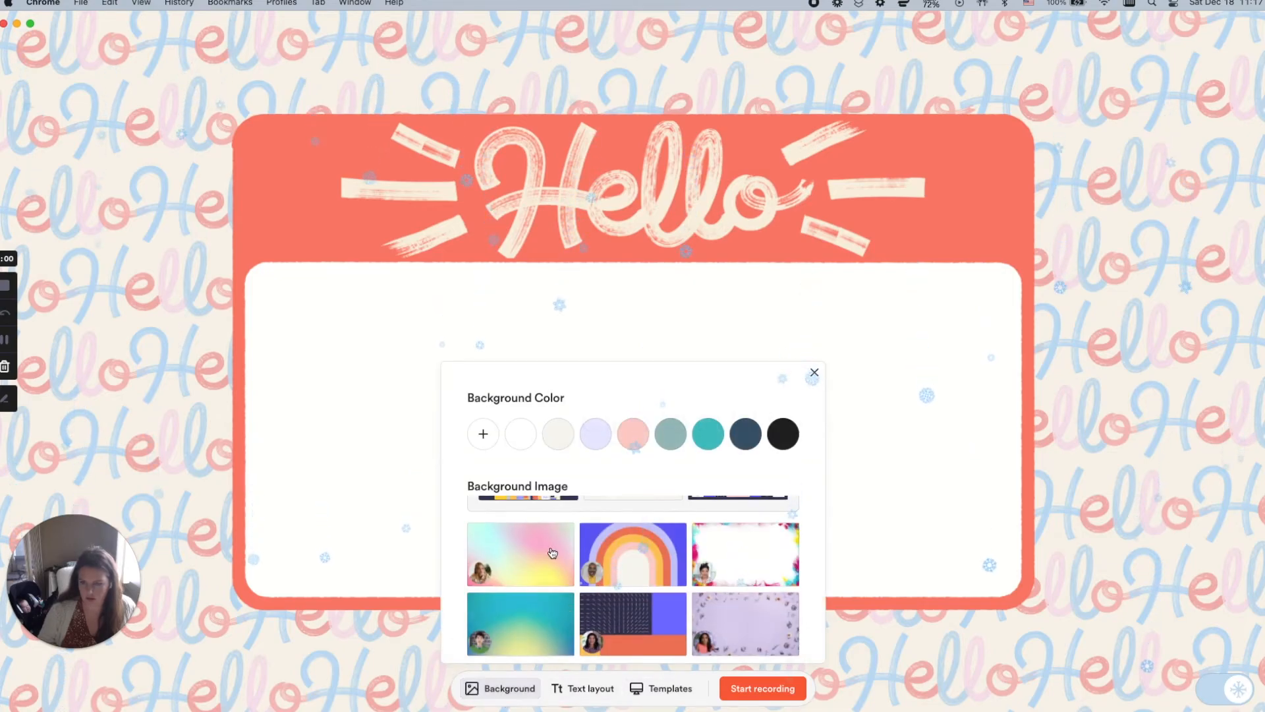
{"action": "left_click", "coordinate": [520, 623]}
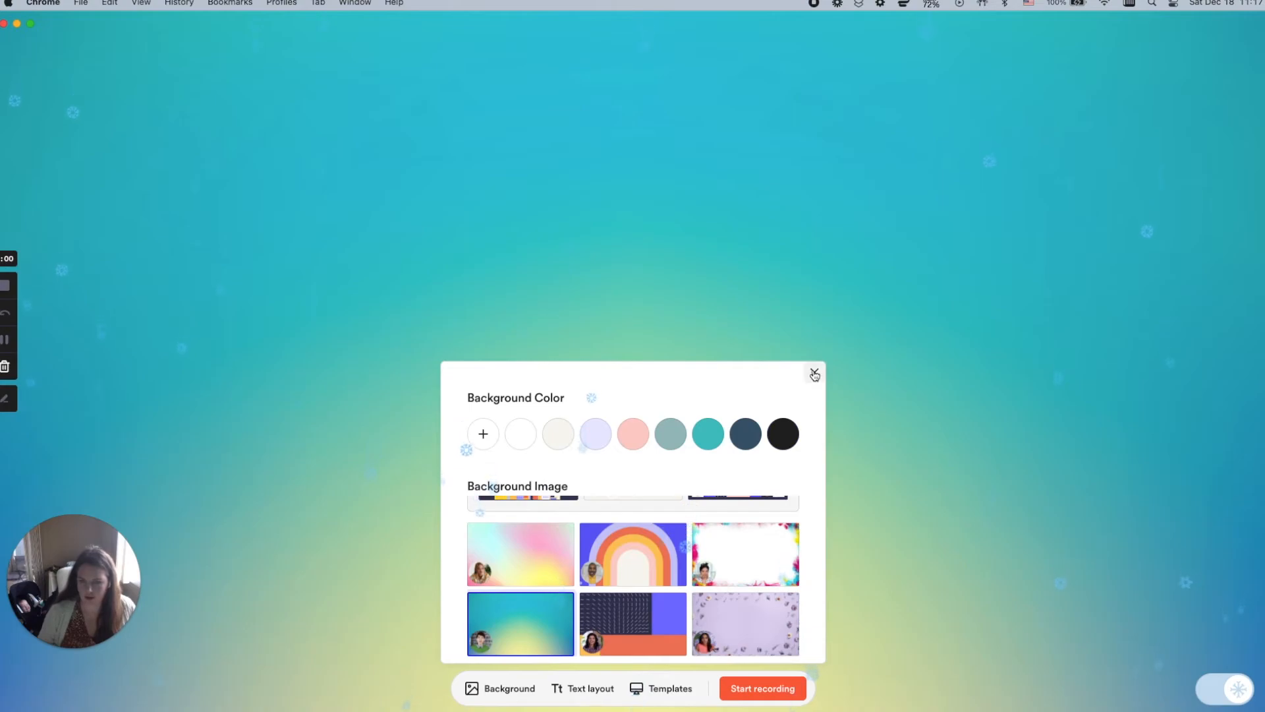
{"action": "left_click", "coordinate": [815, 375]}
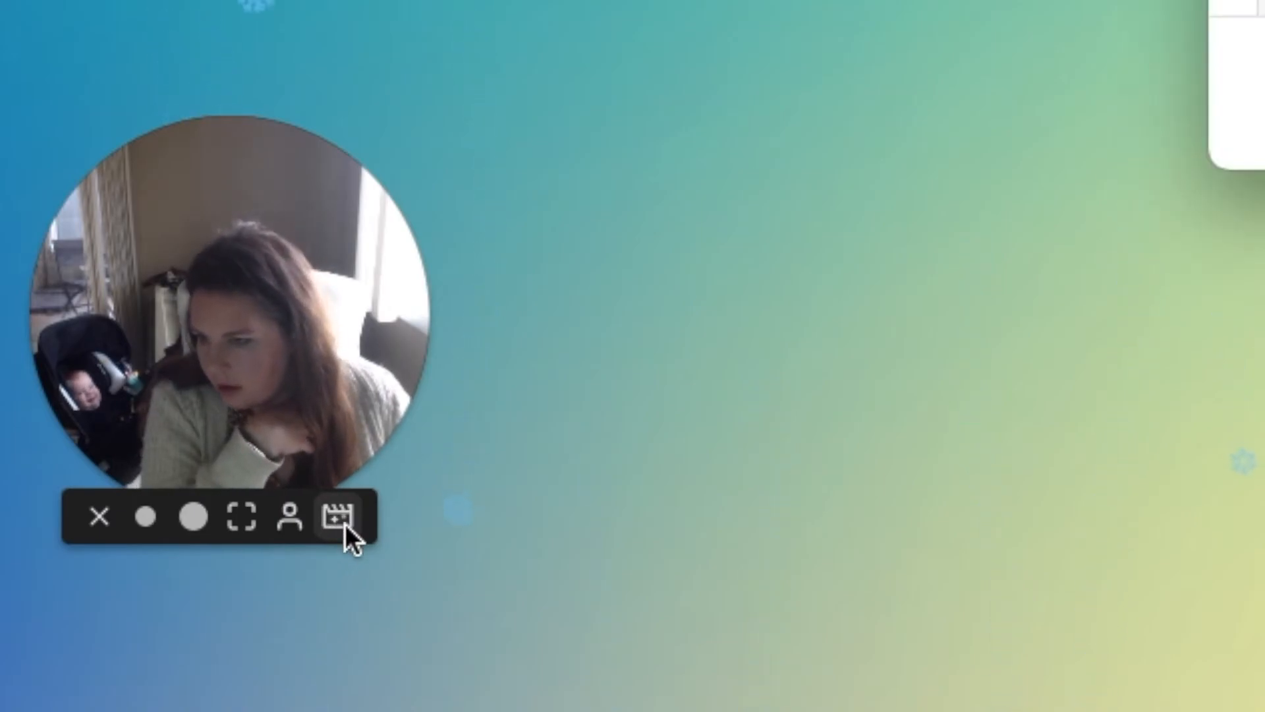
Preview Winter Foliage, Winter Wreath, Winter Fun, Bug Report and PTO frames, then choose Good Job.
{"action": "left_click", "coordinate": [346, 516]}
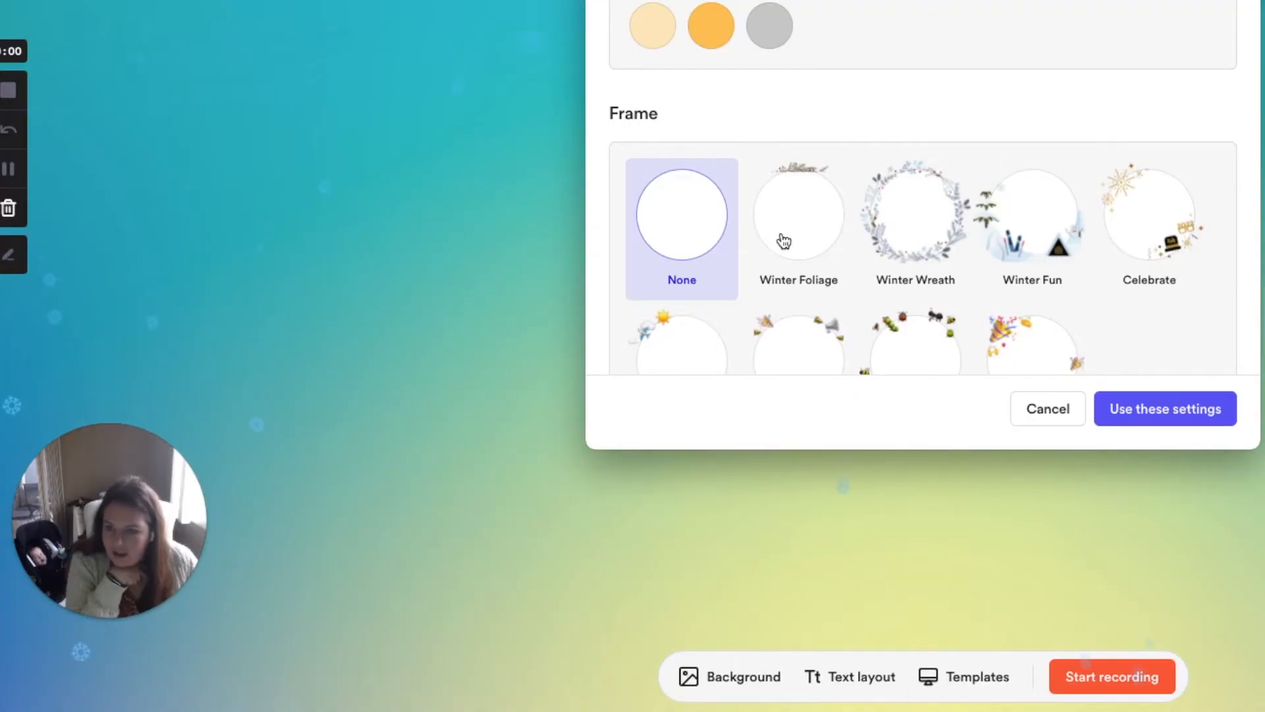
{"action": "left_click", "coordinate": [798, 218]}
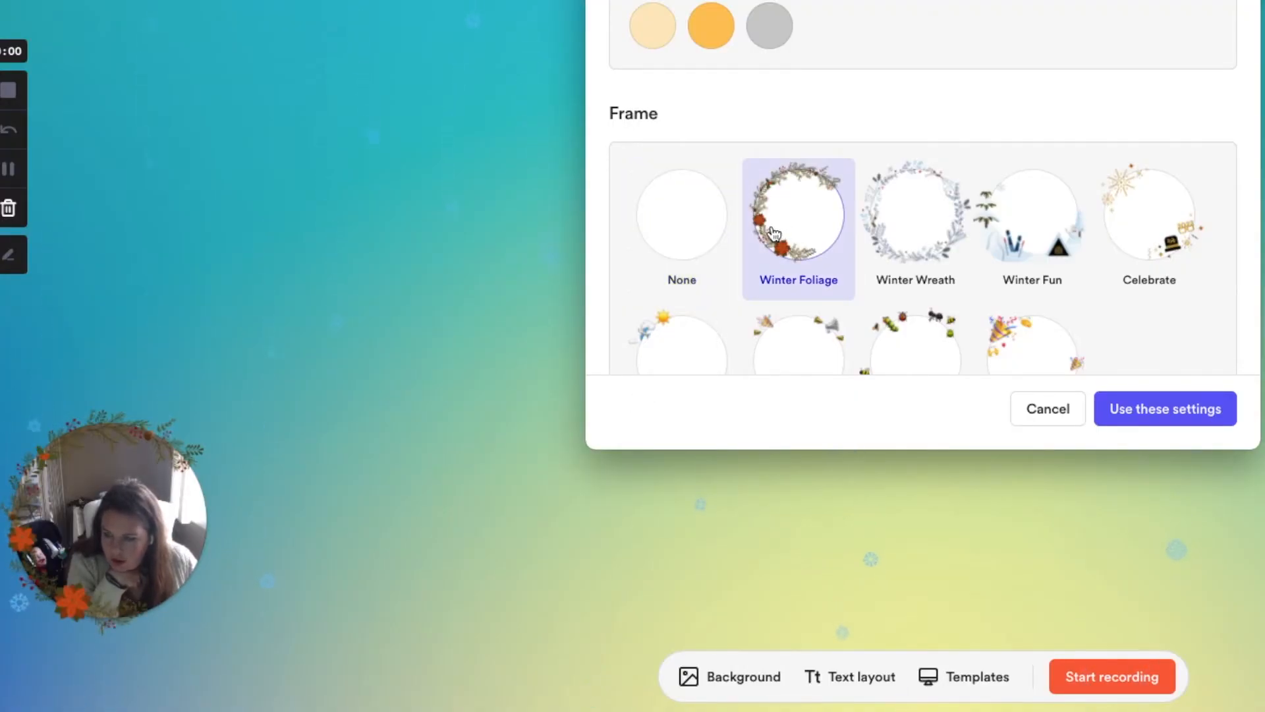
{"action": "left_click", "coordinate": [915, 228]}
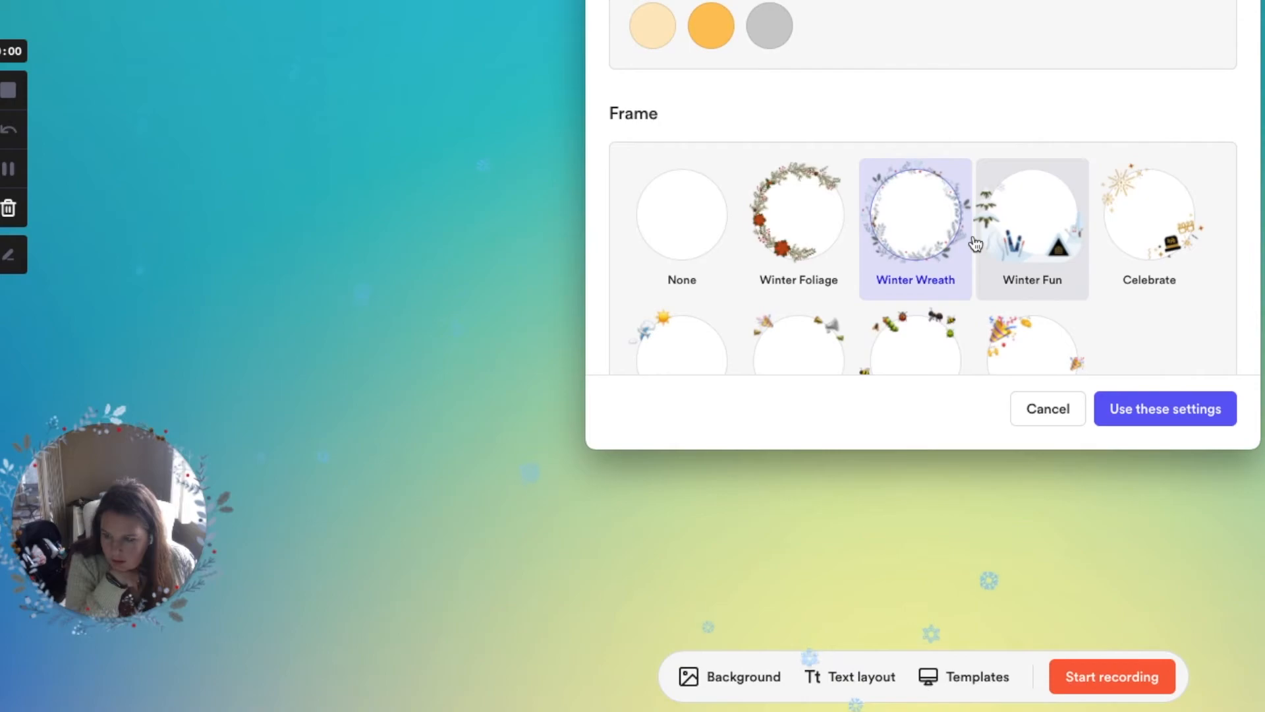
{"action": "left_click", "coordinate": [1032, 213]}
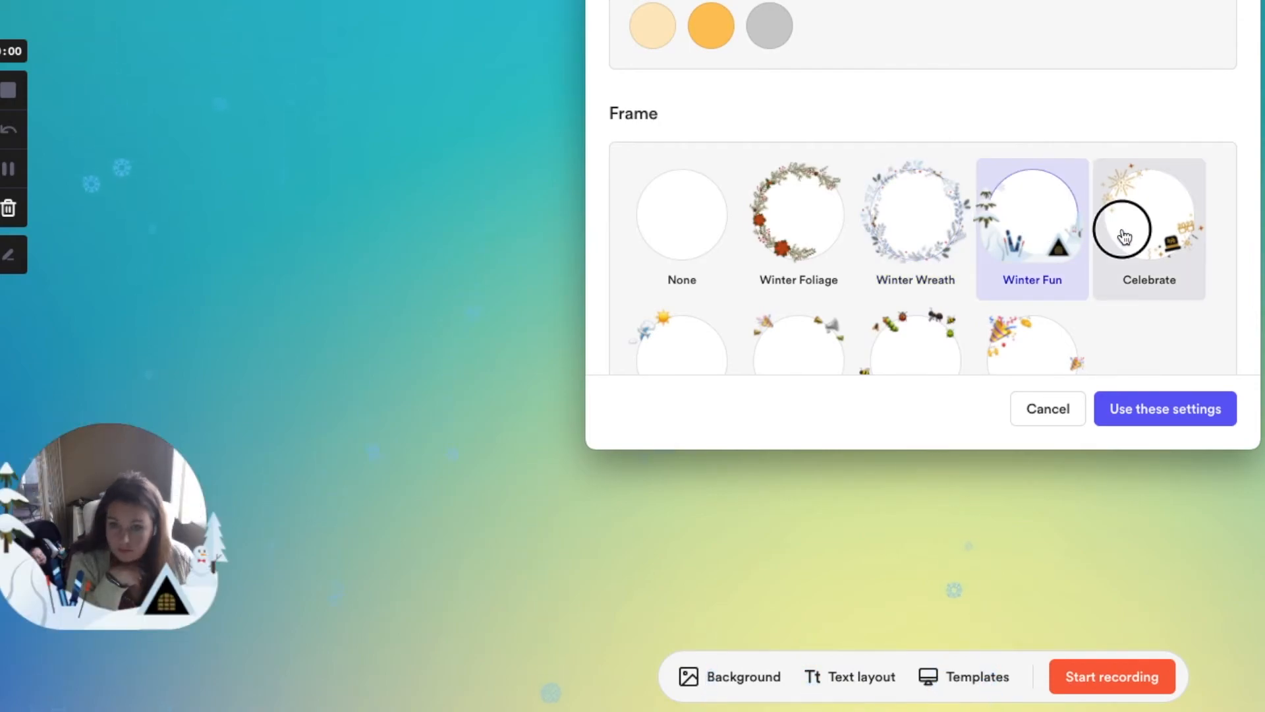
{"action": "left_click", "coordinate": [1032, 342]}
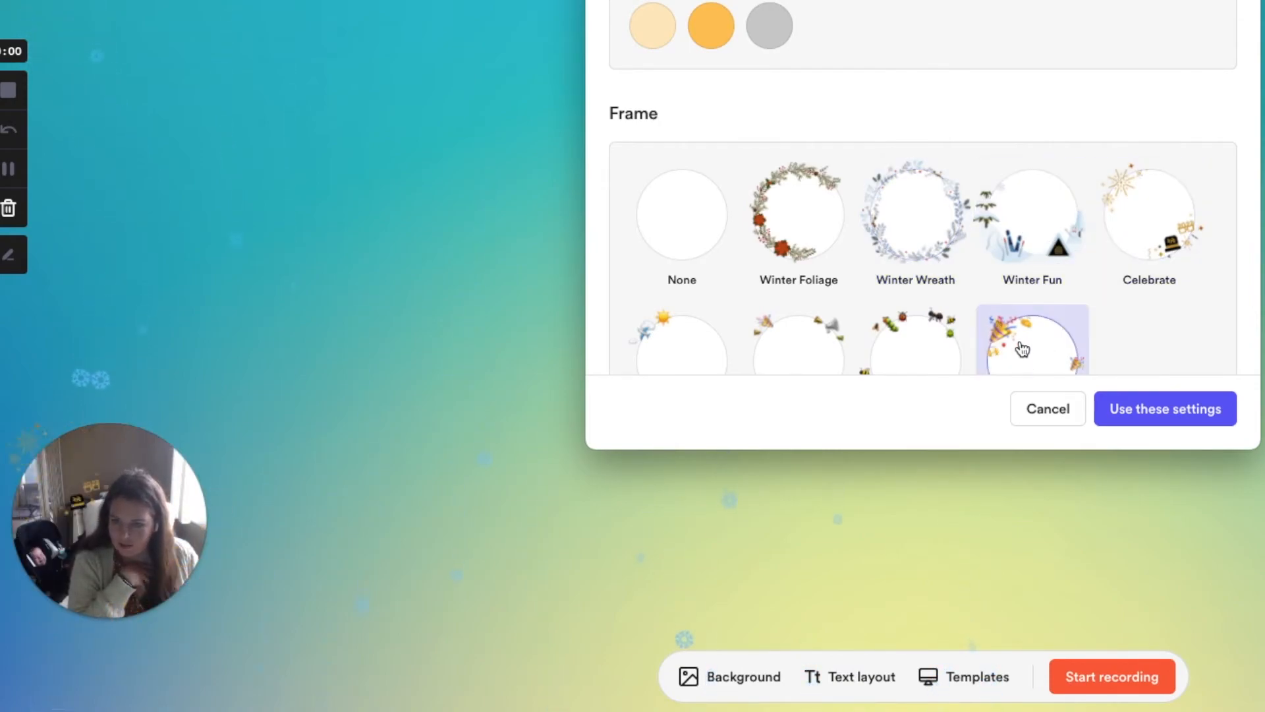
{"action": "left_click", "coordinate": [914, 348]}
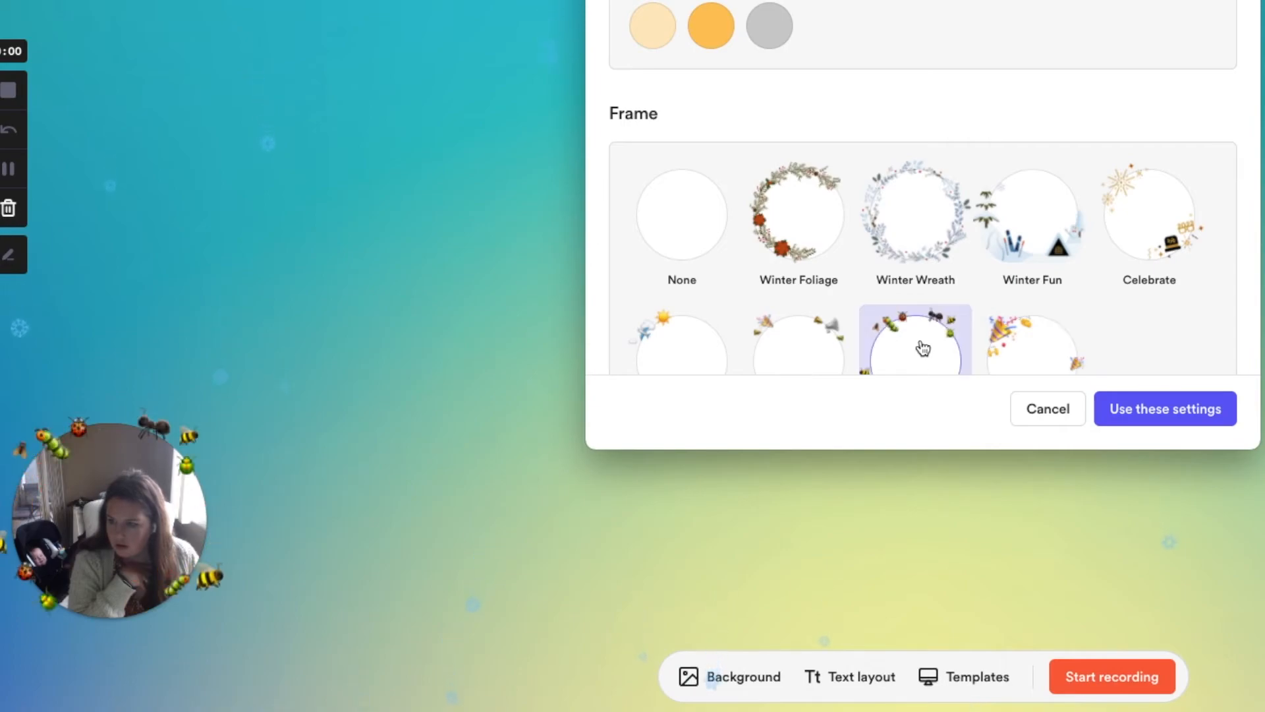
{"action": "left_click", "coordinate": [681, 341]}
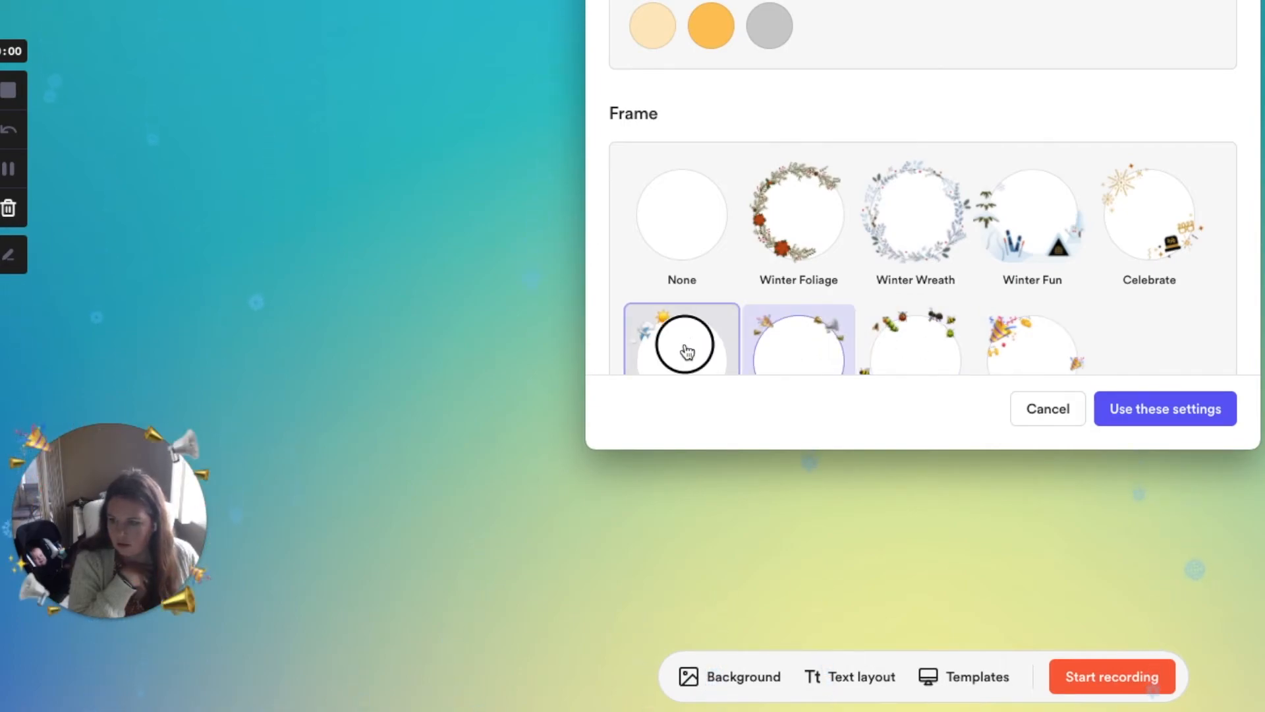
{"action": "left_click", "coordinate": [680, 340]}
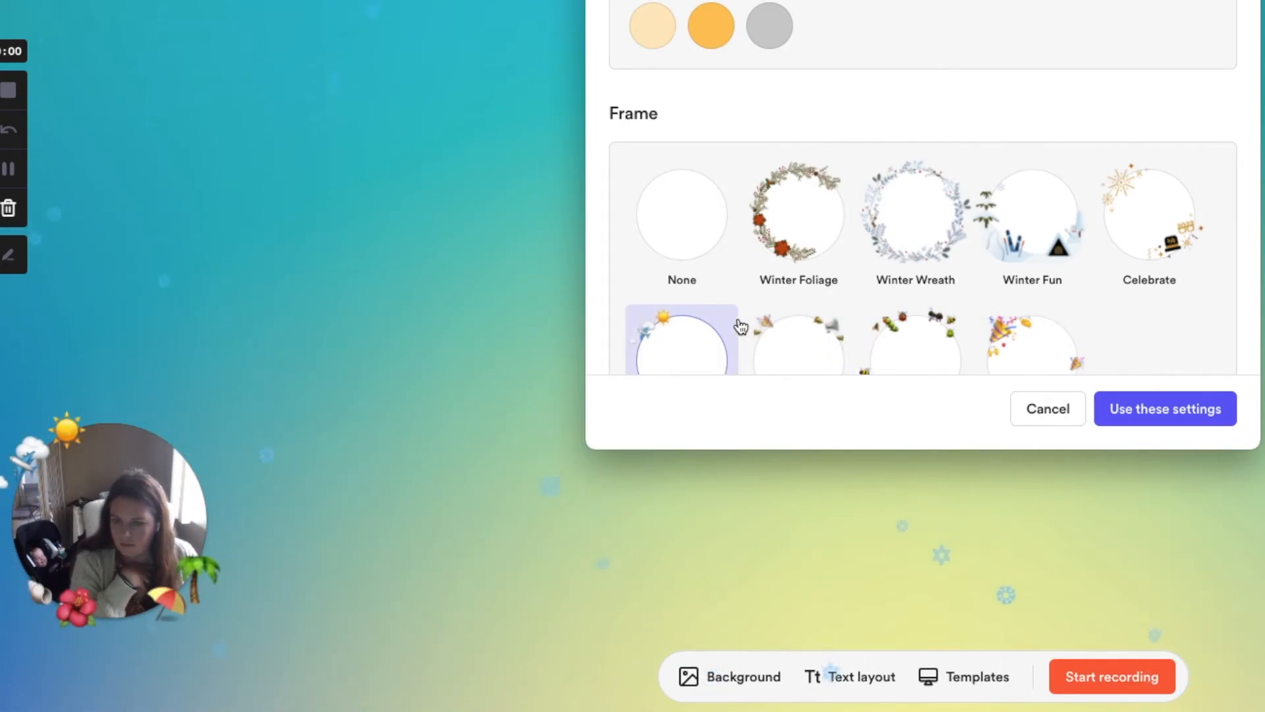
{"action": "scroll", "scroll_direction": "down", "scroll_amount": 3}
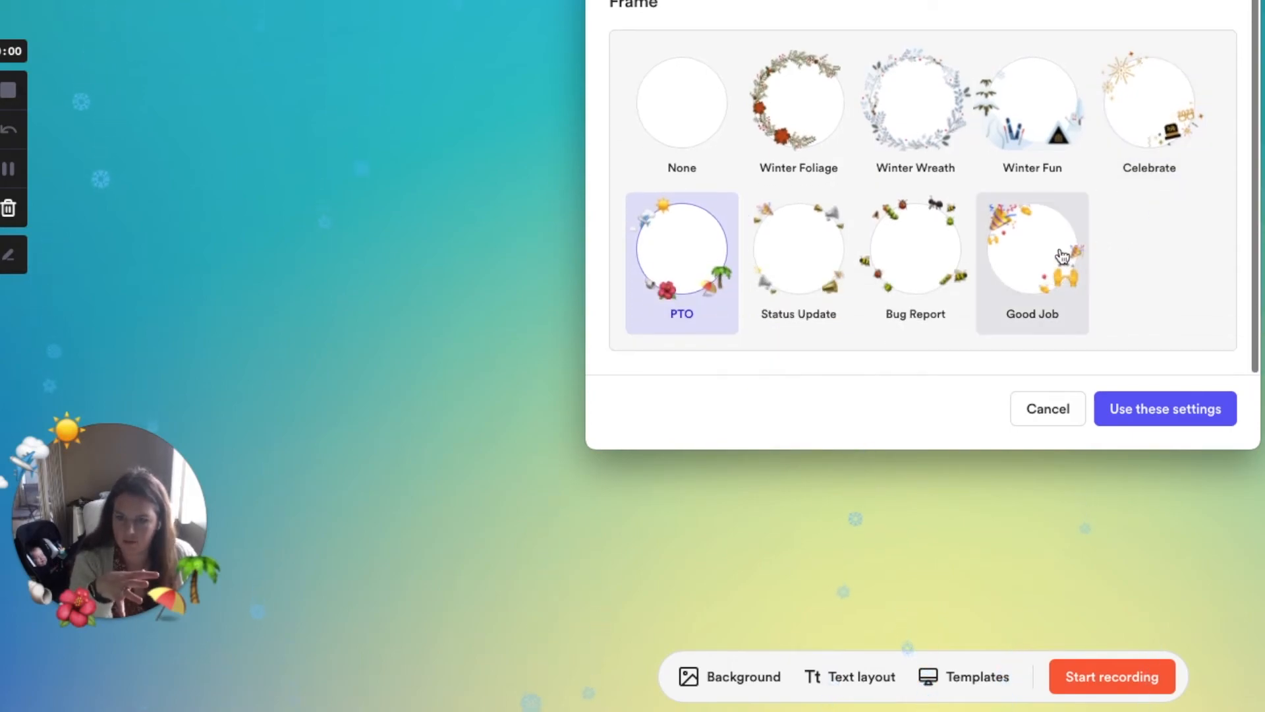
{"action": "left_click", "coordinate": [1032, 261]}
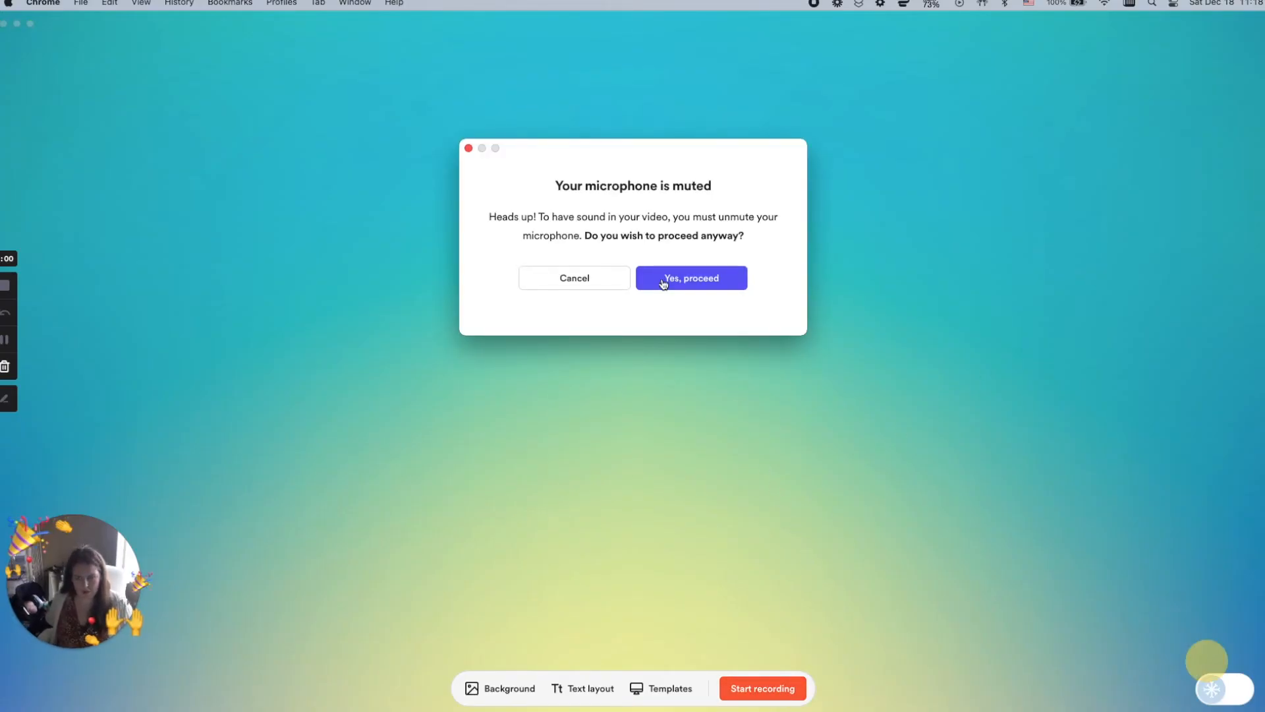
Proceed past the muted-microphone warning so the recording starts.
{"action": "left_click", "coordinate": [690, 277]}
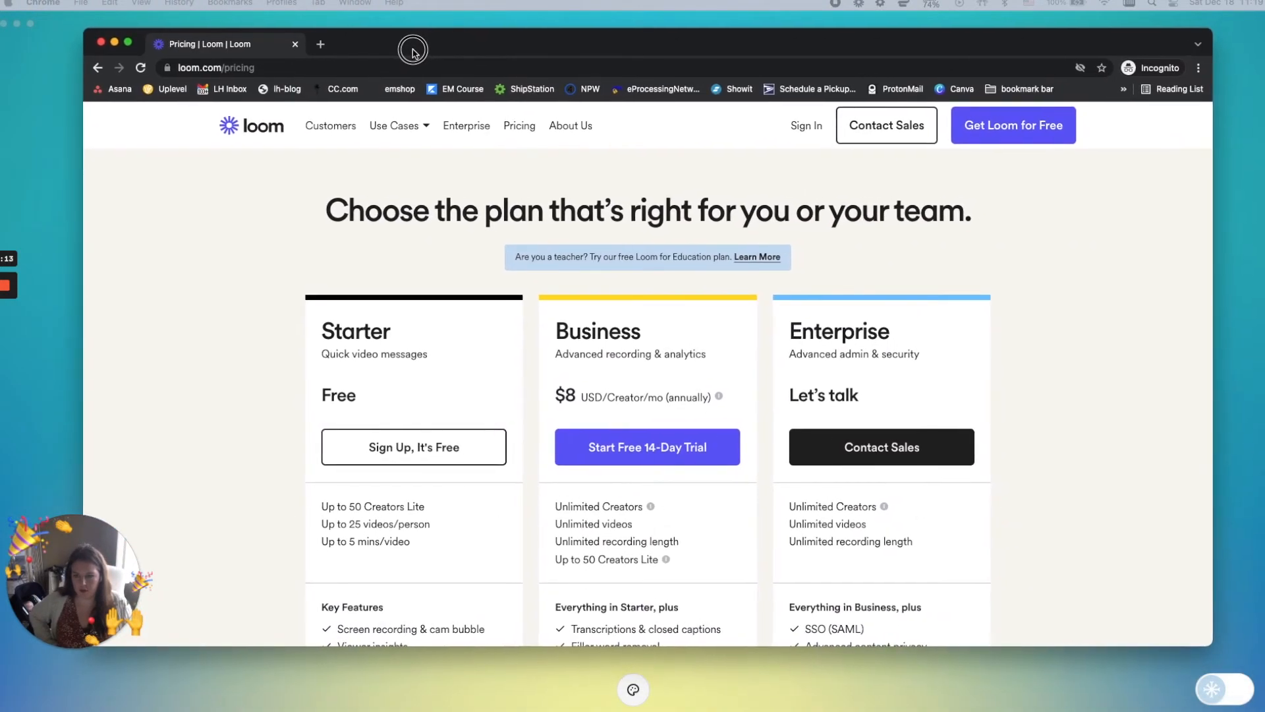
{"action": "mouse_move", "coordinate": [67, 540]}
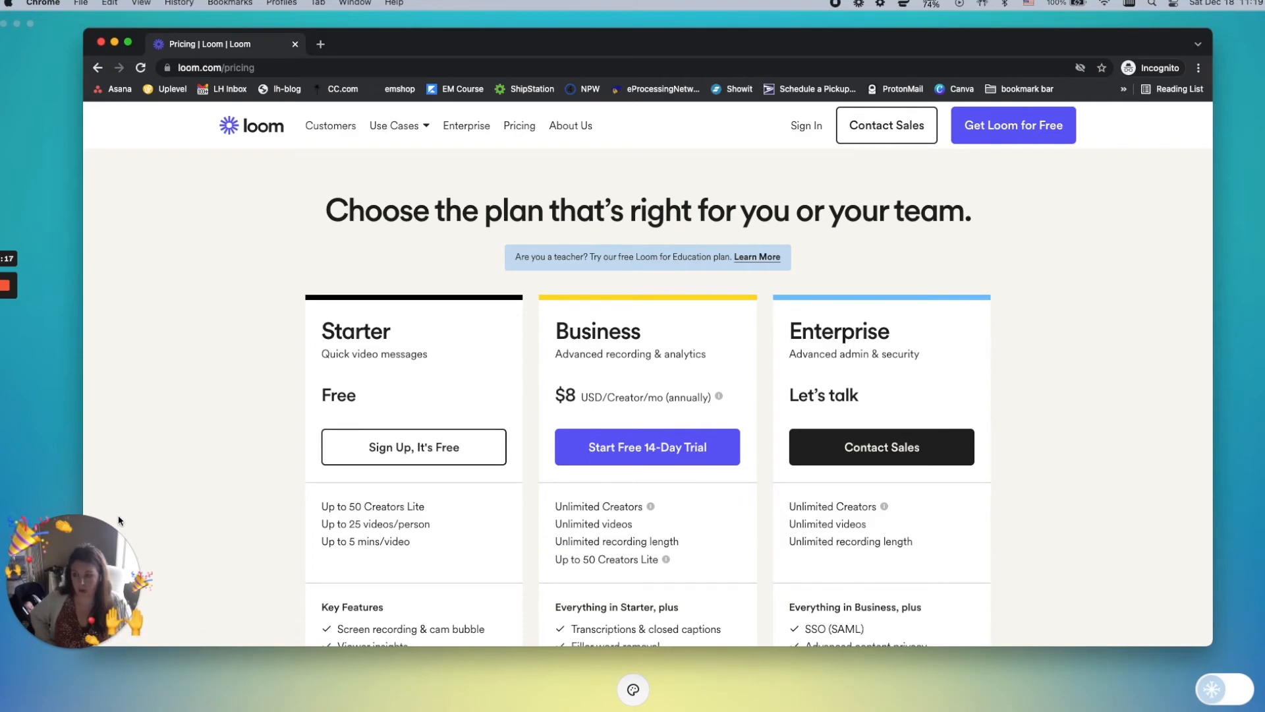
{"action": "mouse_move", "coordinate": [833, 373]}
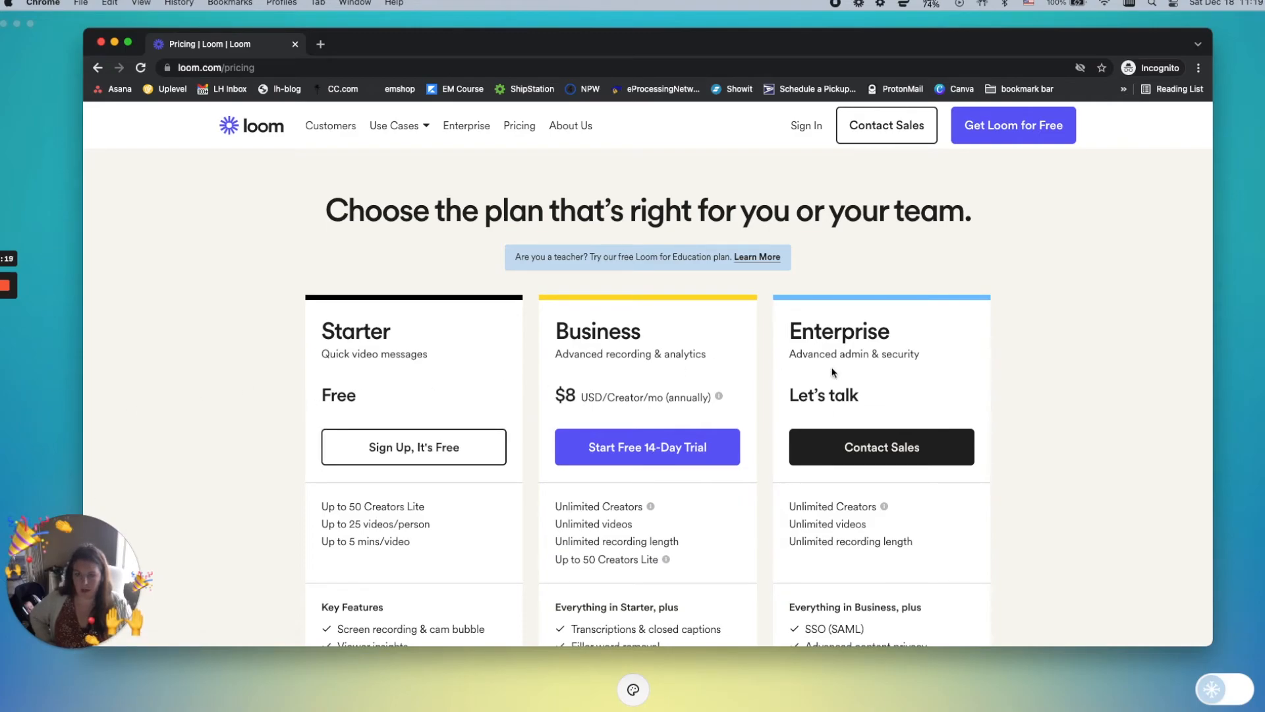
{"action": "mouse_move", "coordinate": [1047, 350]}
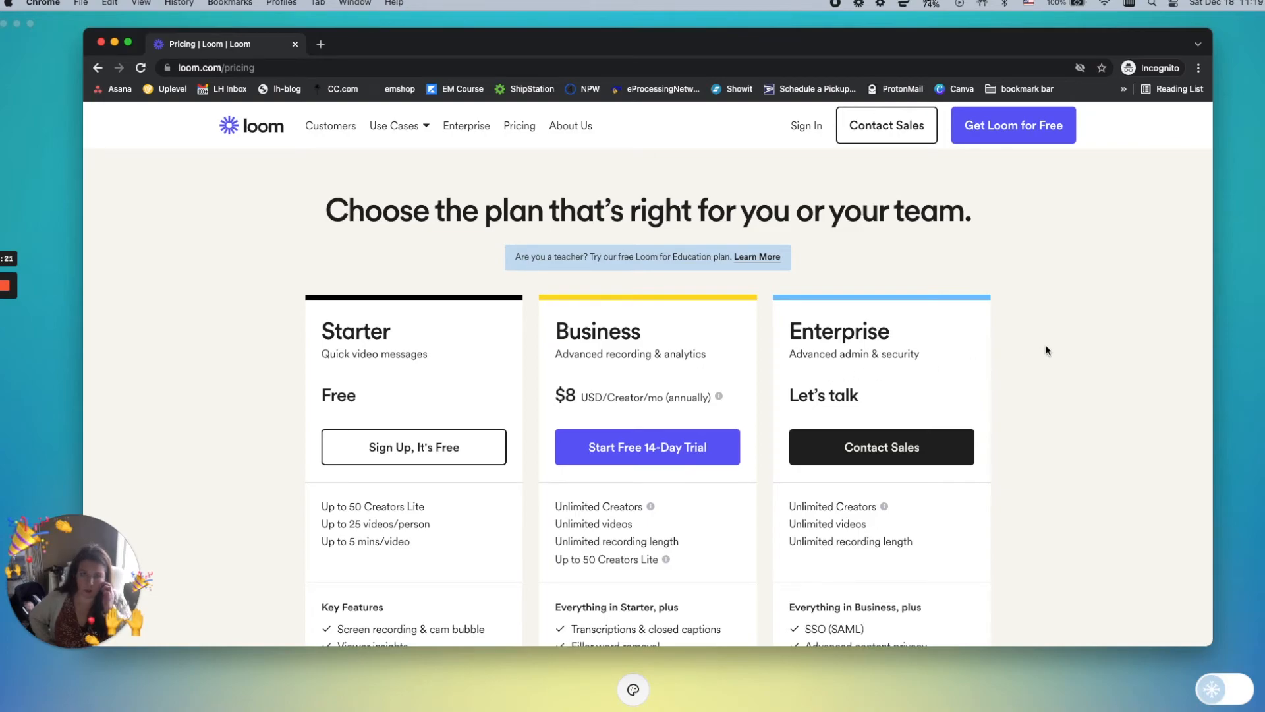
{"action": "mouse_move", "coordinate": [421, 362]}
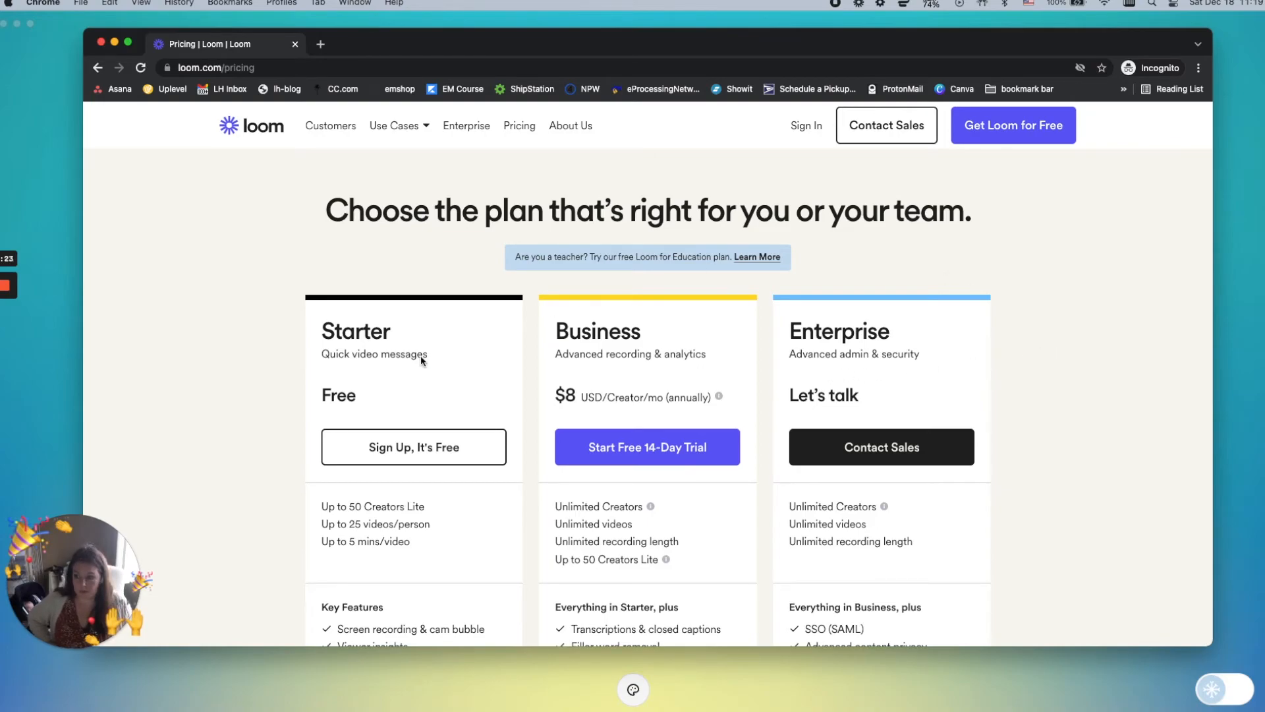
Scroll through Loom's Starter, Business and Enterprise plans, then start a new incognito tab.
{"action": "scroll", "scroll_direction": "down", "scroll_amount": 3}
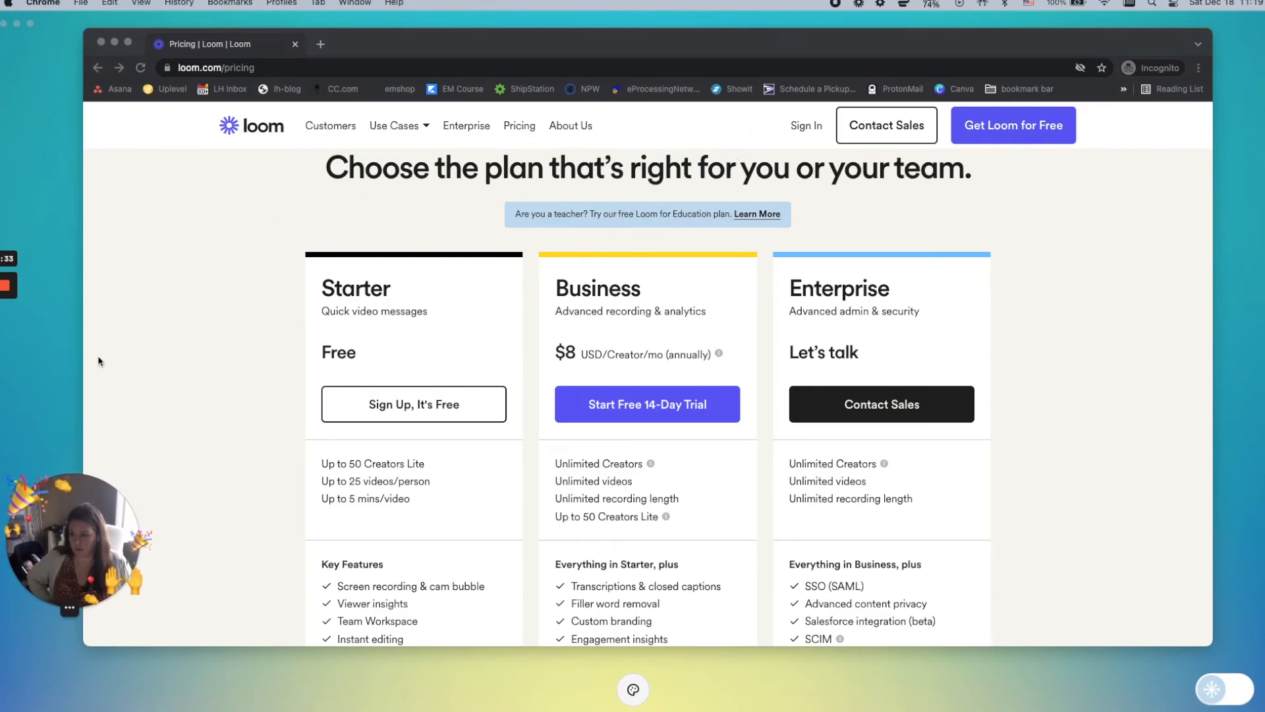
{"action": "mouse_move", "coordinate": [214, 305]}
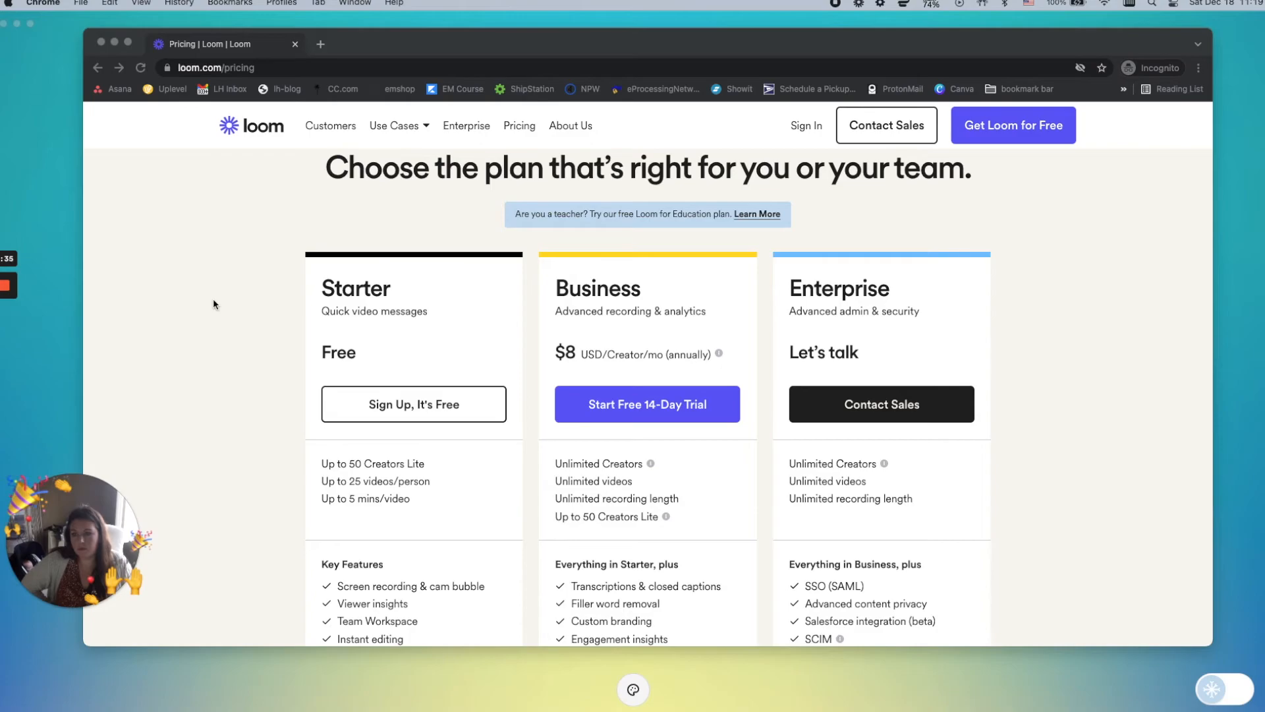
{"action": "mouse_move", "coordinate": [357, 280]}
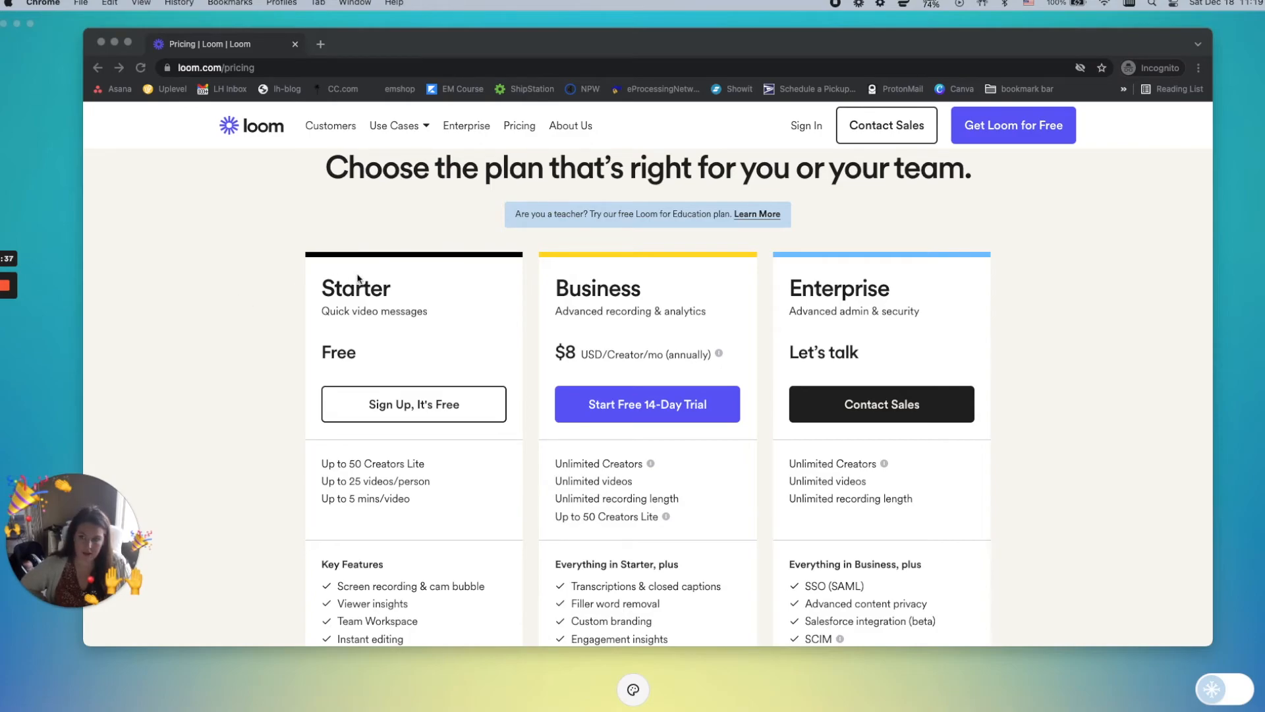
{"action": "mouse_move", "coordinate": [283, 139]}
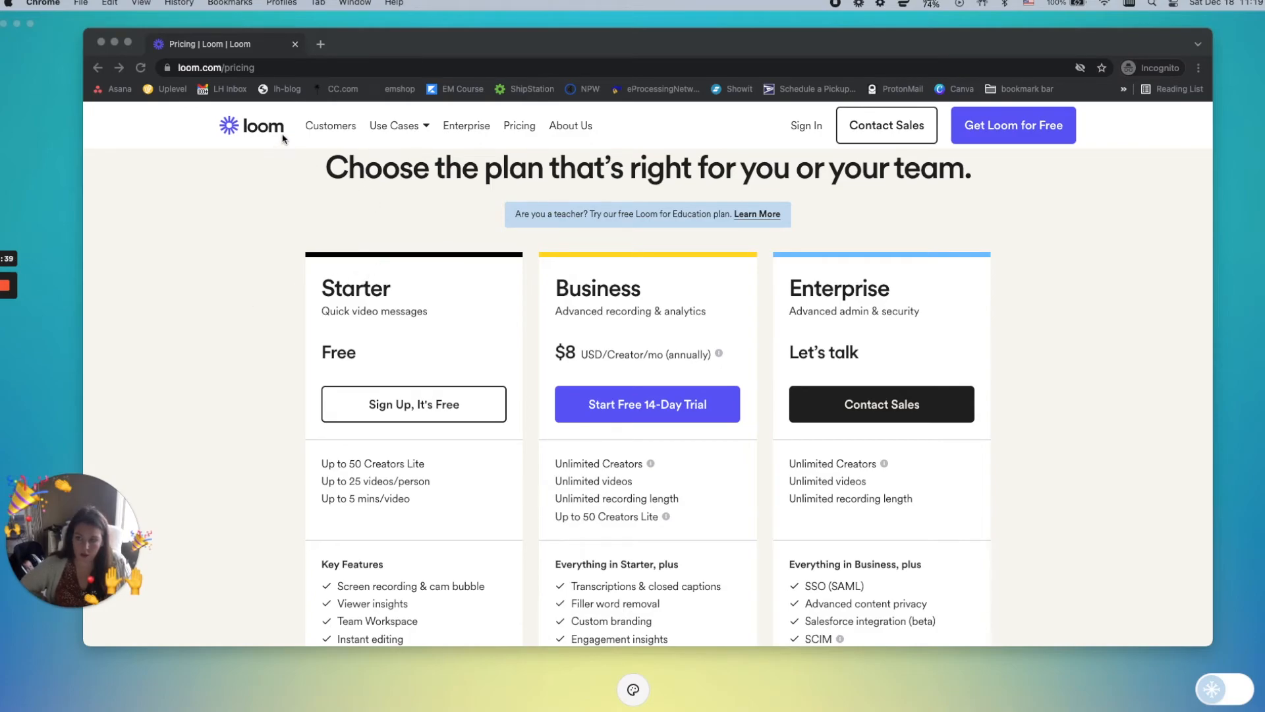
{"action": "mouse_move", "coordinate": [261, 127]}
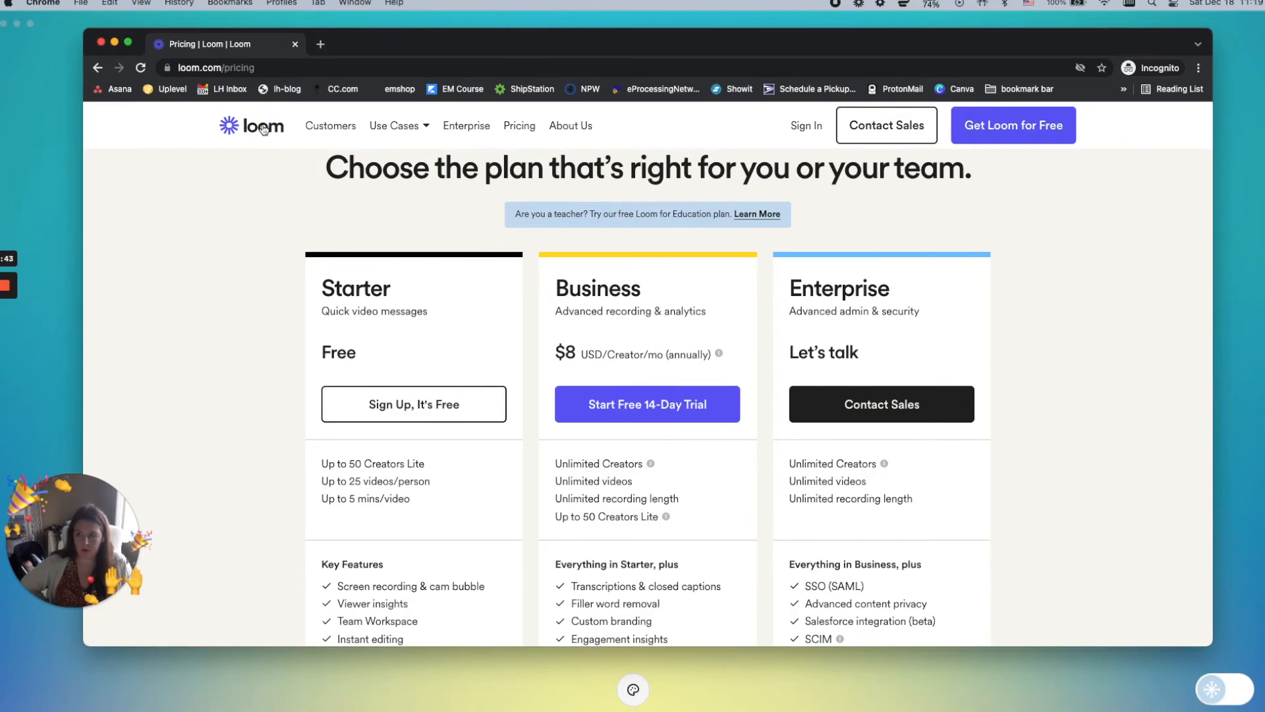
{"action": "mouse_move", "coordinate": [260, 130]}
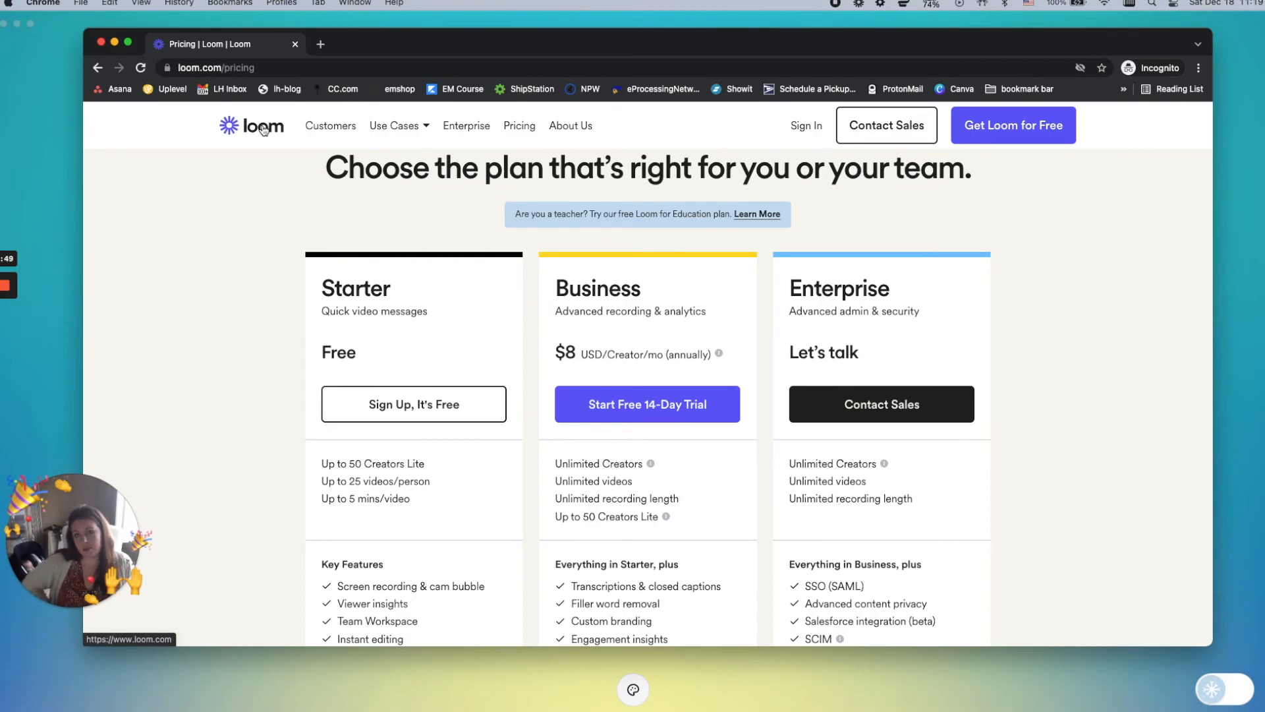
{"action": "mouse_move", "coordinate": [229, 171]}
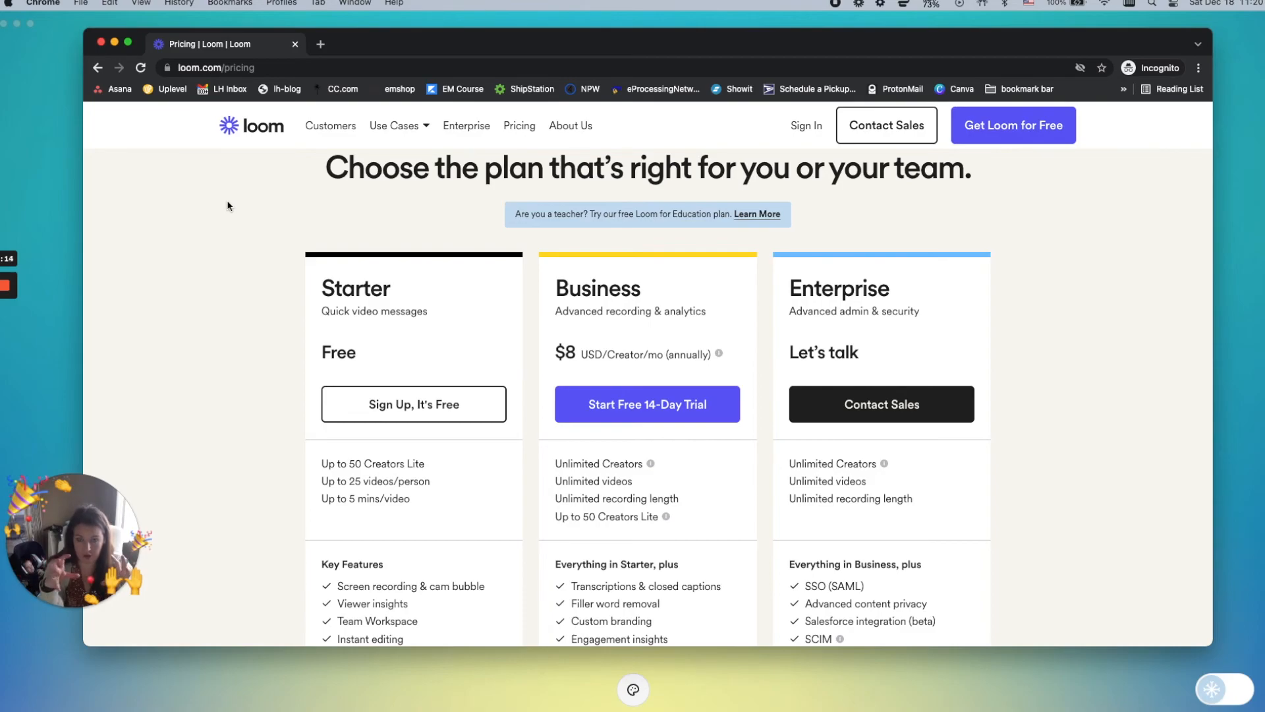
{"action": "left_click", "coordinate": [480, 43]}
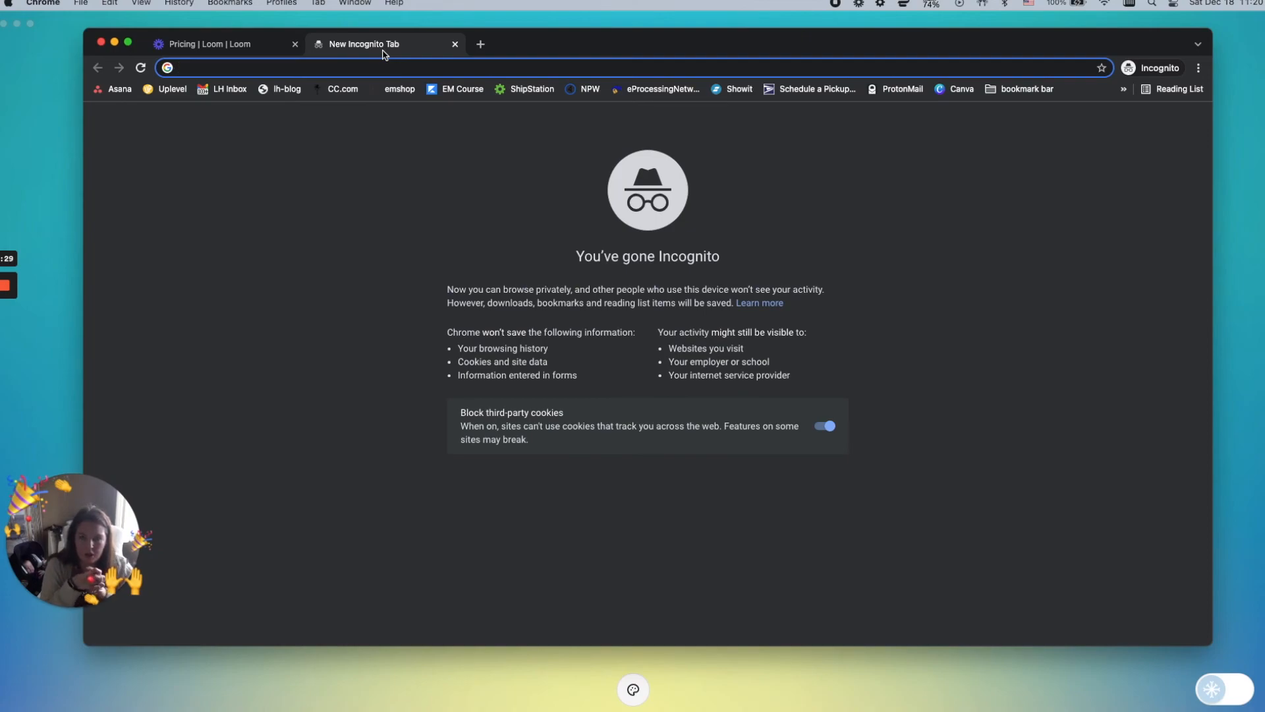
Search for Ecamm Live, visit its site and go to its pricing page.
{"action": "type", "text": "etsy.com"}
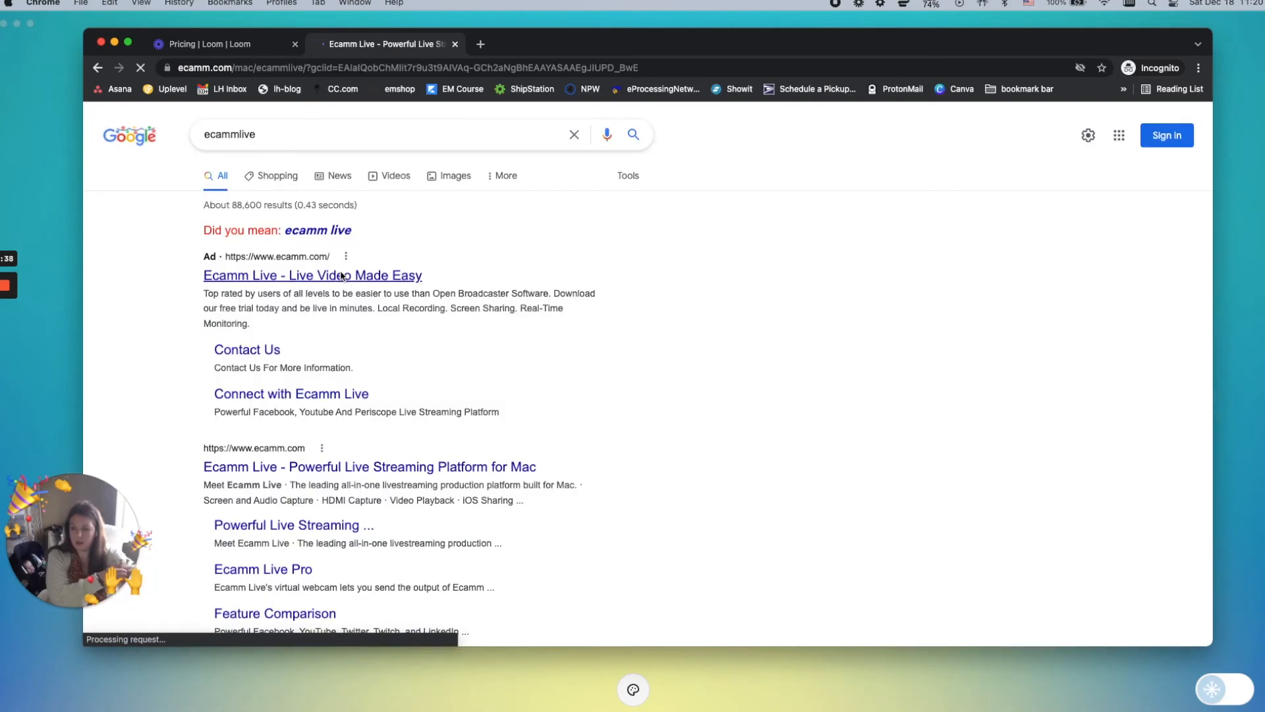
{"action": "left_click", "coordinate": [312, 275]}
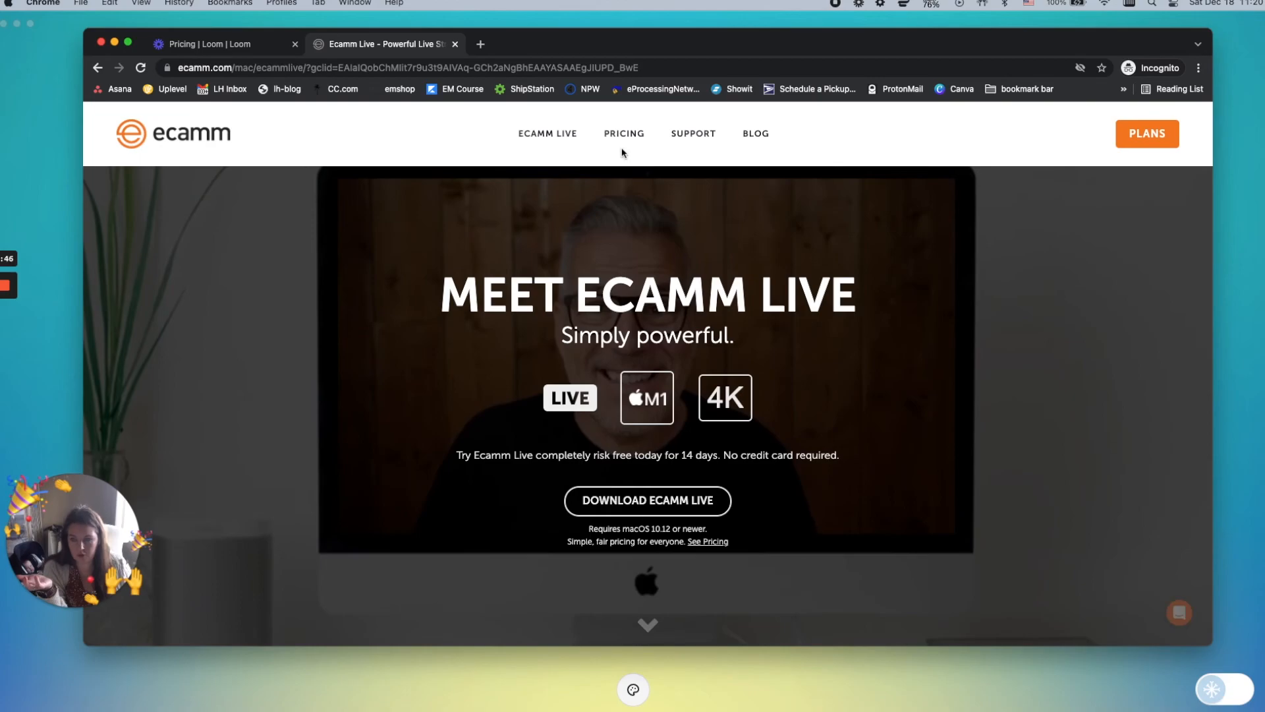
{"action": "mouse_move", "coordinate": [624, 133]}
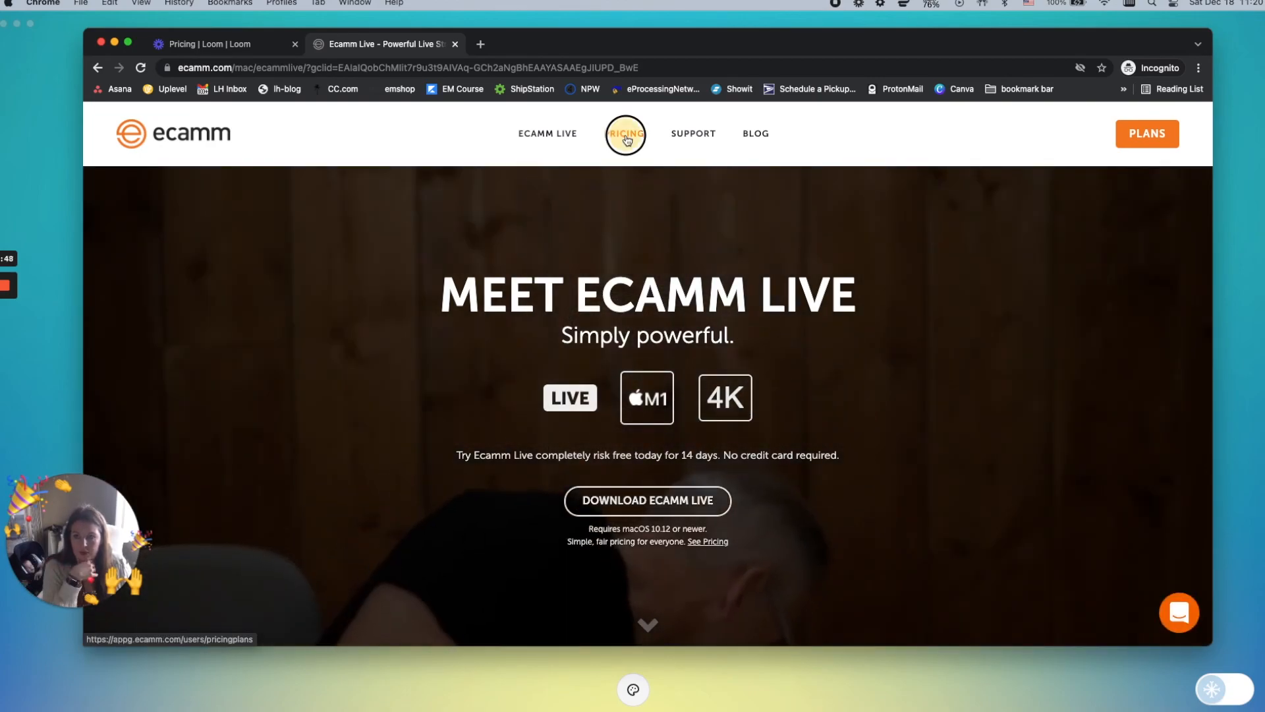
{"action": "left_click", "coordinate": [625, 133]}
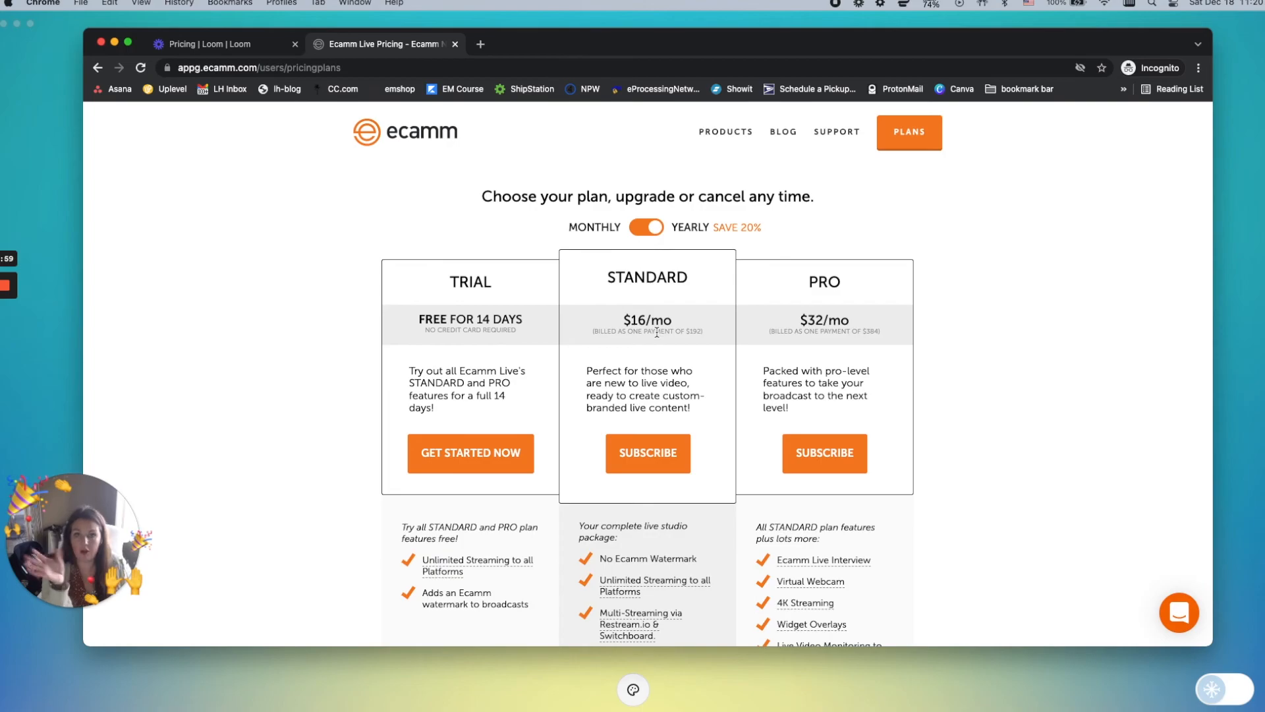
{"action": "mouse_move", "coordinate": [798, 343]}
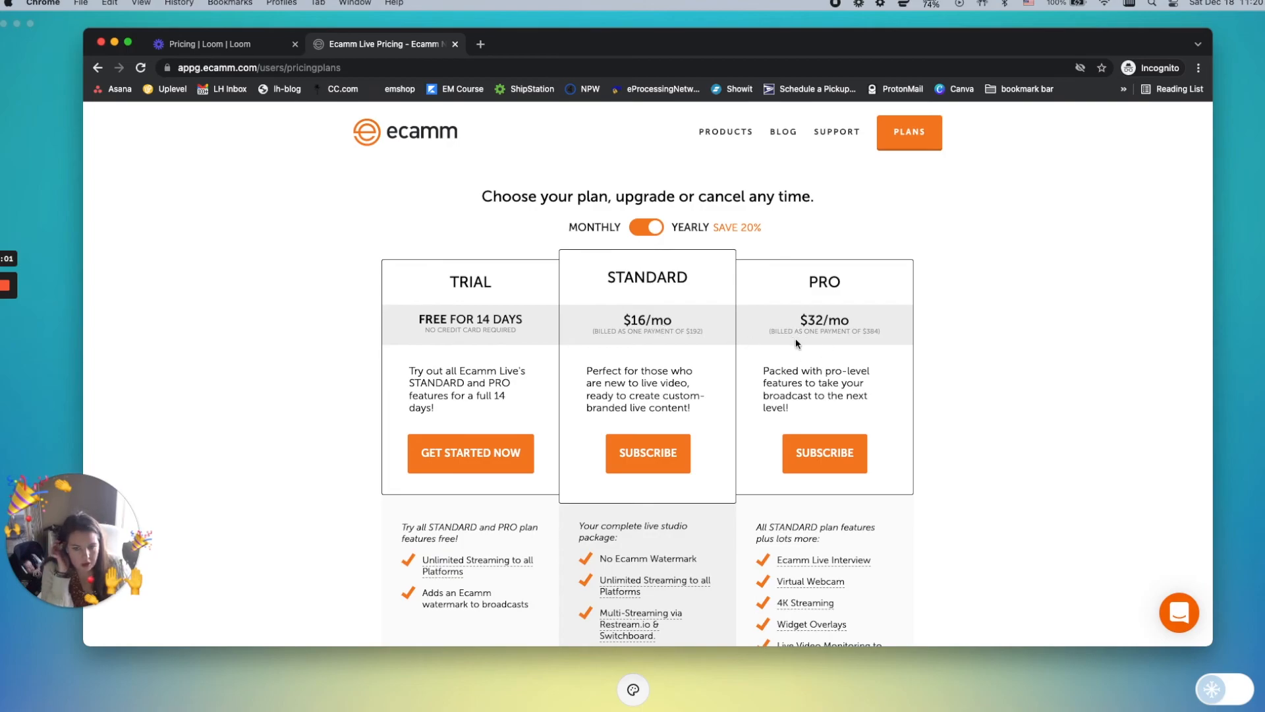
{"action": "mouse_move", "coordinate": [797, 352]}
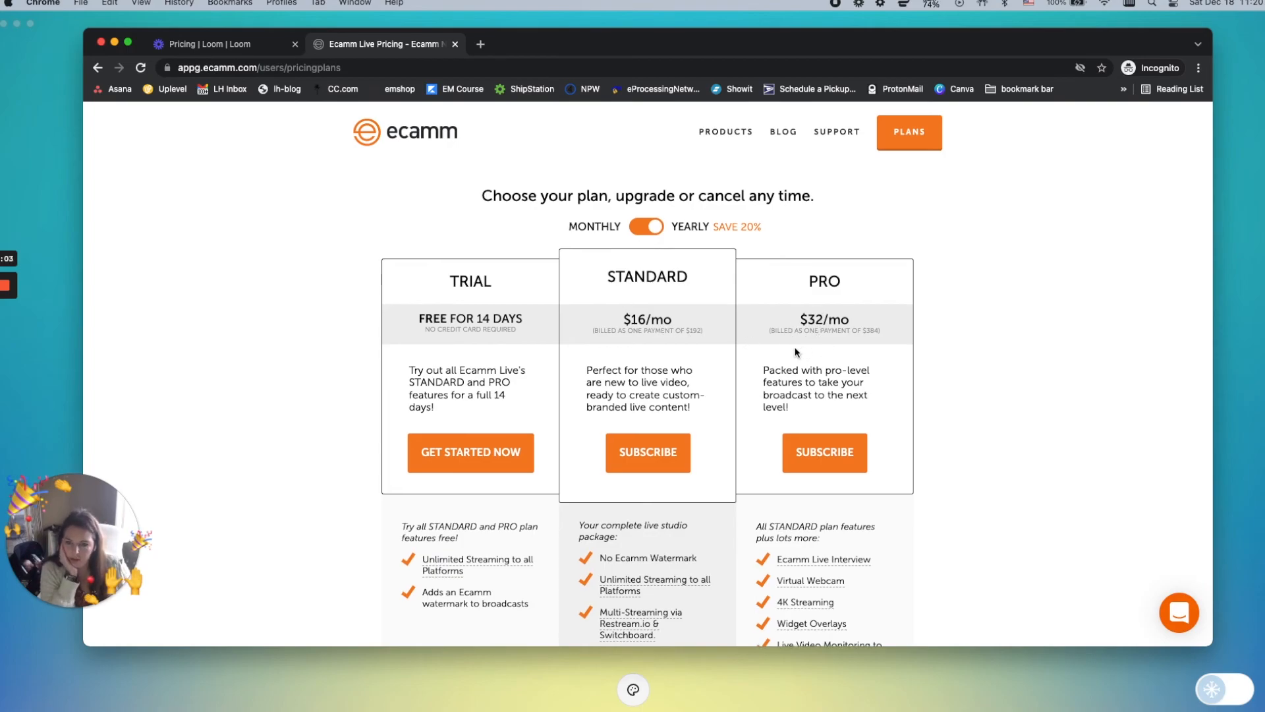
Scroll Ecamm's pricing page down to the Trial, Standard and Pro feature lists.
{"action": "scroll", "scroll_direction": "down", "scroll_amount": 3}
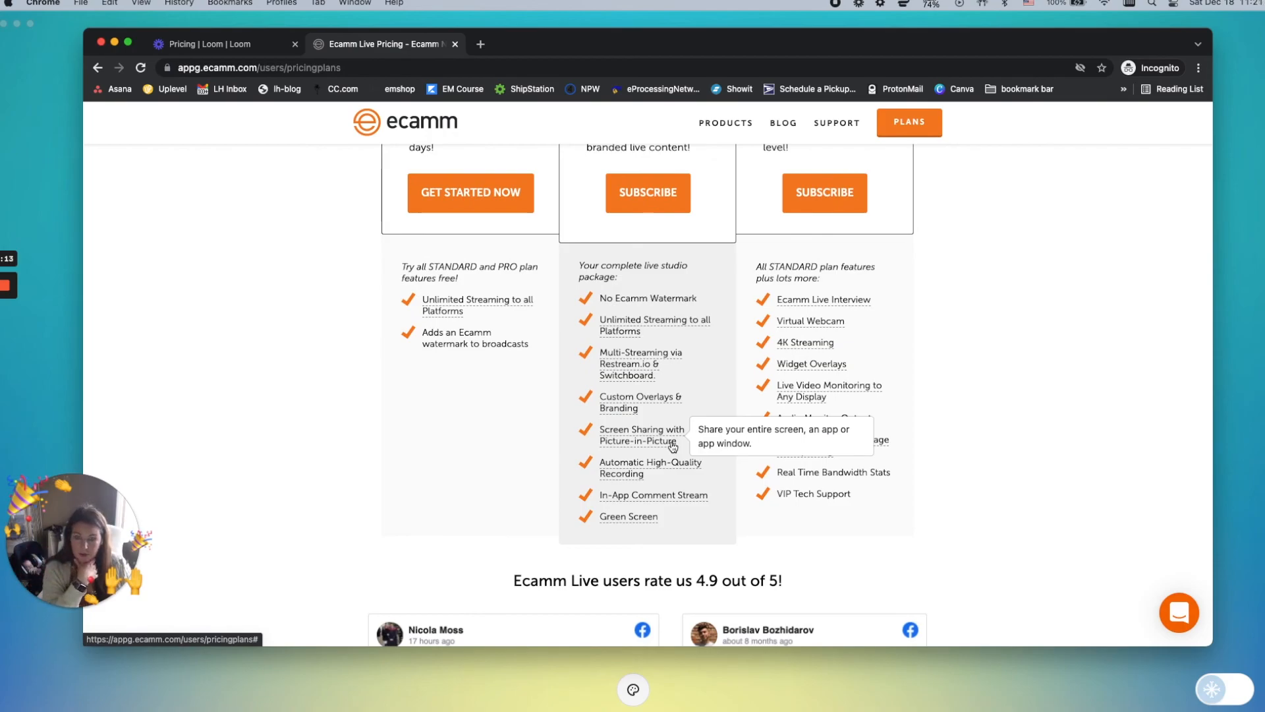
{"action": "mouse_move", "coordinate": [661, 446]}
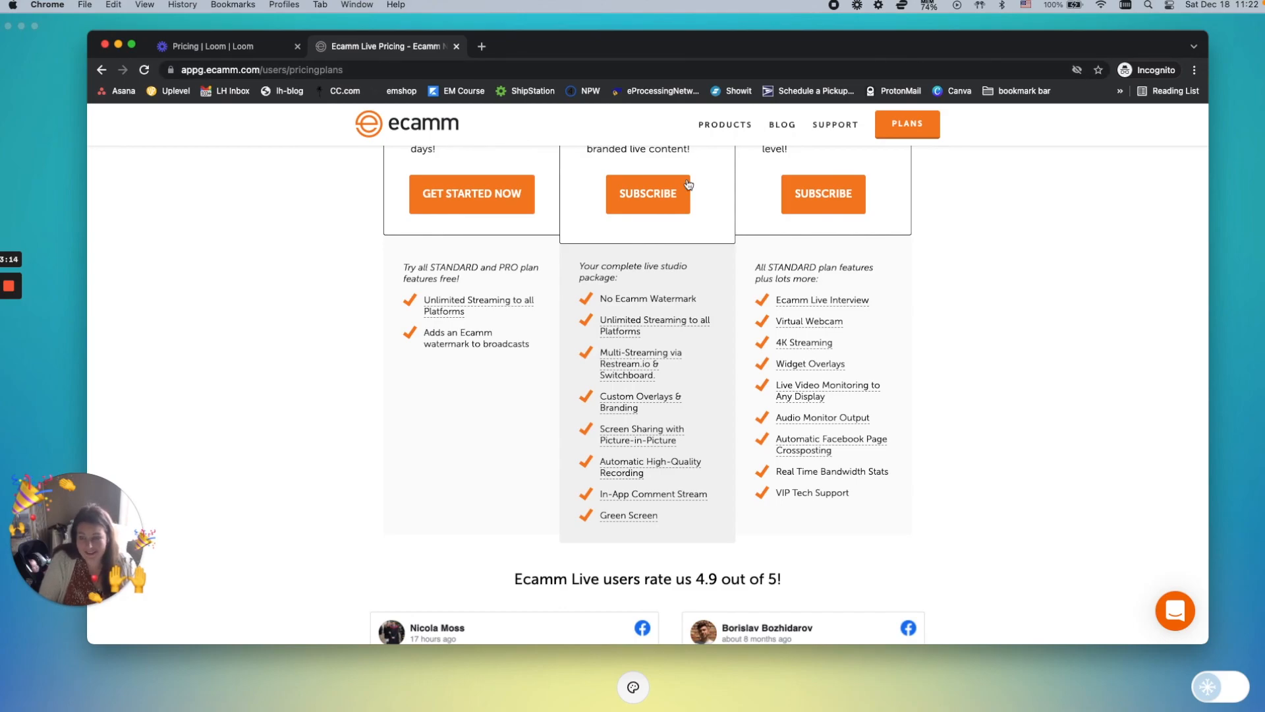
{"action": "mouse_move", "coordinate": [10, 288]}
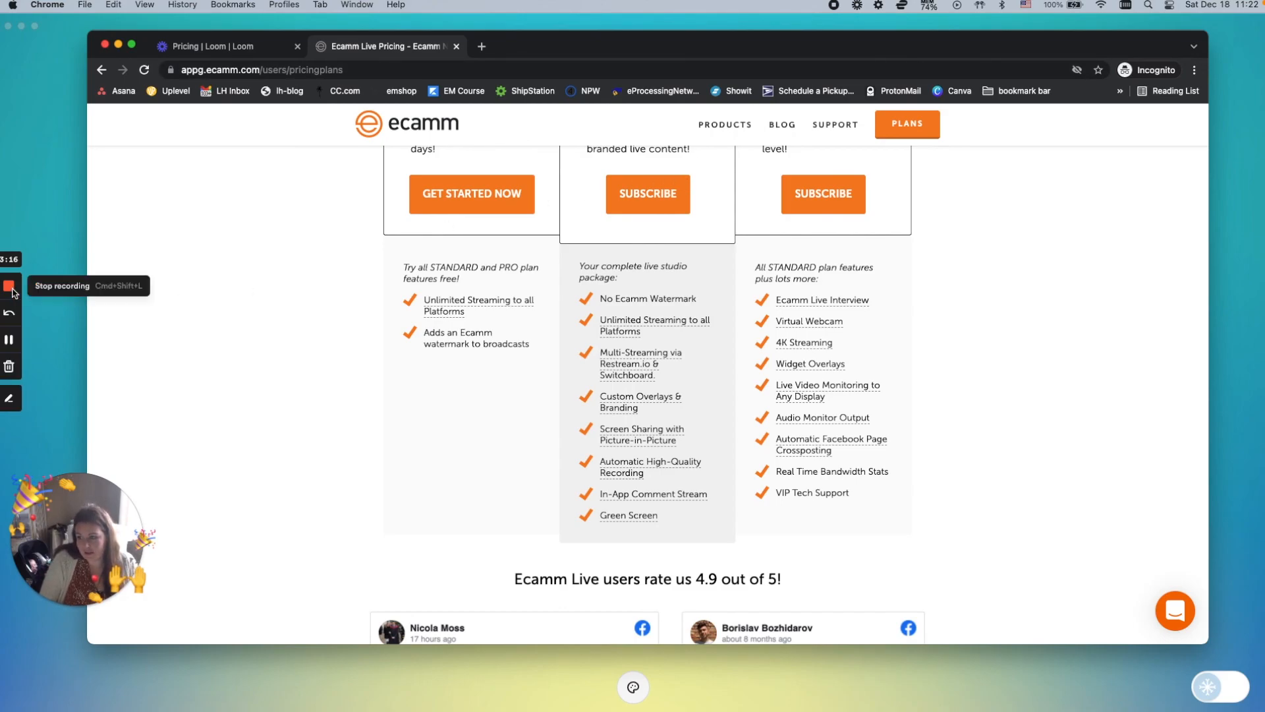